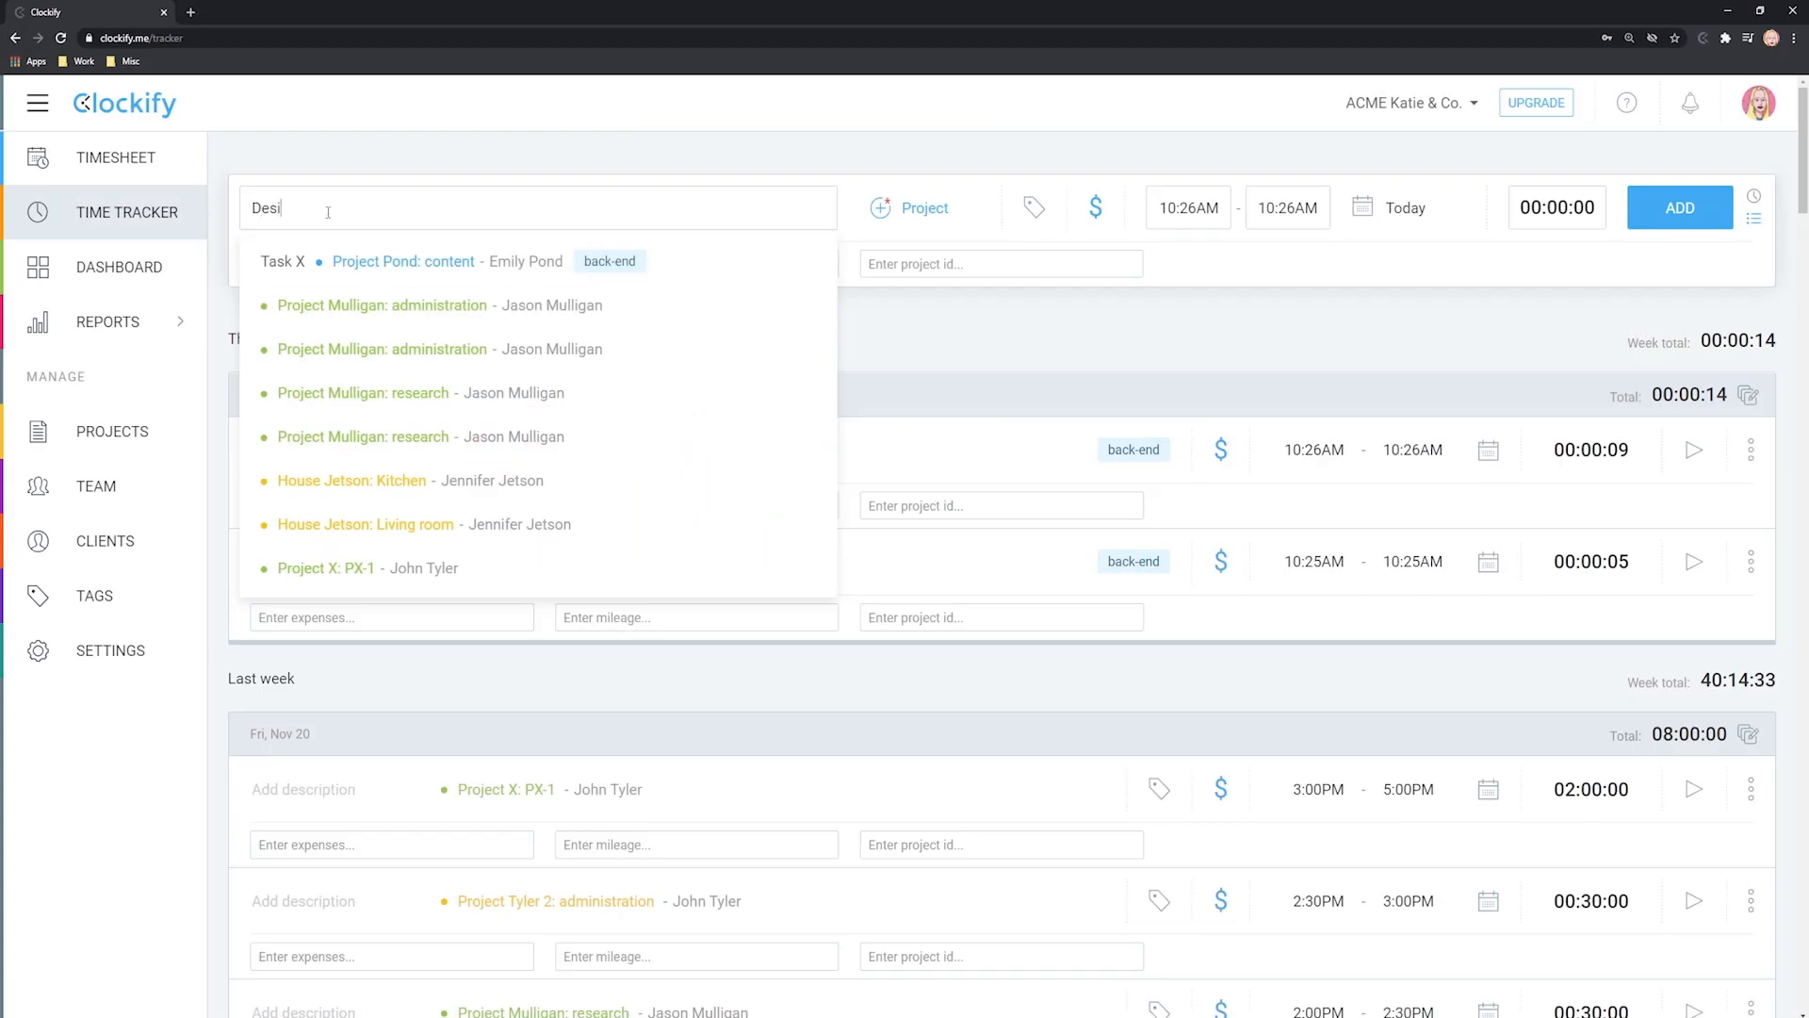
Log in from clockify.me and land on the Time Tracker with last week's entries.
click(115, 156)
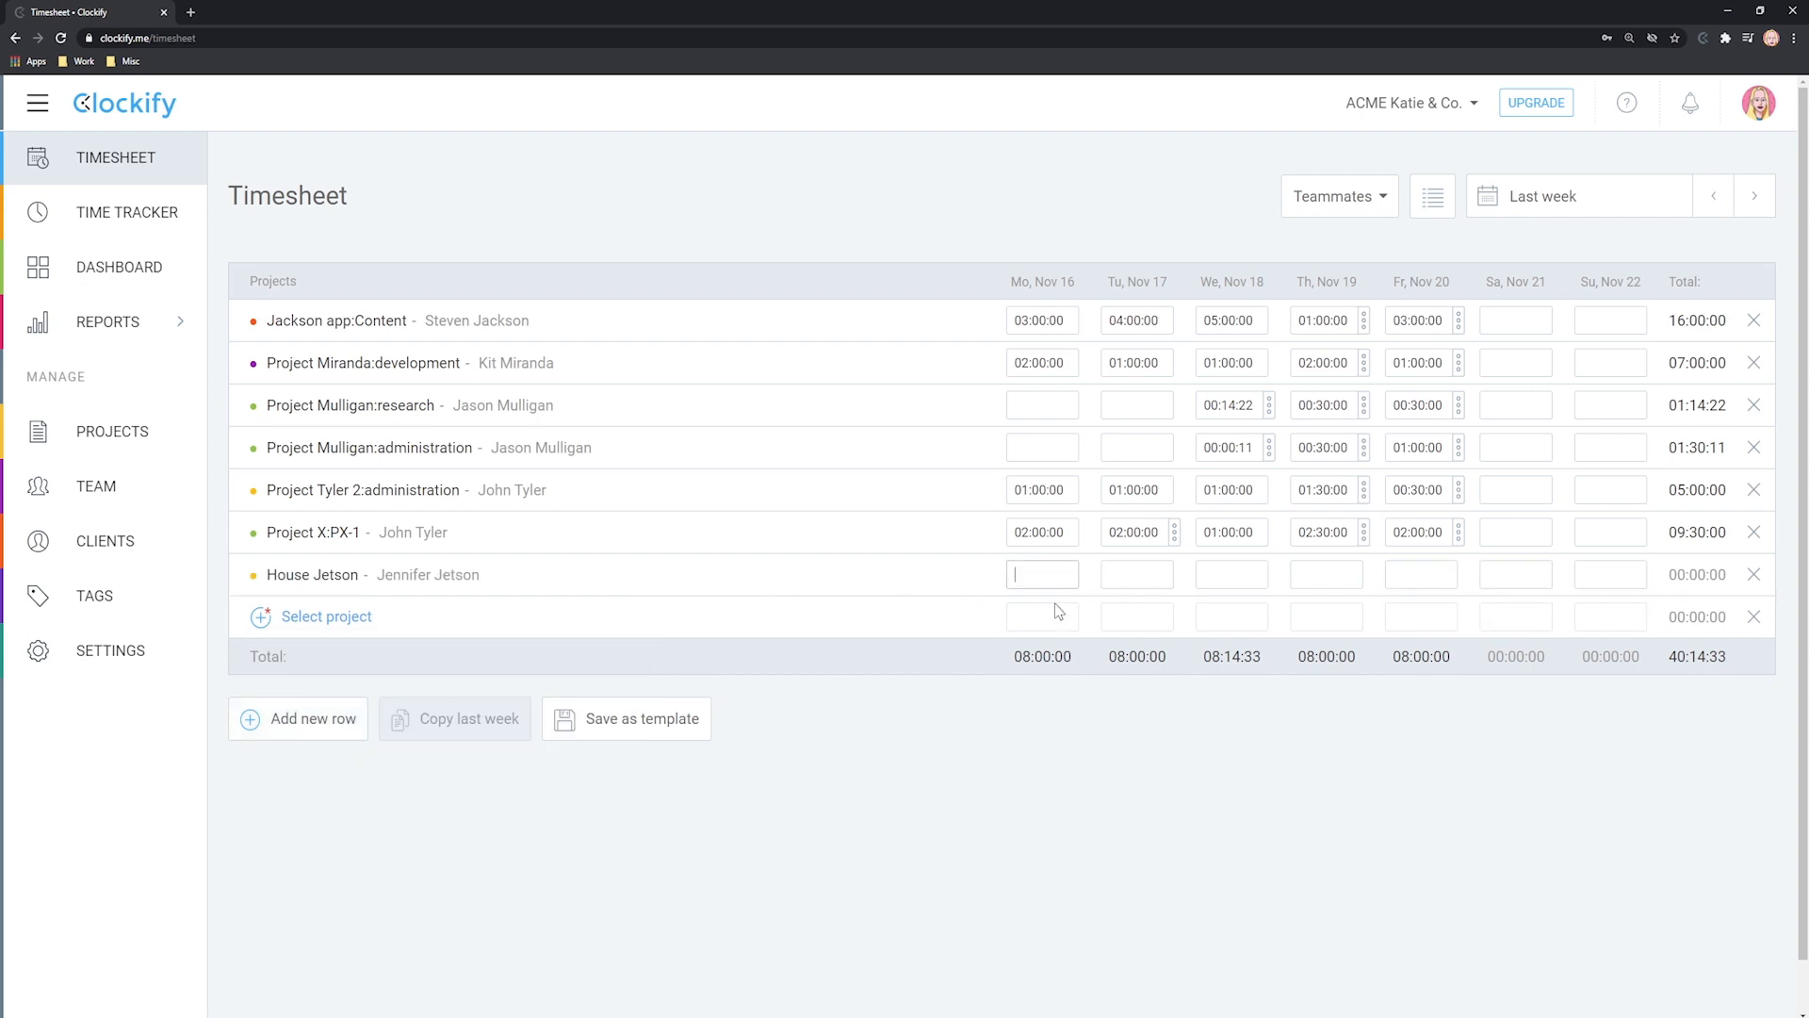
click(119, 265)
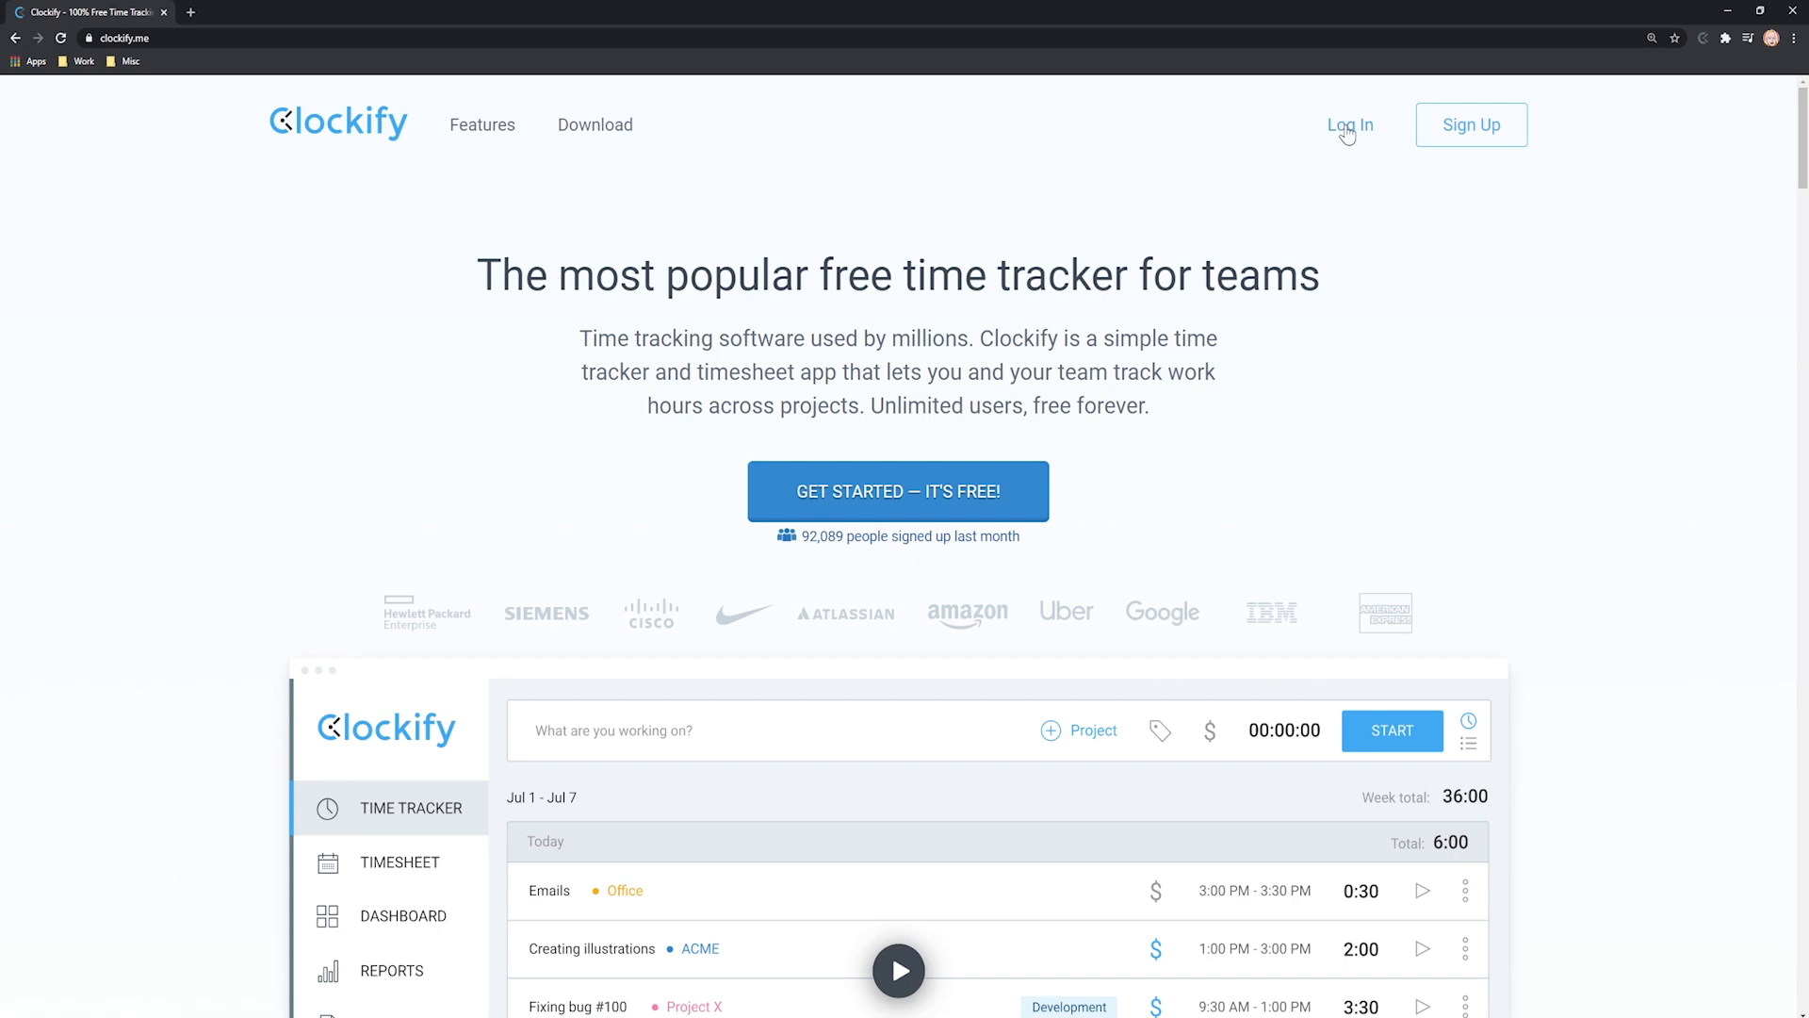
click(1349, 124)
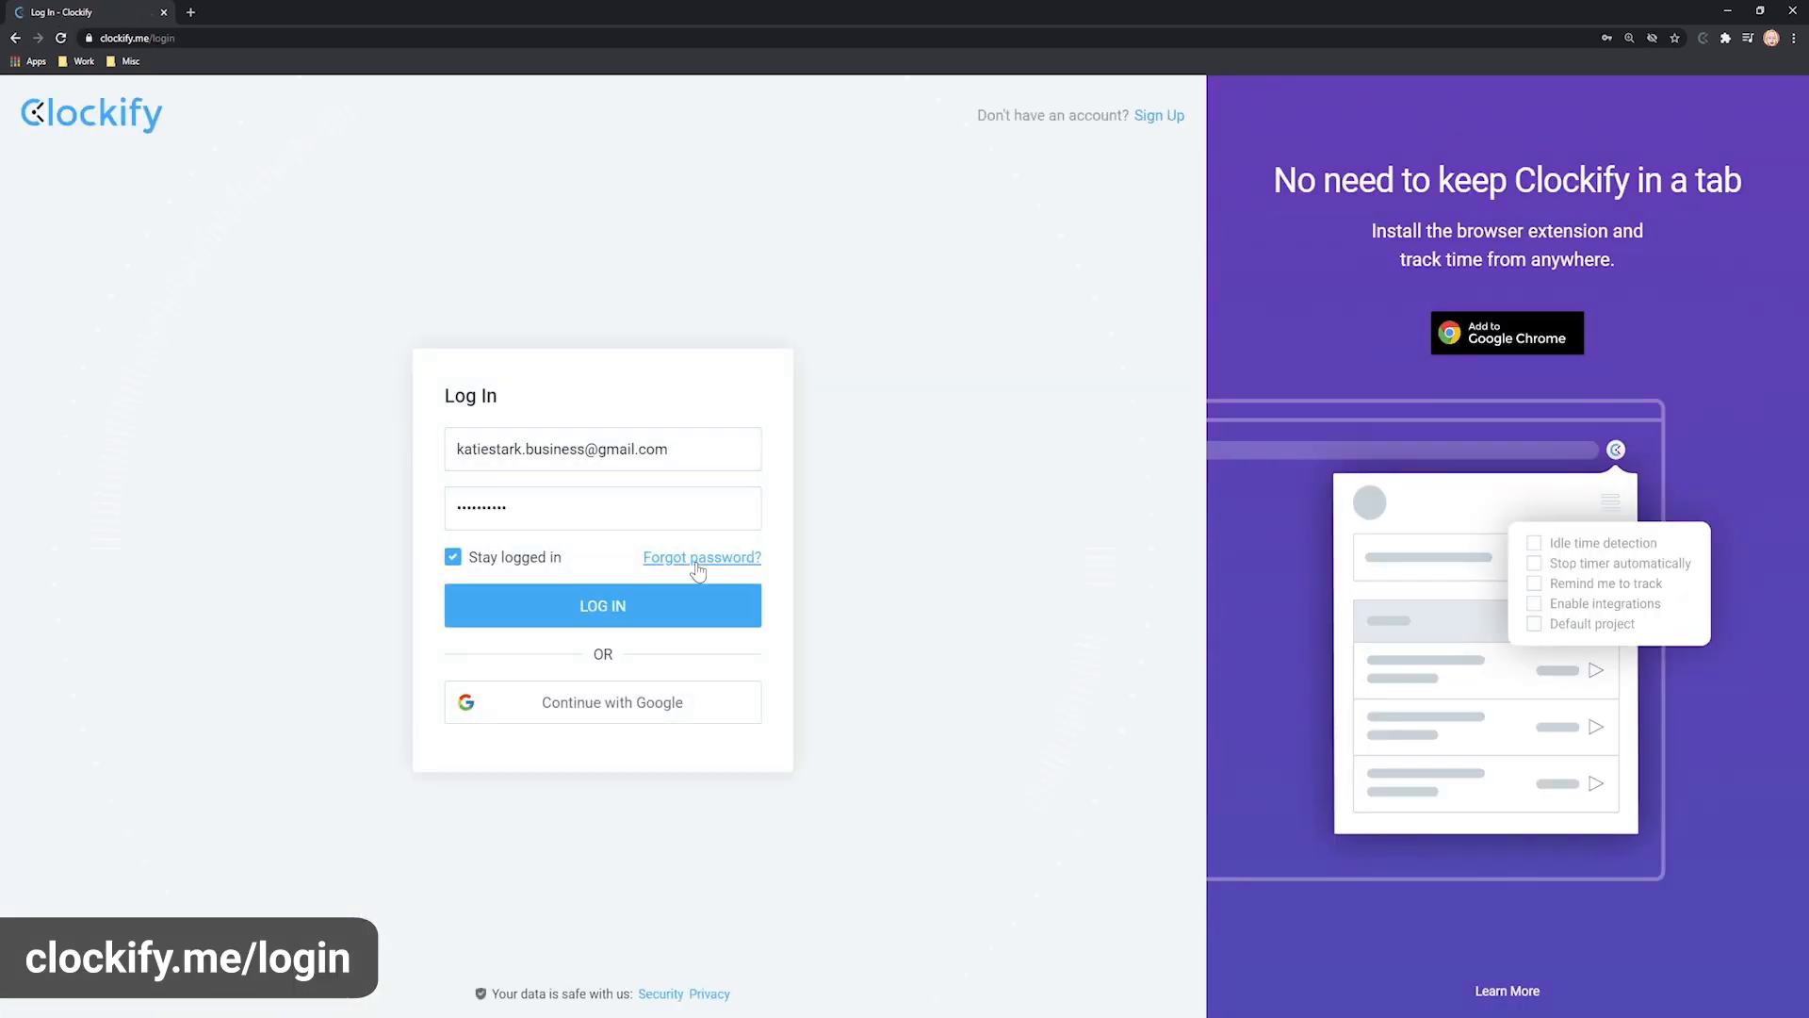
click(601, 605)
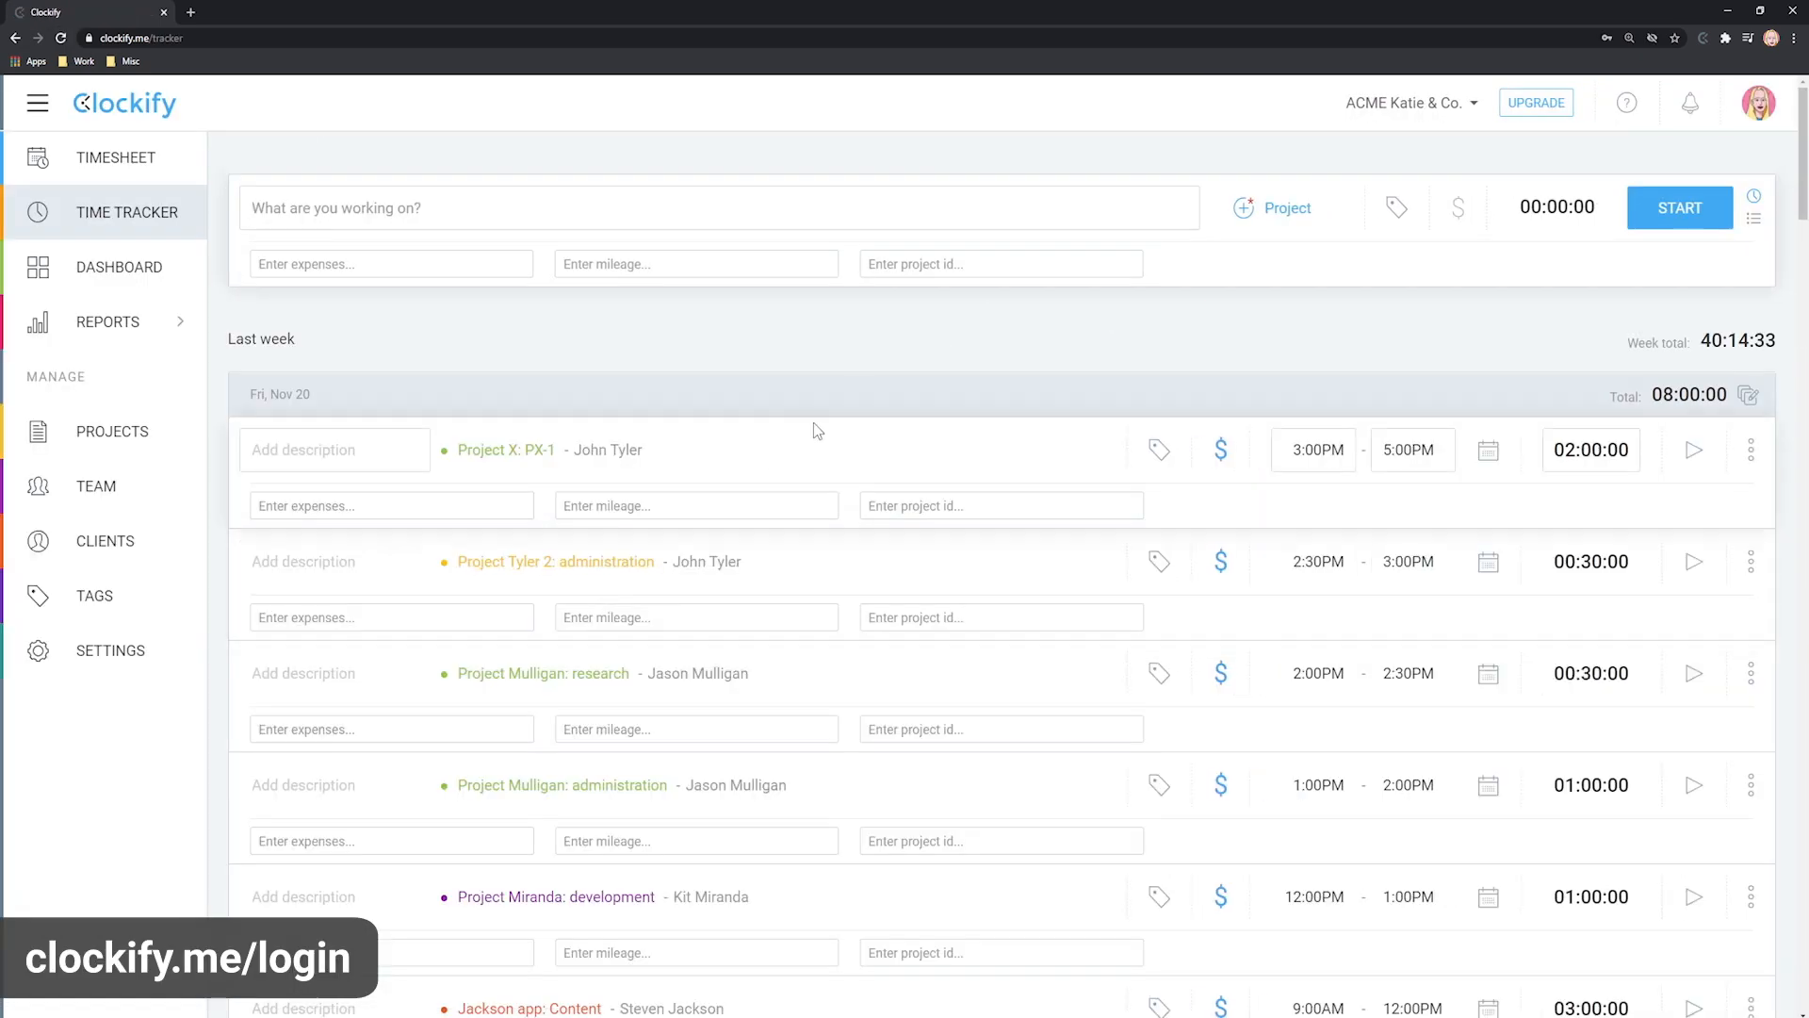
mouse_move(870, 320)
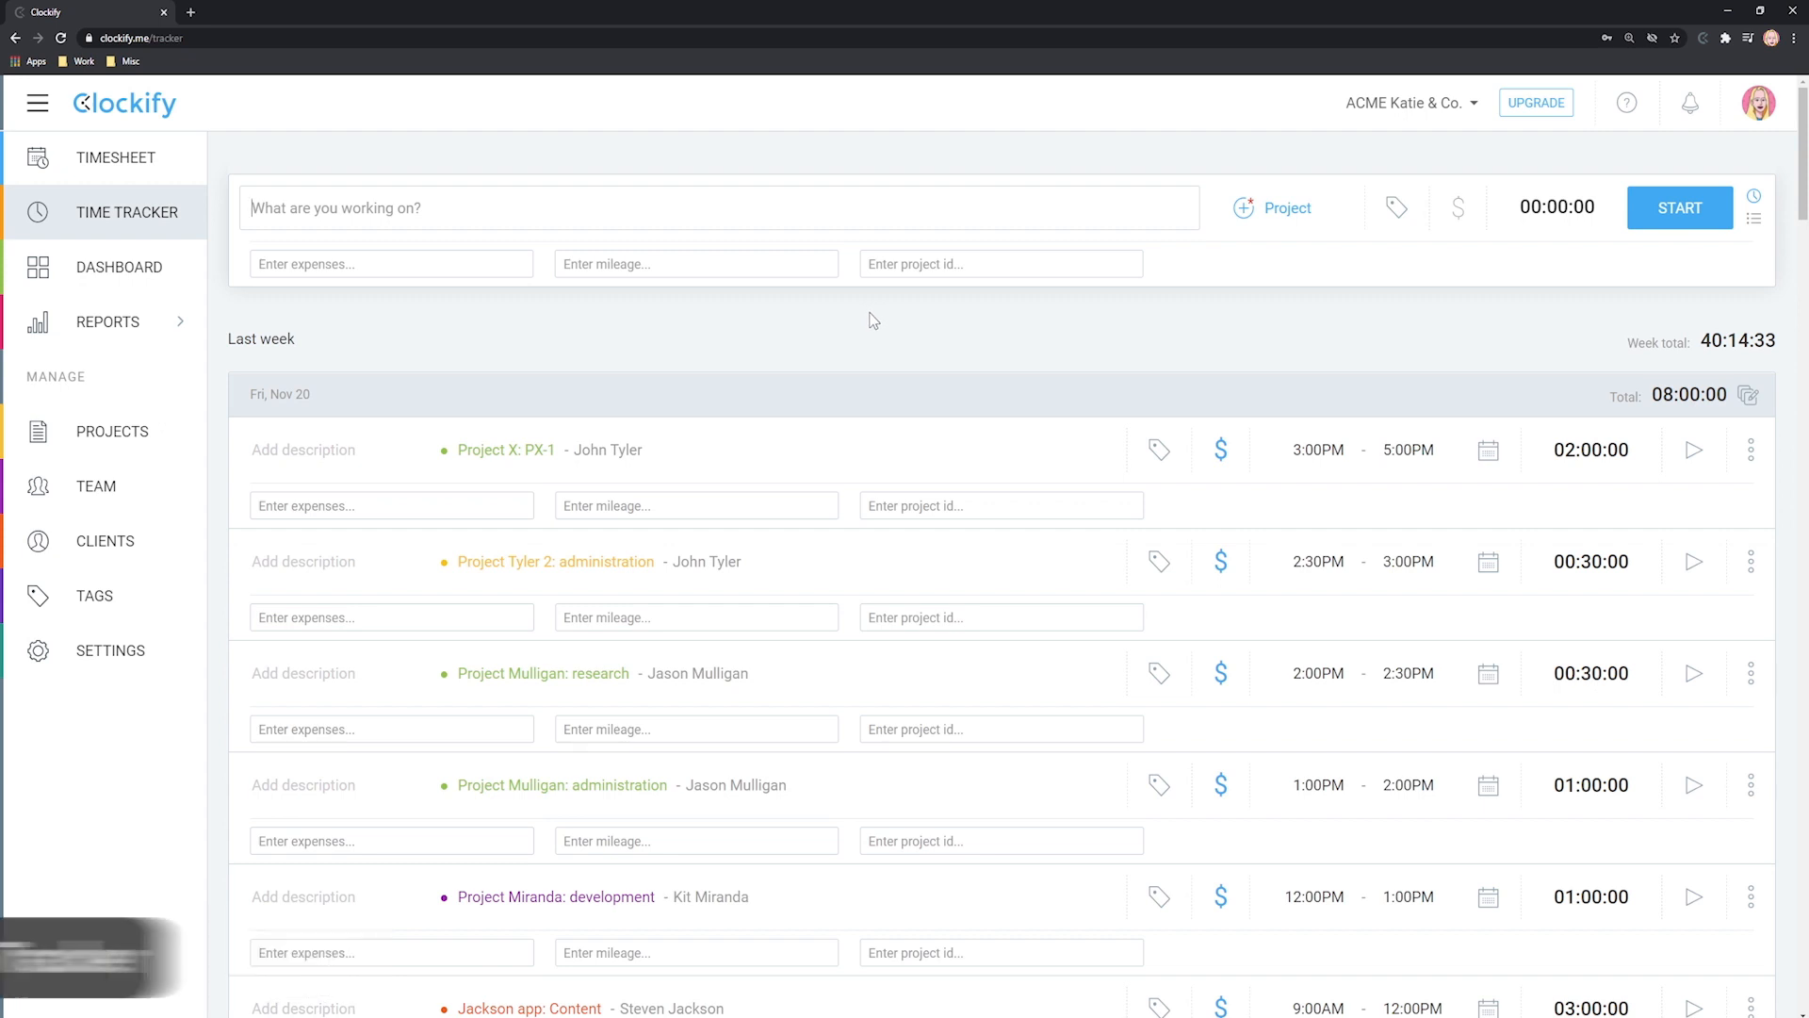
Start a described timer entry and stop it as the first Task entry today.
text(Task XY)
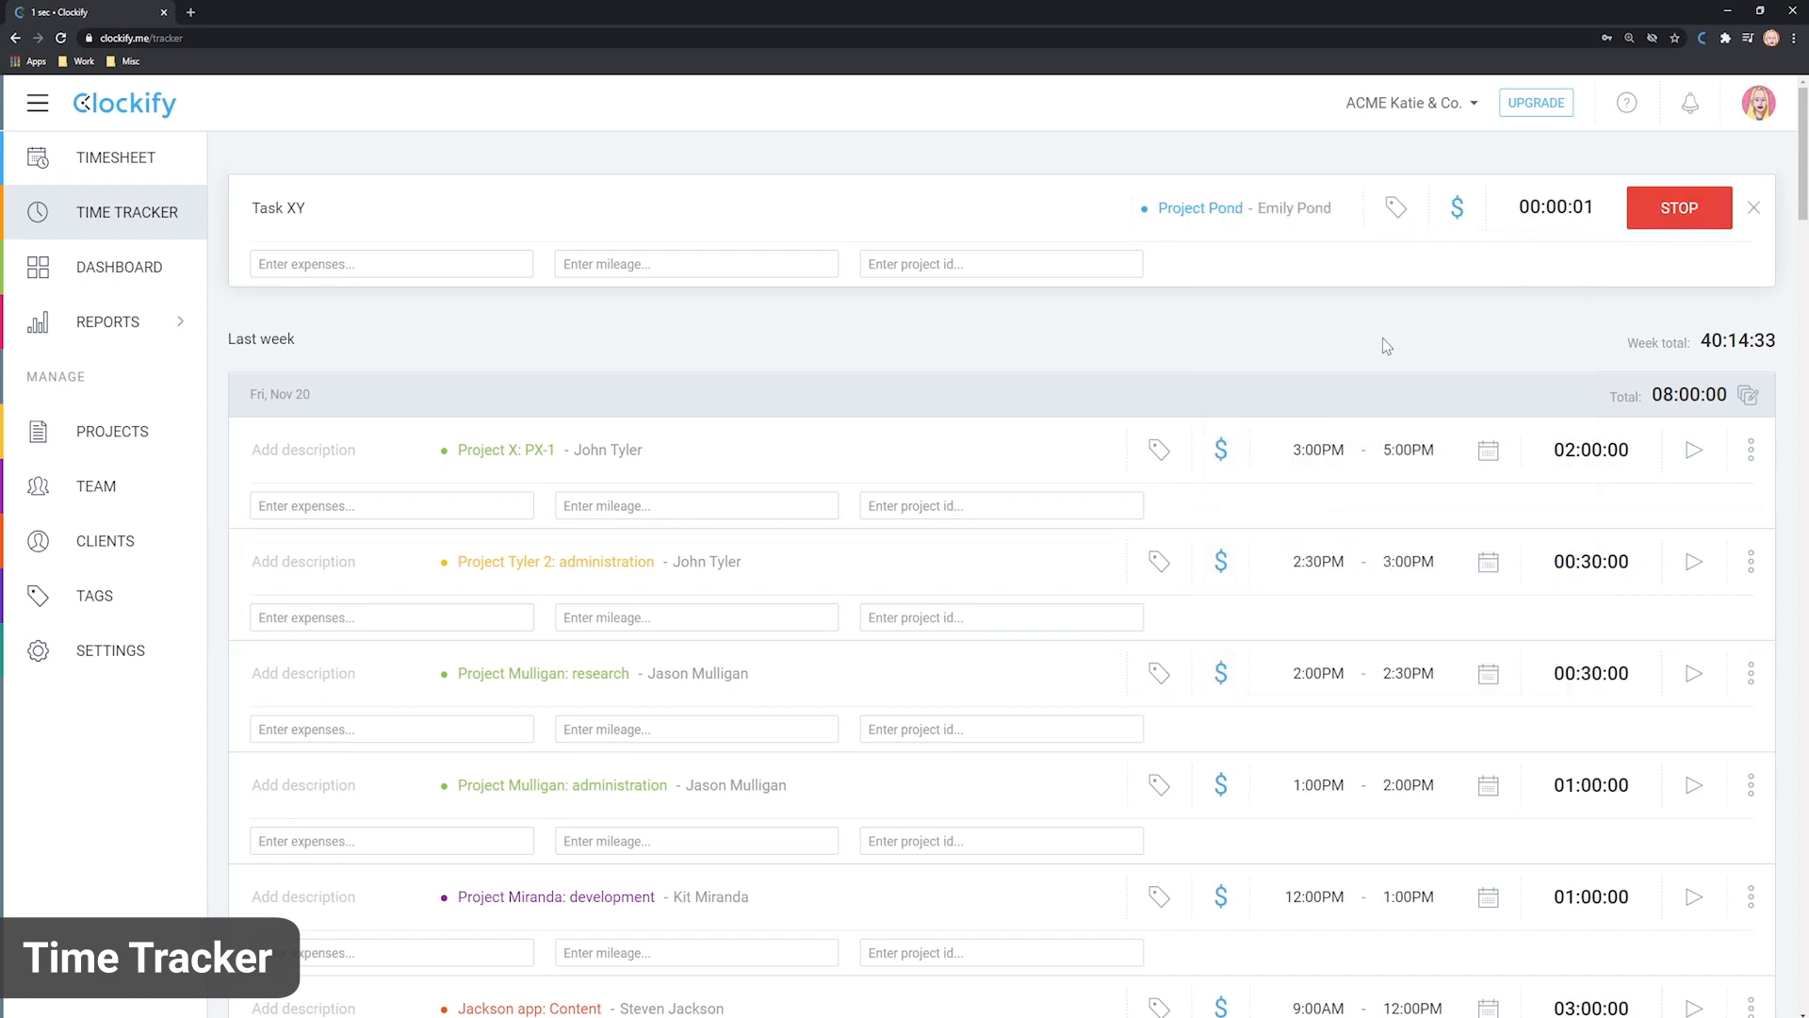
click(1678, 207)
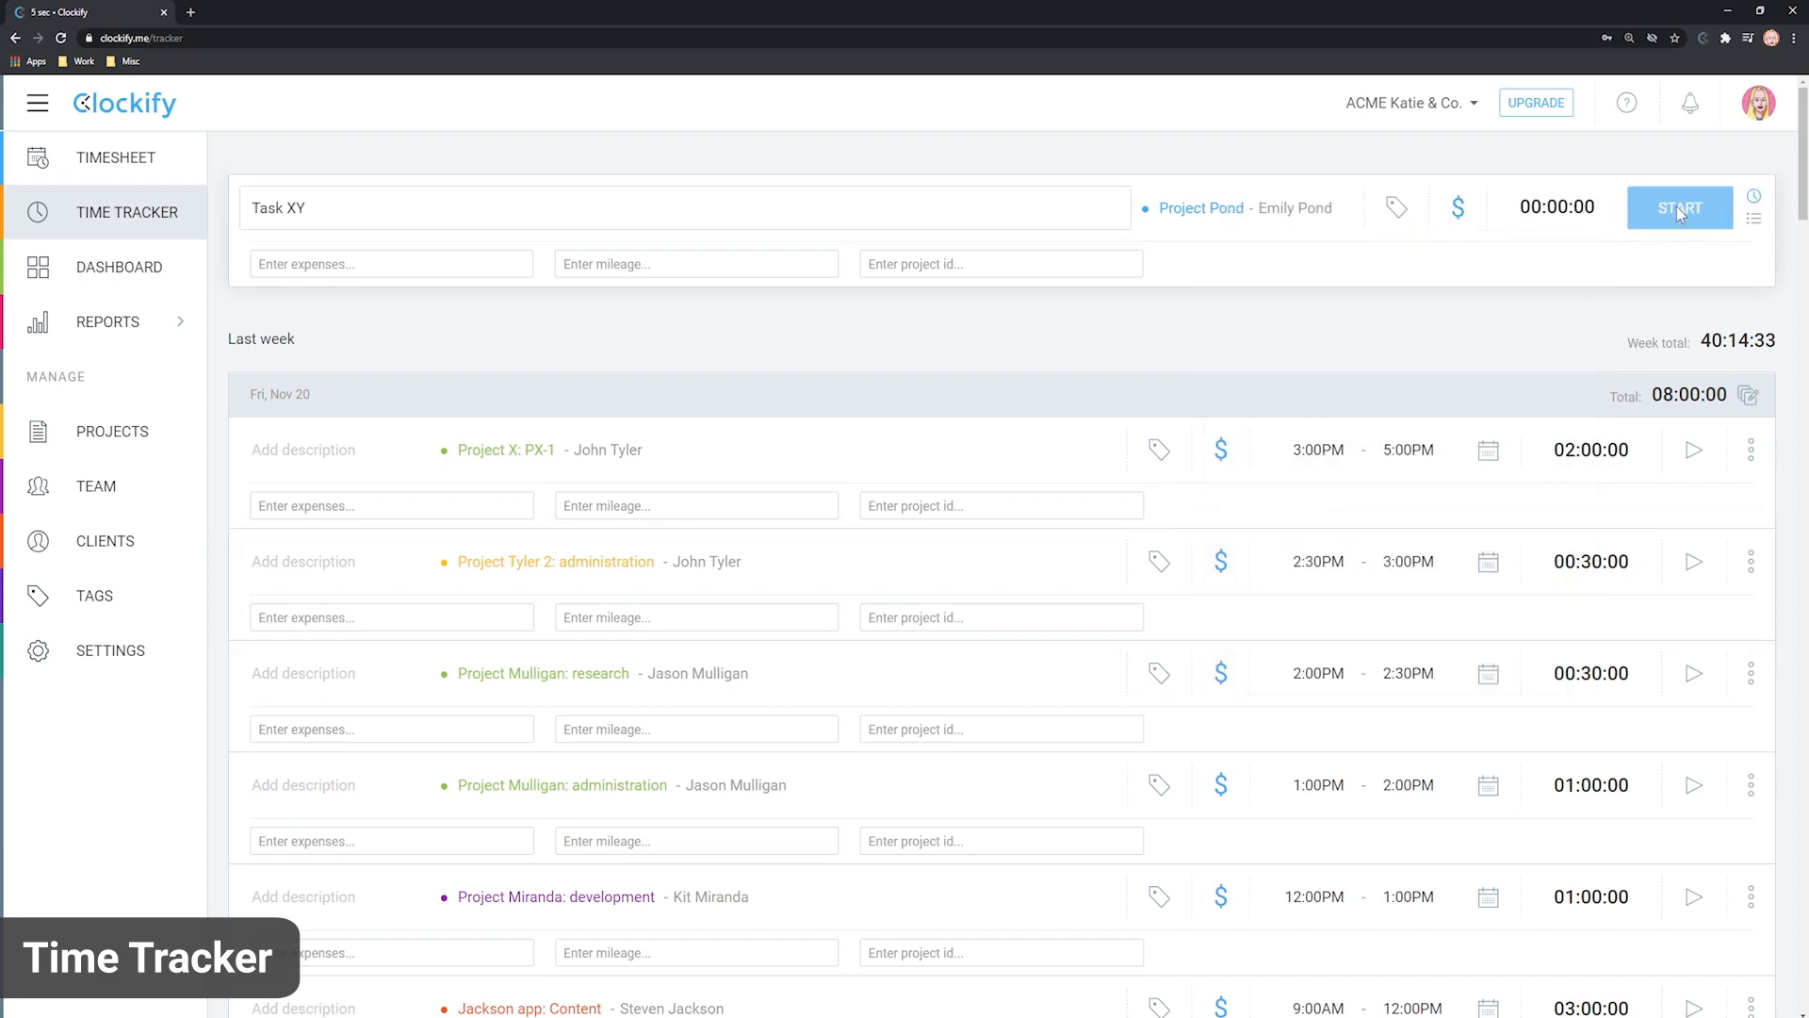
click(1678, 208)
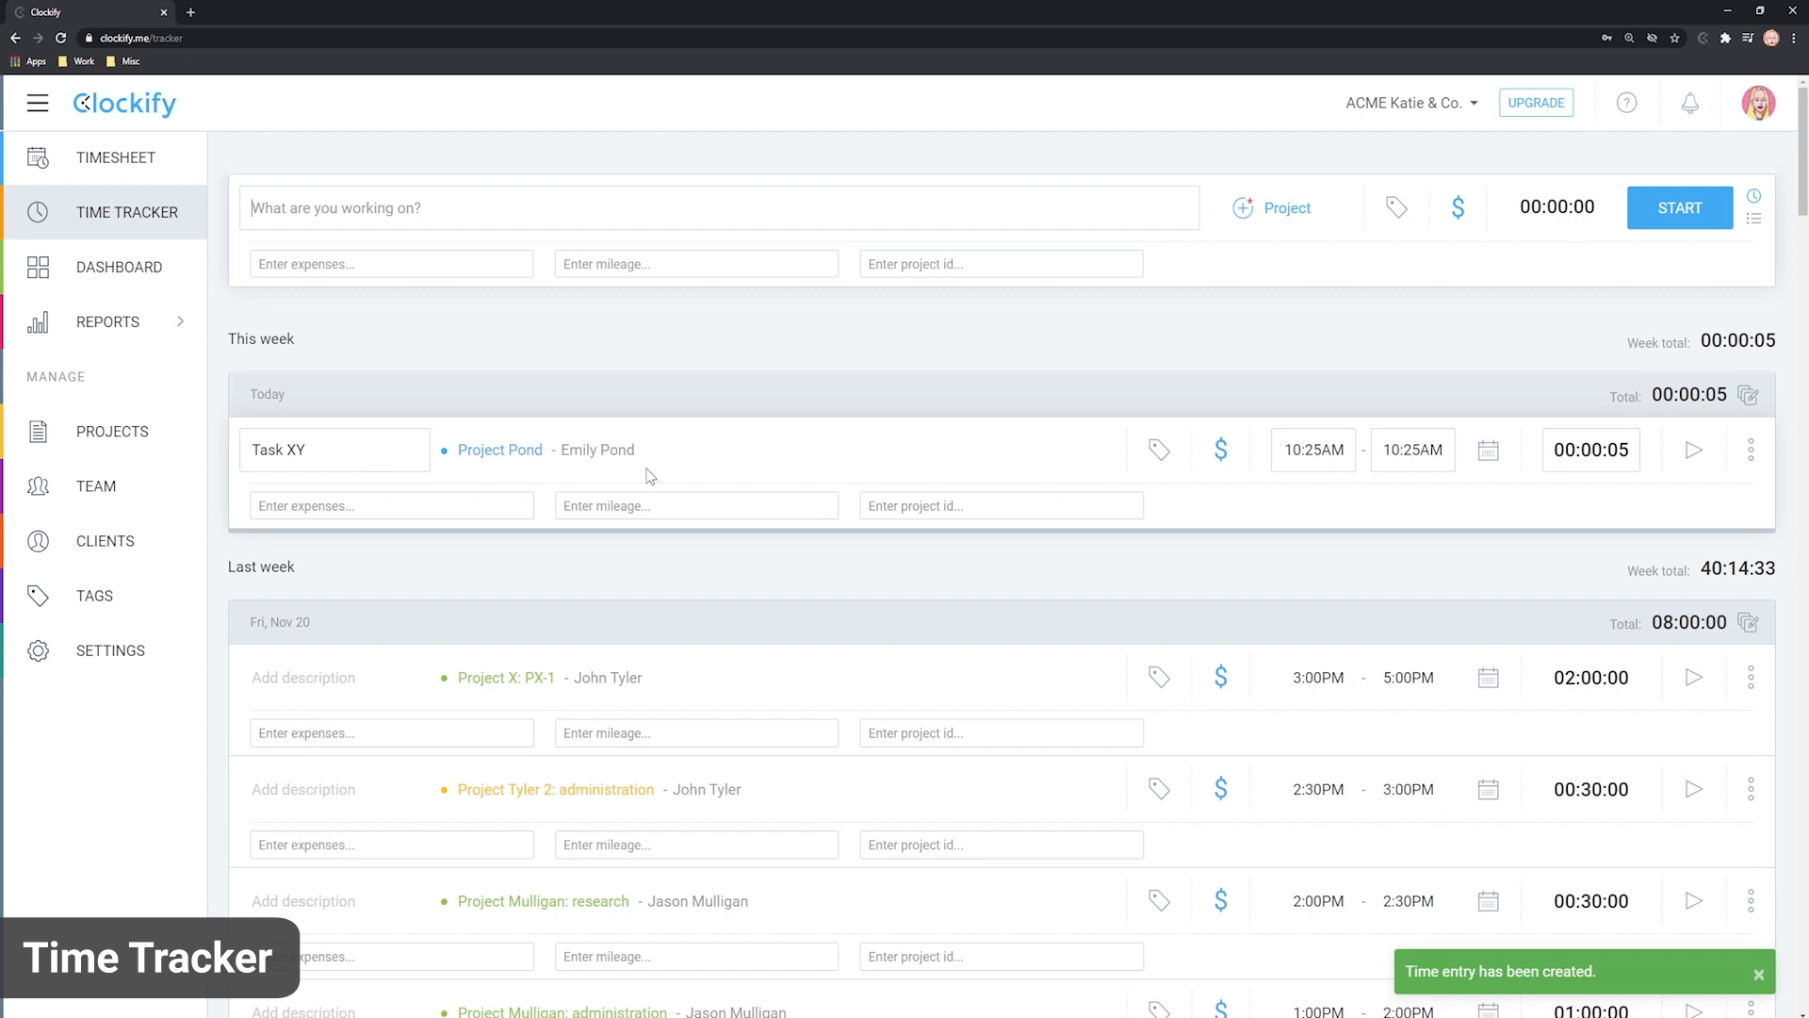
Assign Project Pond: content, rename it Task X with back-end tag, then resume and stop a second entry.
click(499, 451)
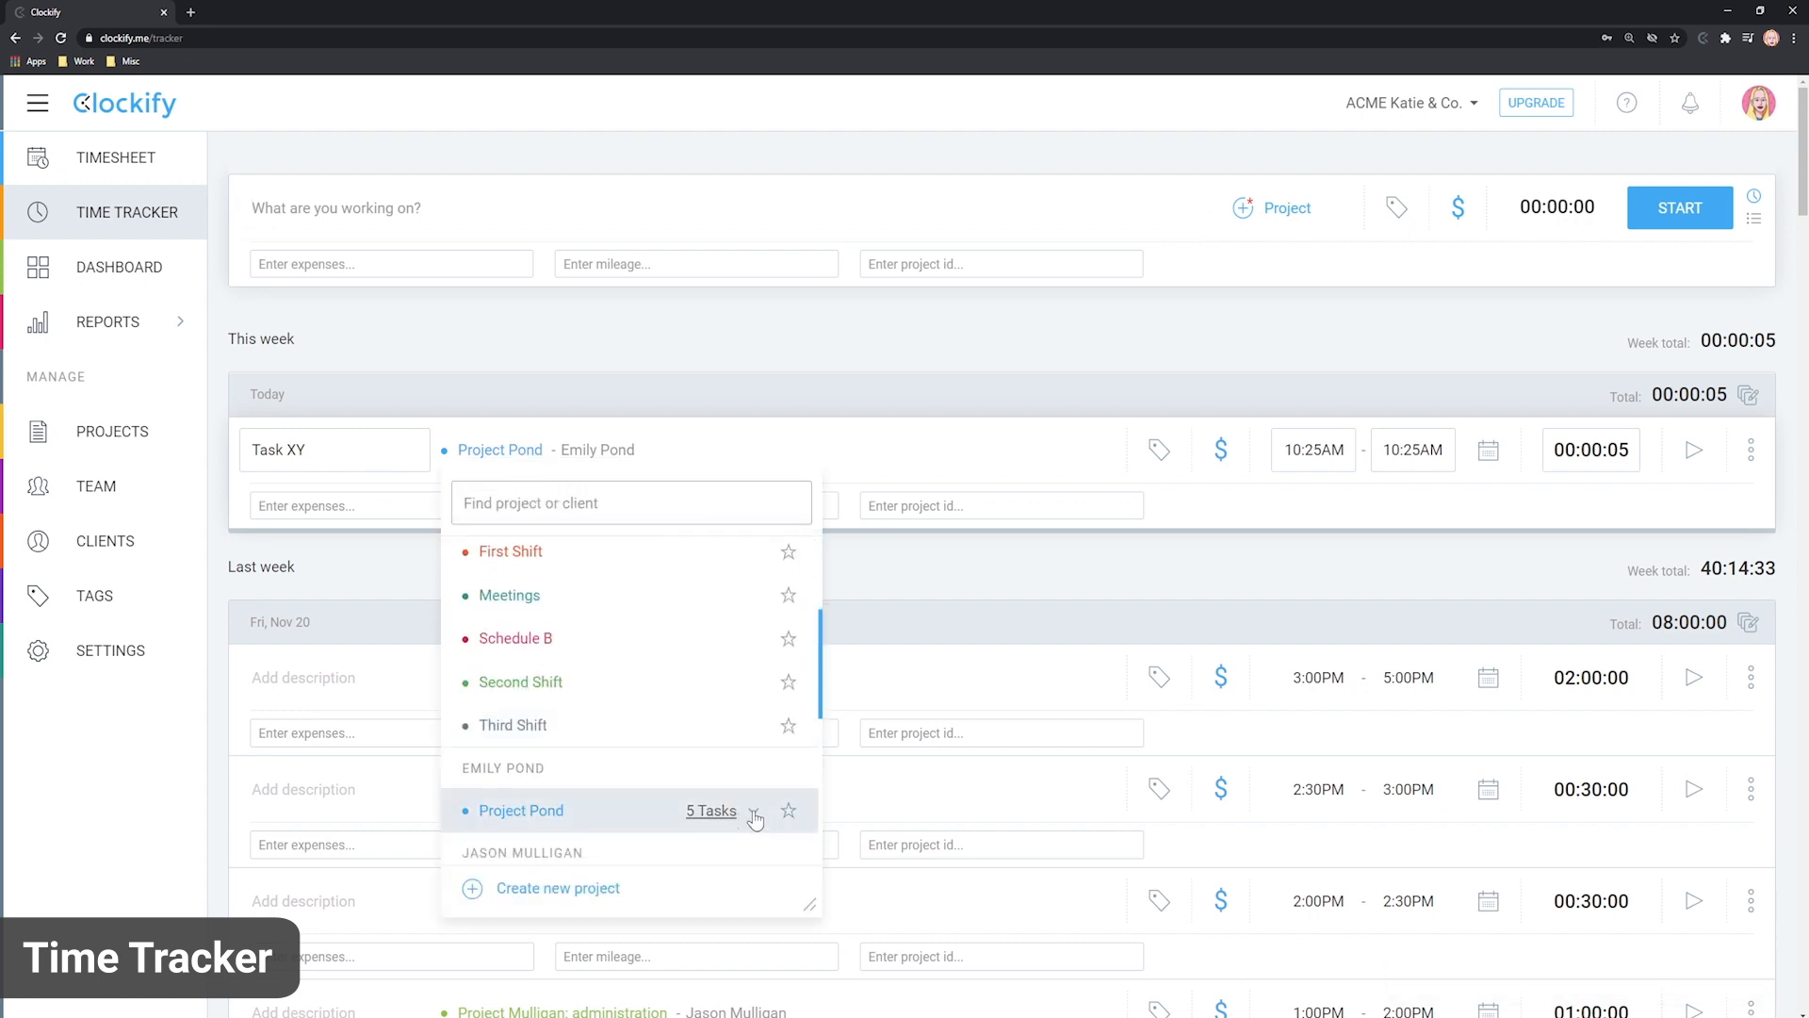
click(520, 810)
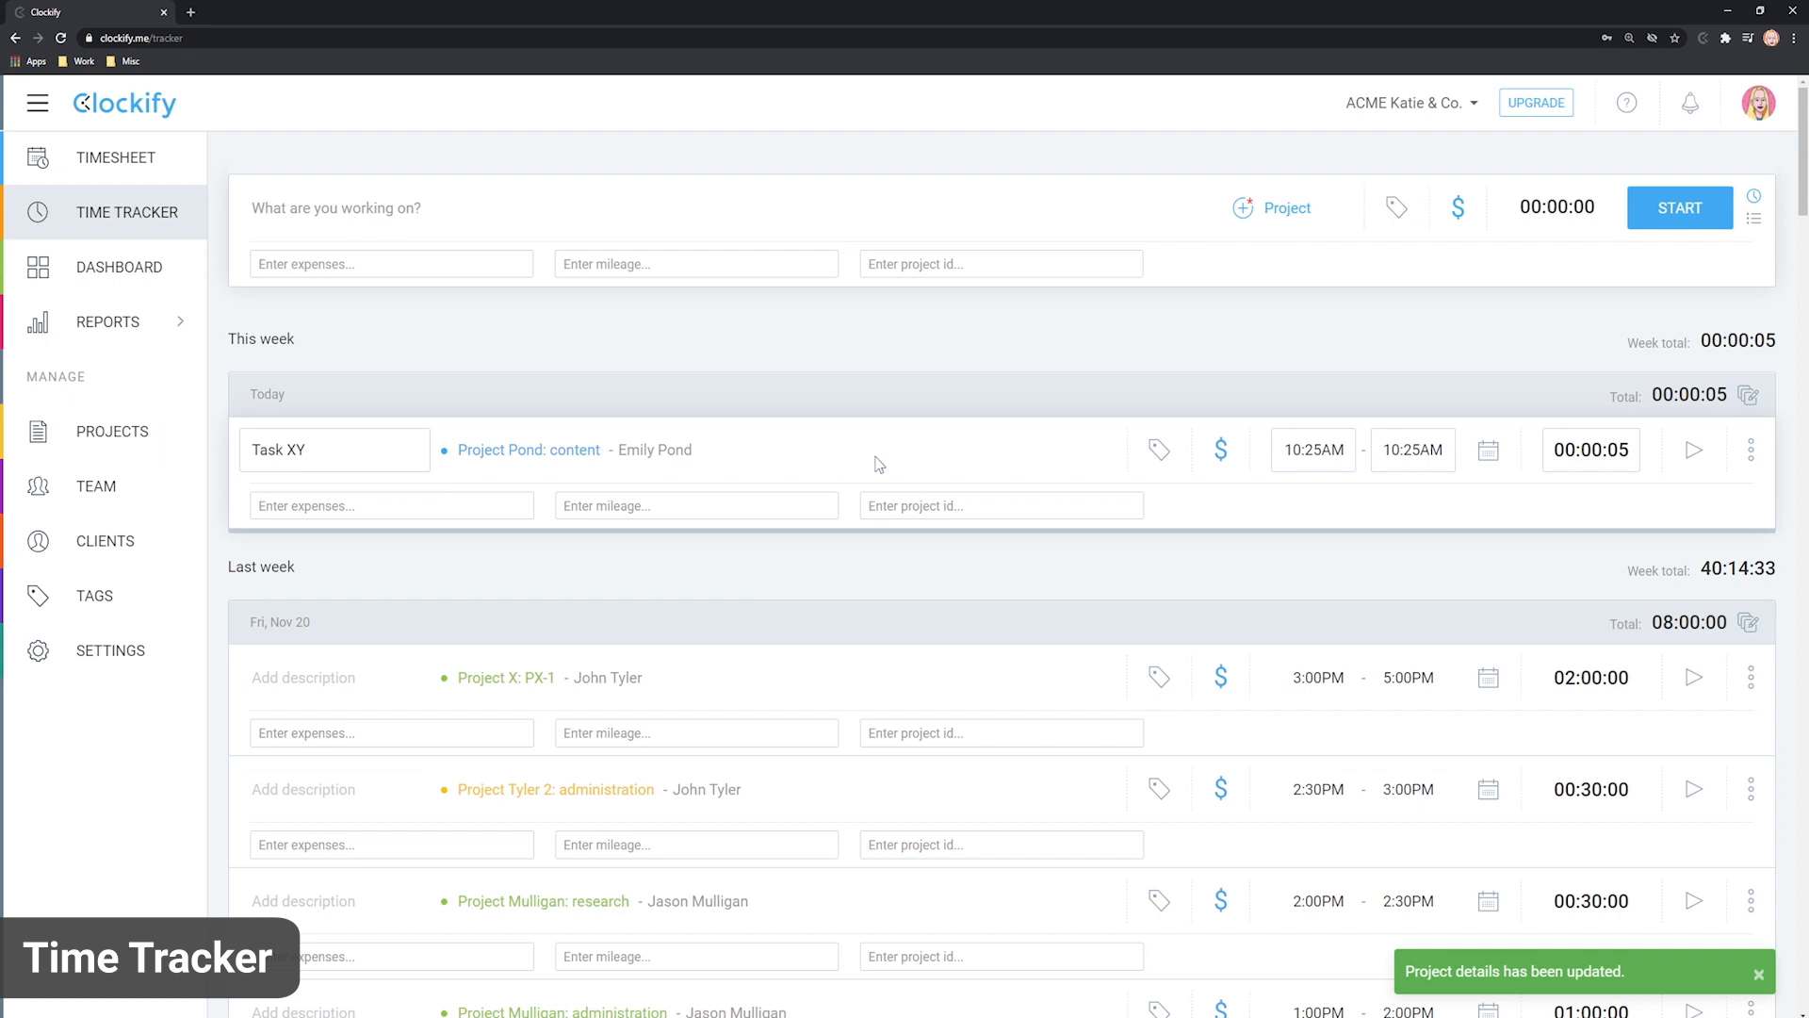
click(1157, 450)
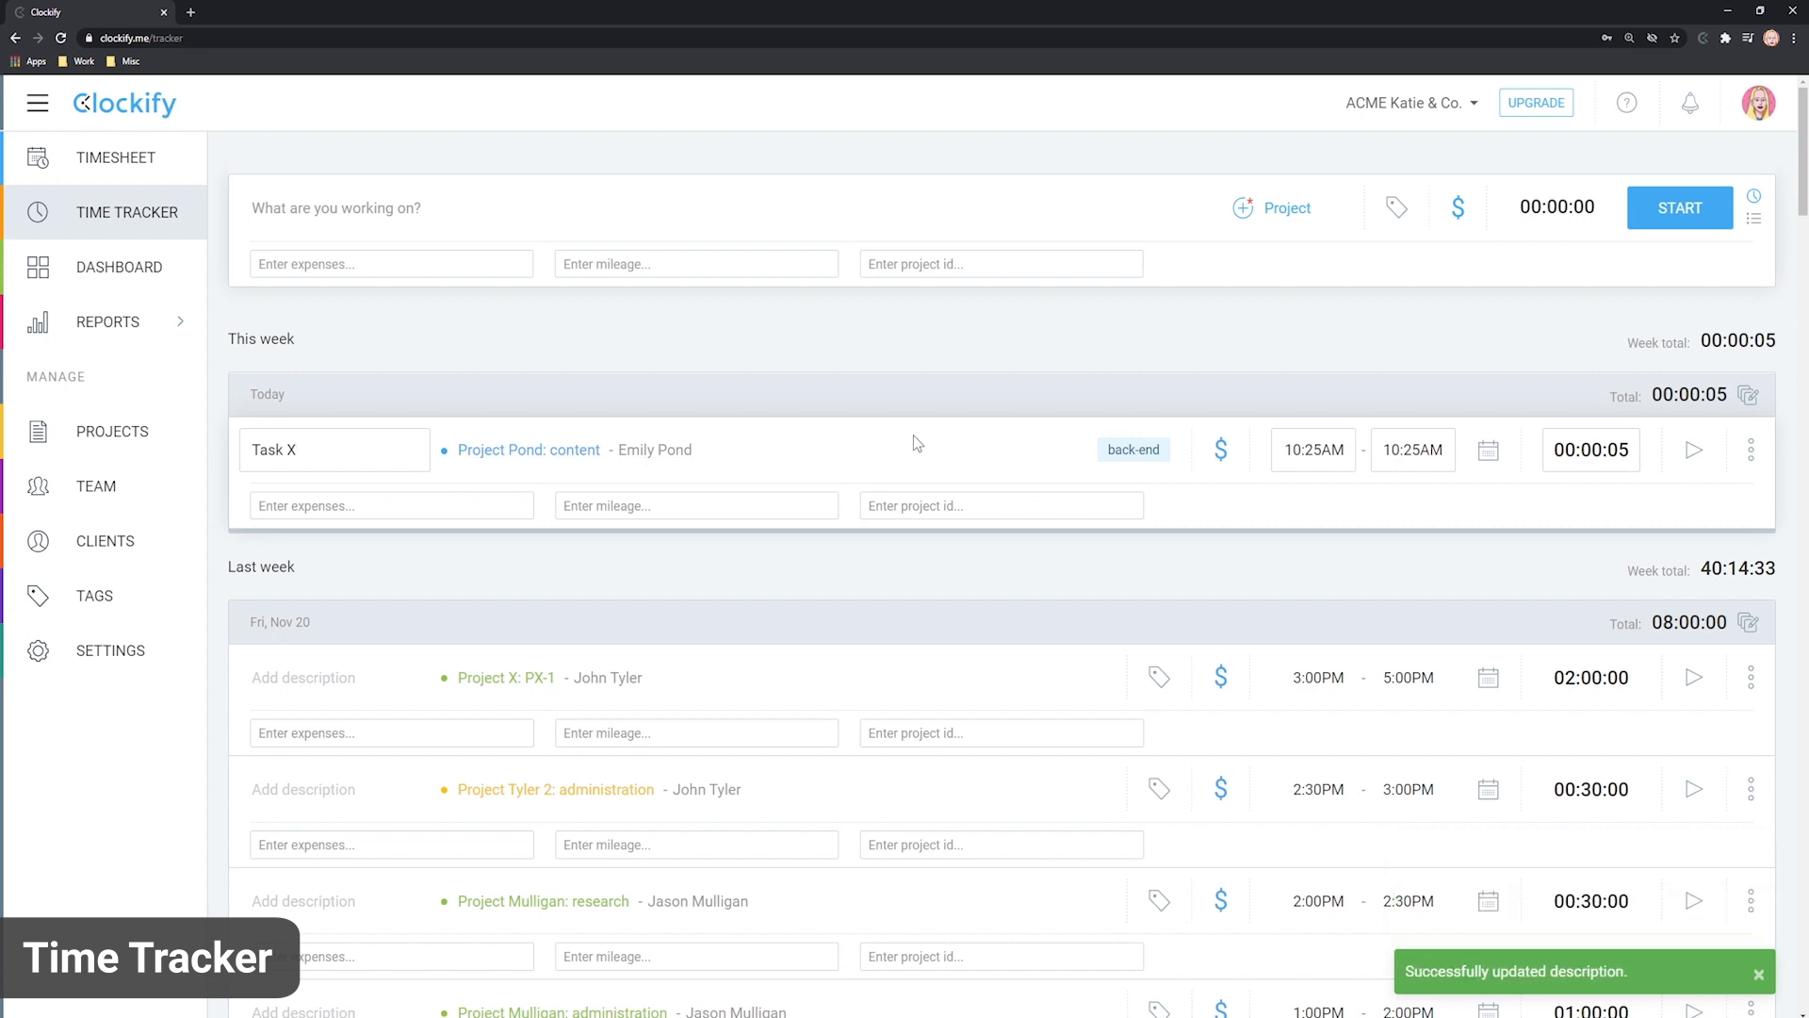
click(1693, 451)
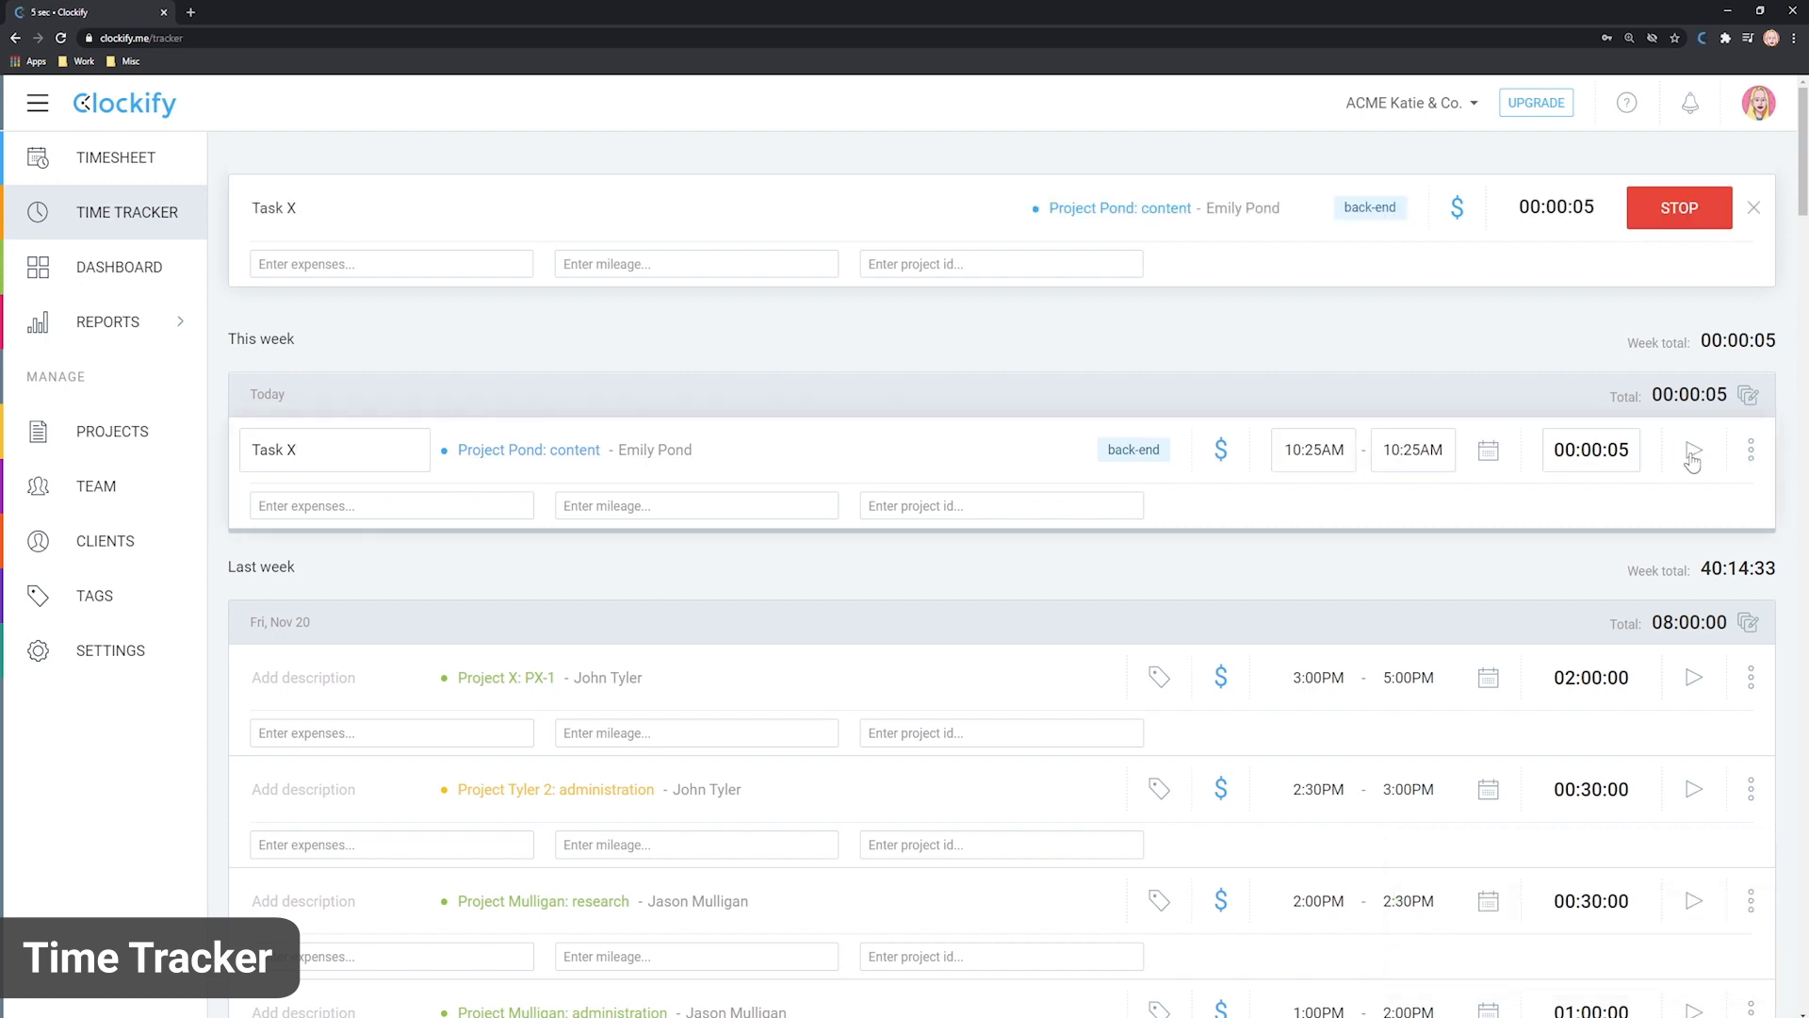
click(1678, 207)
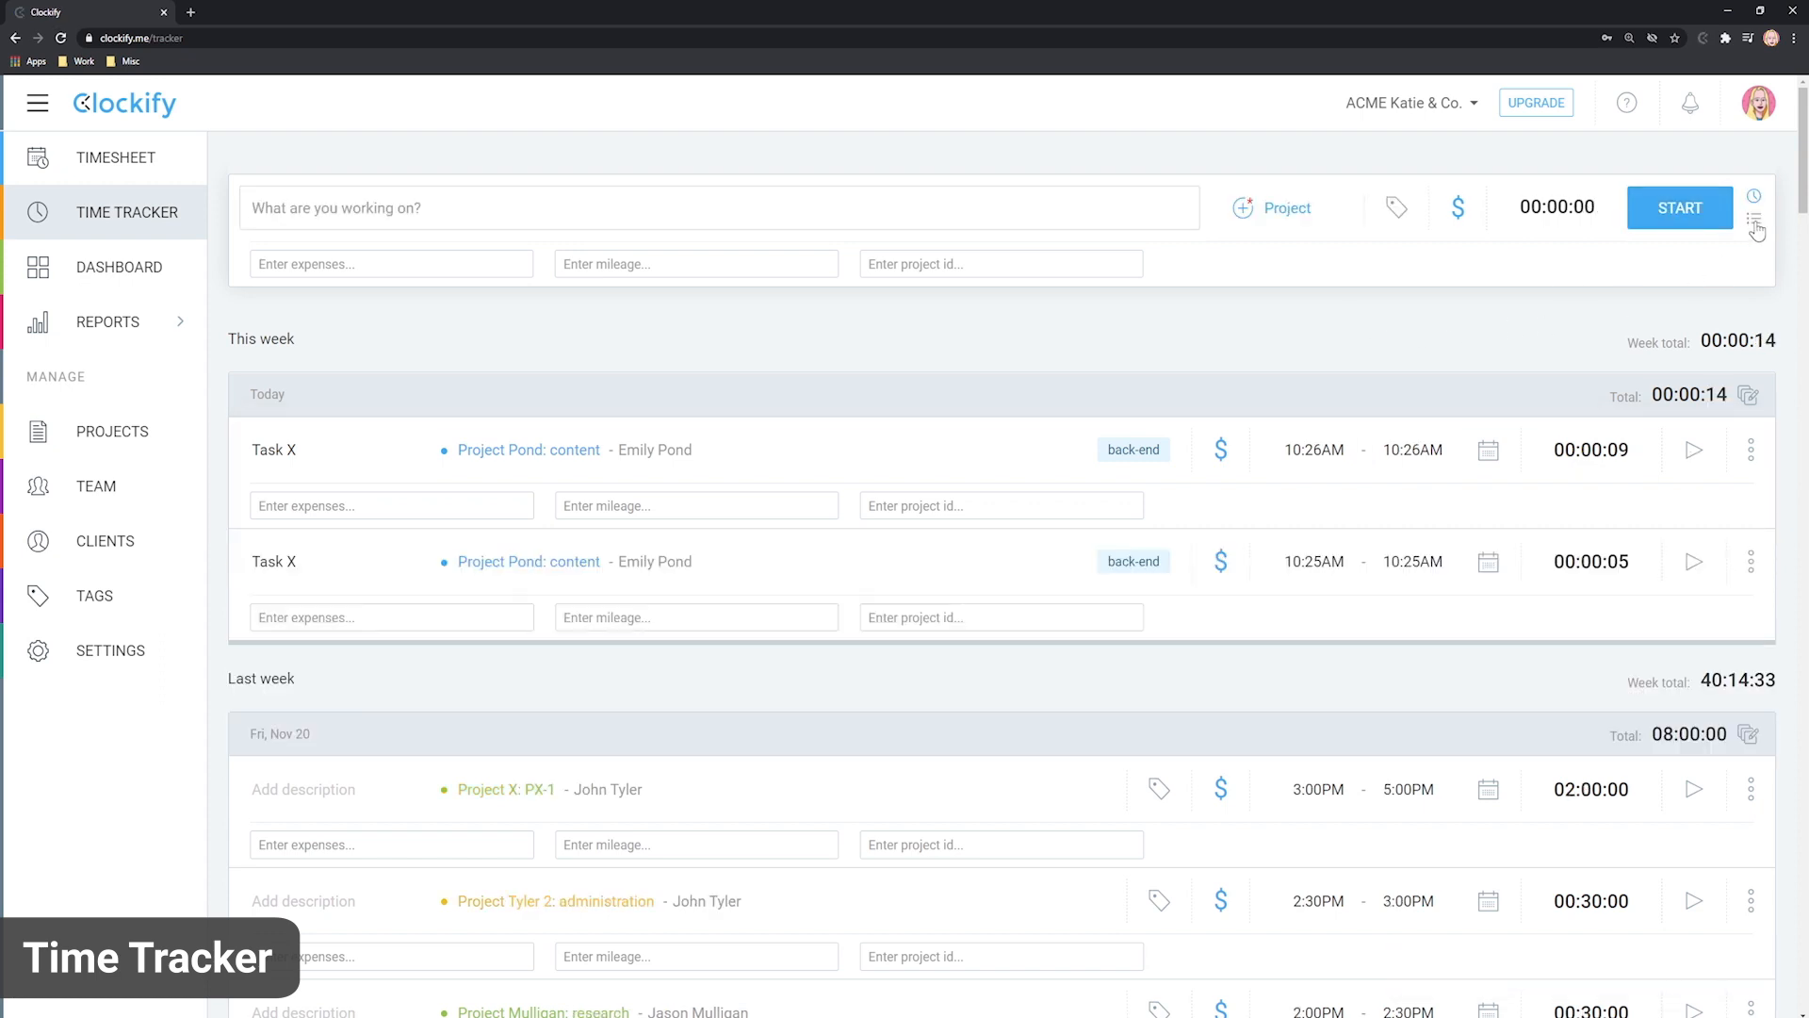
Add a manual 34-minute Design entry for Project X: PX-1.
click(1755, 228)
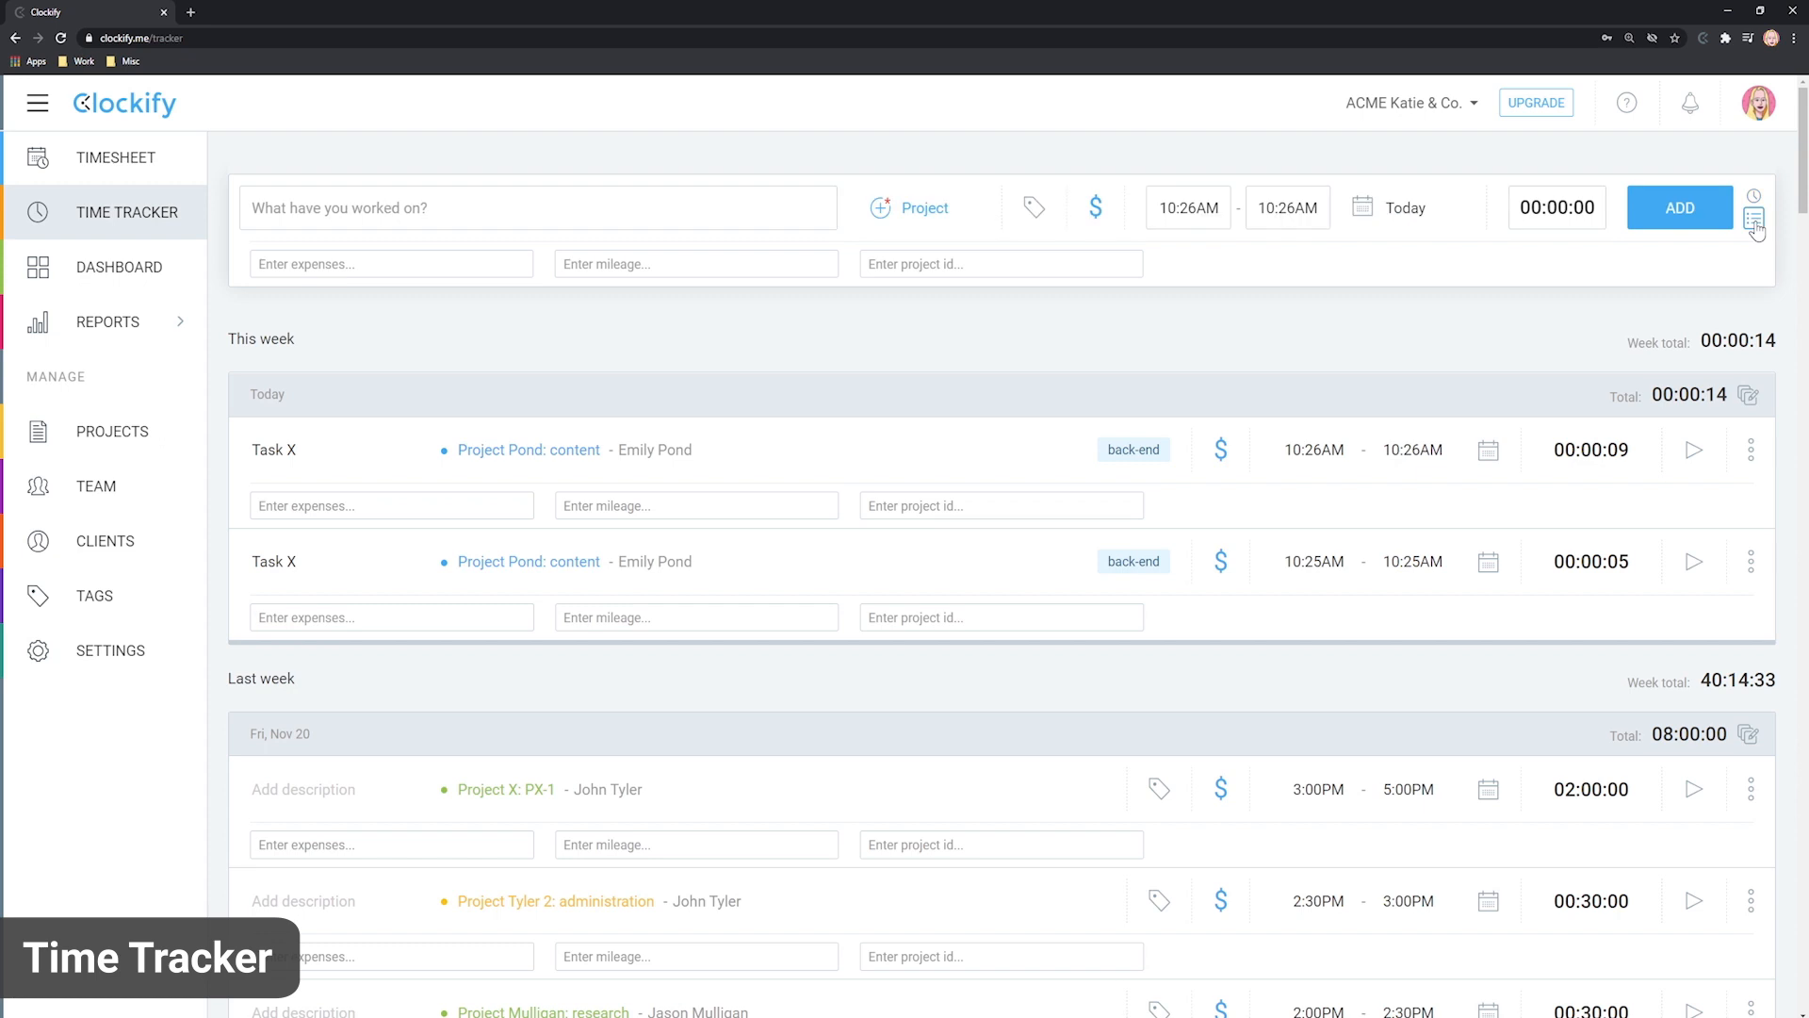
click(1755, 210)
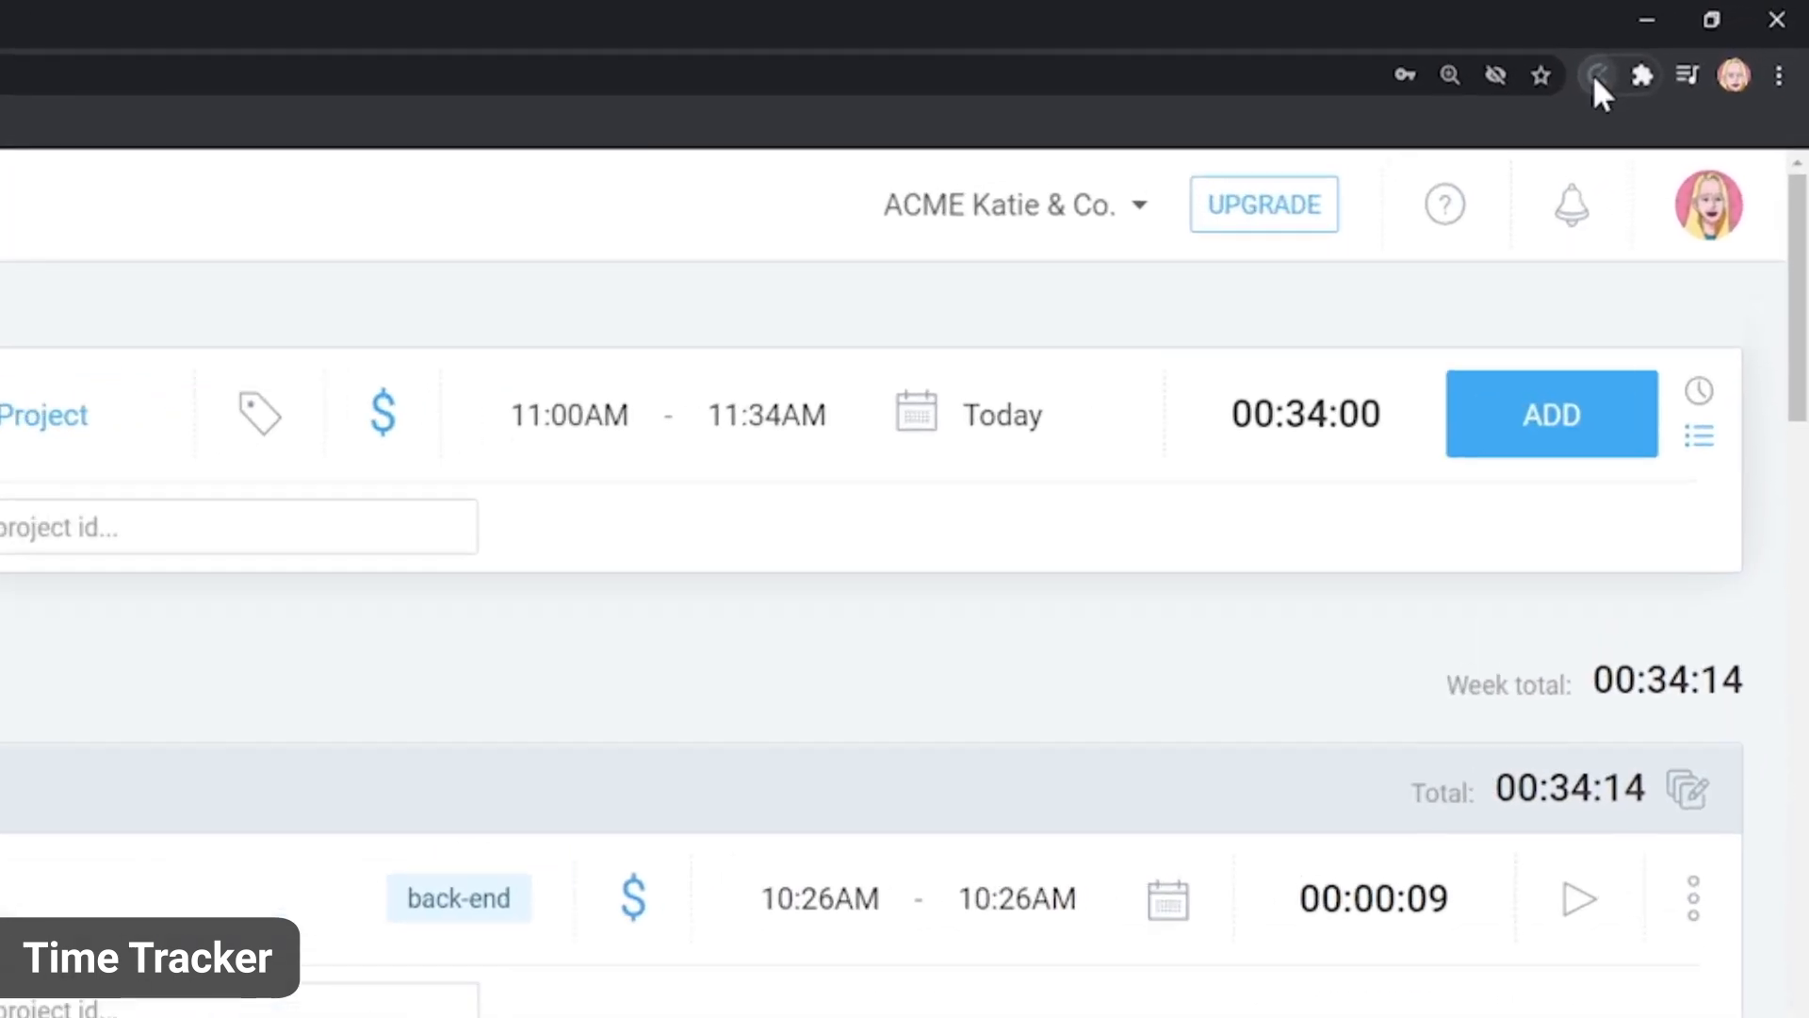
Enable idle detection and track-time reminders in the Clockify extension settings.
click(1596, 75)
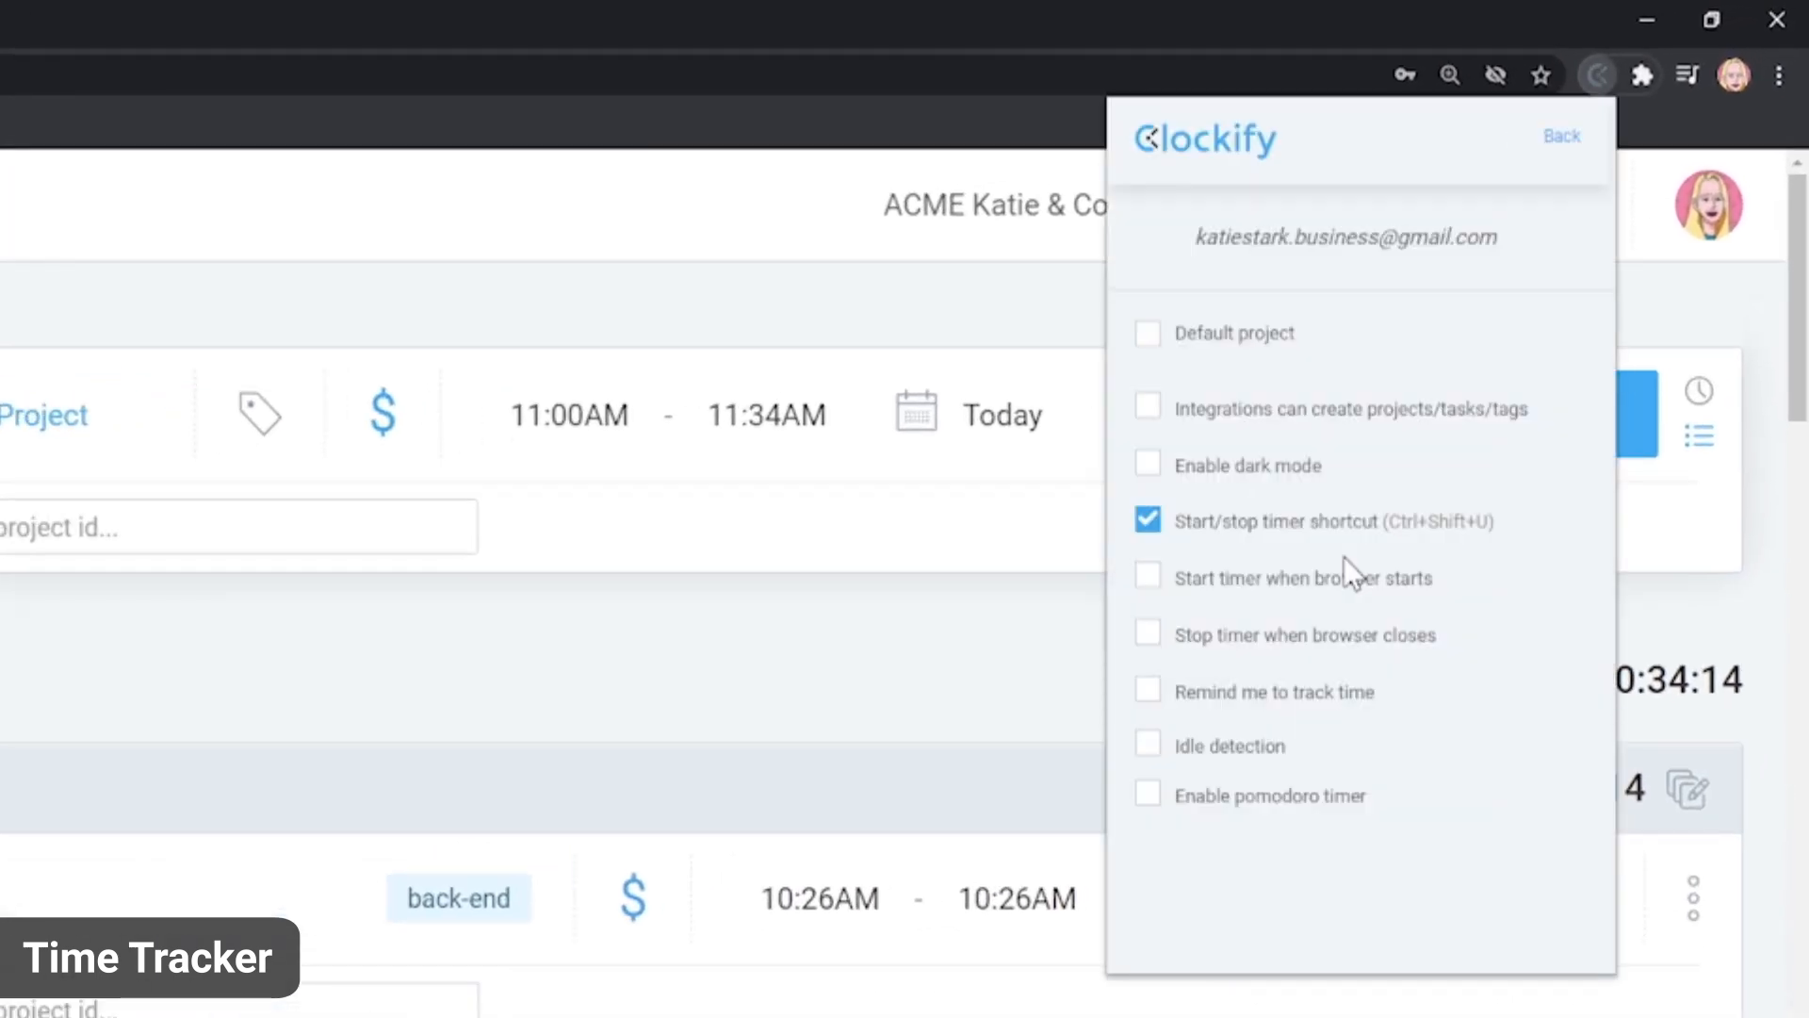
click(1148, 744)
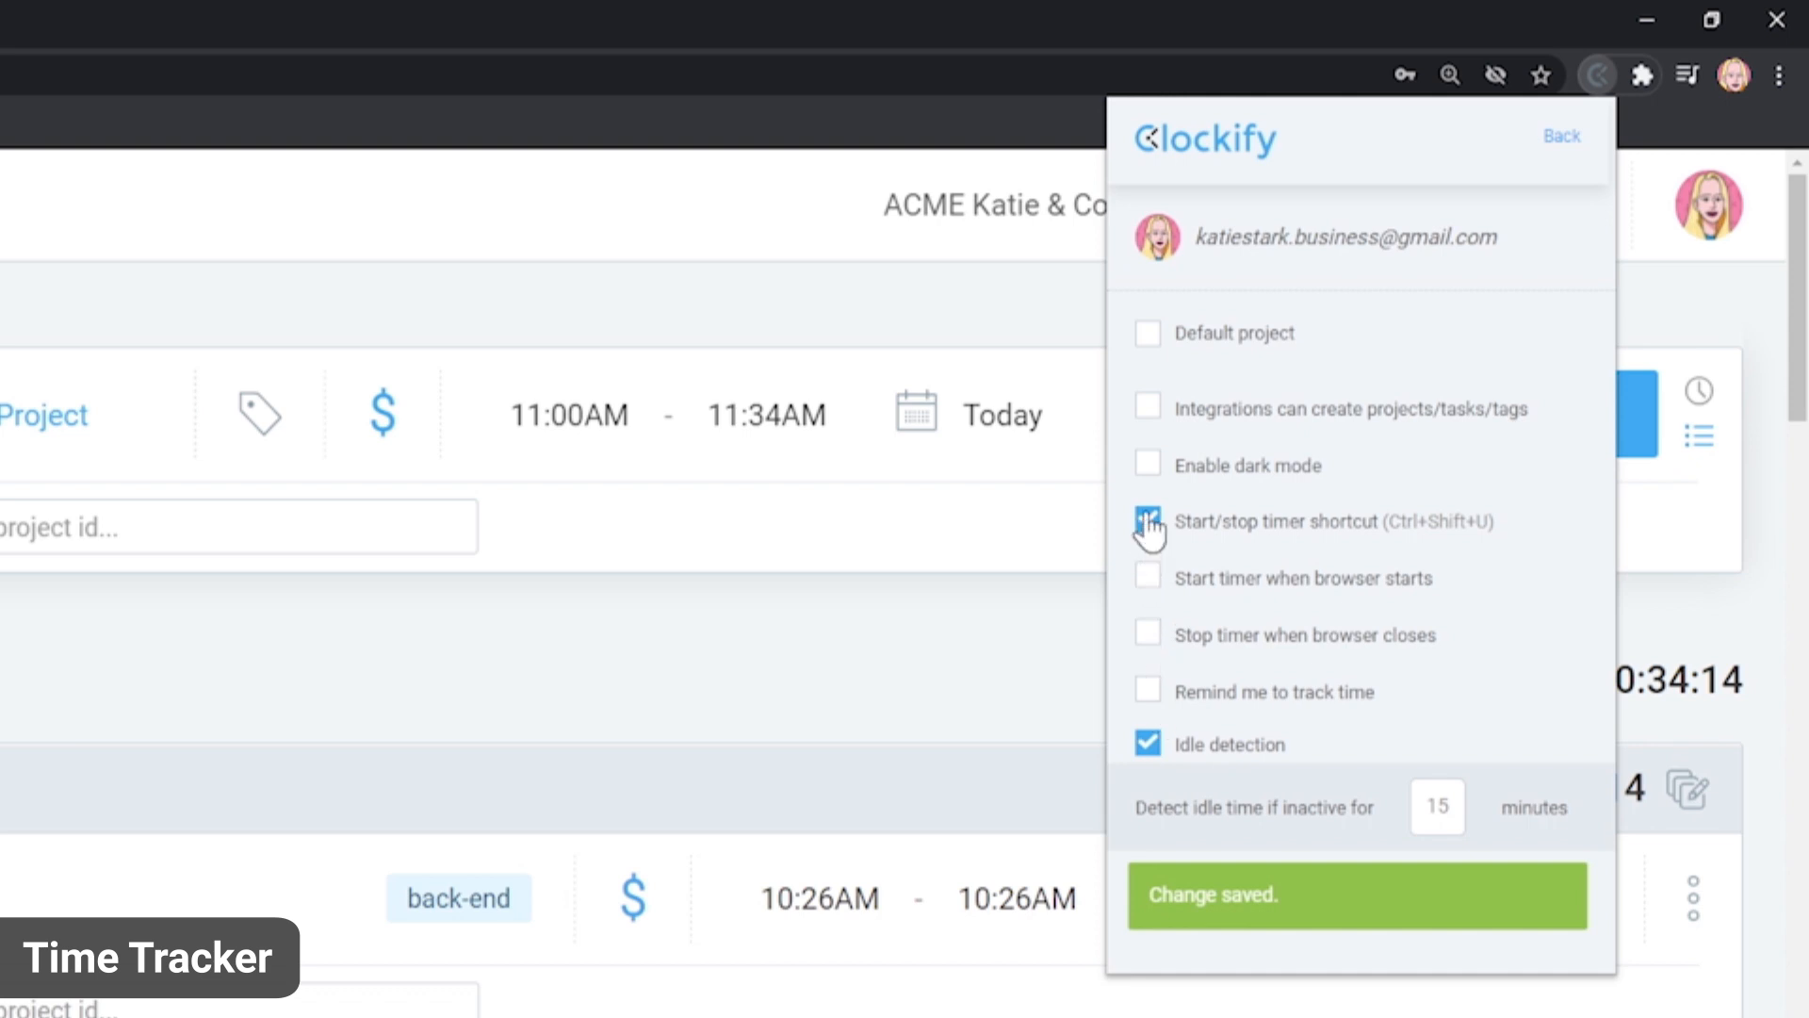
click(1148, 690)
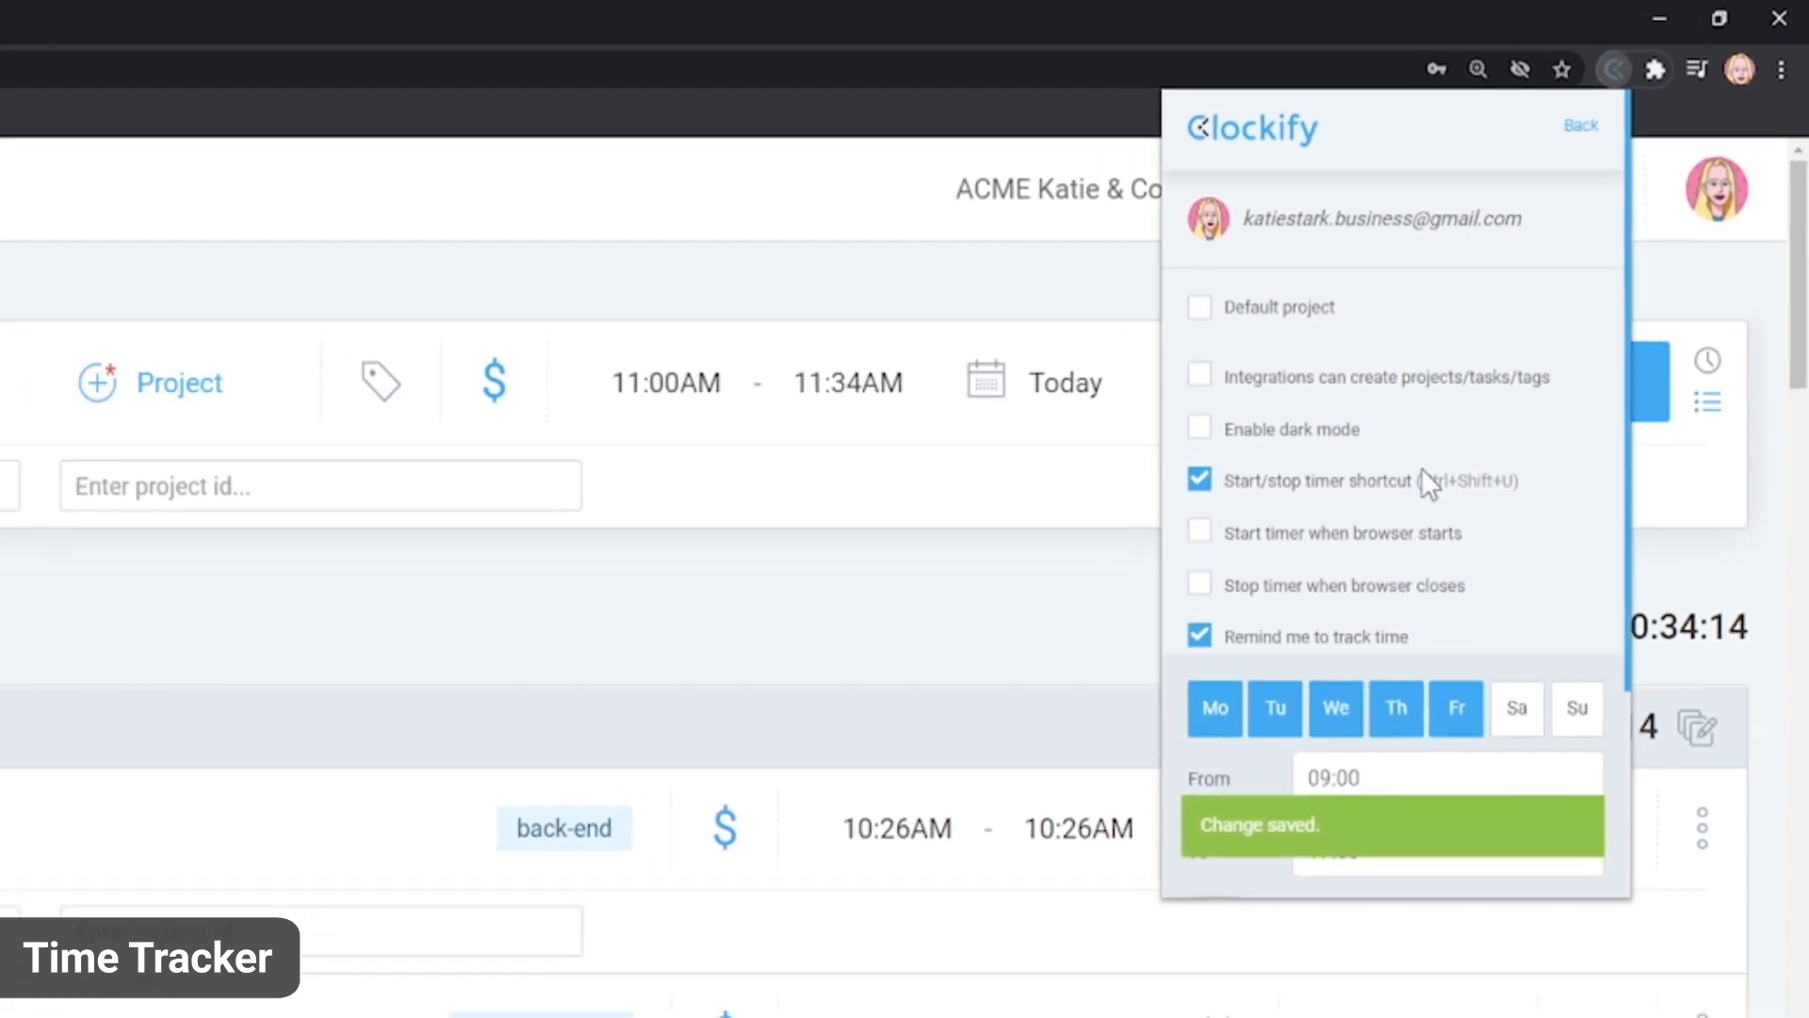
click(1579, 125)
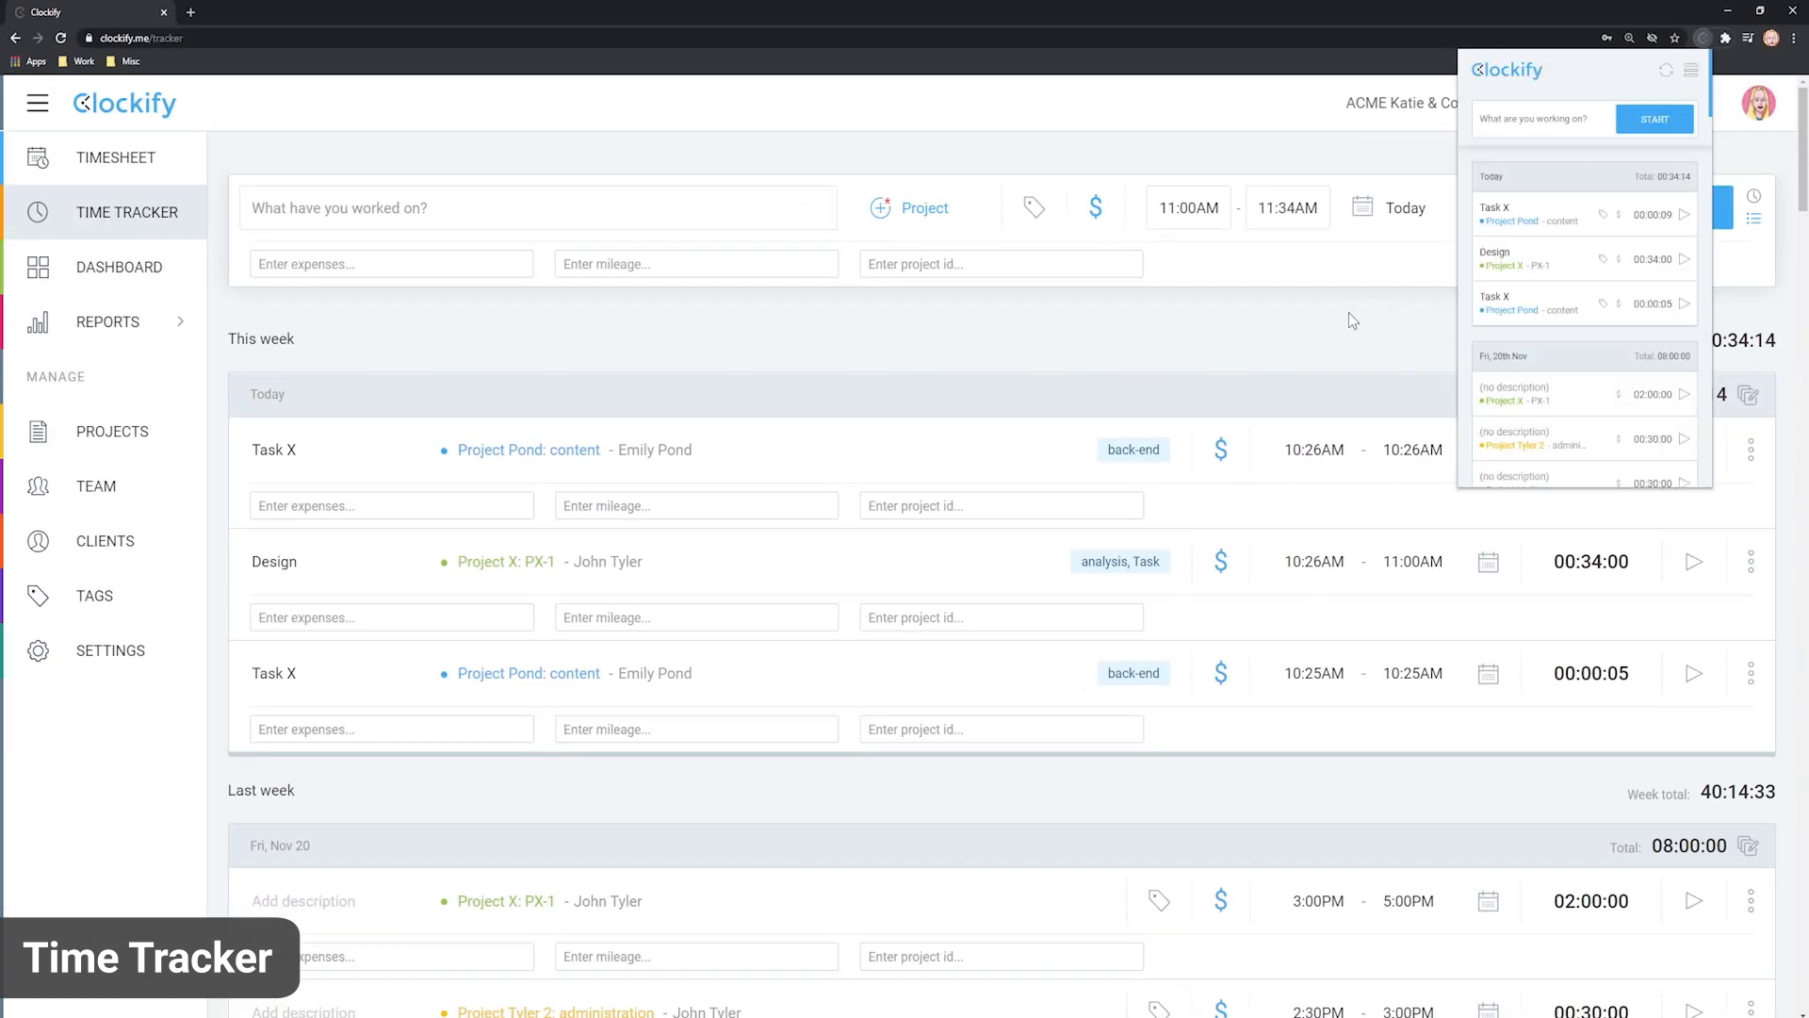
Review the week's calendar of entries and return to the time tracker list.
click(113, 266)
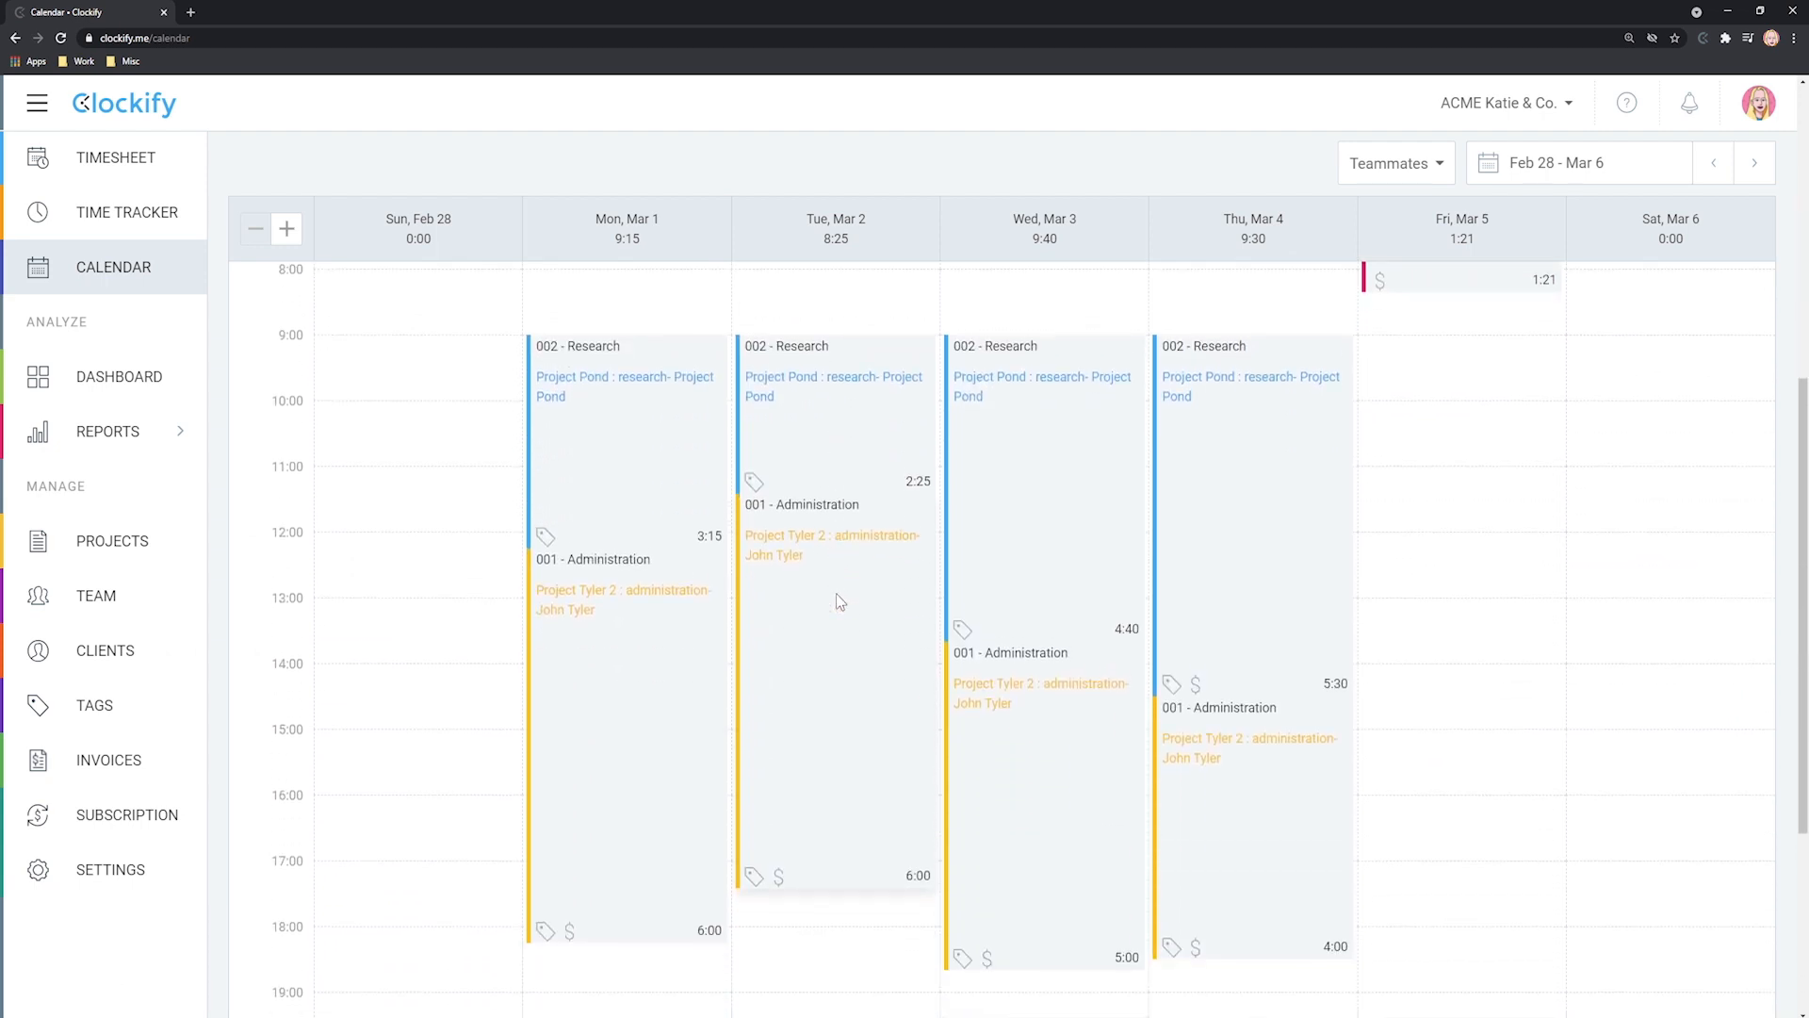
scroll(down, 3)
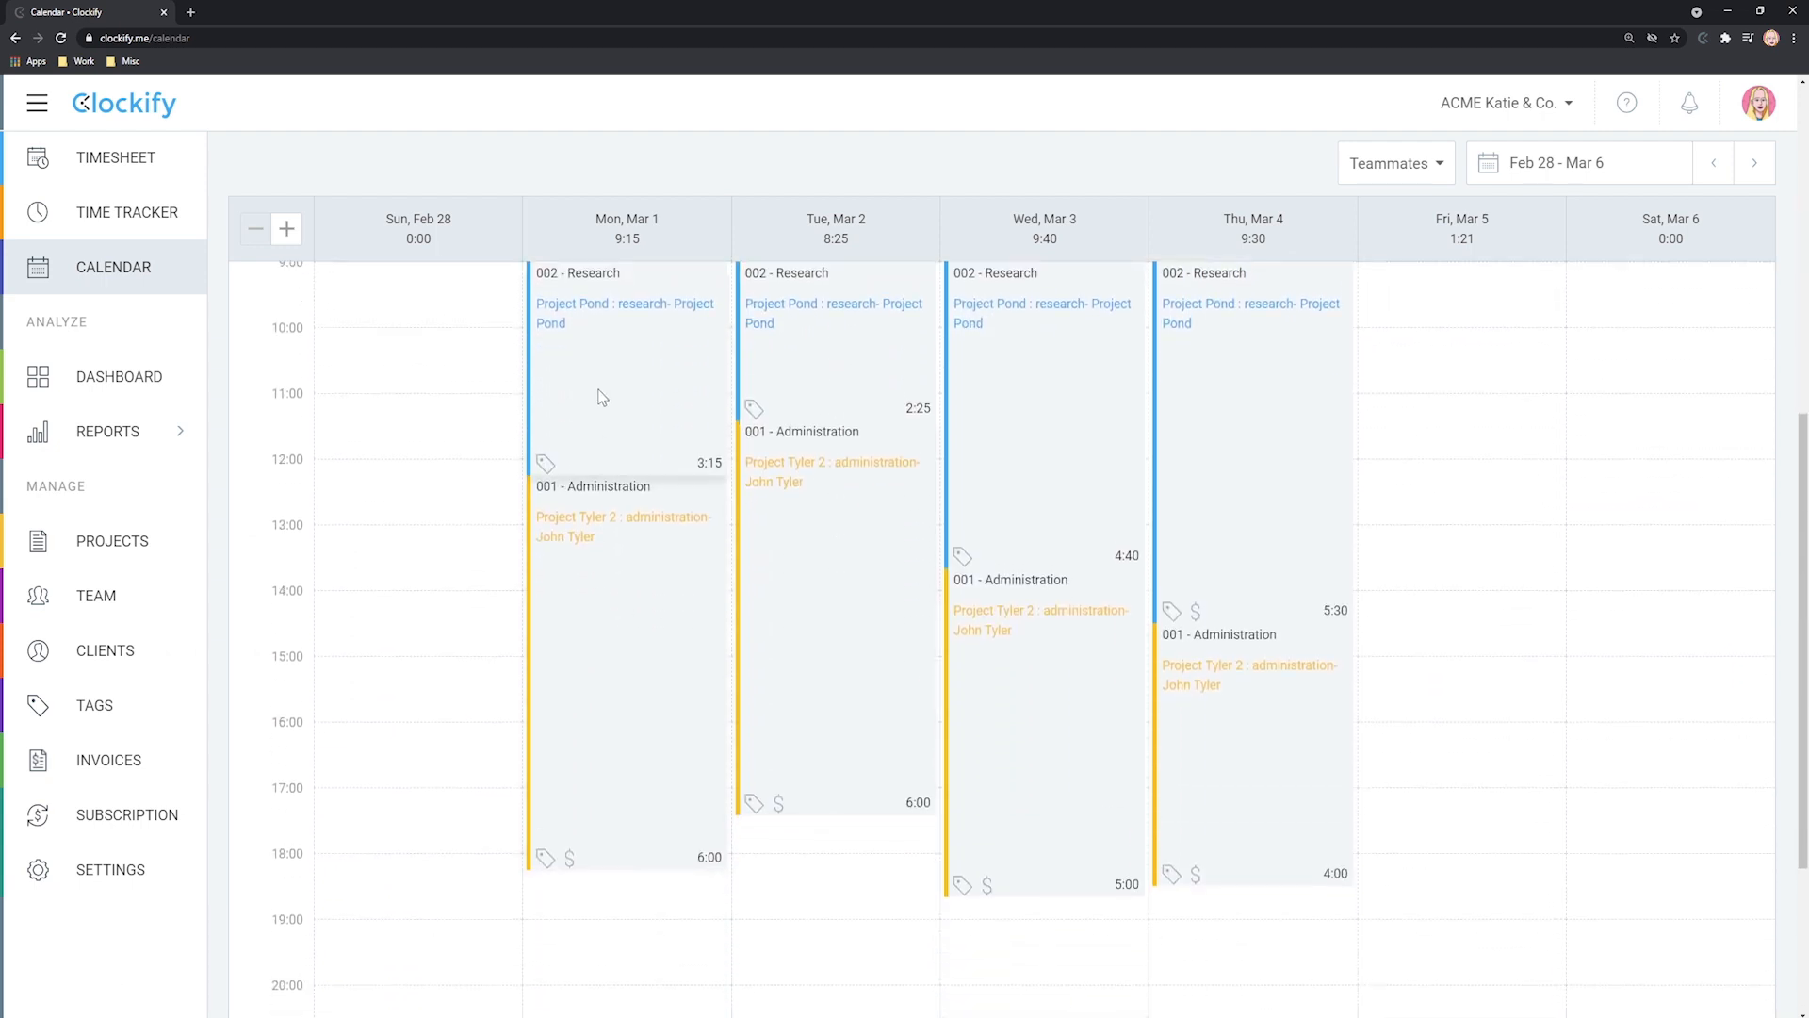
scroll(up, 3)
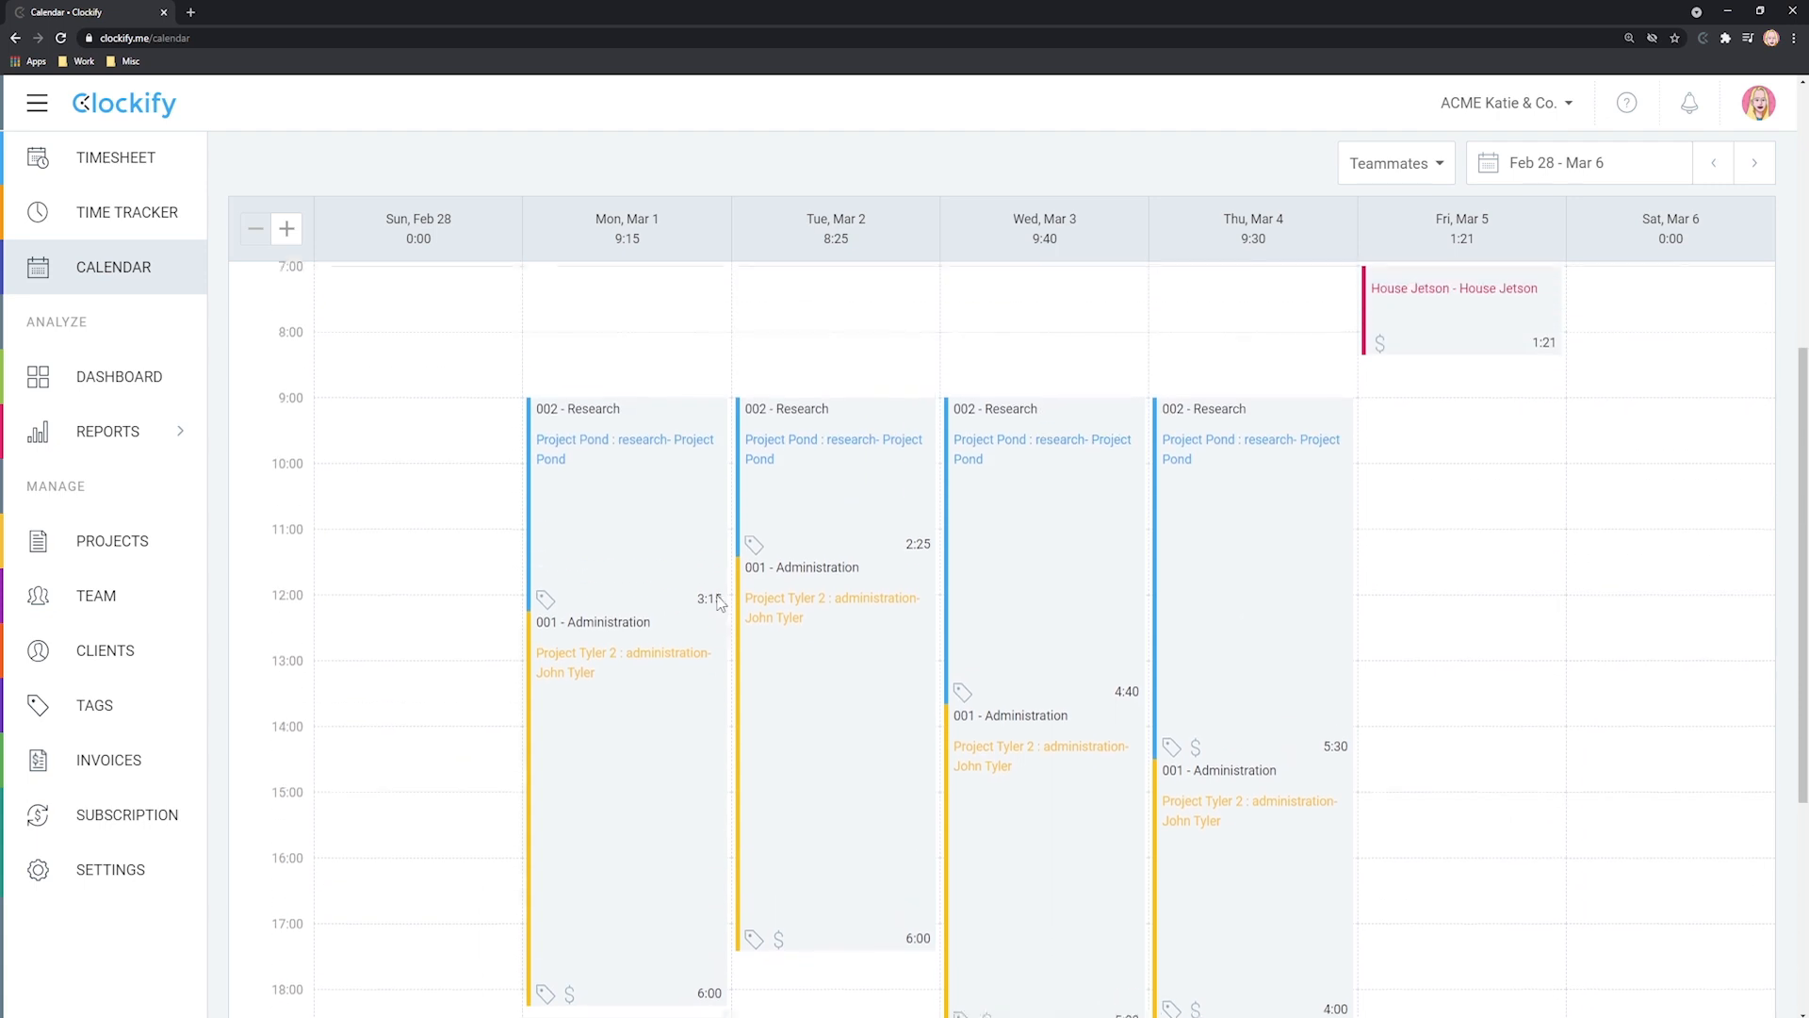
click(256, 228)
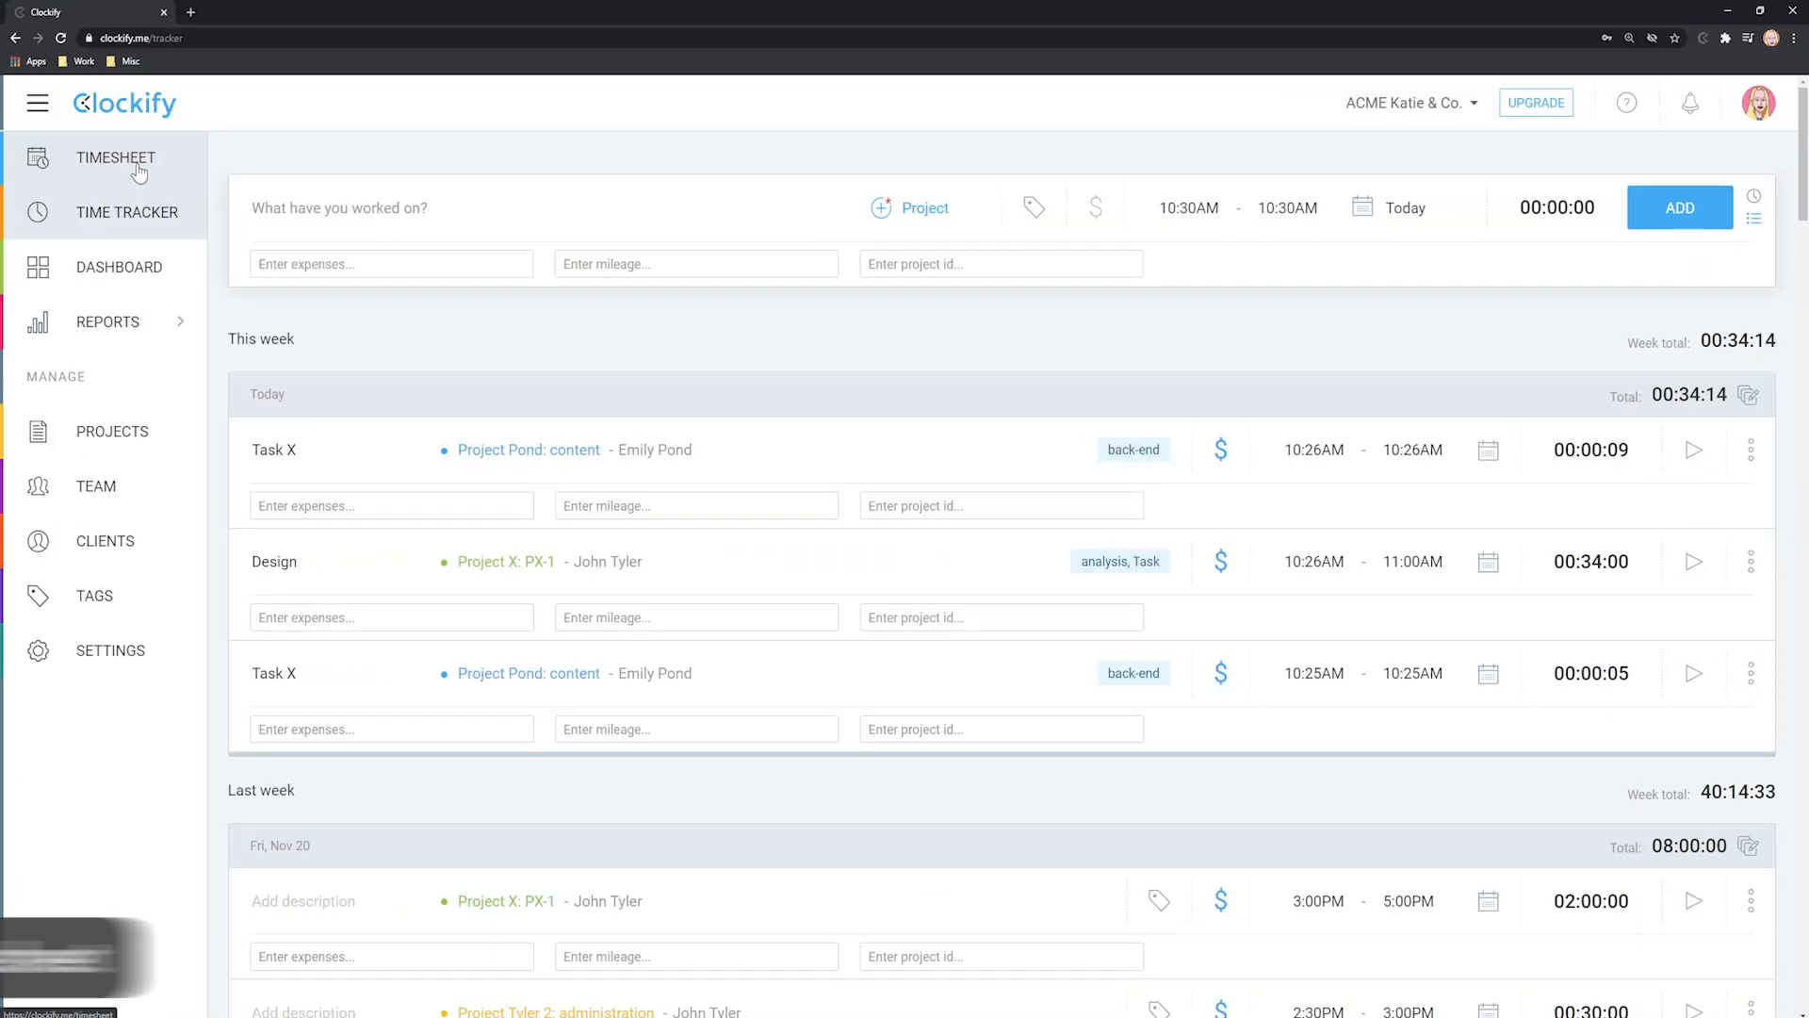
Add a House Jetson: Guest bedroom timesheet row with 3h on Monday.
click(115, 158)
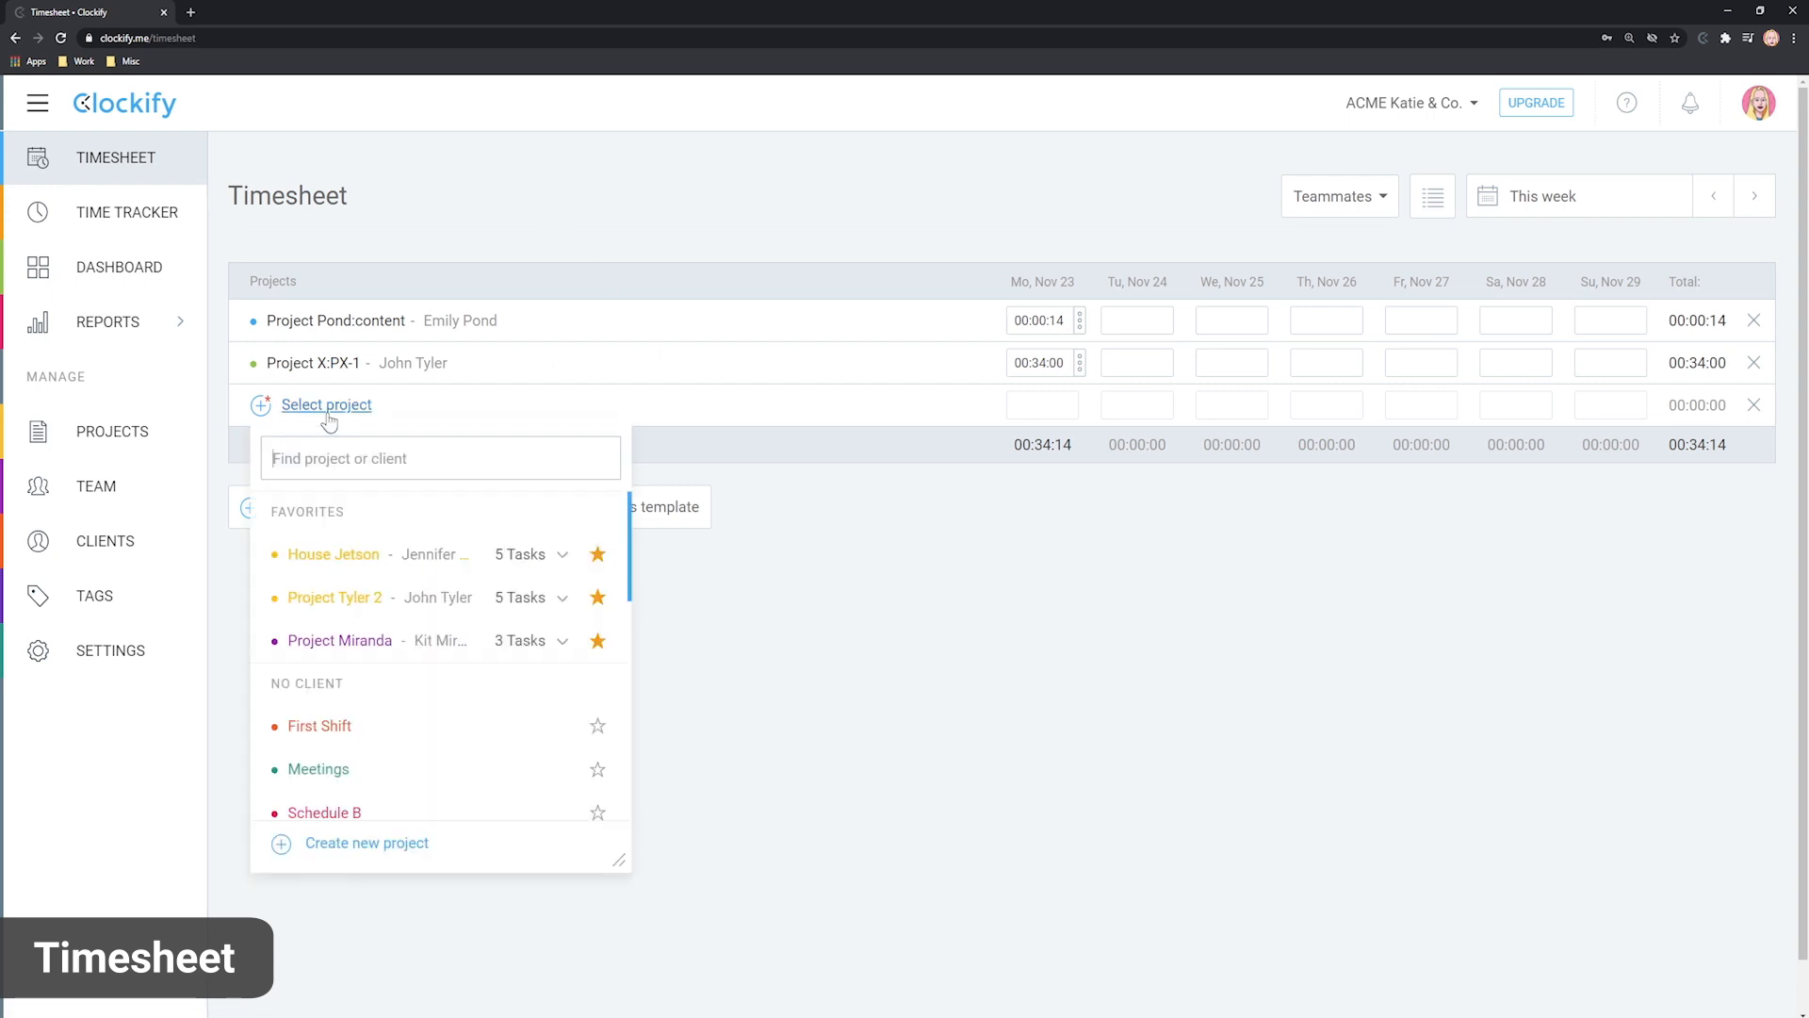
click(332, 554)
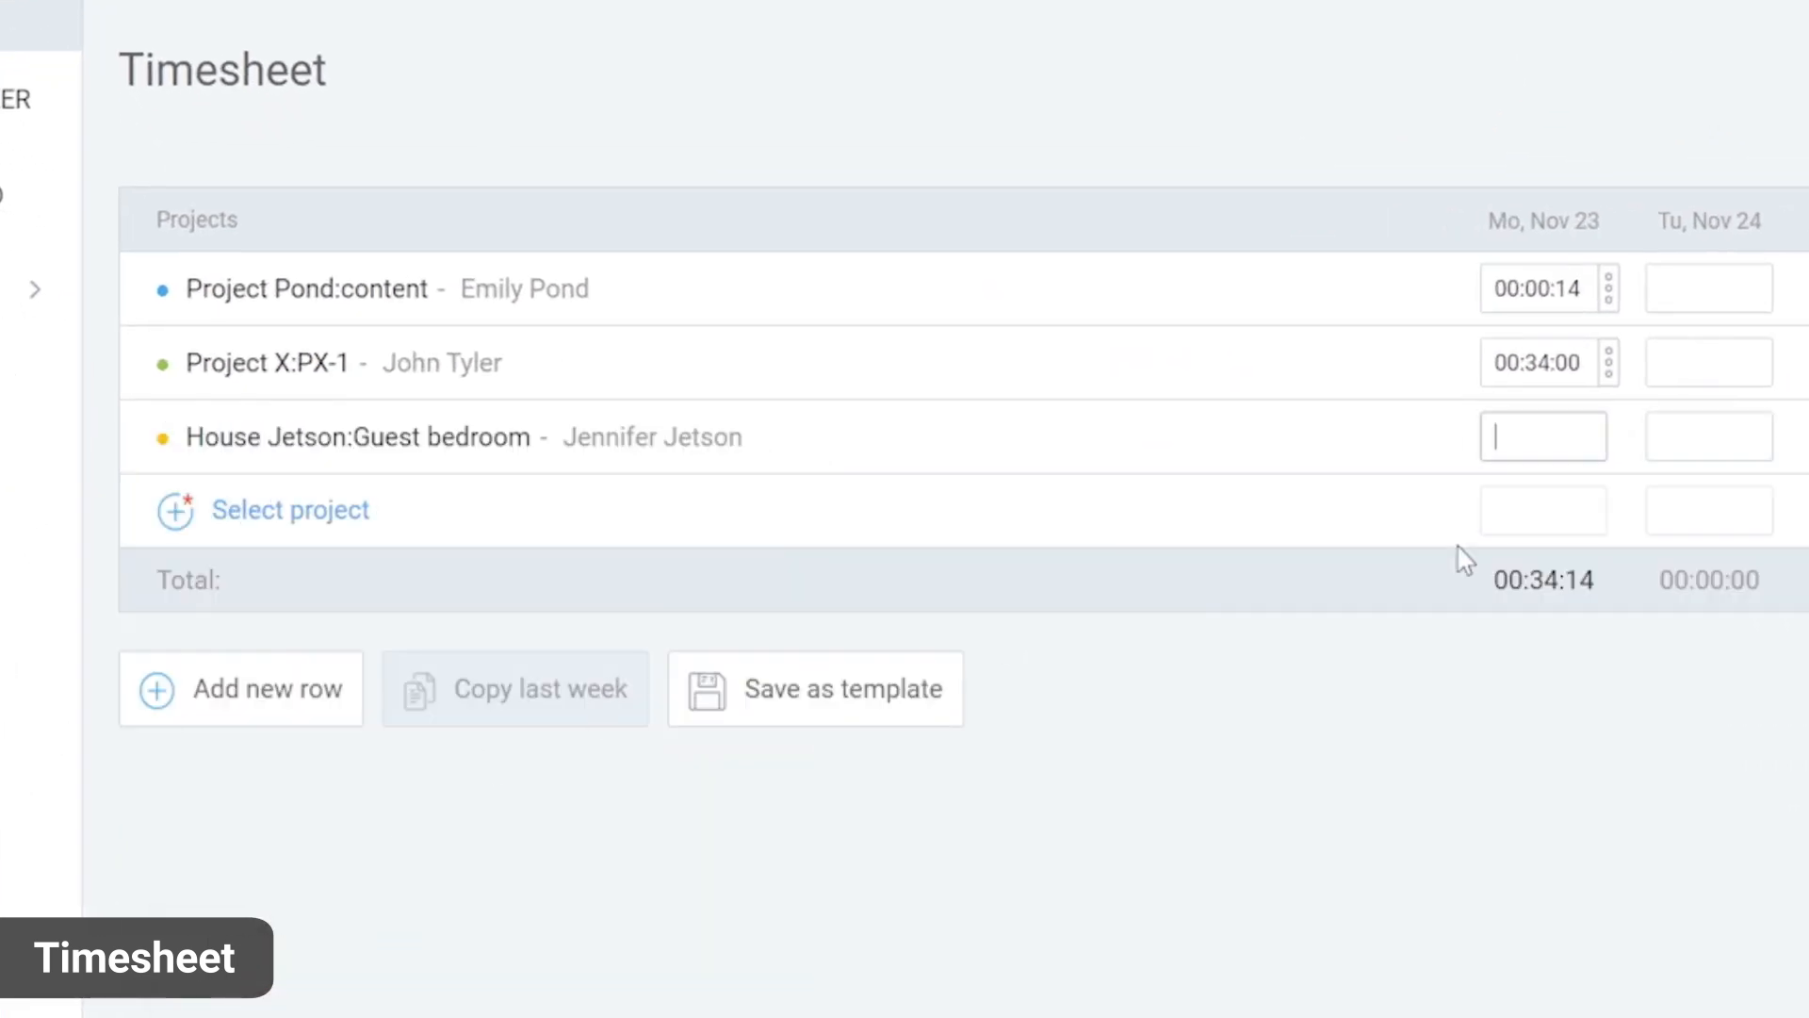
text(3h)
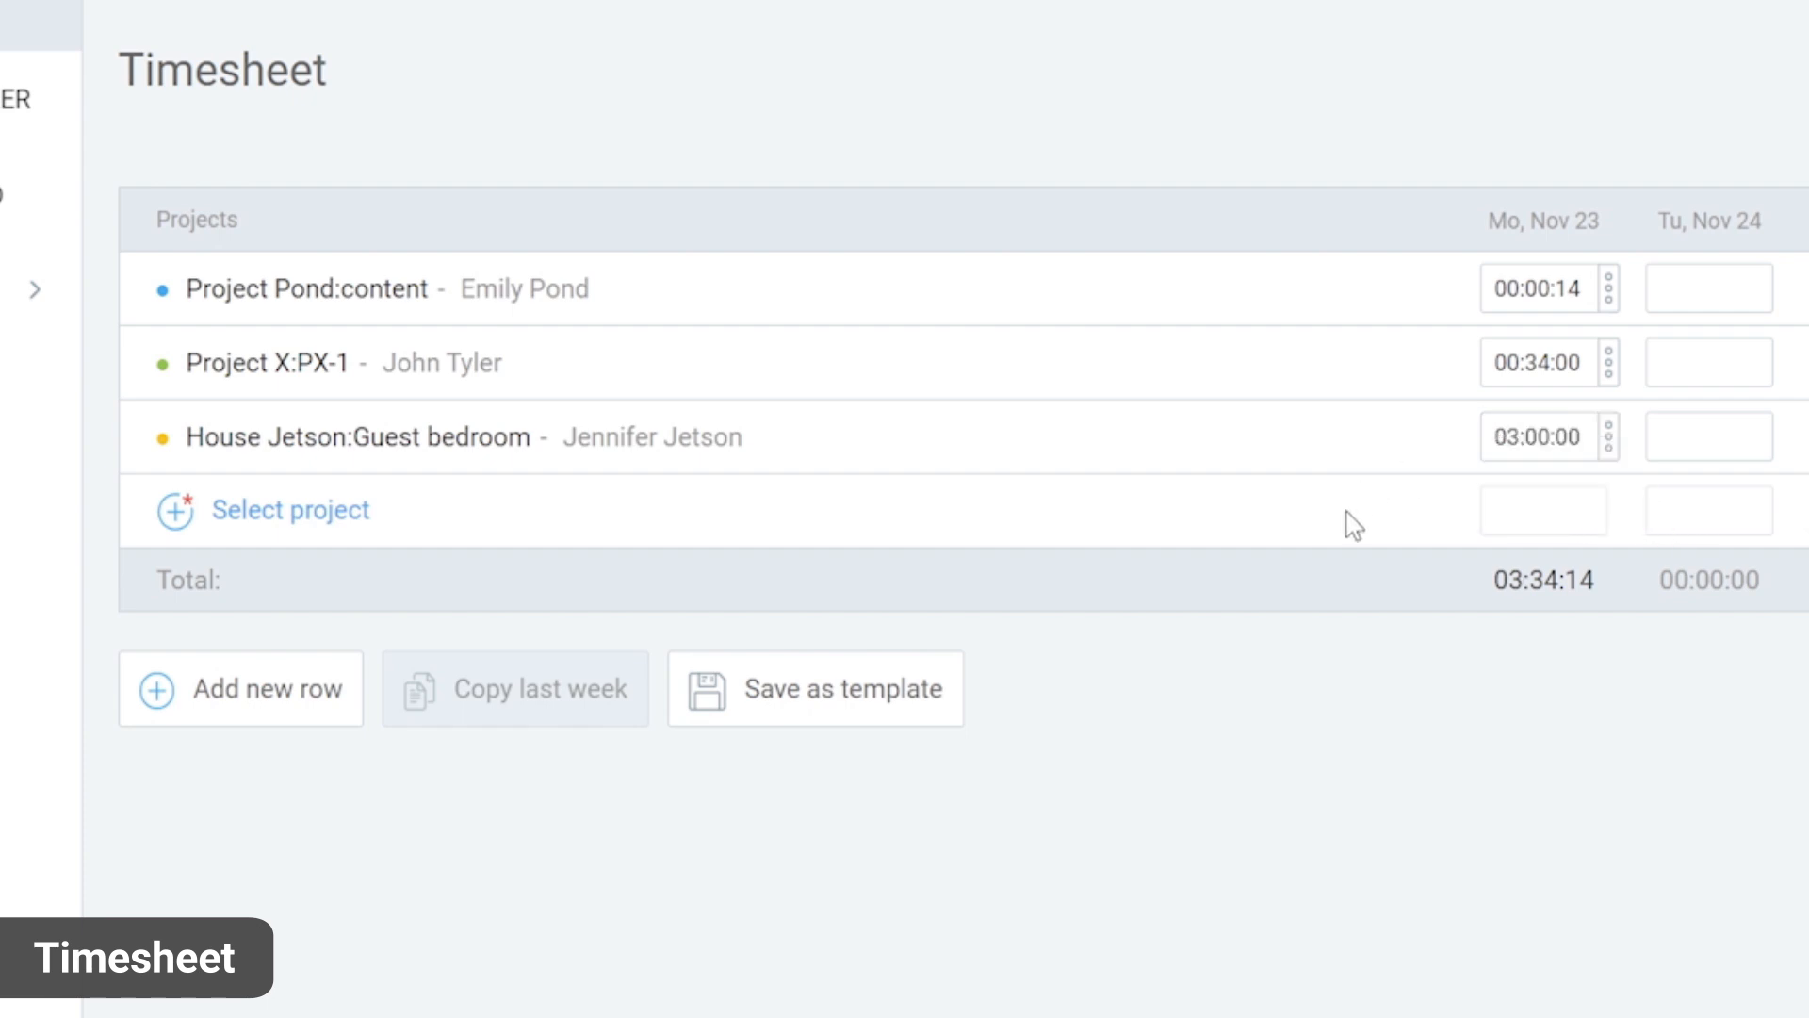
mouse_move(1615, 462)
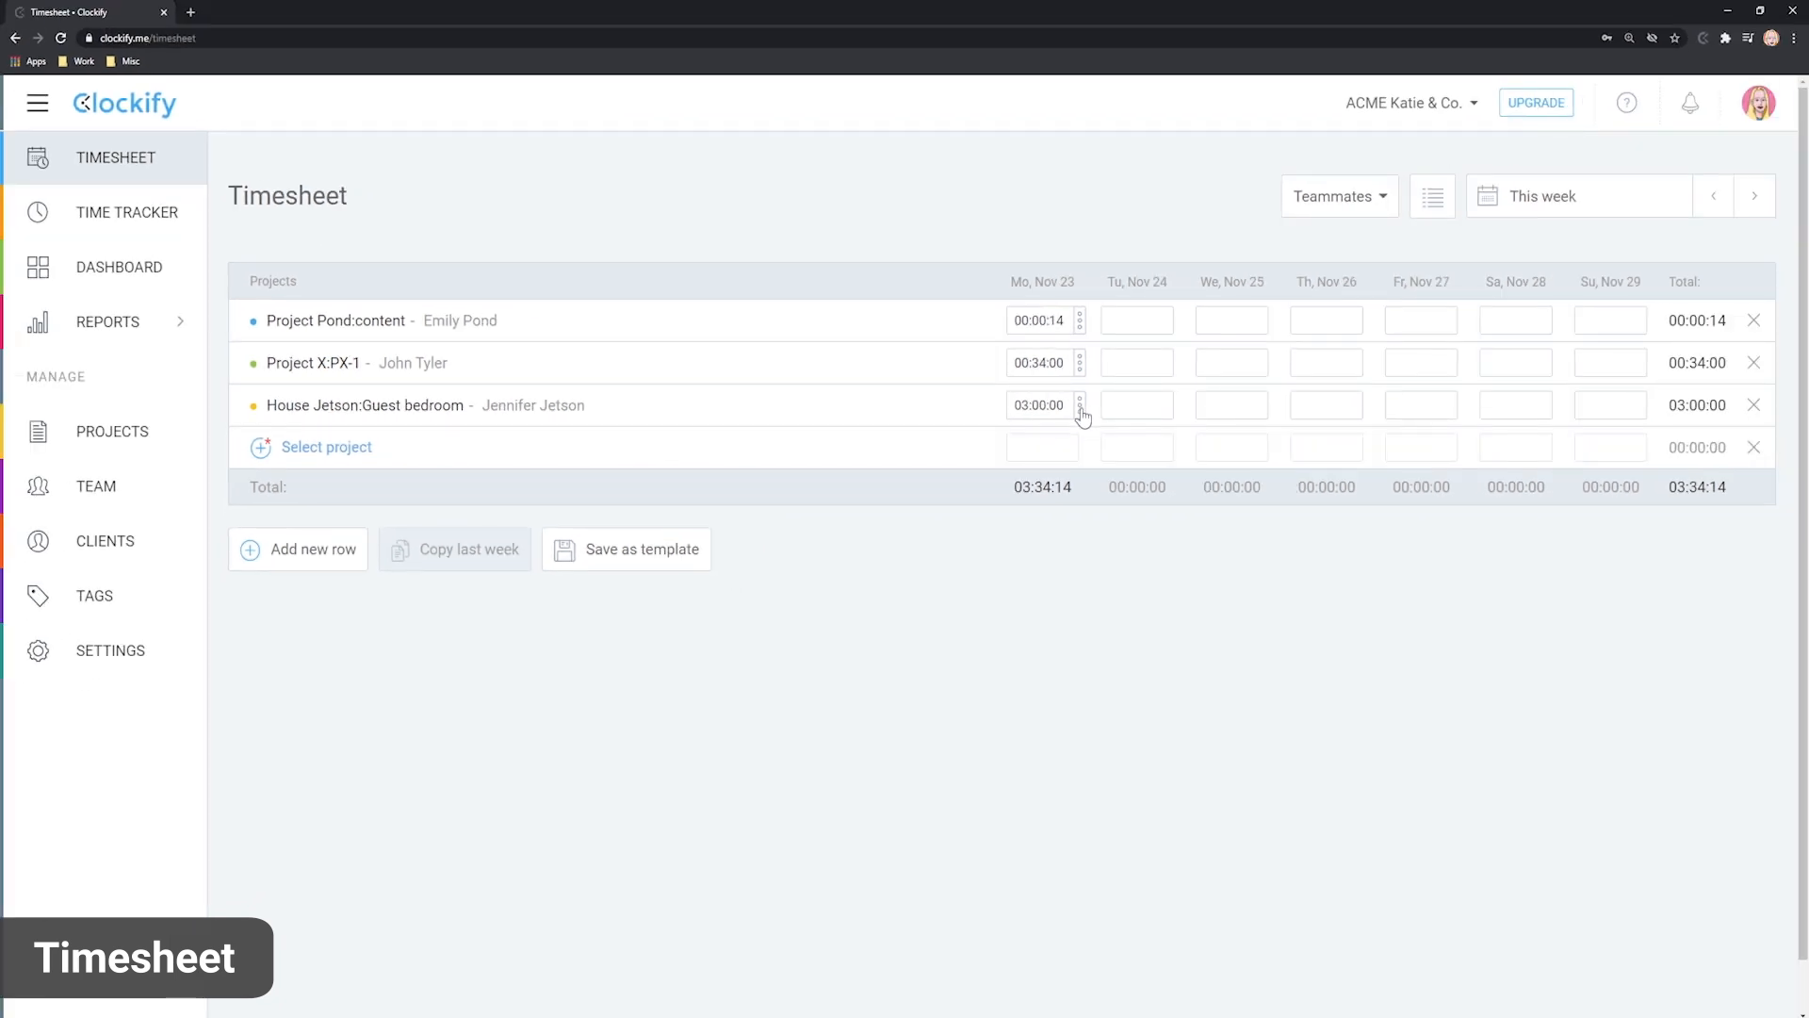
Give Monday's 3-hour cell the description 'Need solution for this.'.
click(1080, 403)
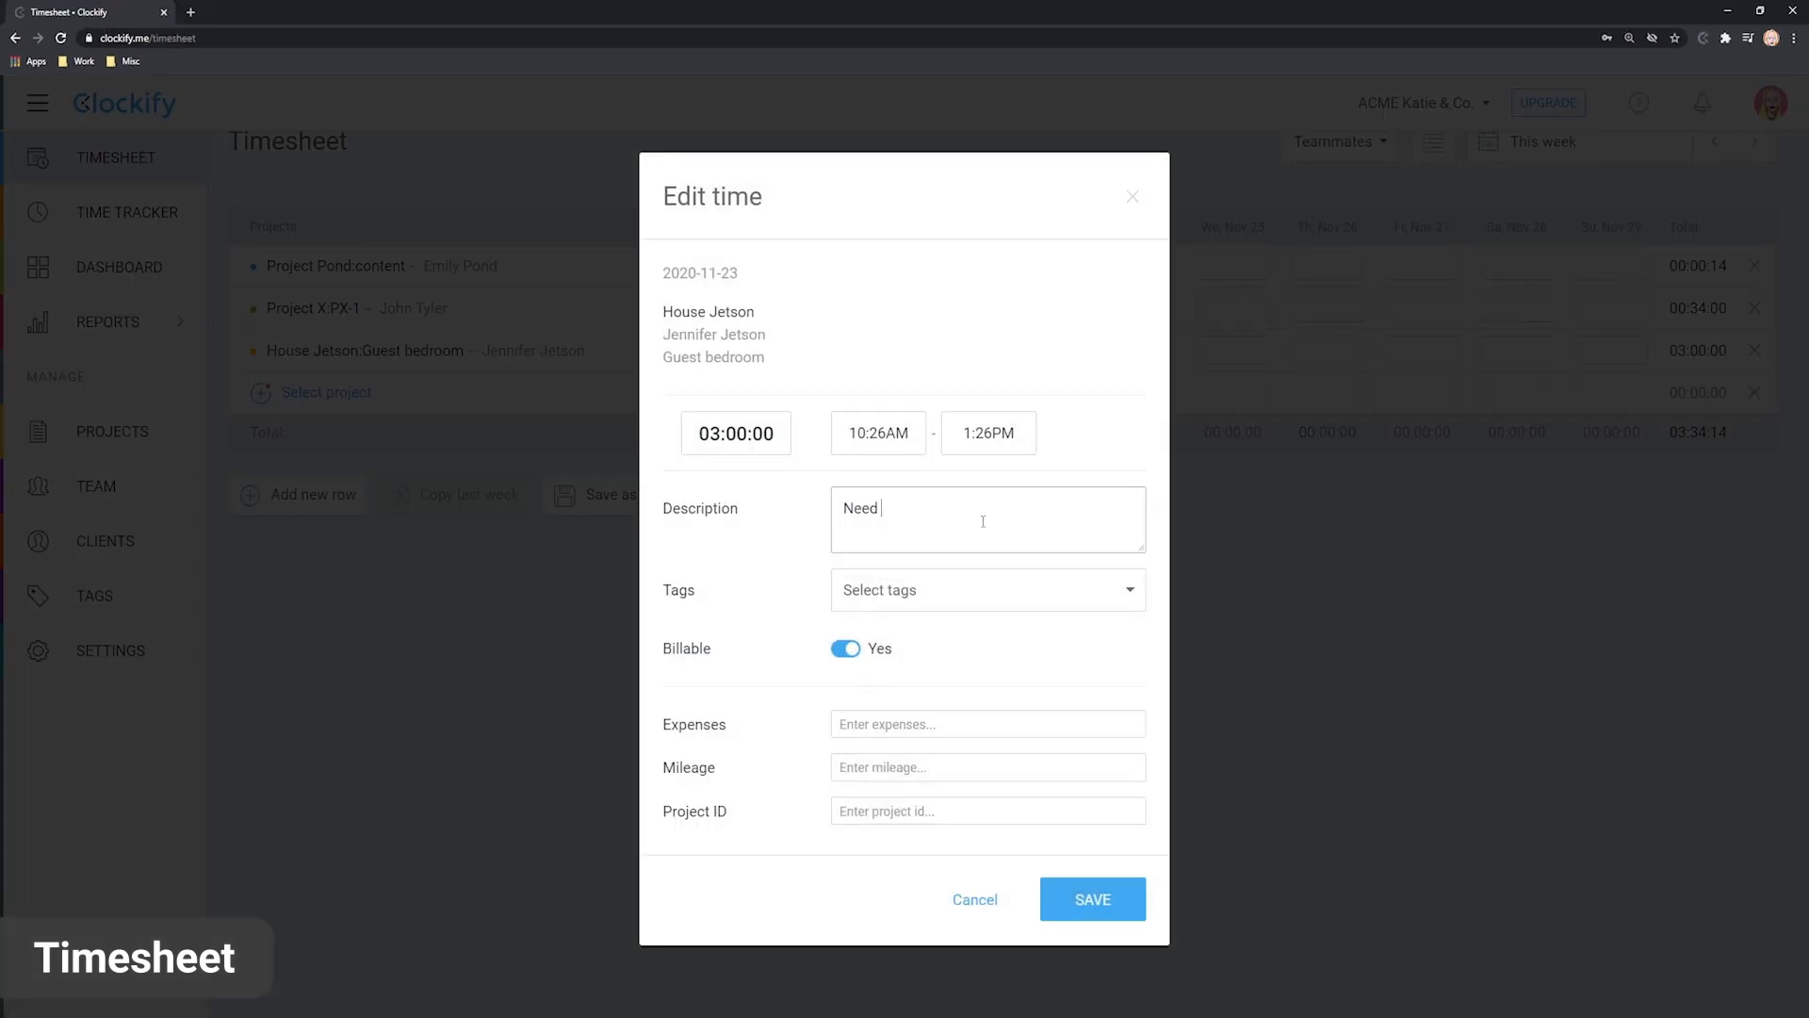
text(solution for this.)
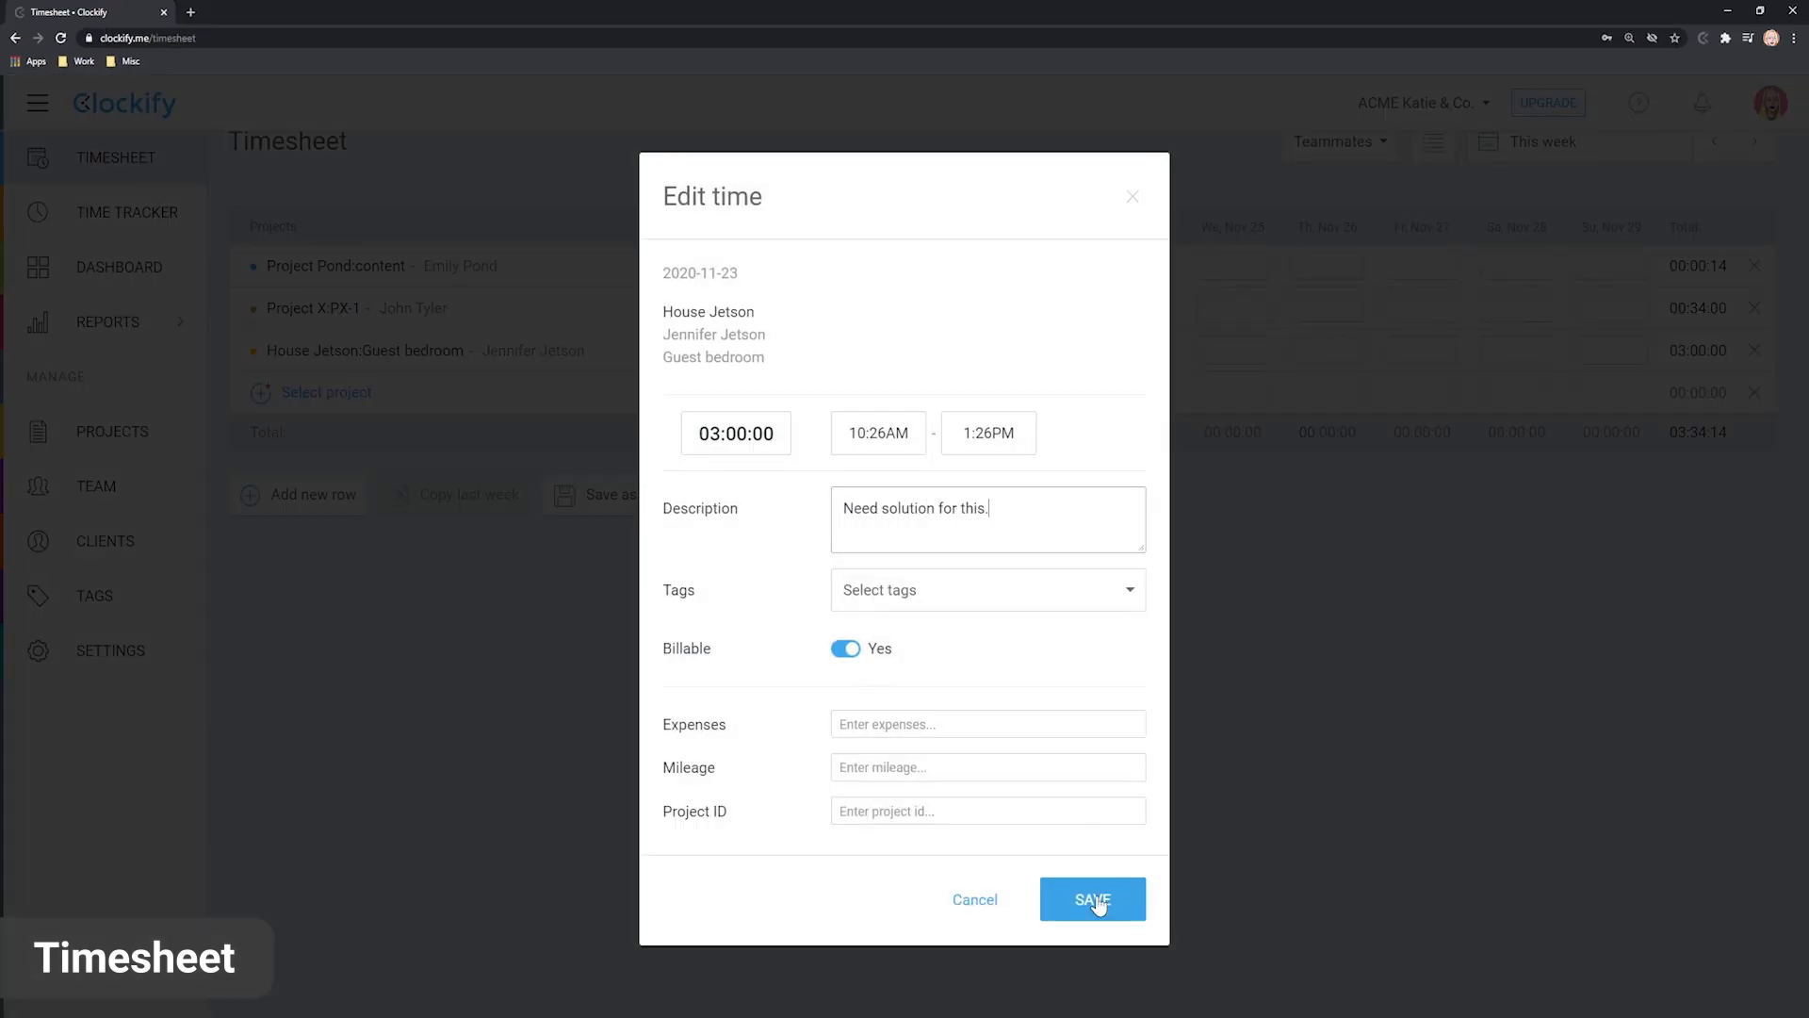
Save the description, start a timesheet template named 'Tem', then go to the dashboard.
click(1091, 899)
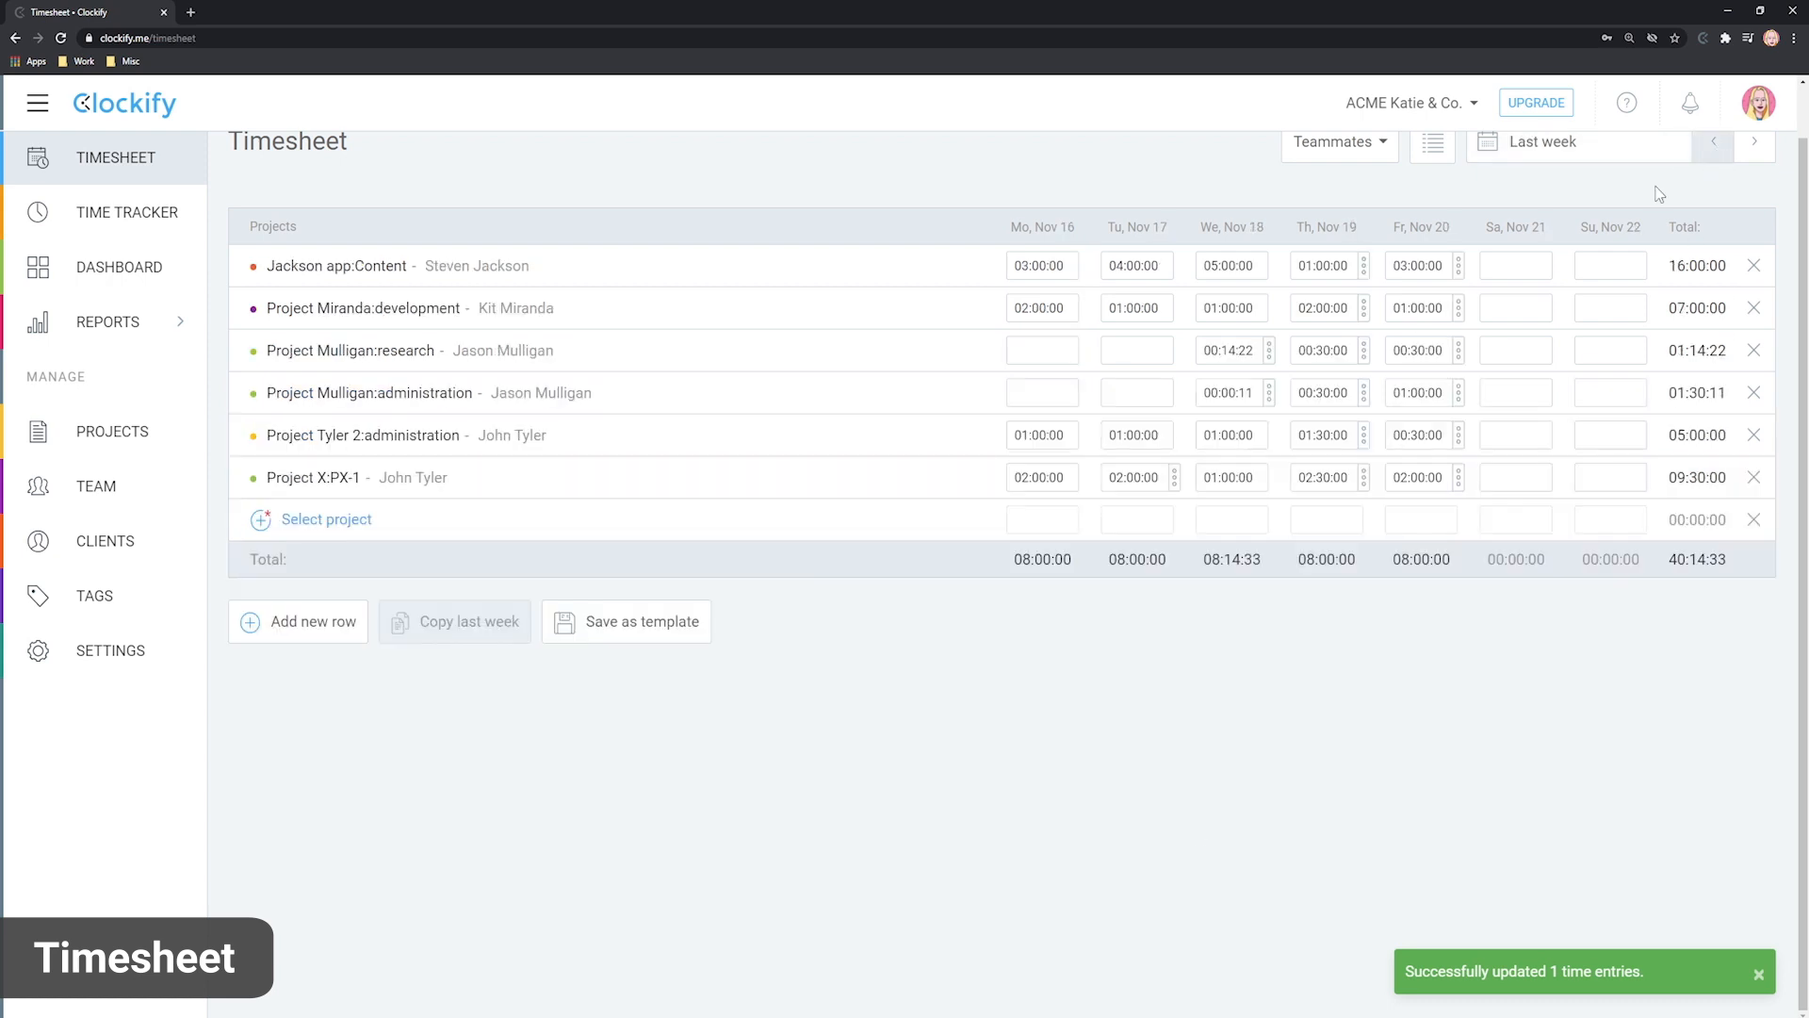
click(641, 620)
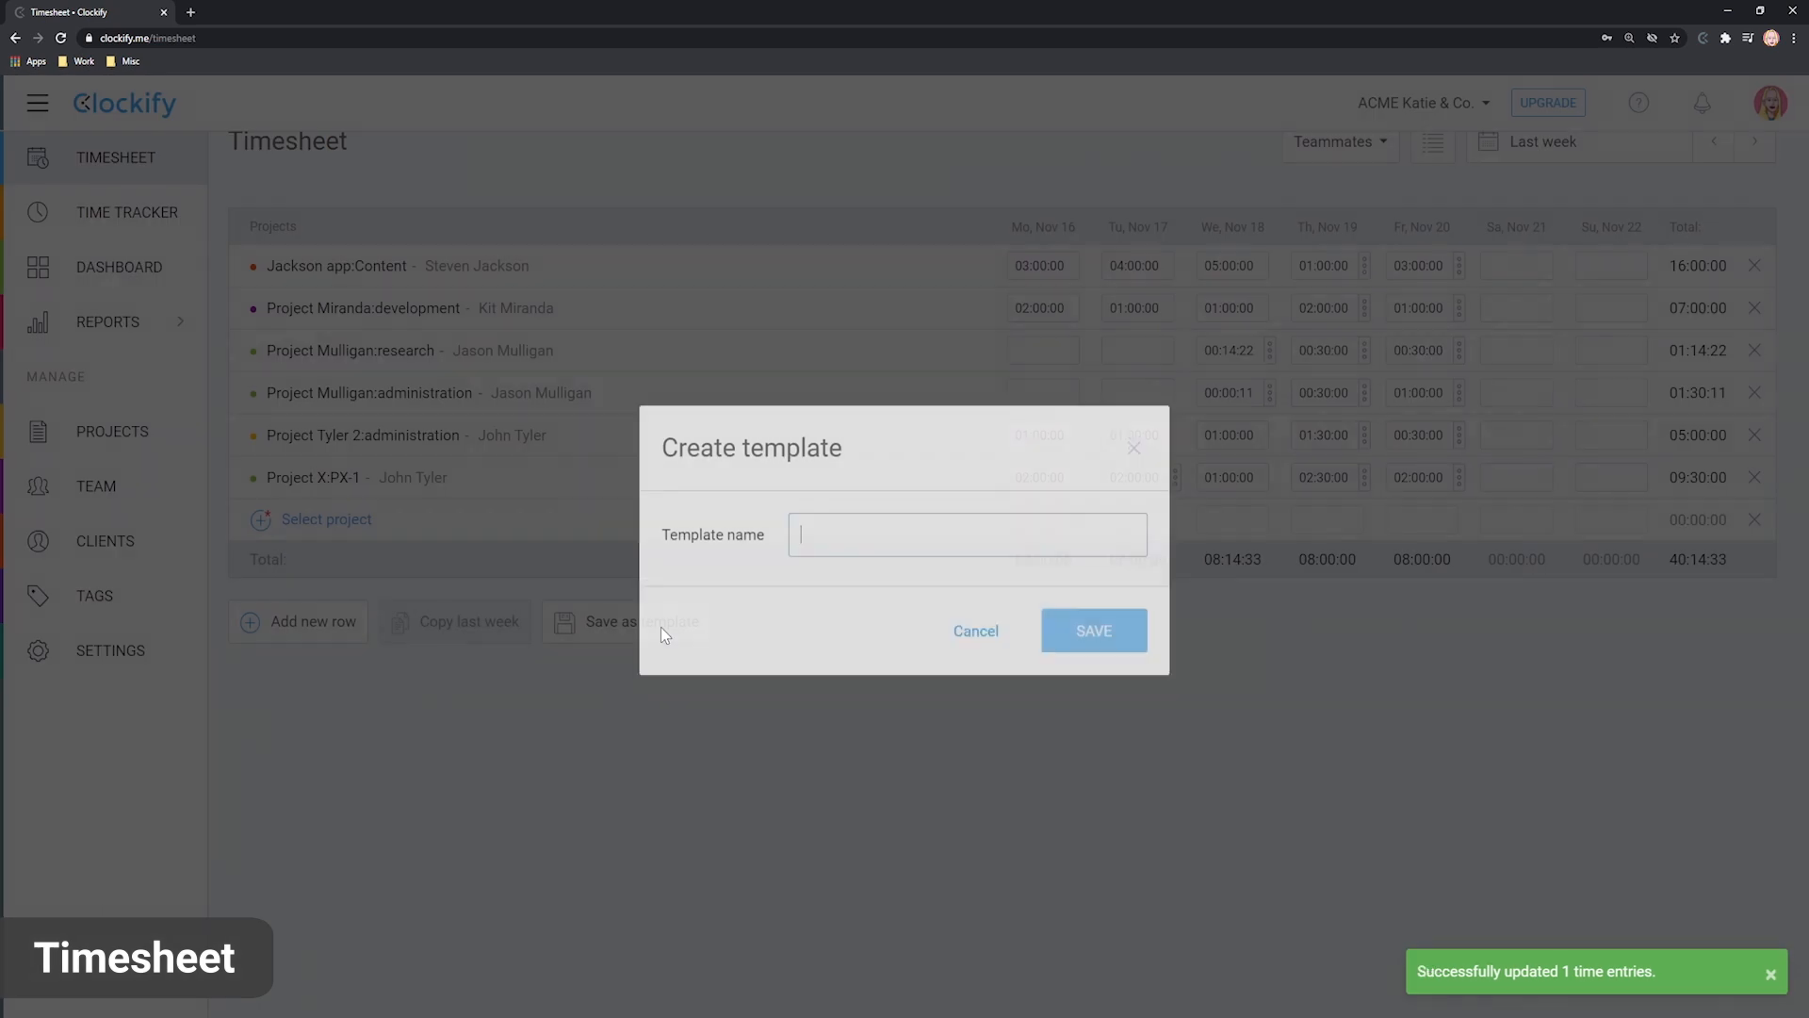
text(Tem)
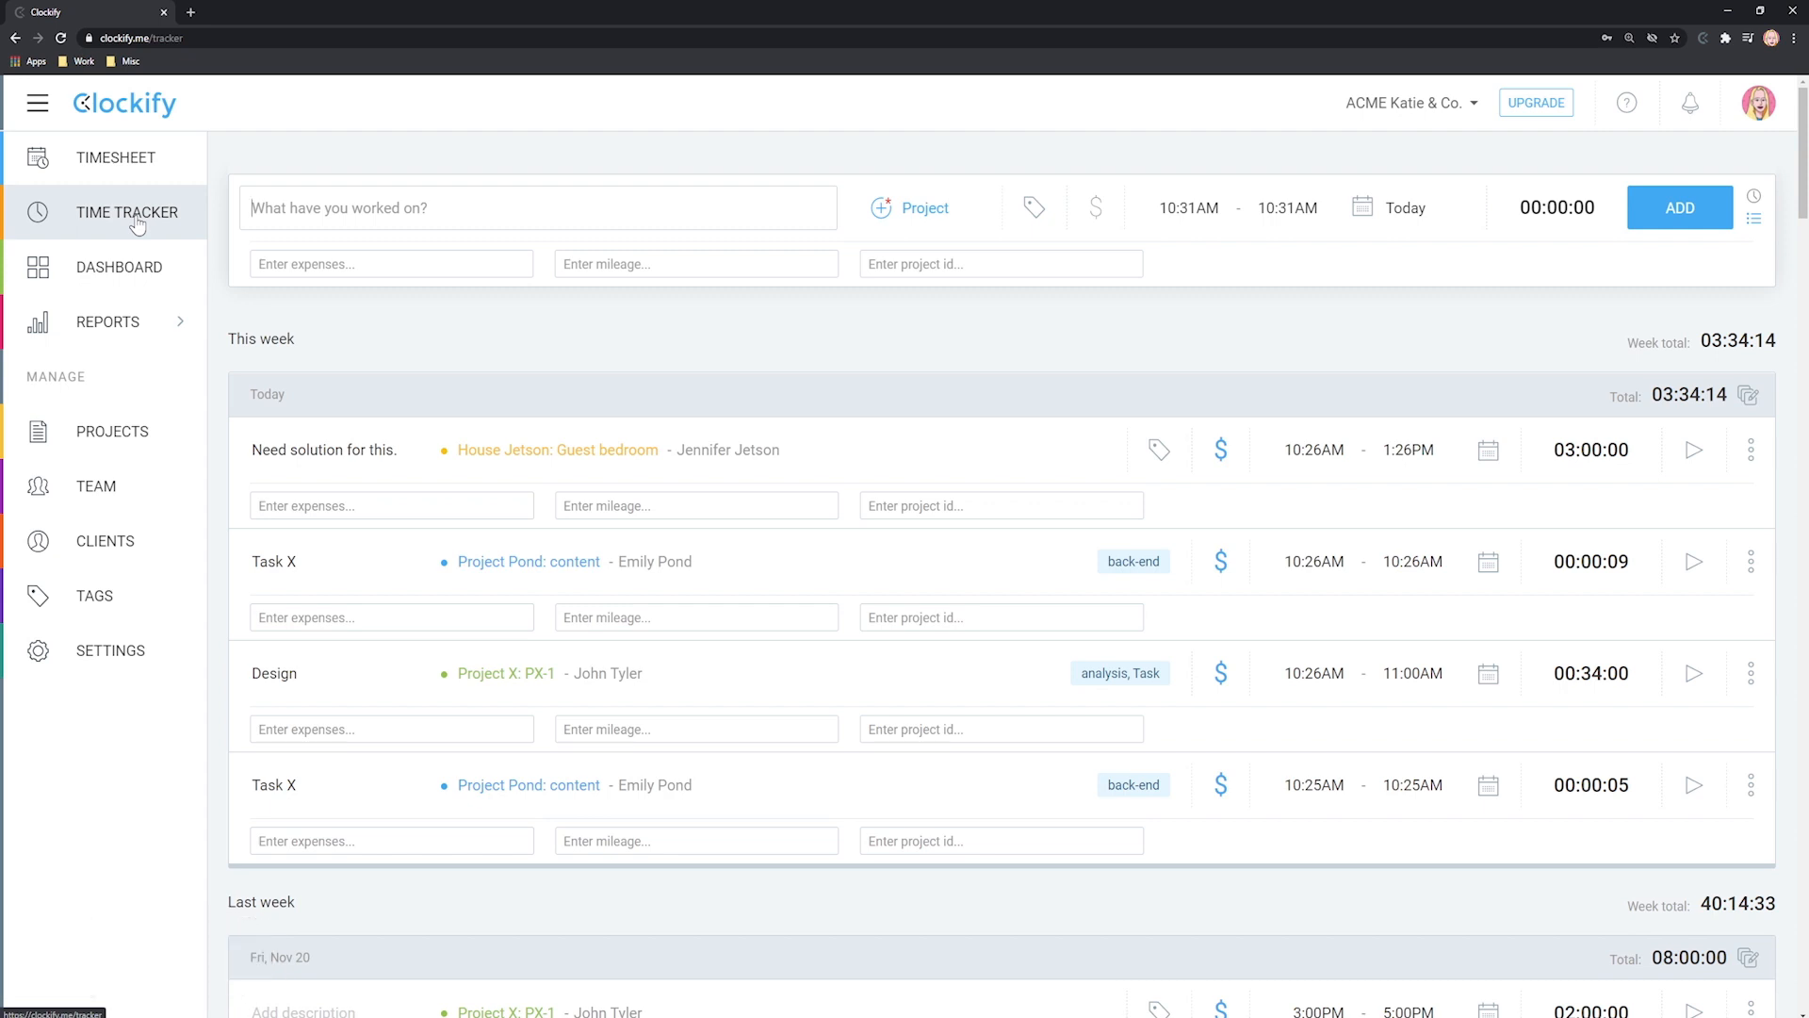
click(118, 266)
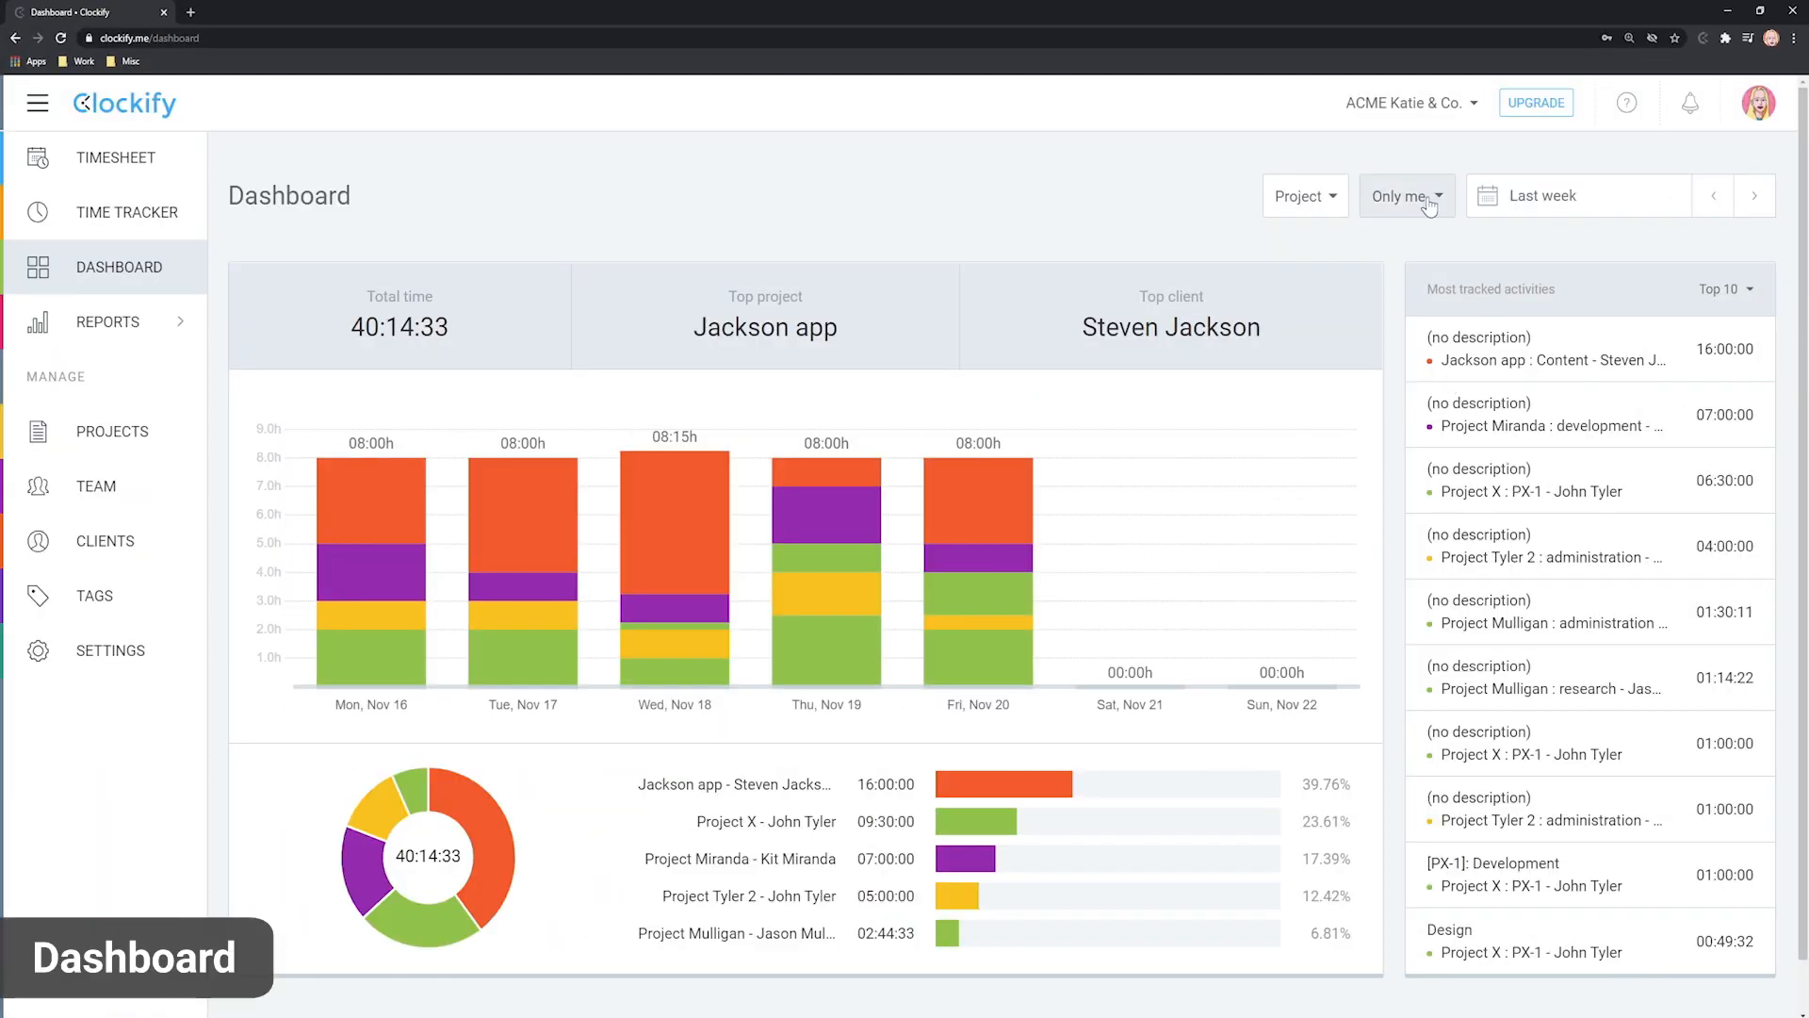
Switch the dashboard from Only me to Team and scroll to team activities.
click(1402, 194)
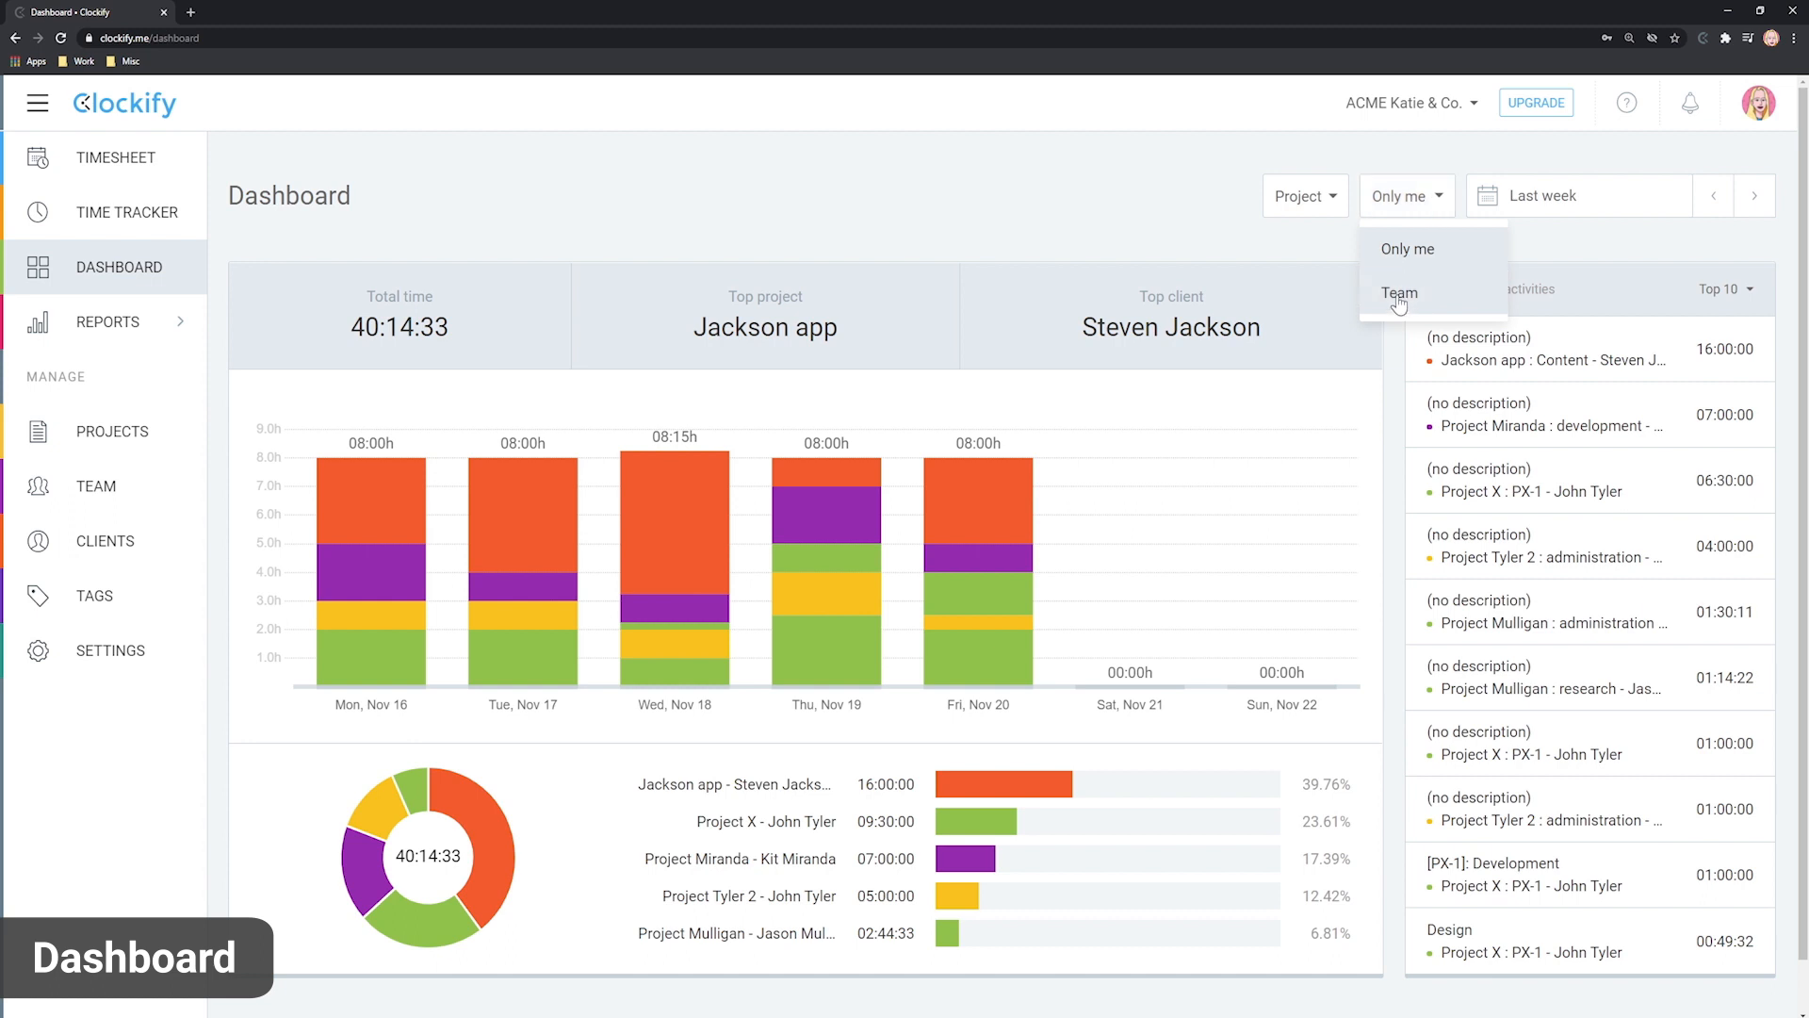
click(1400, 292)
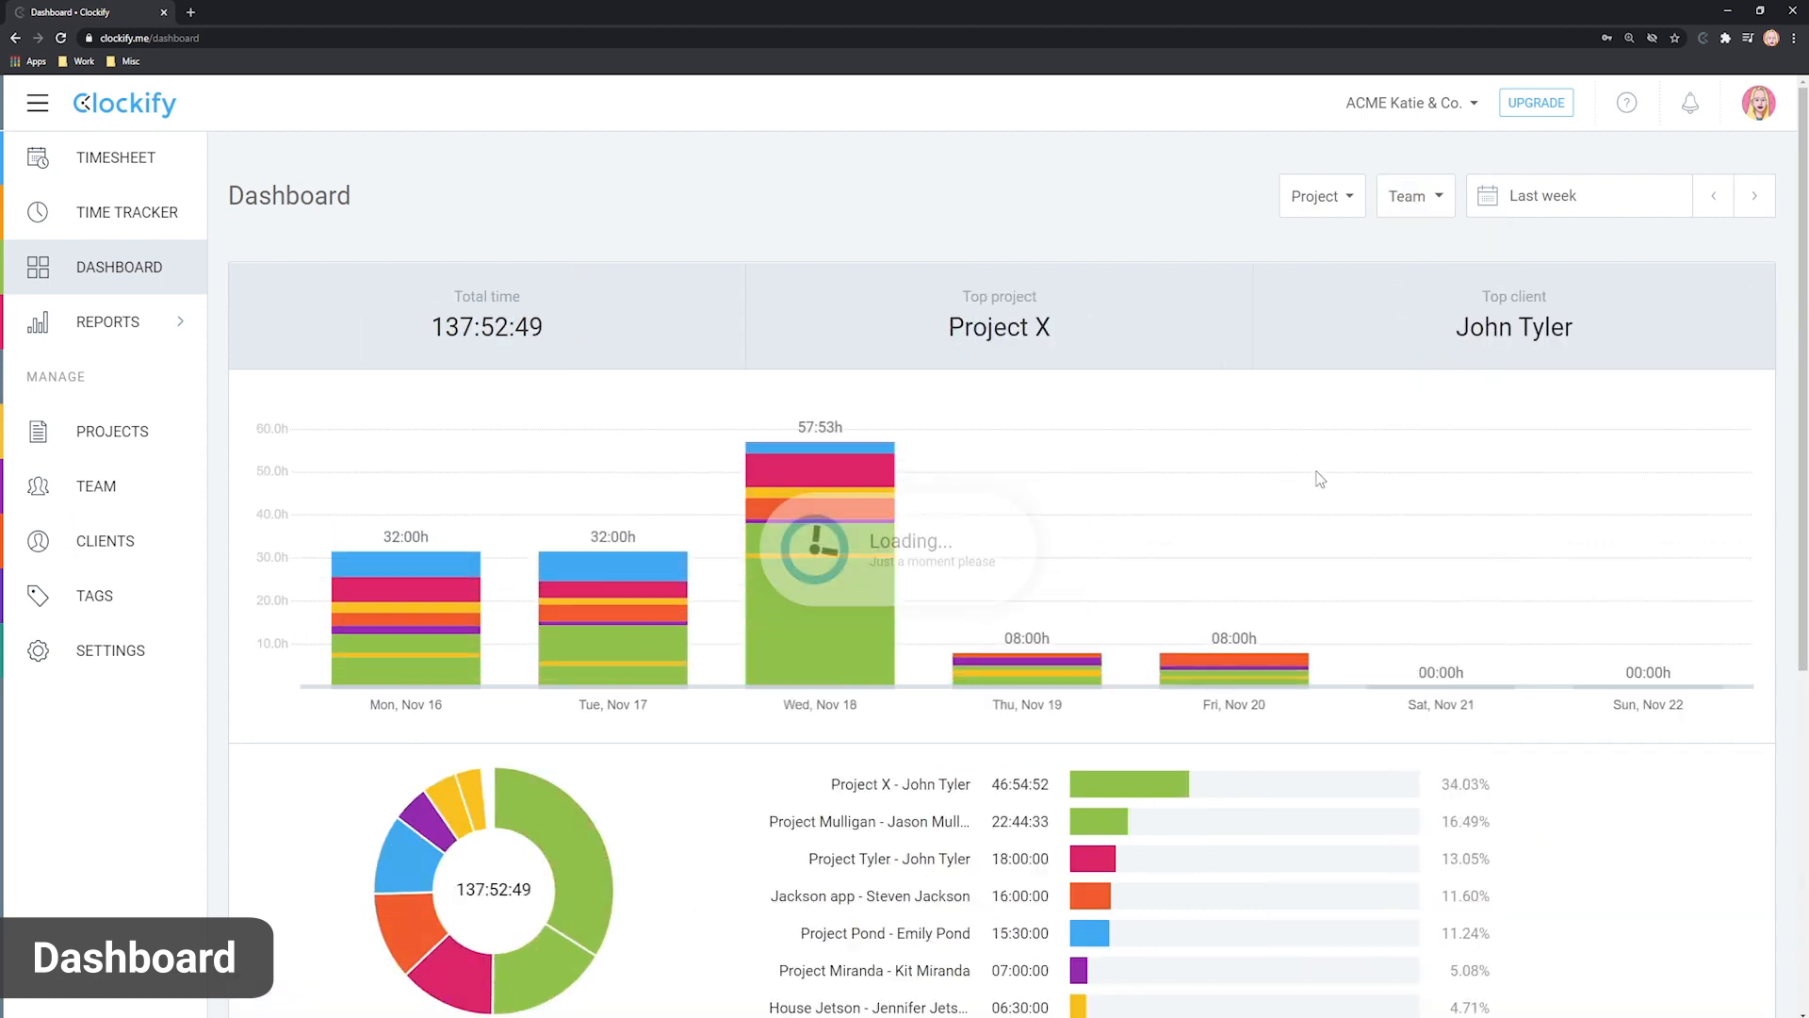
scroll(down, 3)
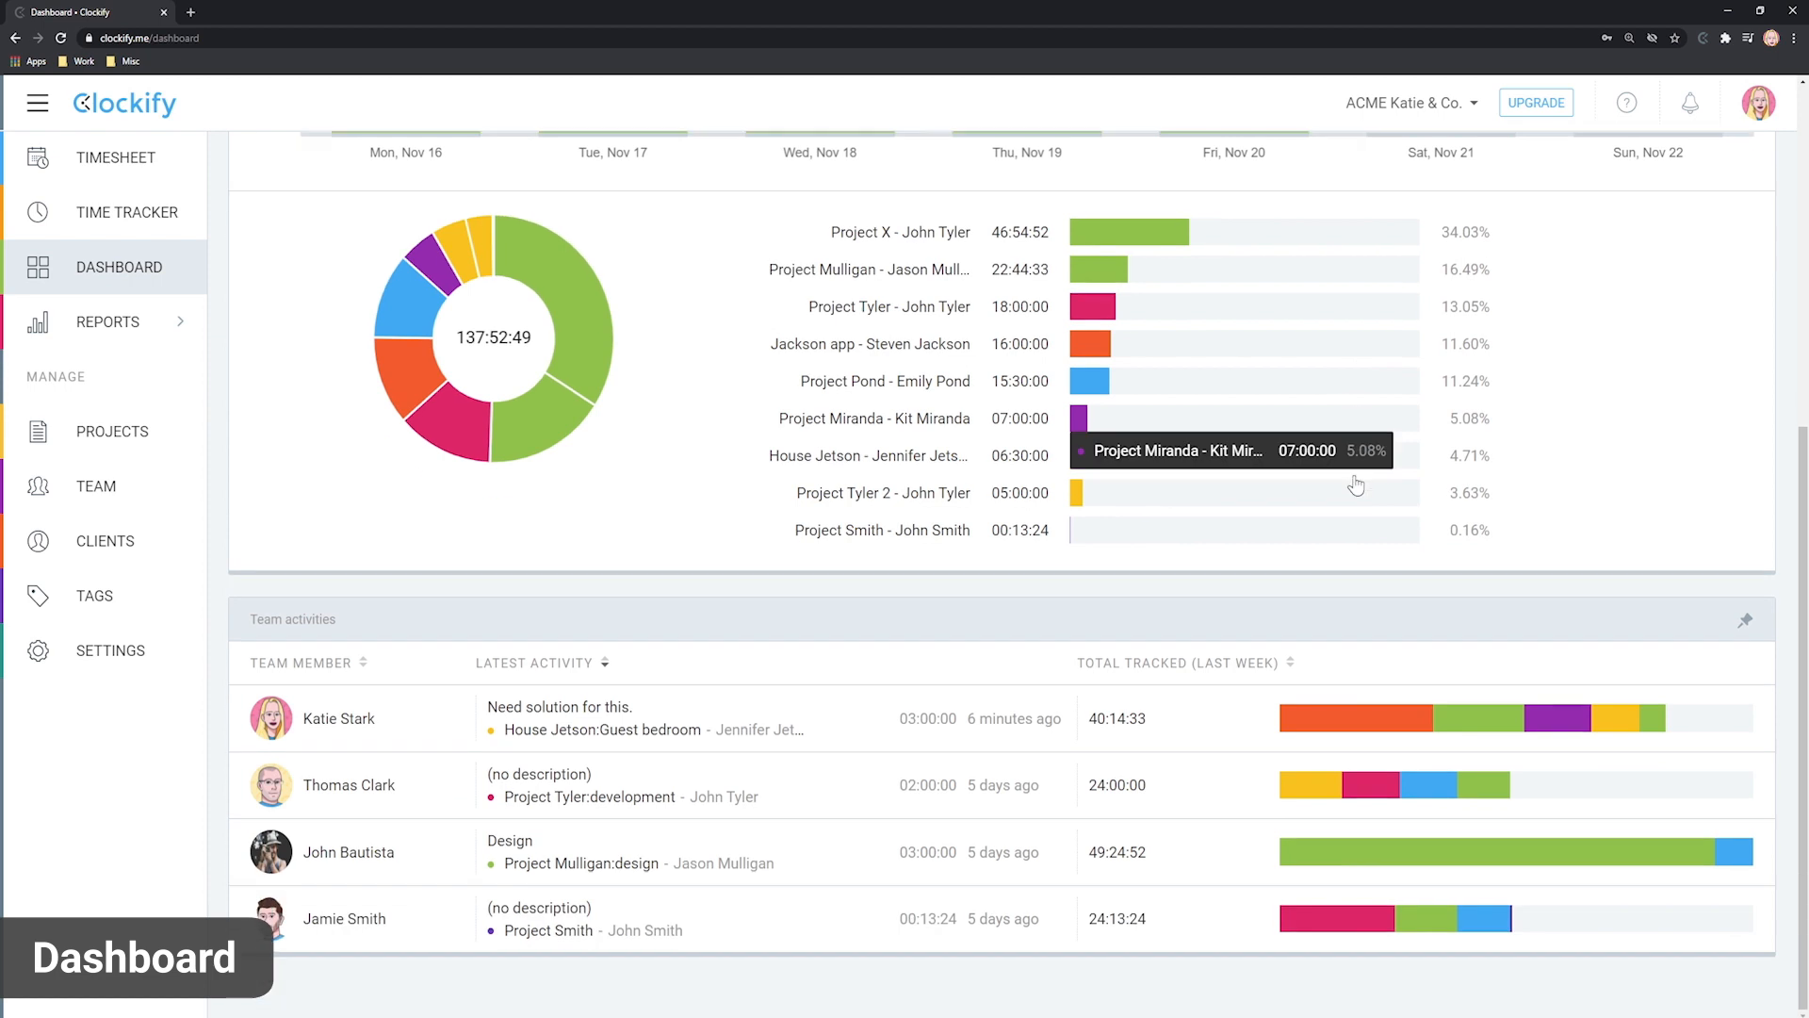
mouse_move(1204, 886)
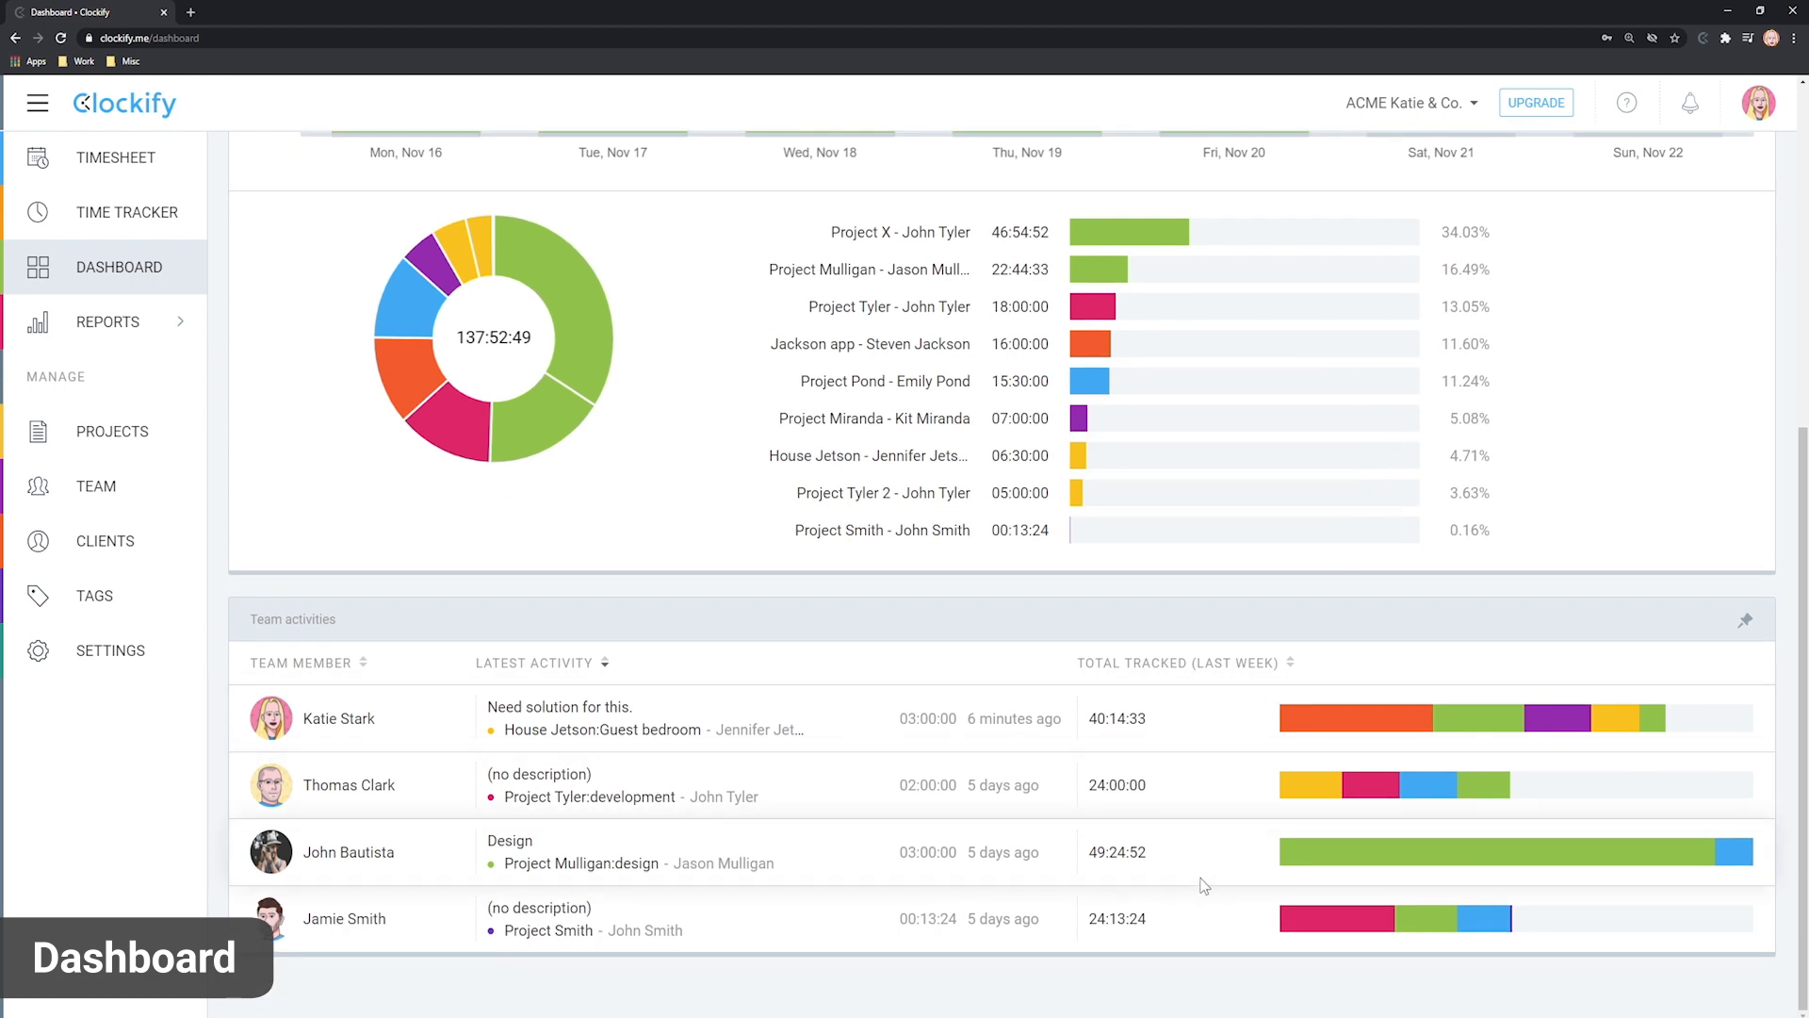
mouse_move(1204, 873)
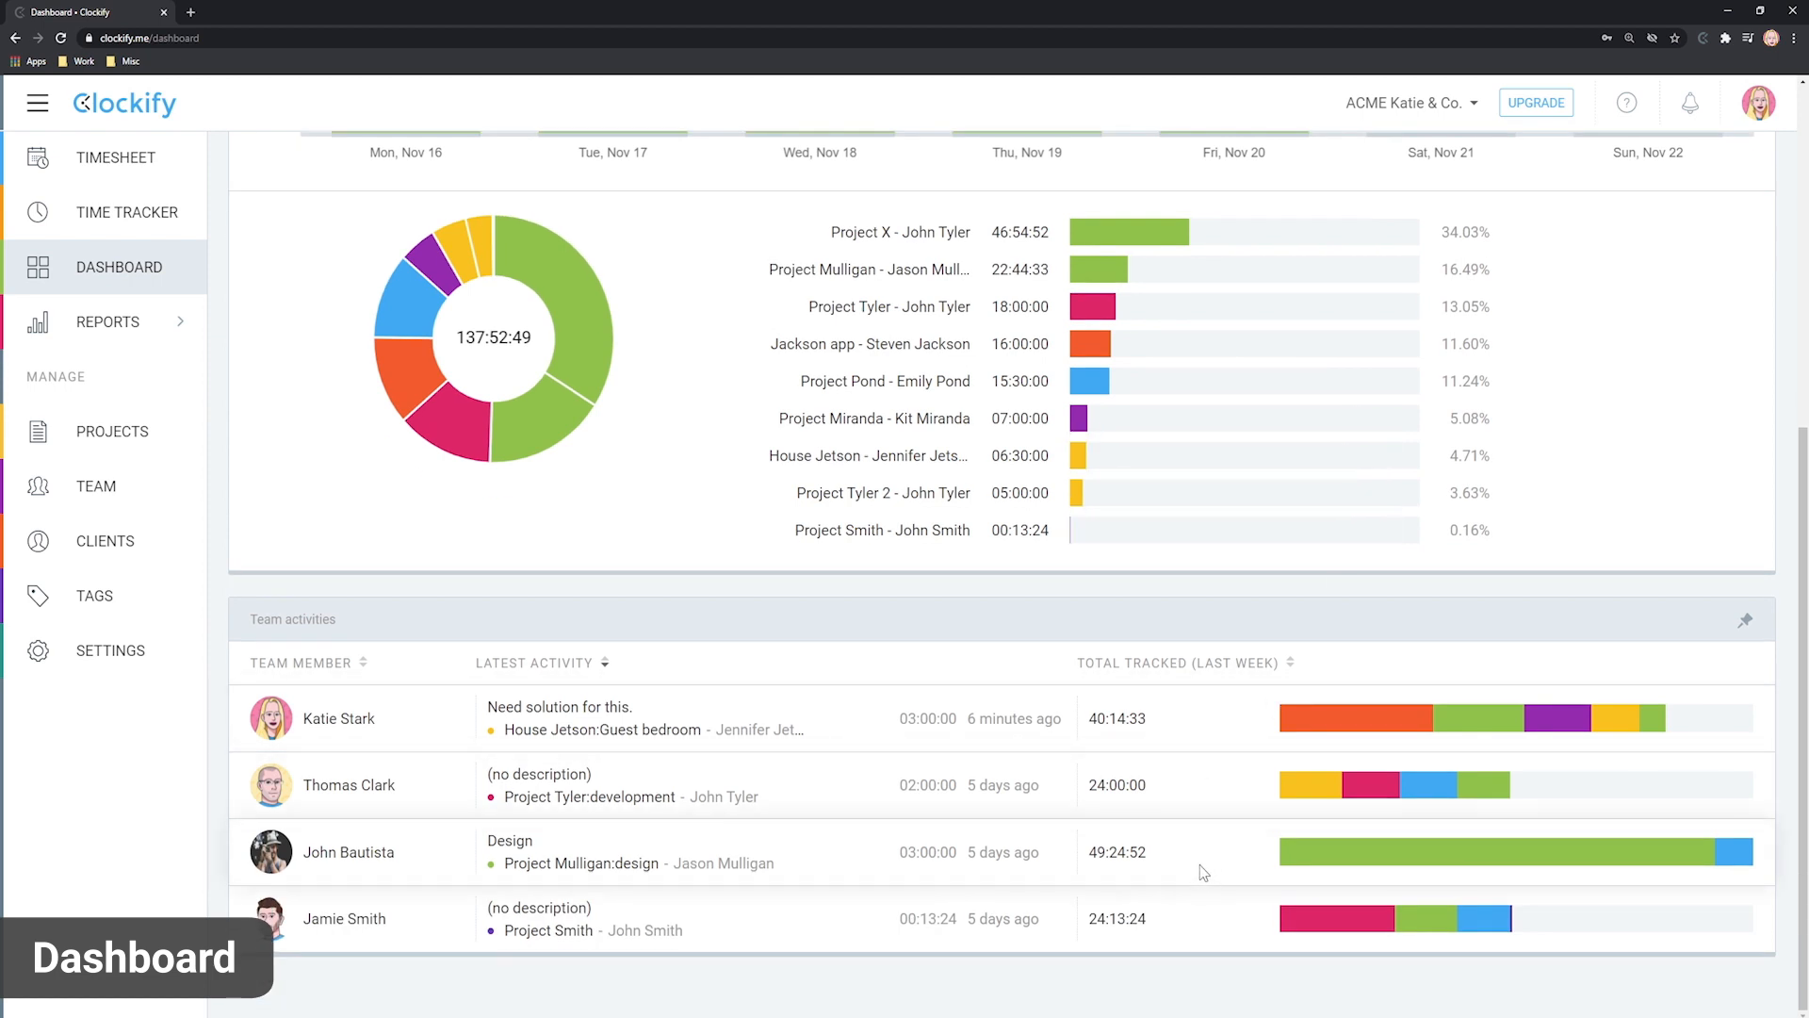
Show the Summary report for the period Nov 10 – Nov 30.
click(110, 322)
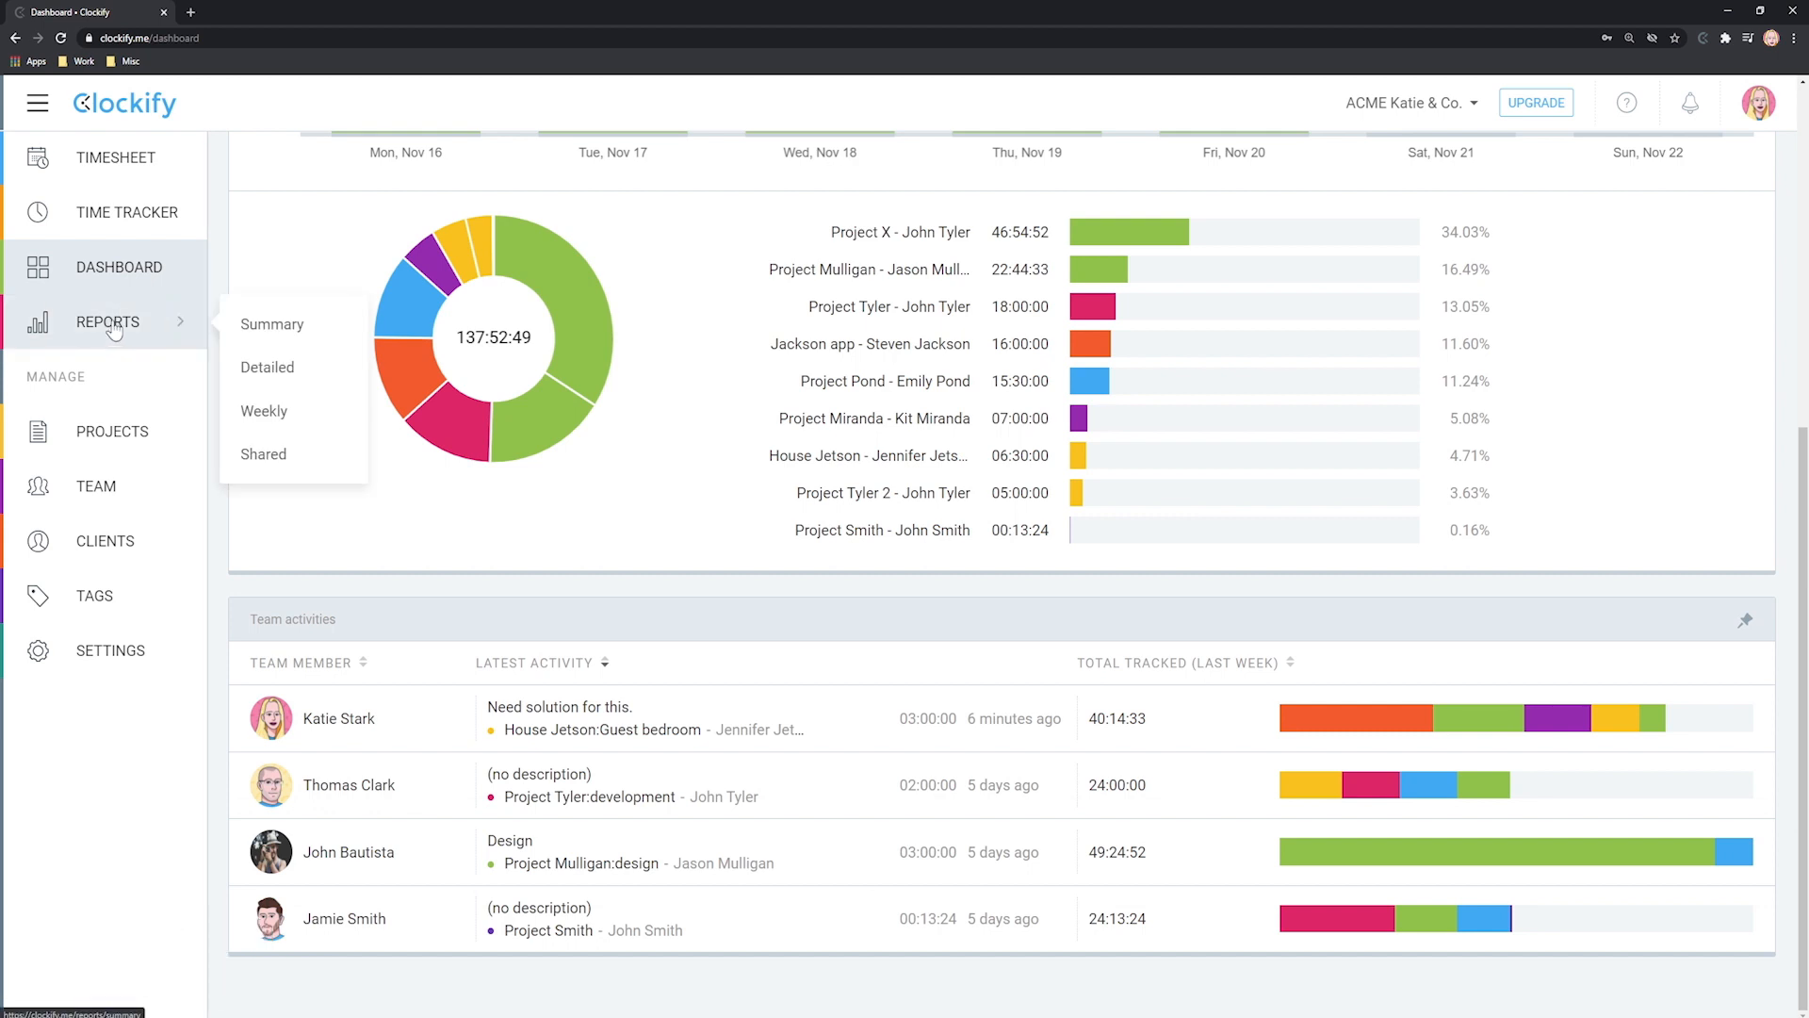
click(271, 324)
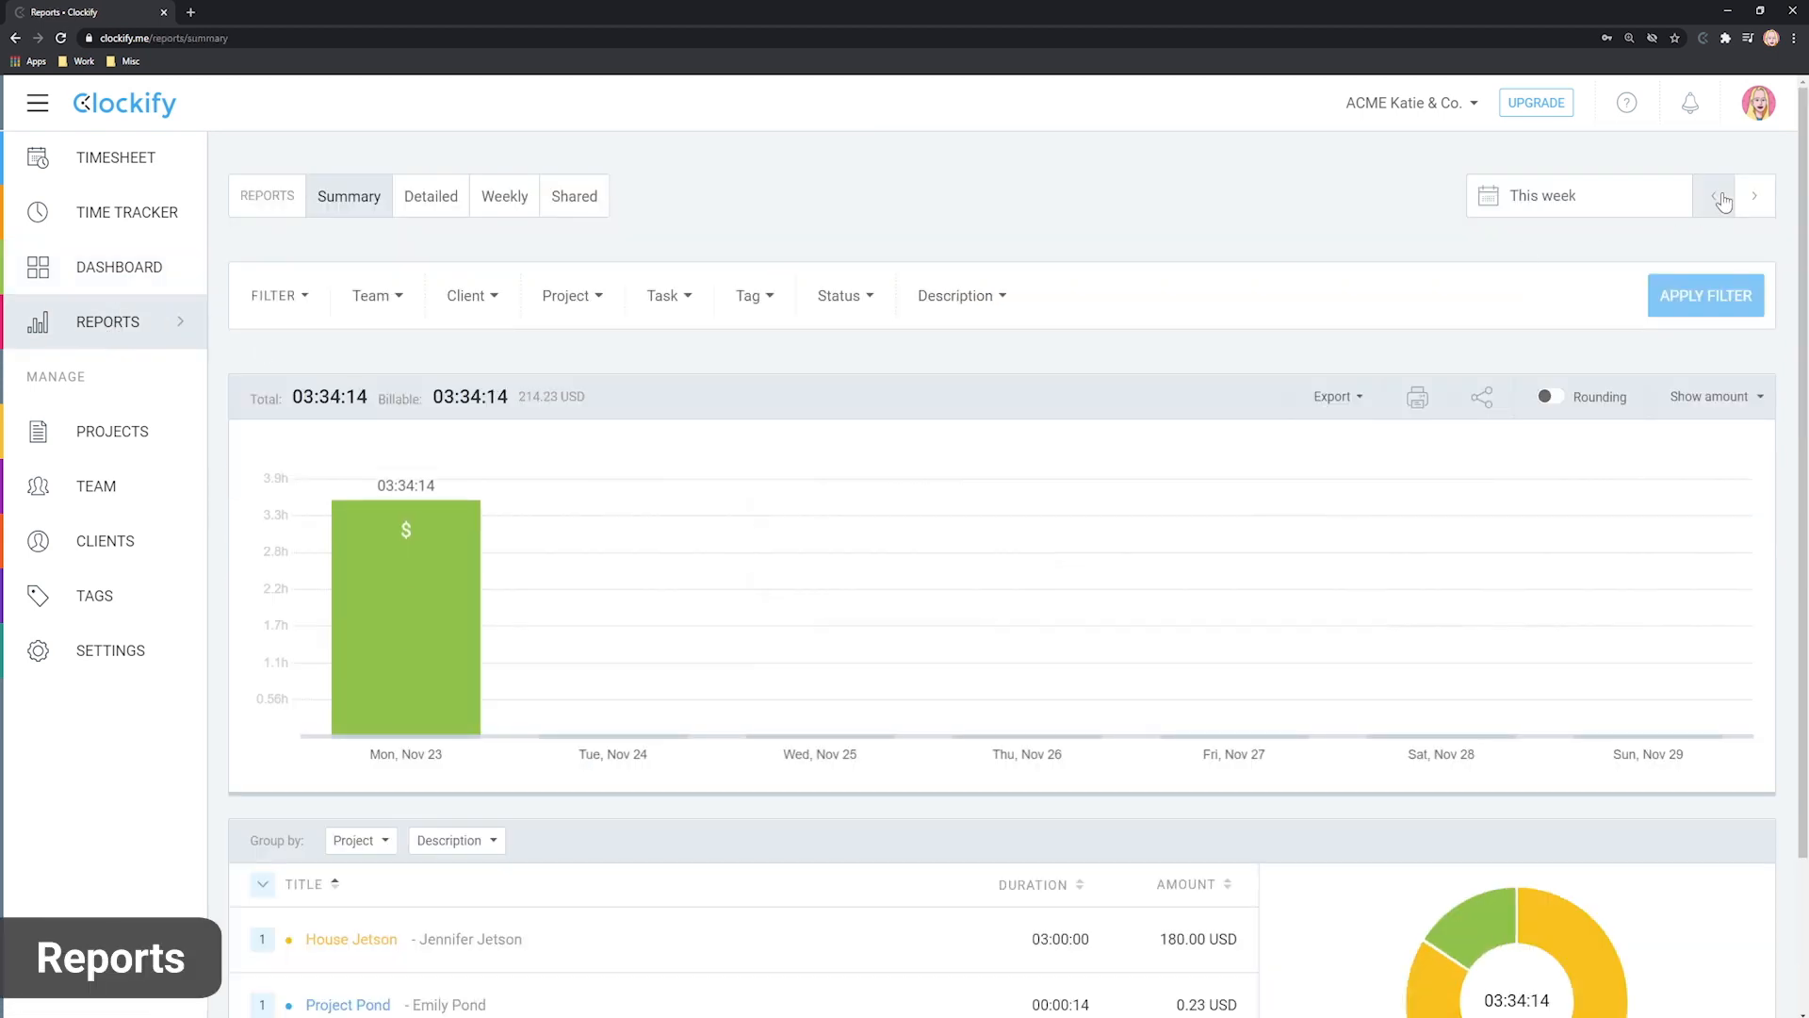
click(1719, 194)
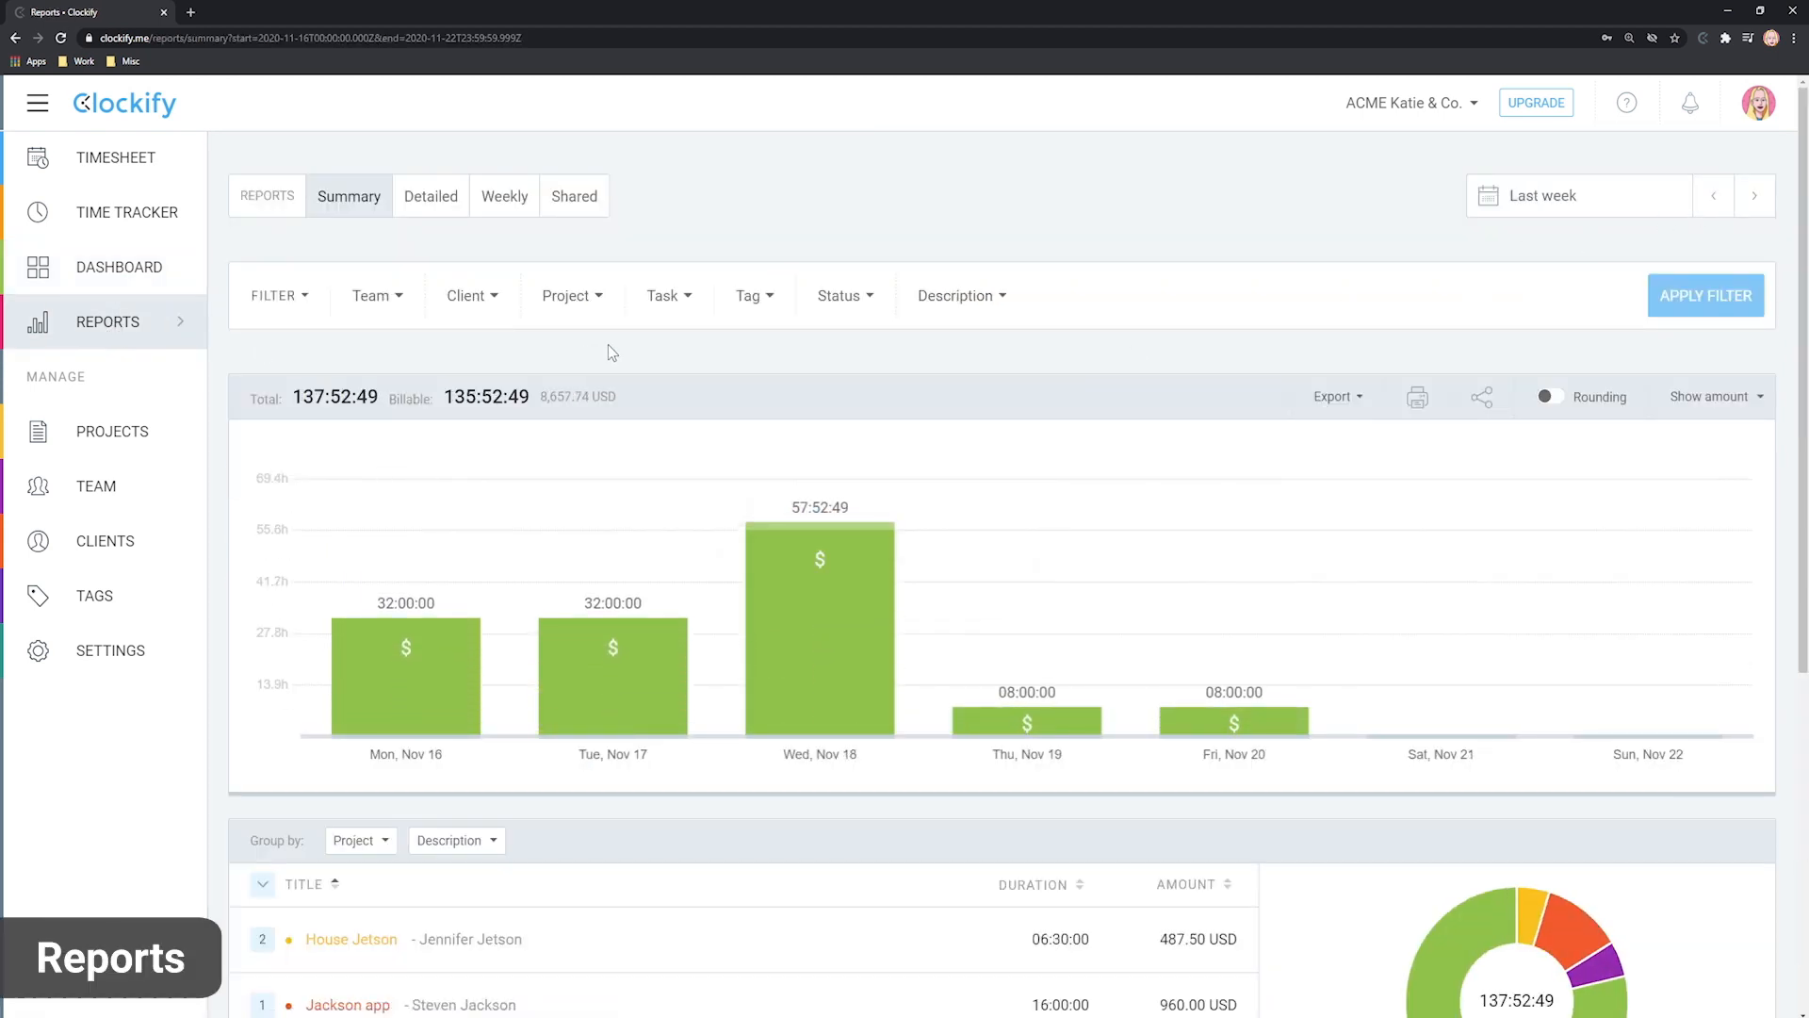
mouse_move(675, 354)
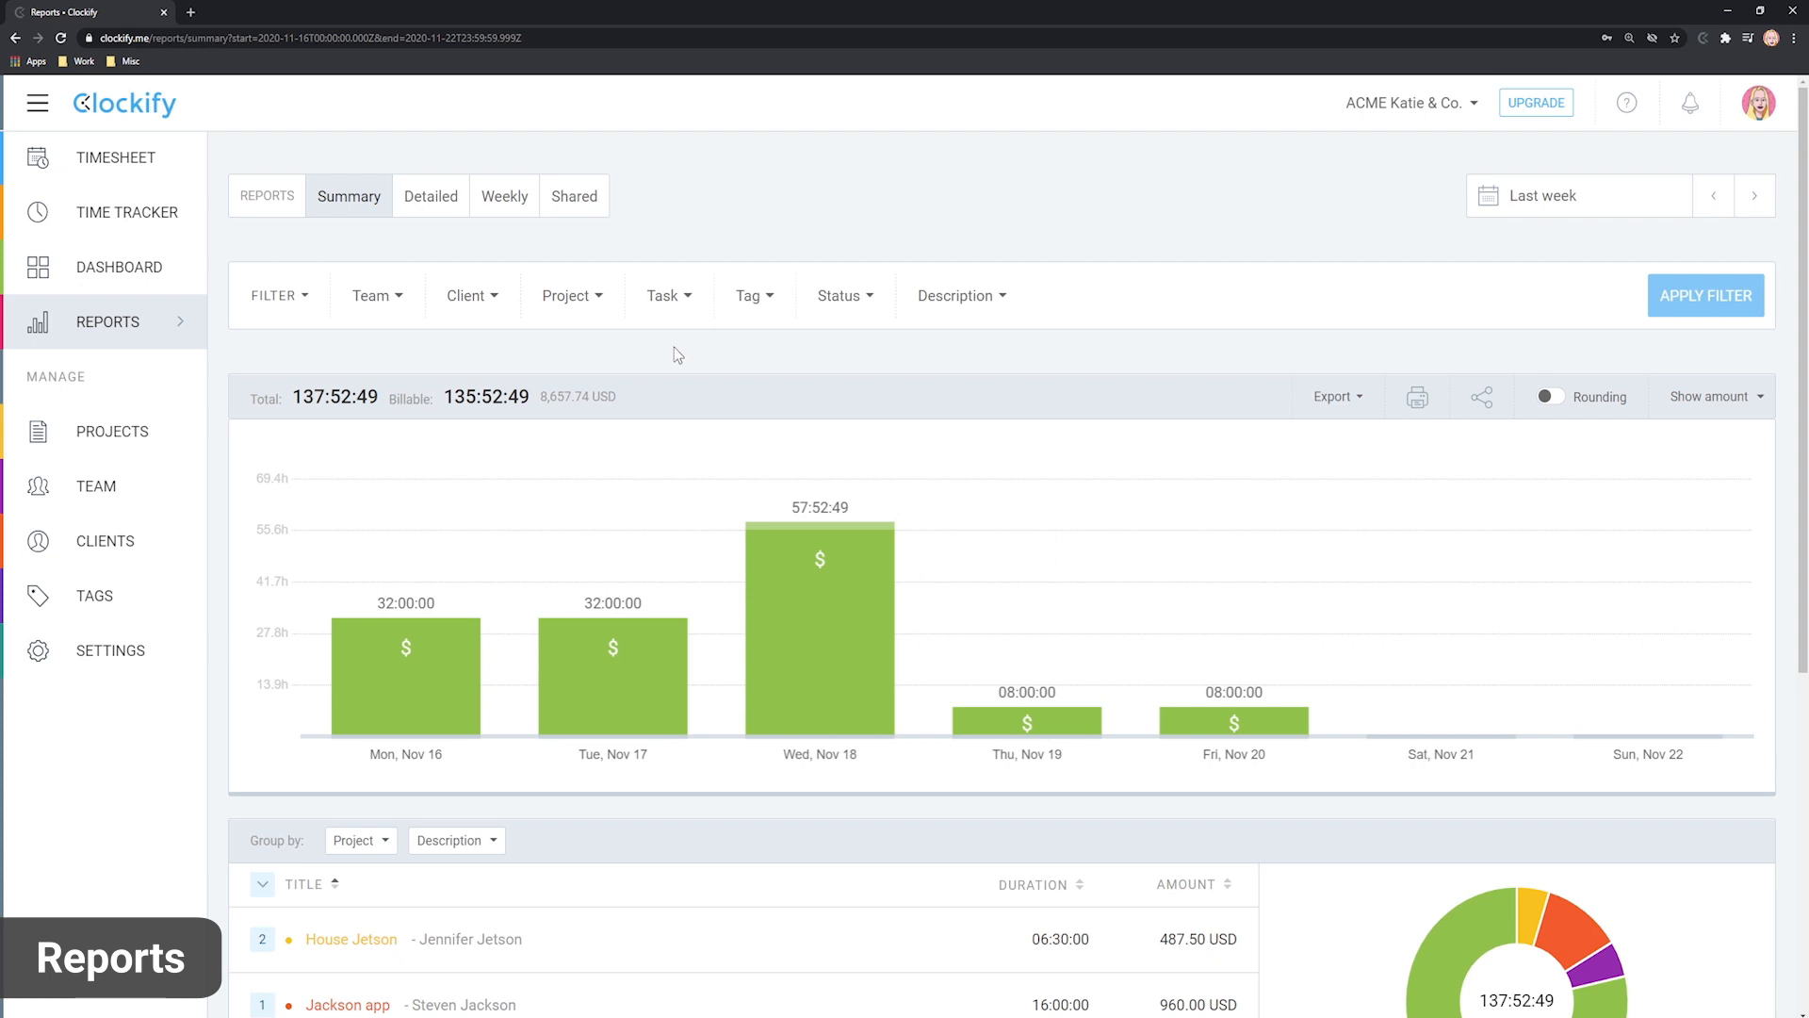
click(1713, 194)
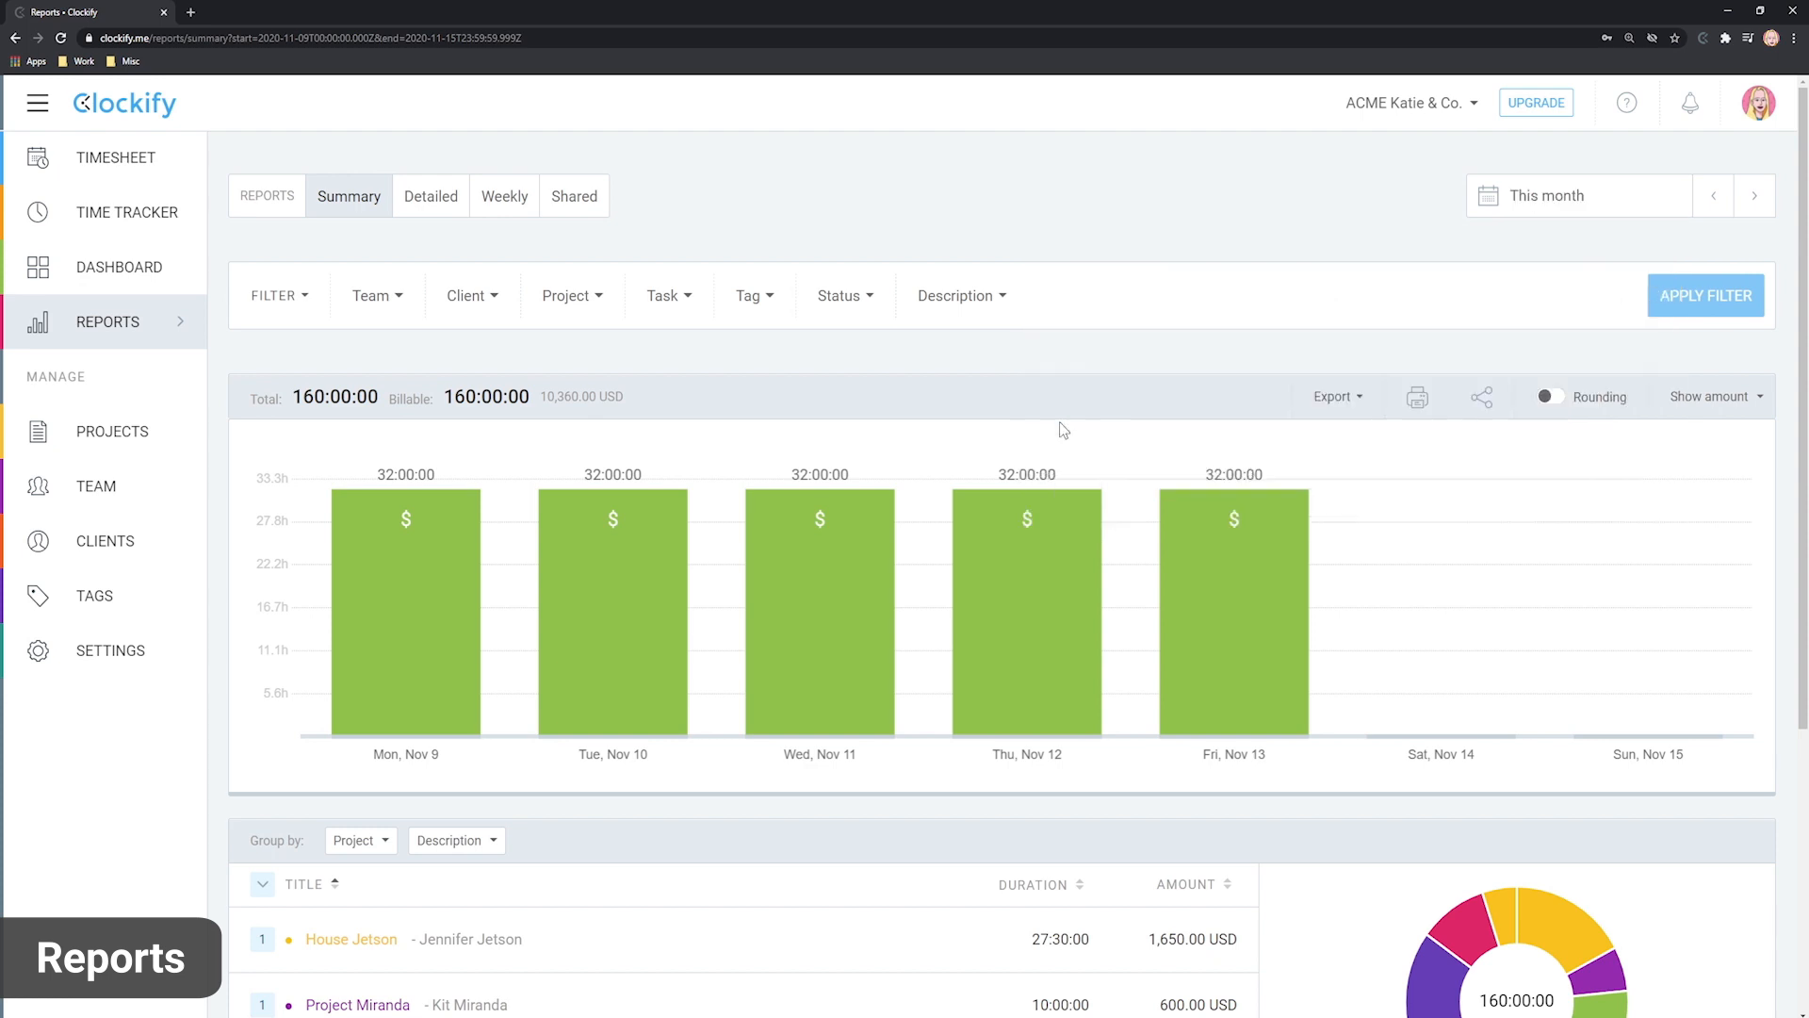
click(1713, 194)
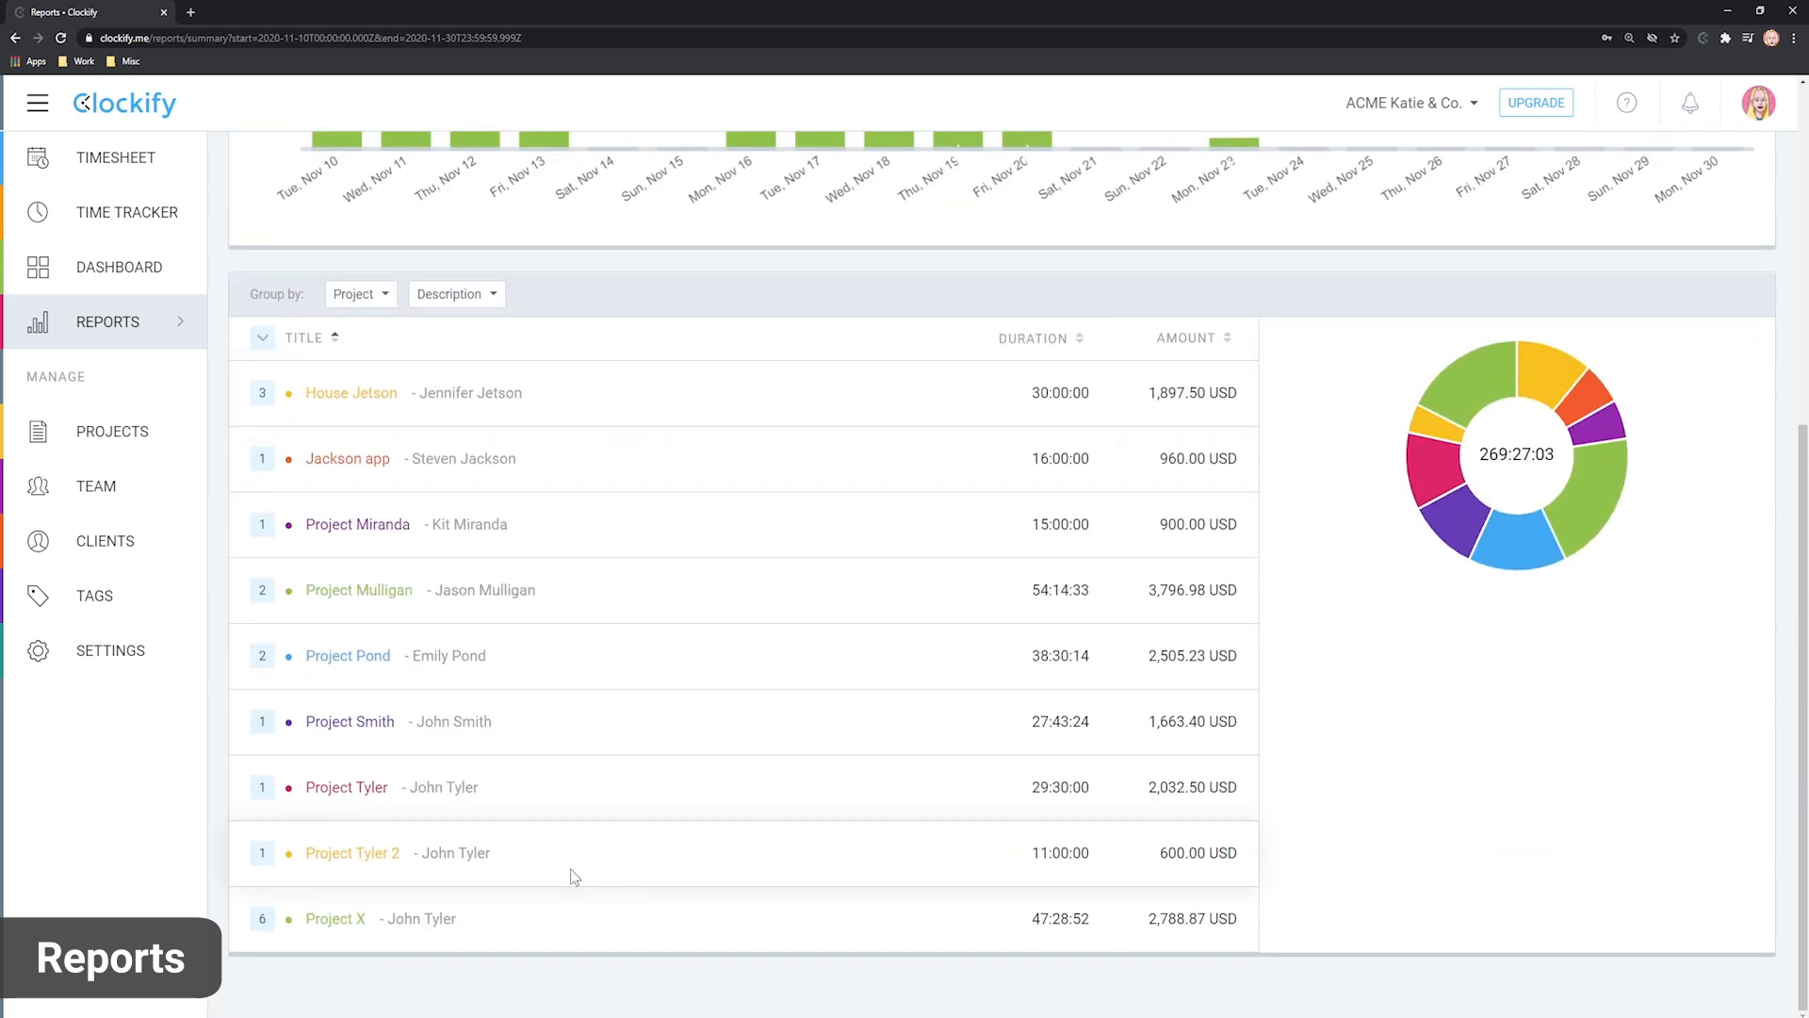
Group the report by User with a second level of Date.
click(358, 294)
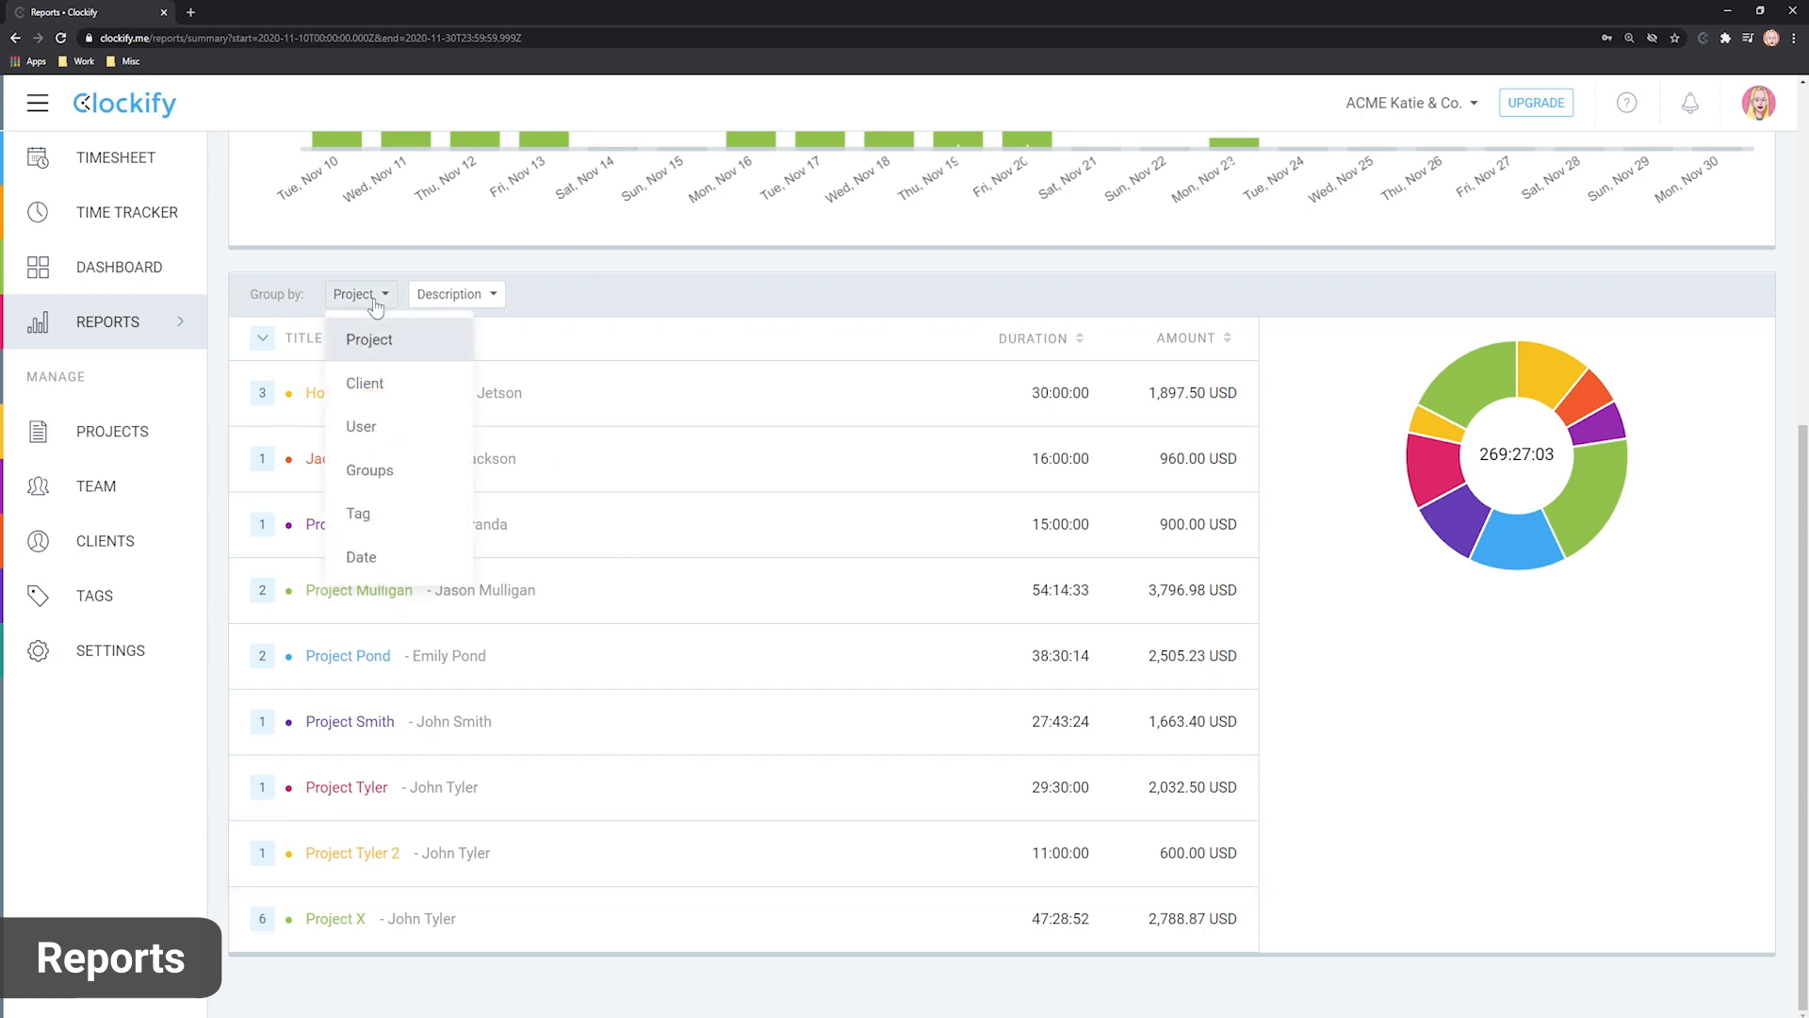
click(360, 426)
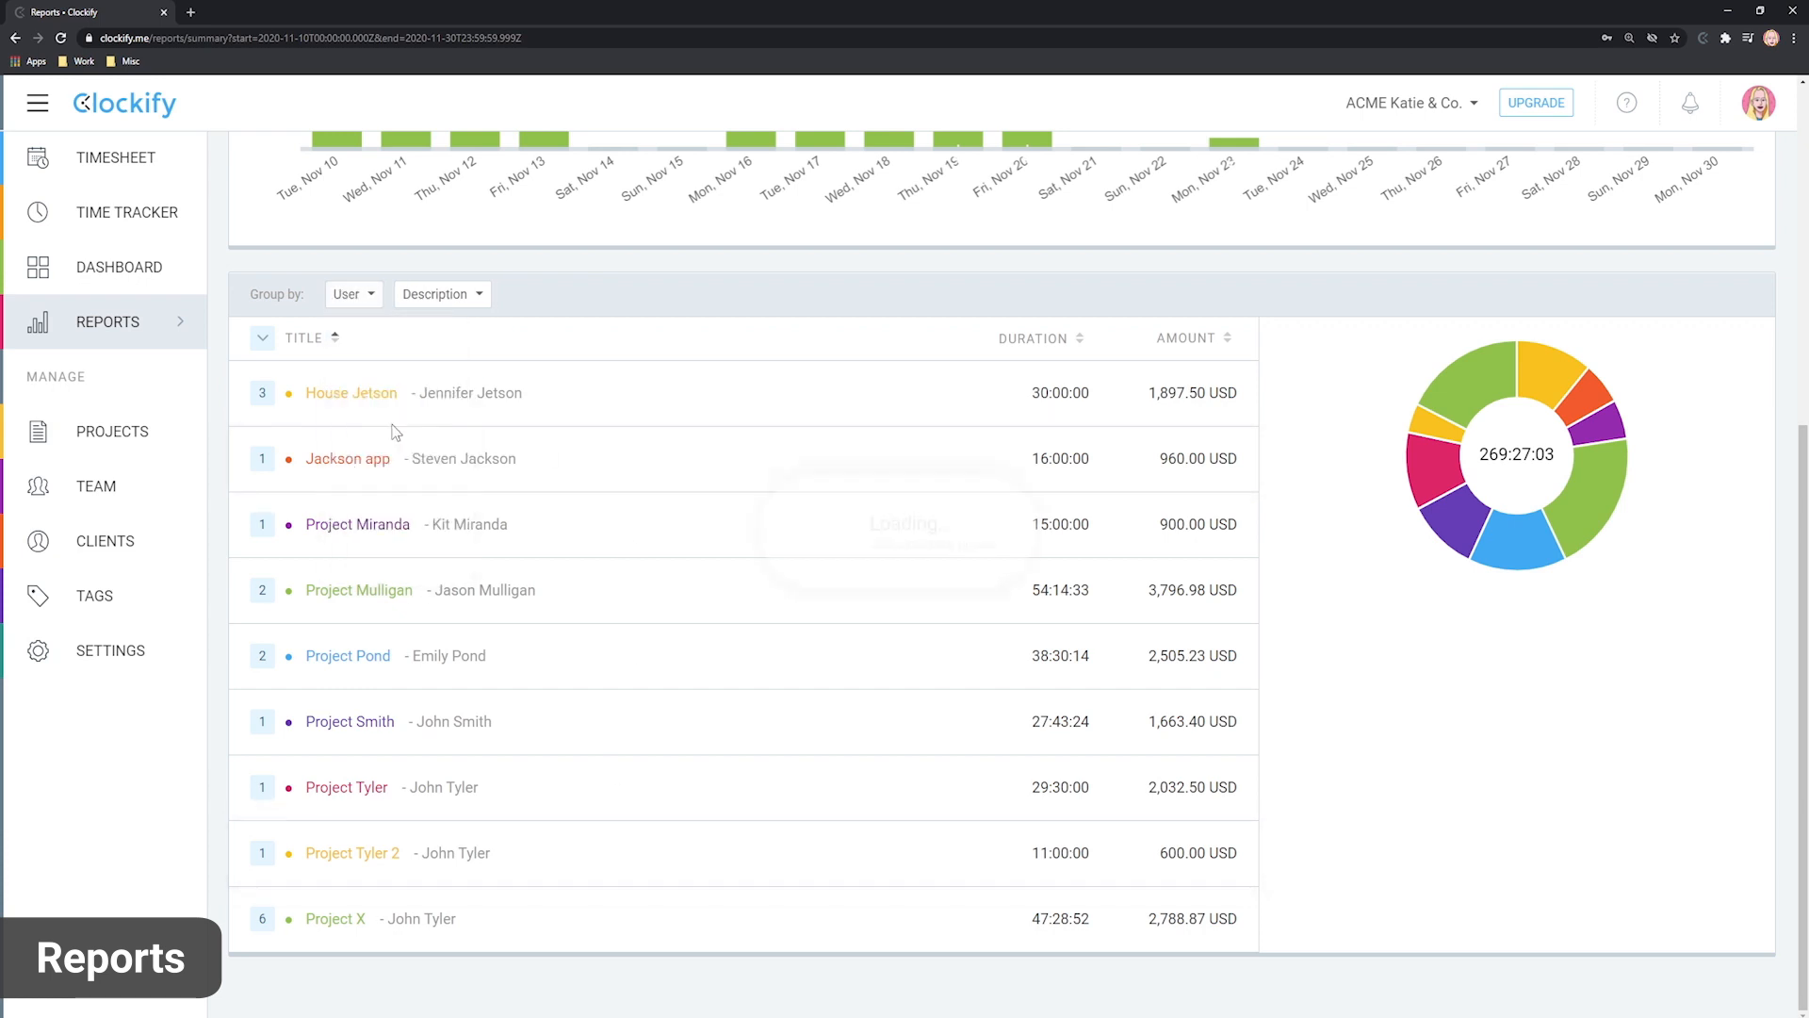
click(441, 622)
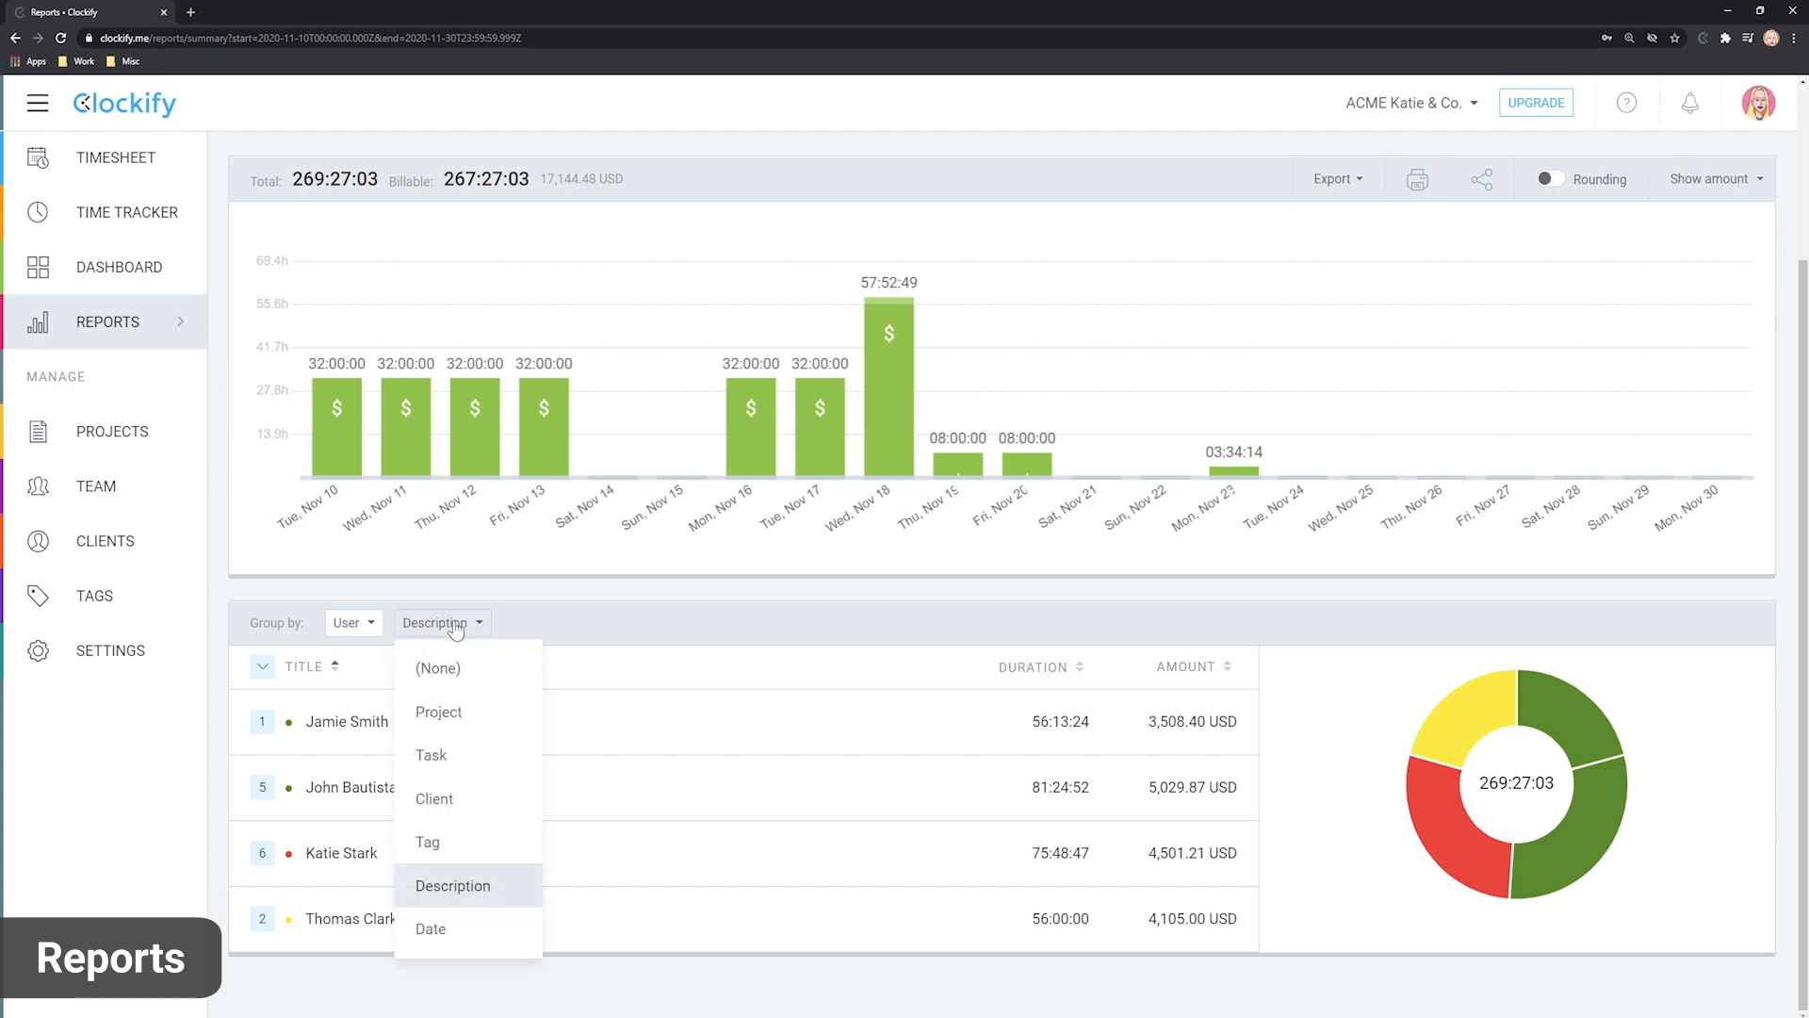
mouse_move(453, 935)
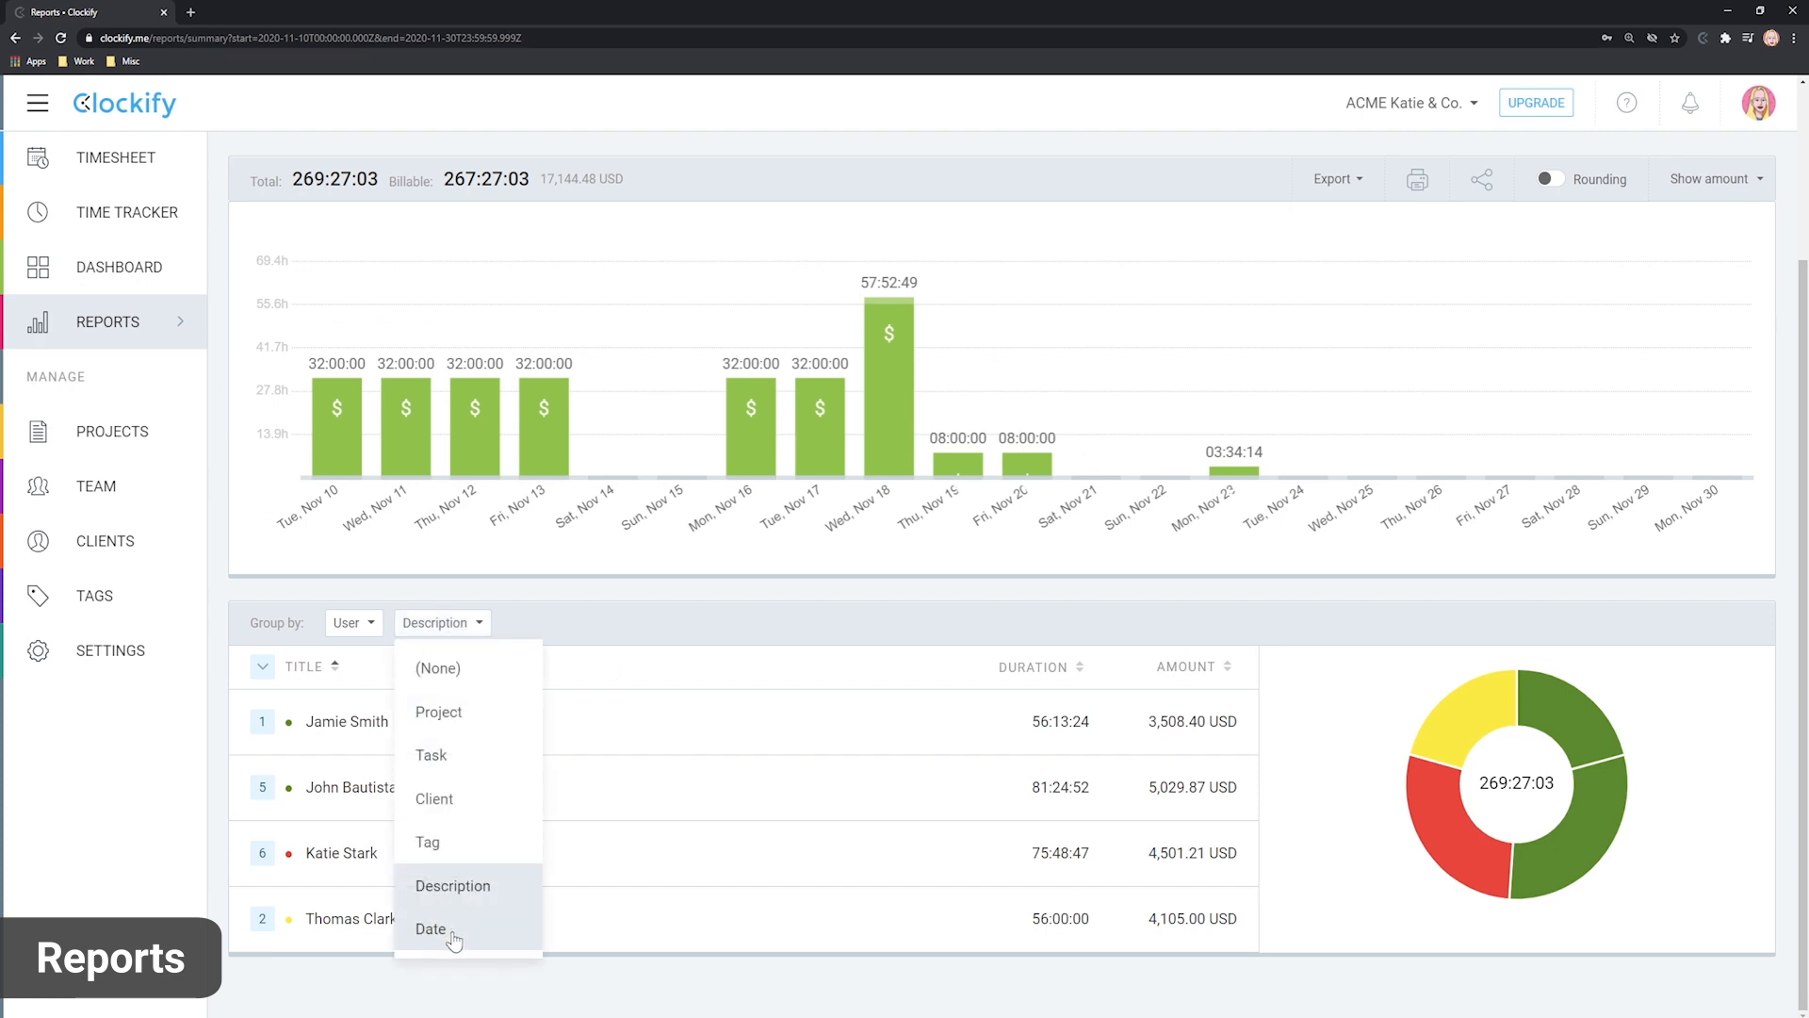
click(429, 929)
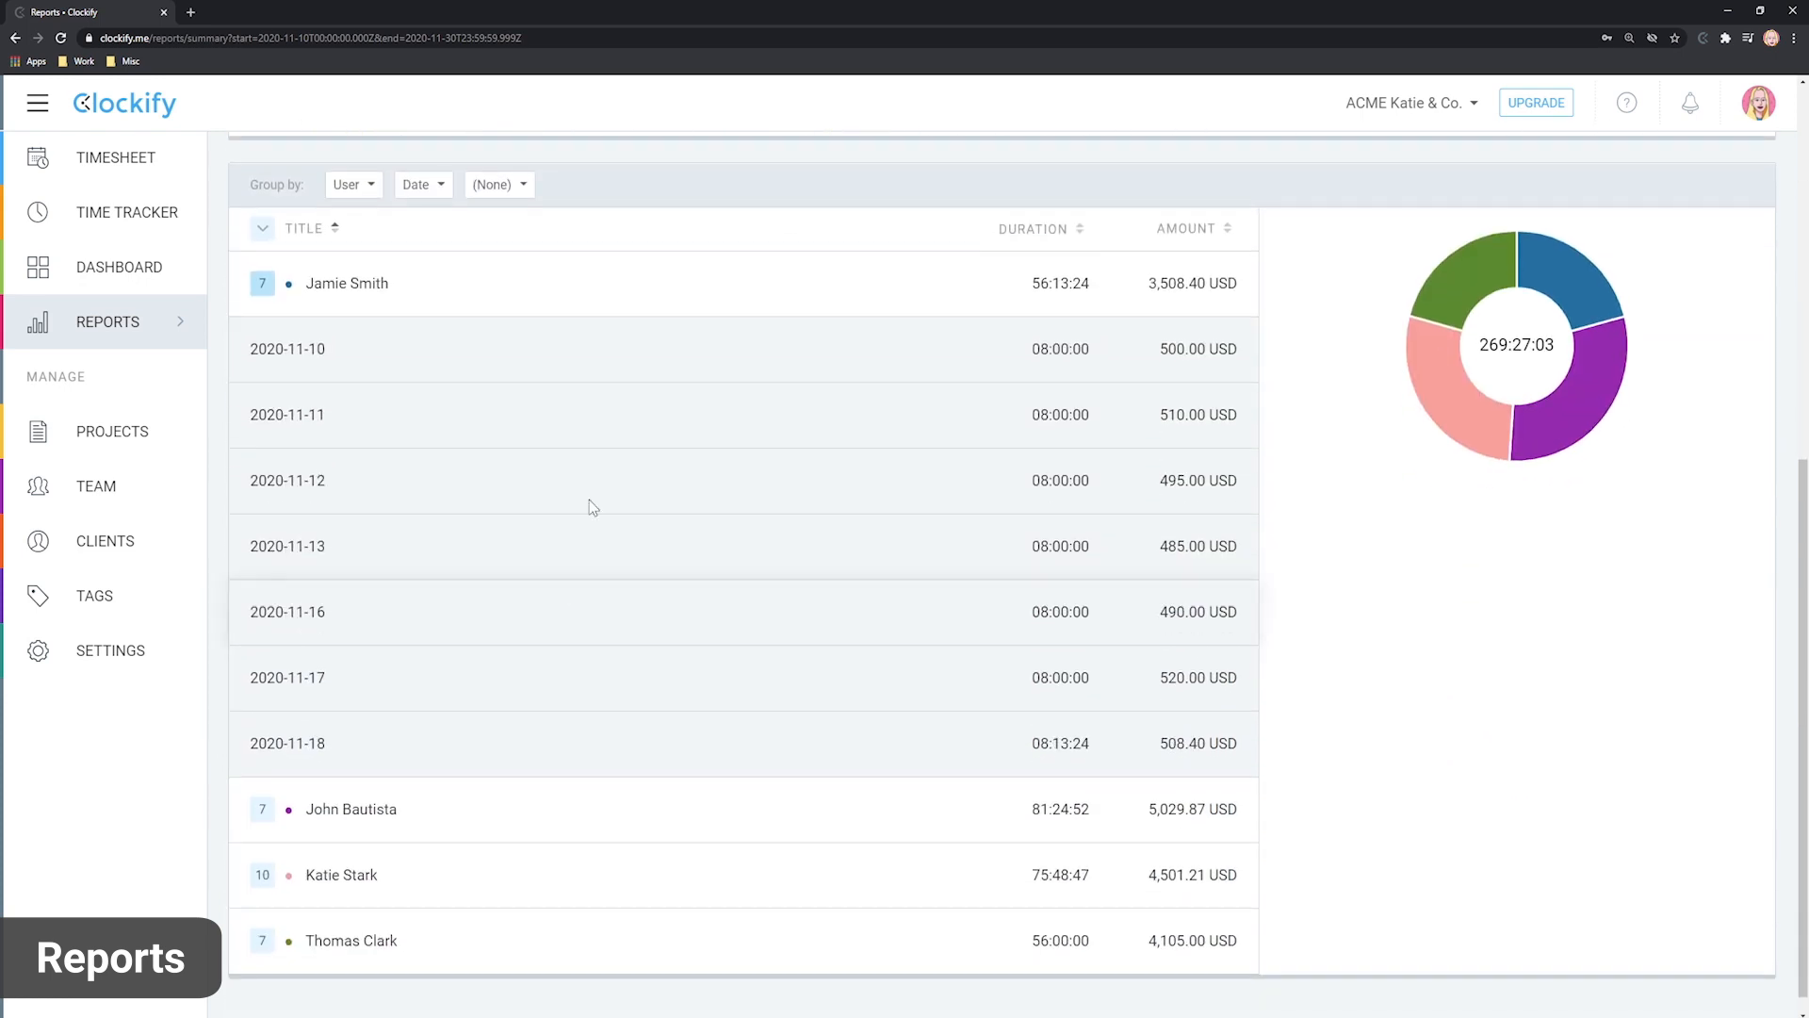
scroll(up, 3)
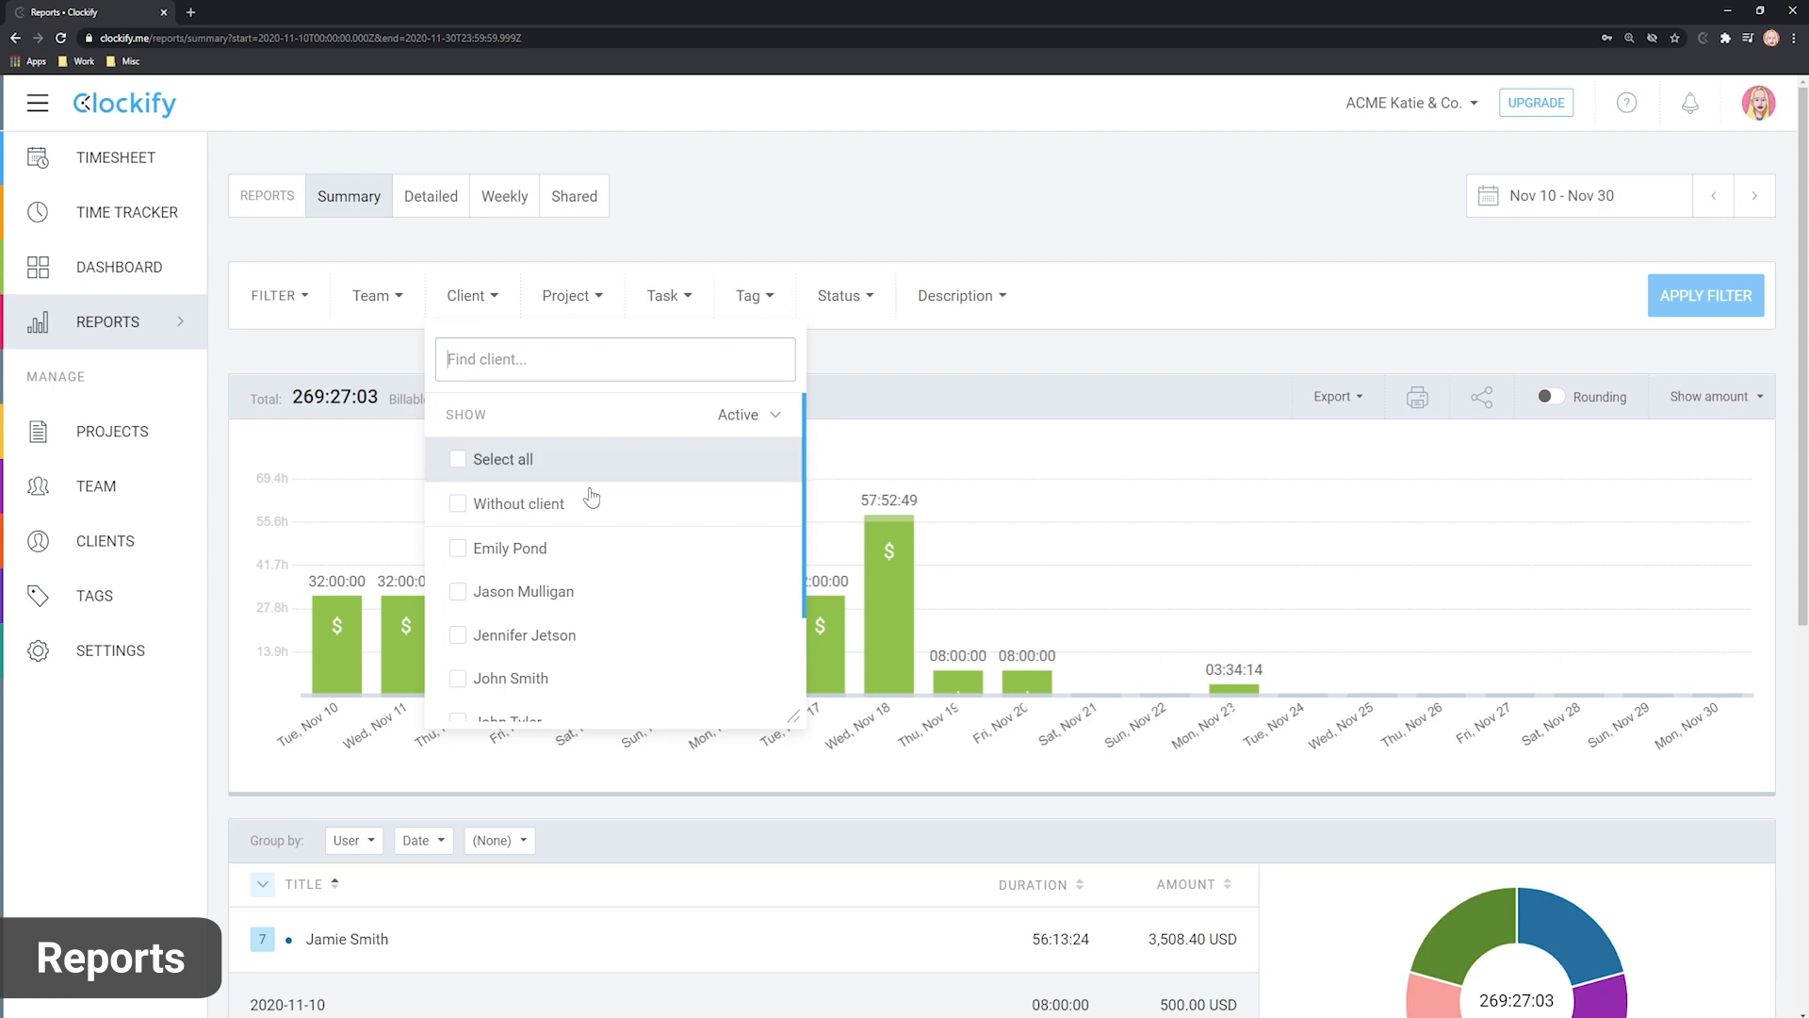
click(458, 548)
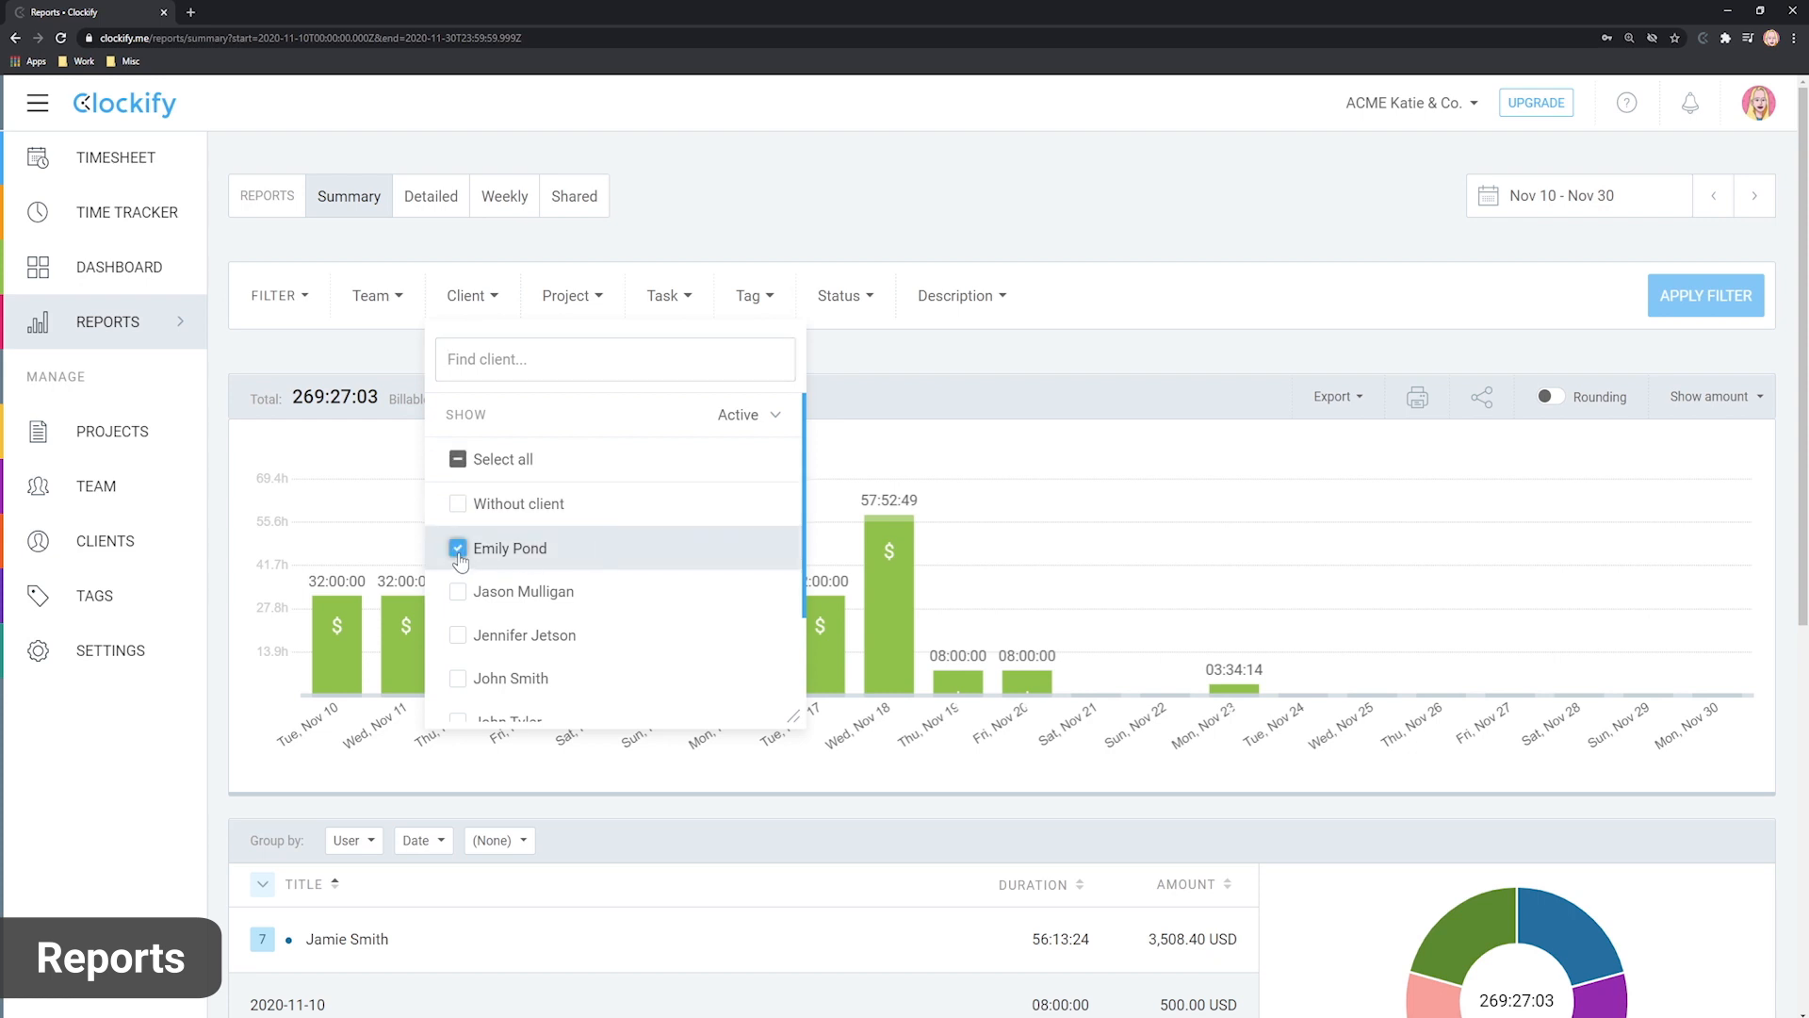
click(1704, 296)
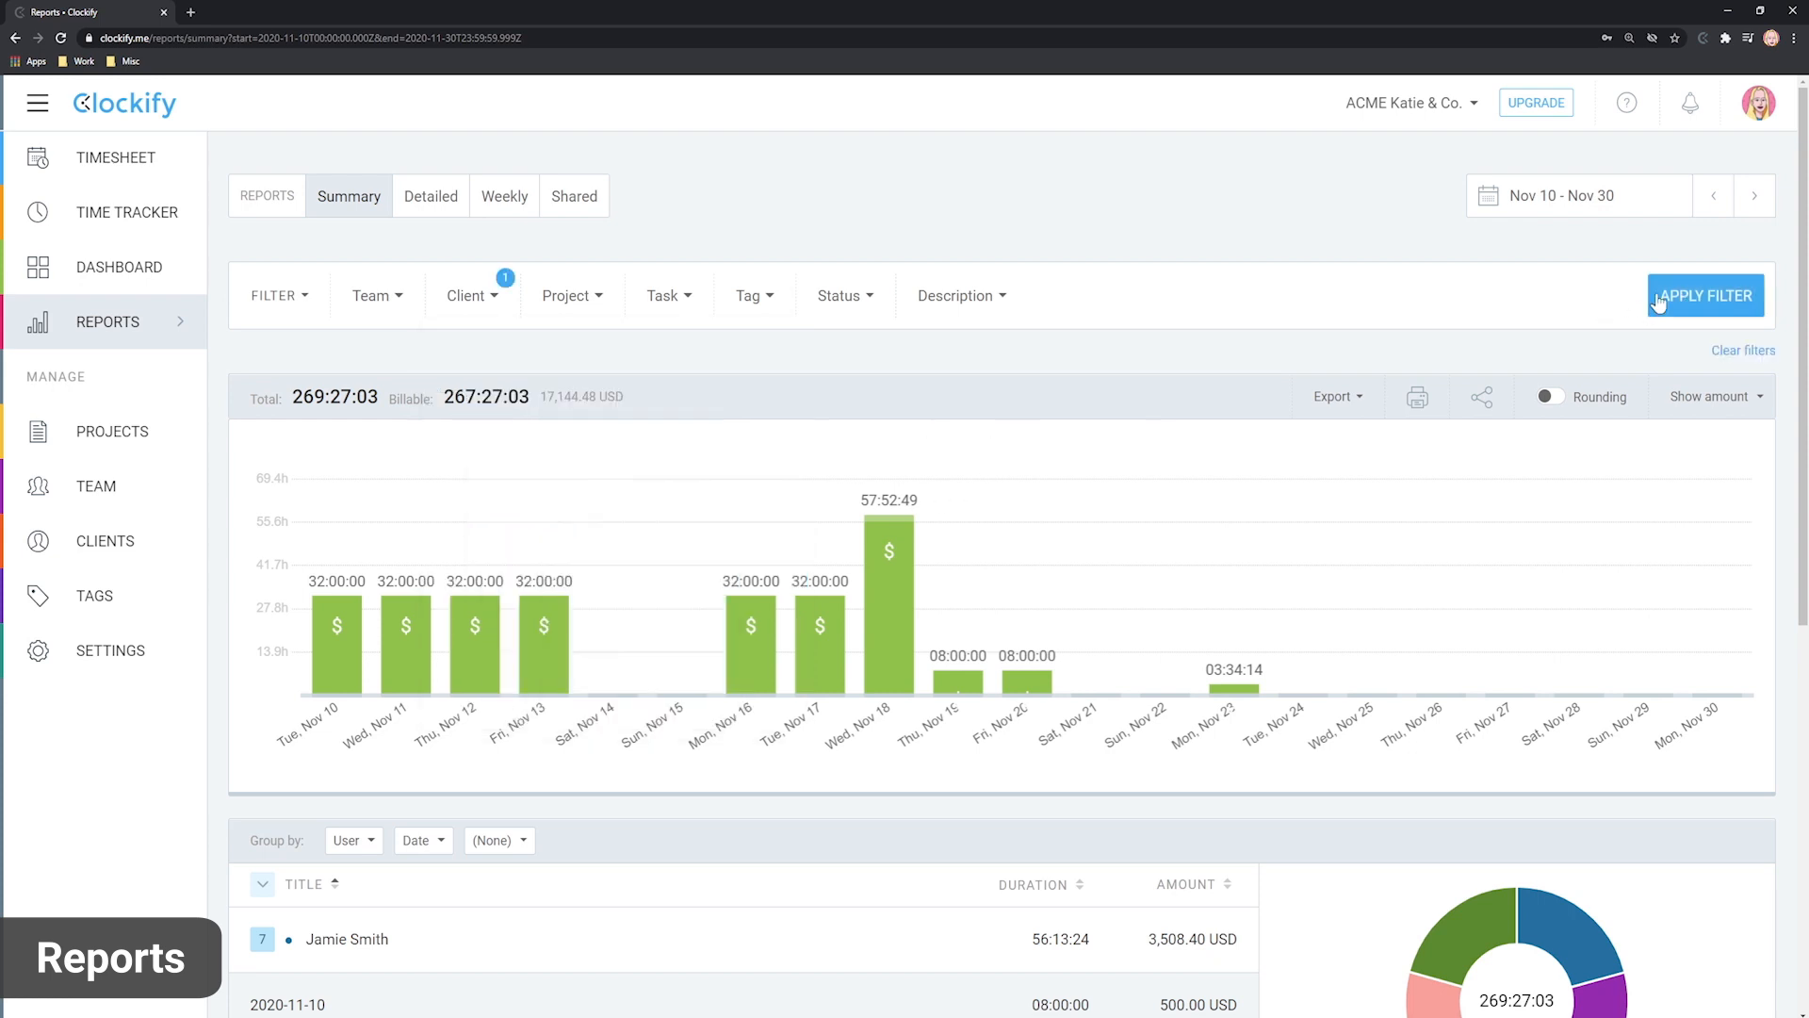
click(1705, 296)
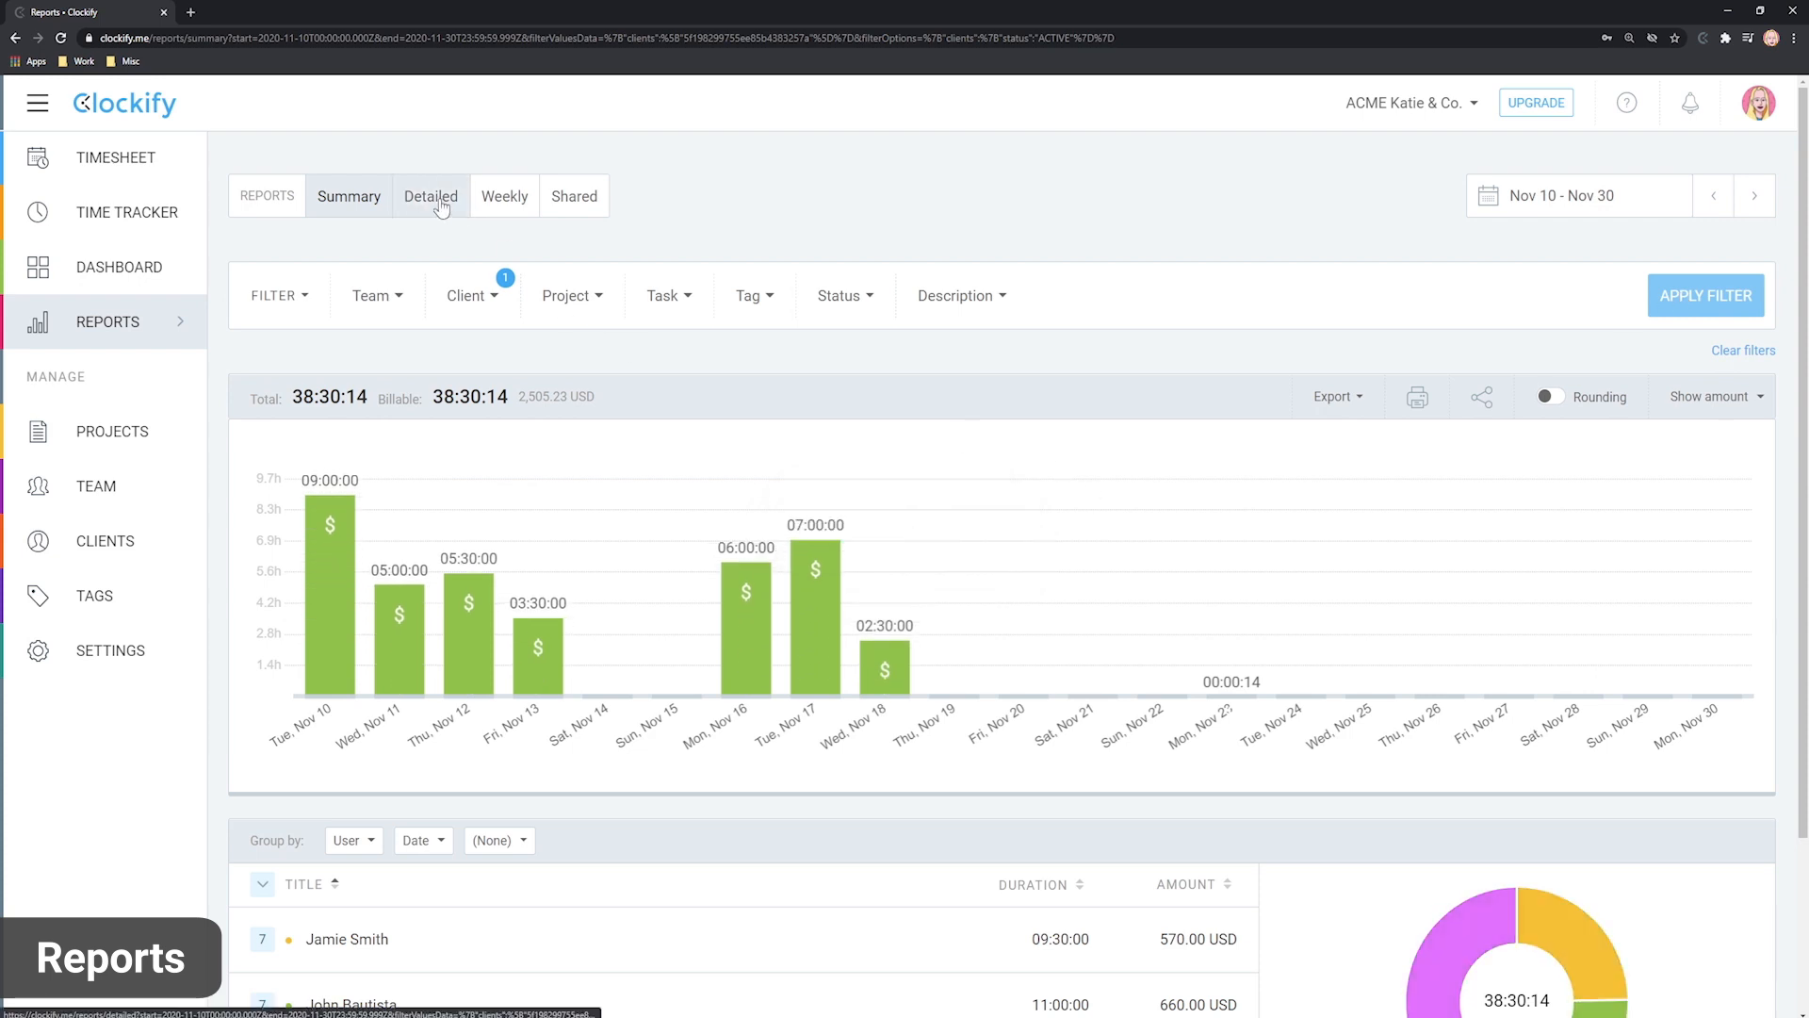
Switch to the Detailed report and apply the client filter there.
click(429, 196)
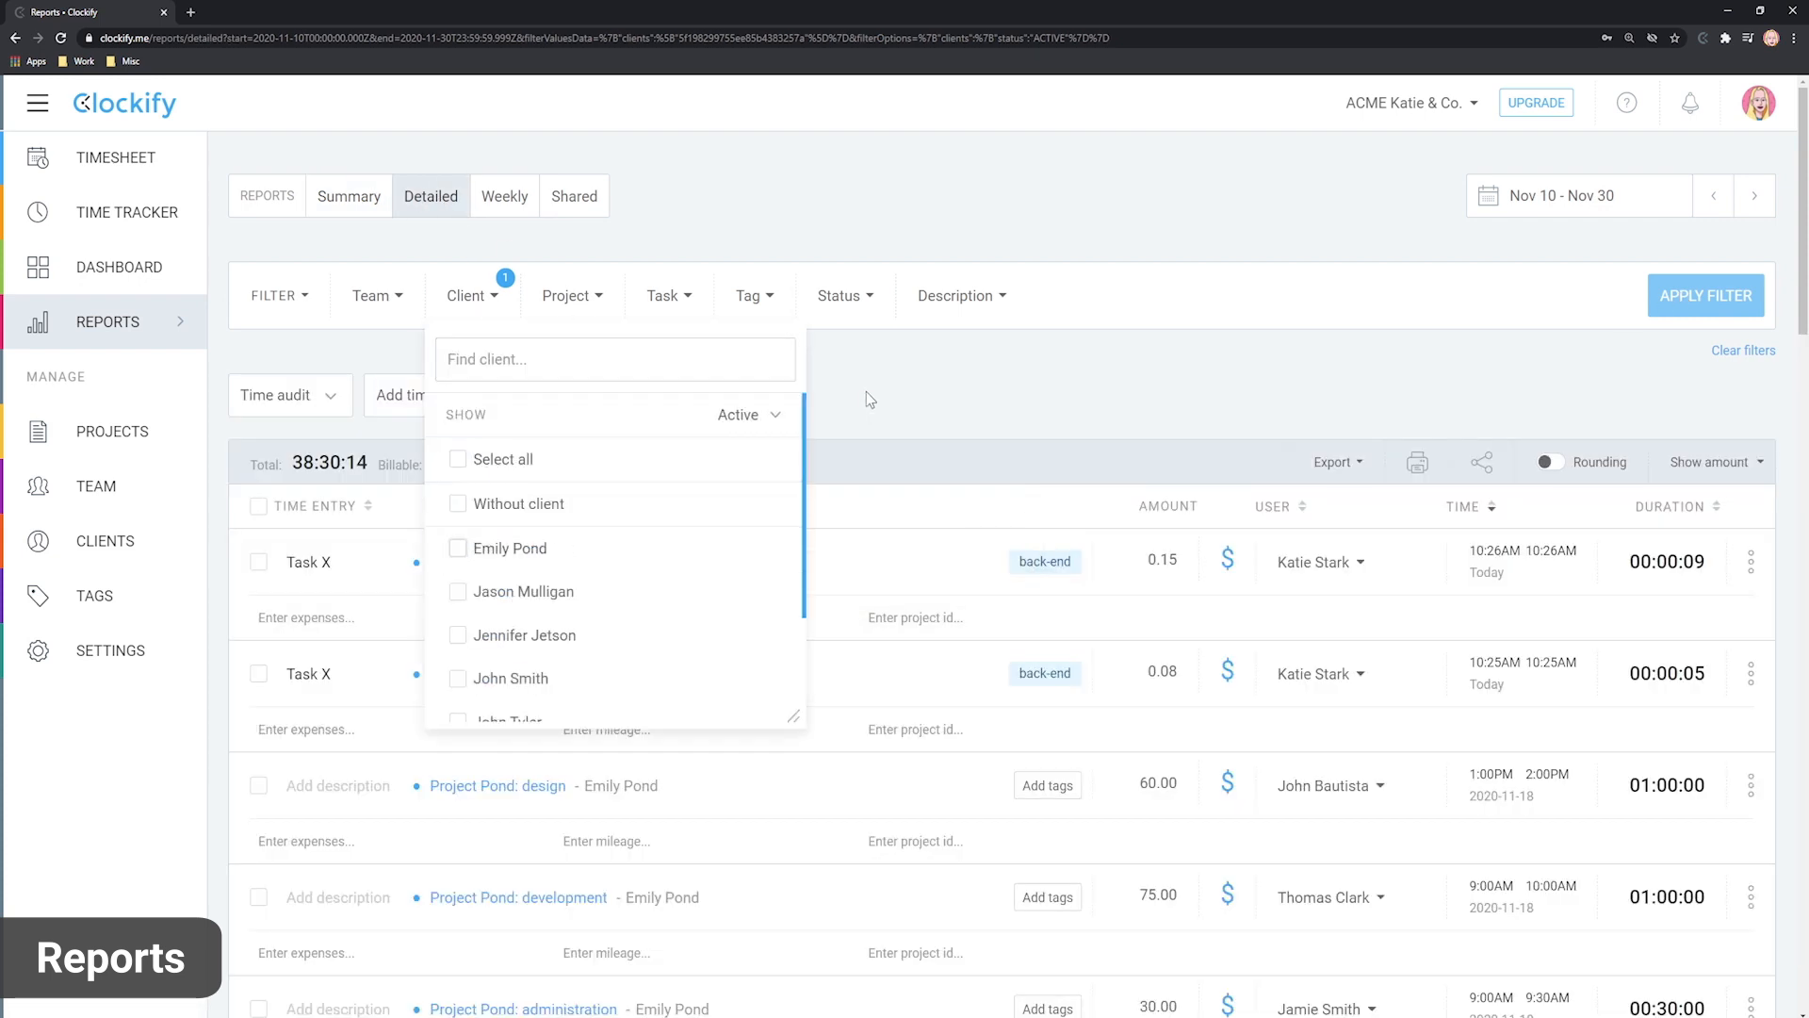
click(845, 398)
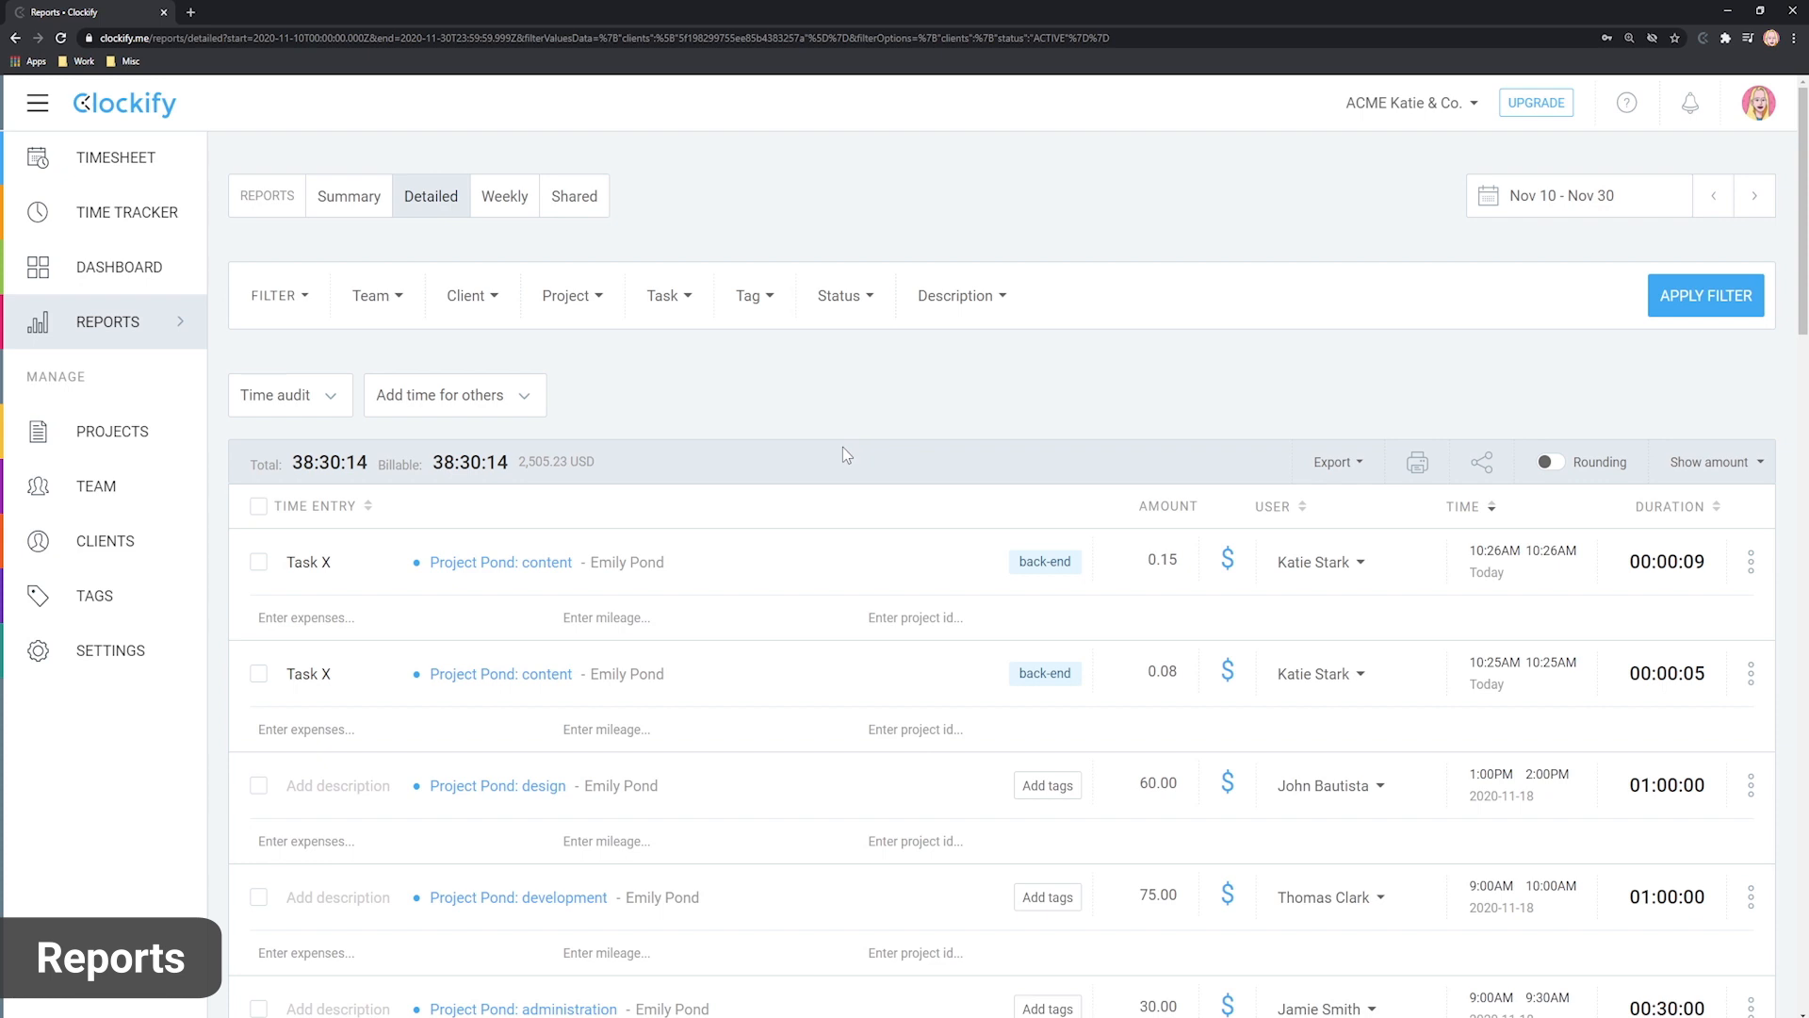
click(1227, 562)
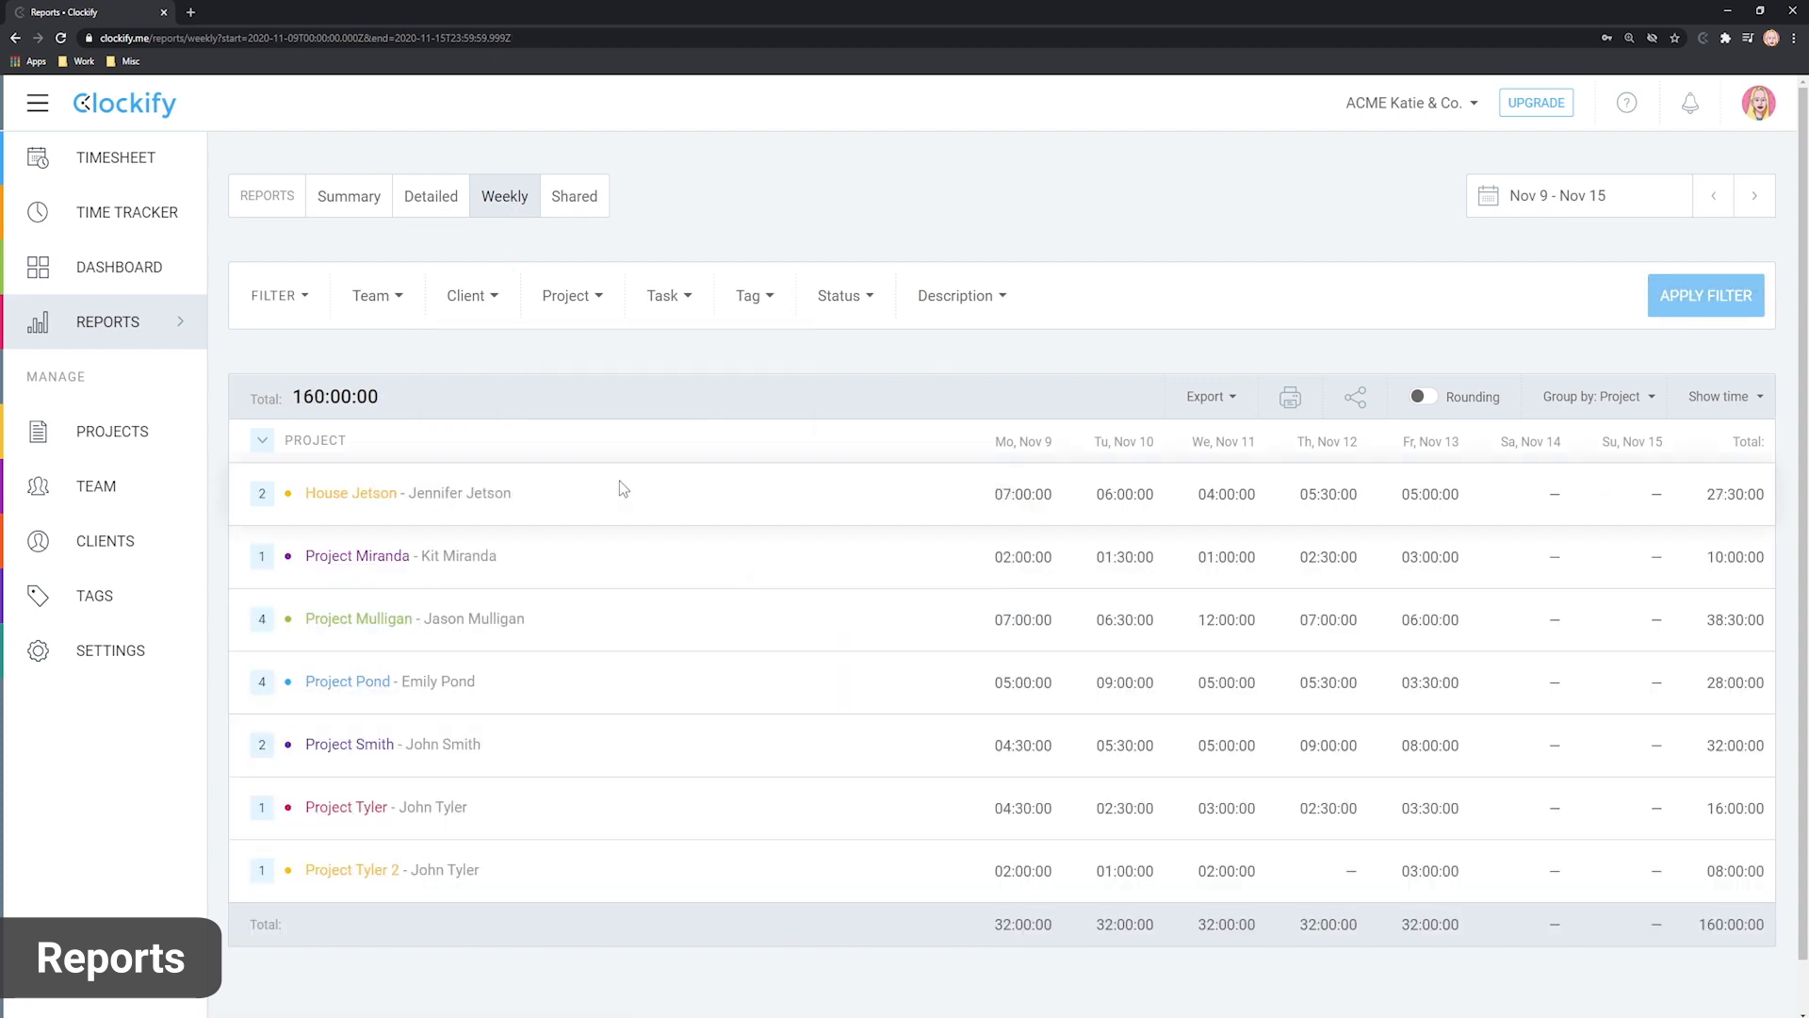
mouse_move(918, 880)
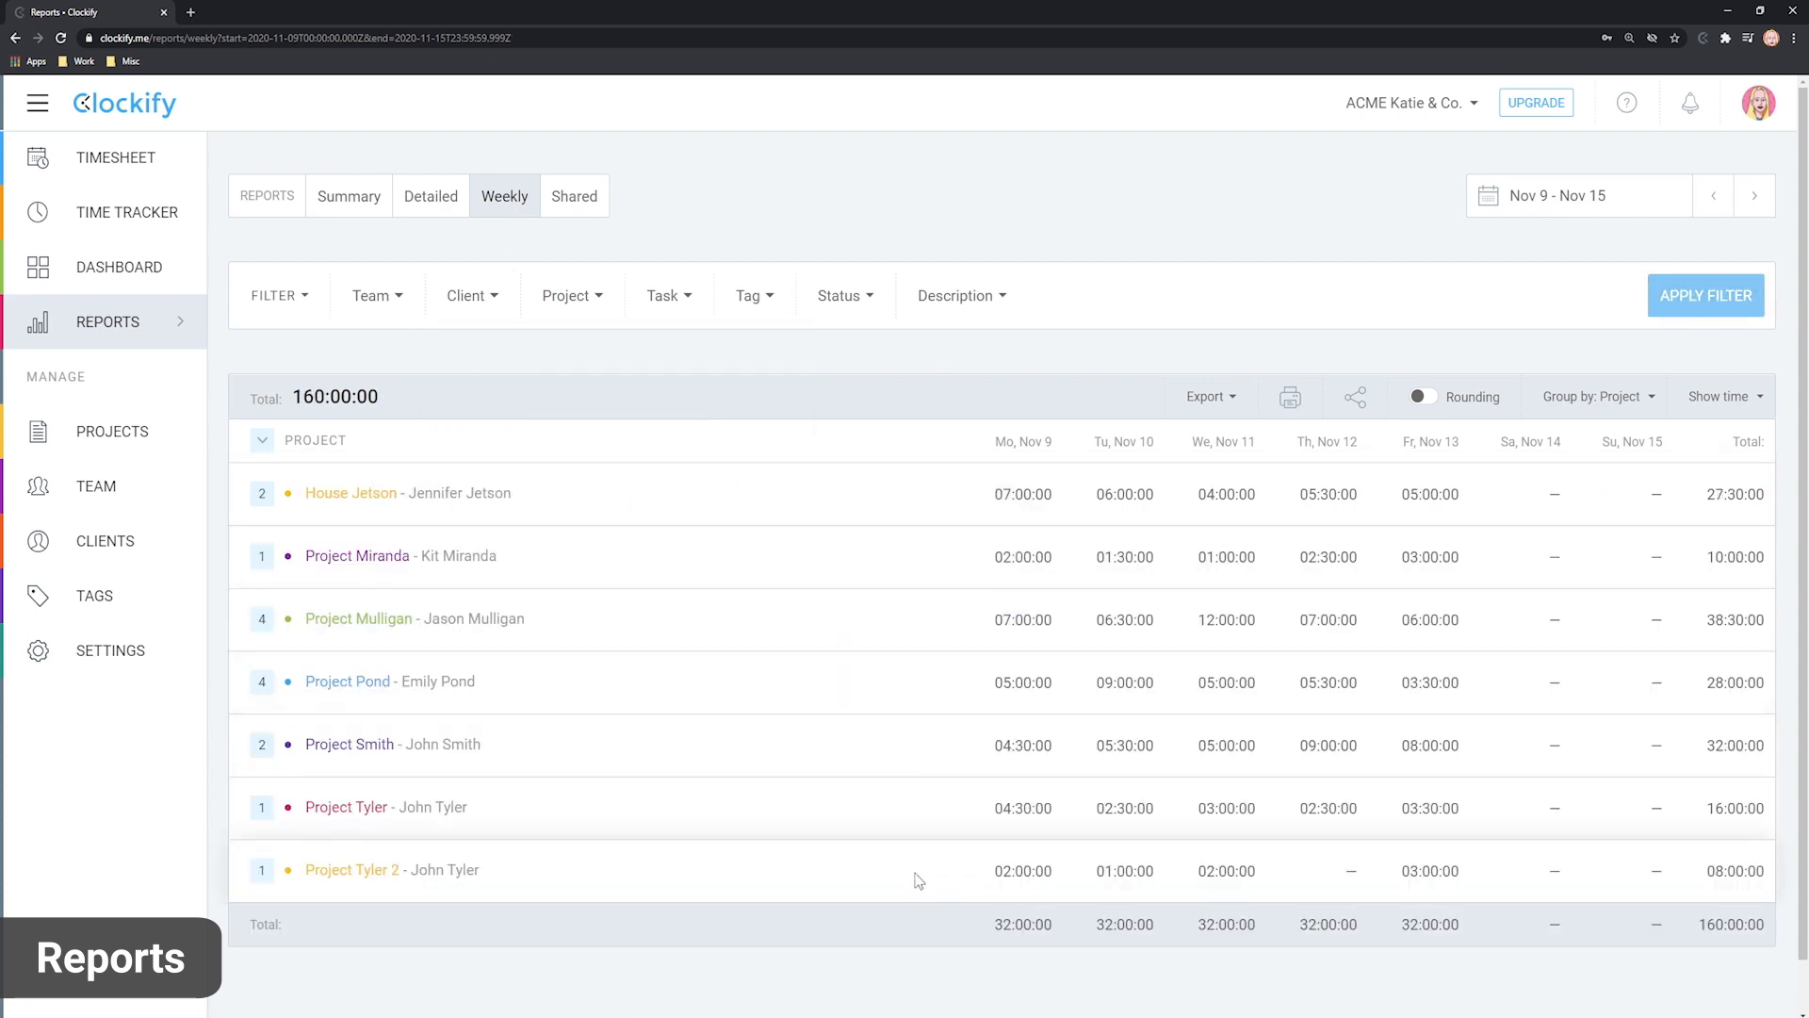
Review export formats, then create a public shareable link for the Nov 9–15 weekly report.
click(1208, 395)
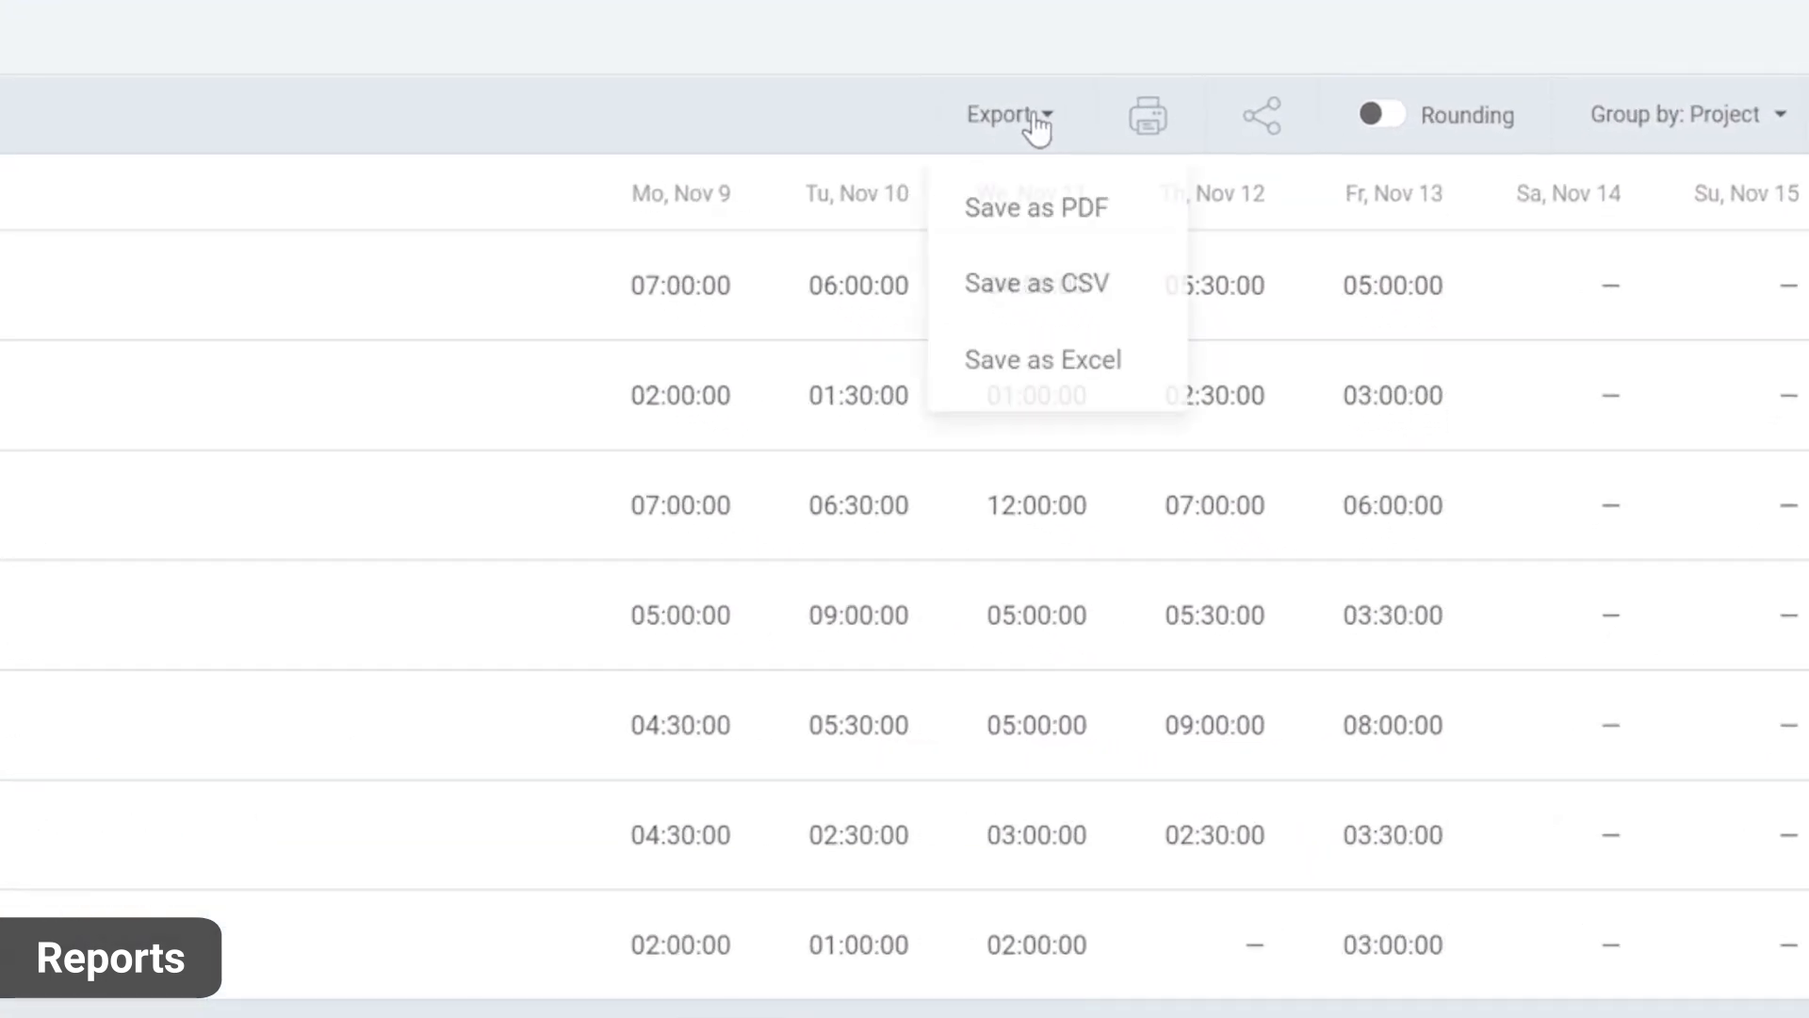
mouse_move(1037, 284)
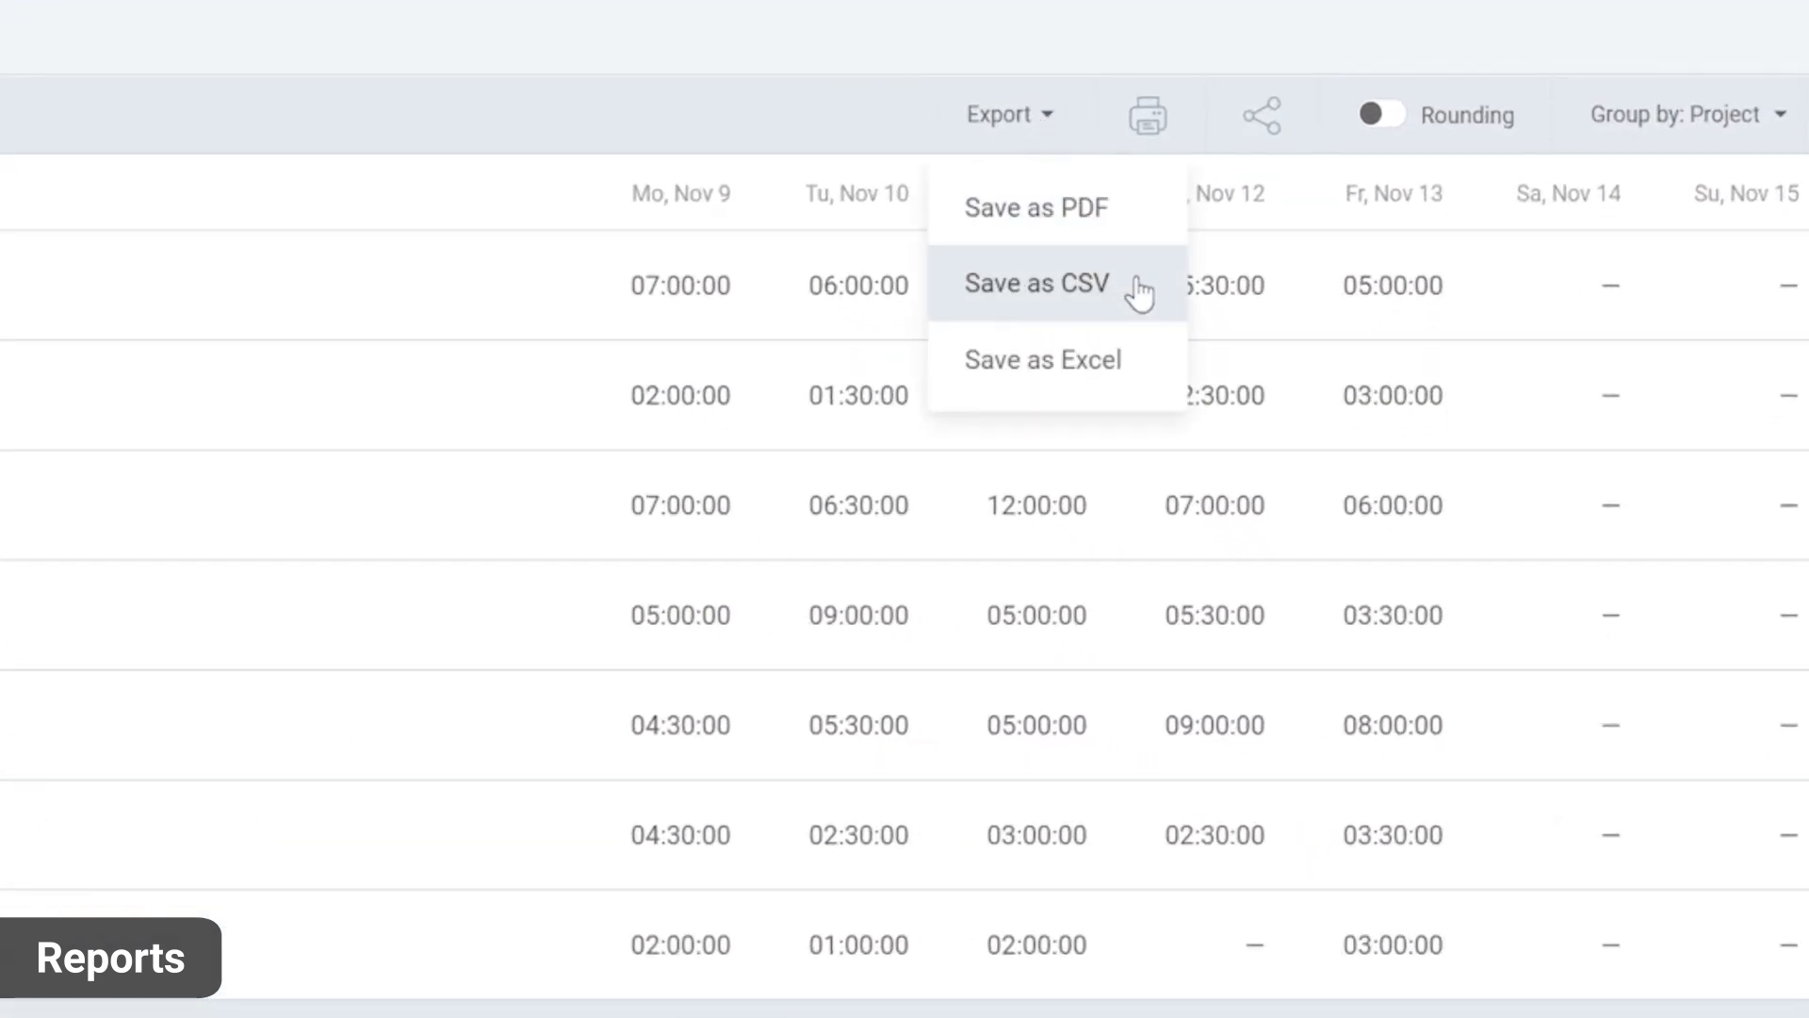
mouse_move(1238, 83)
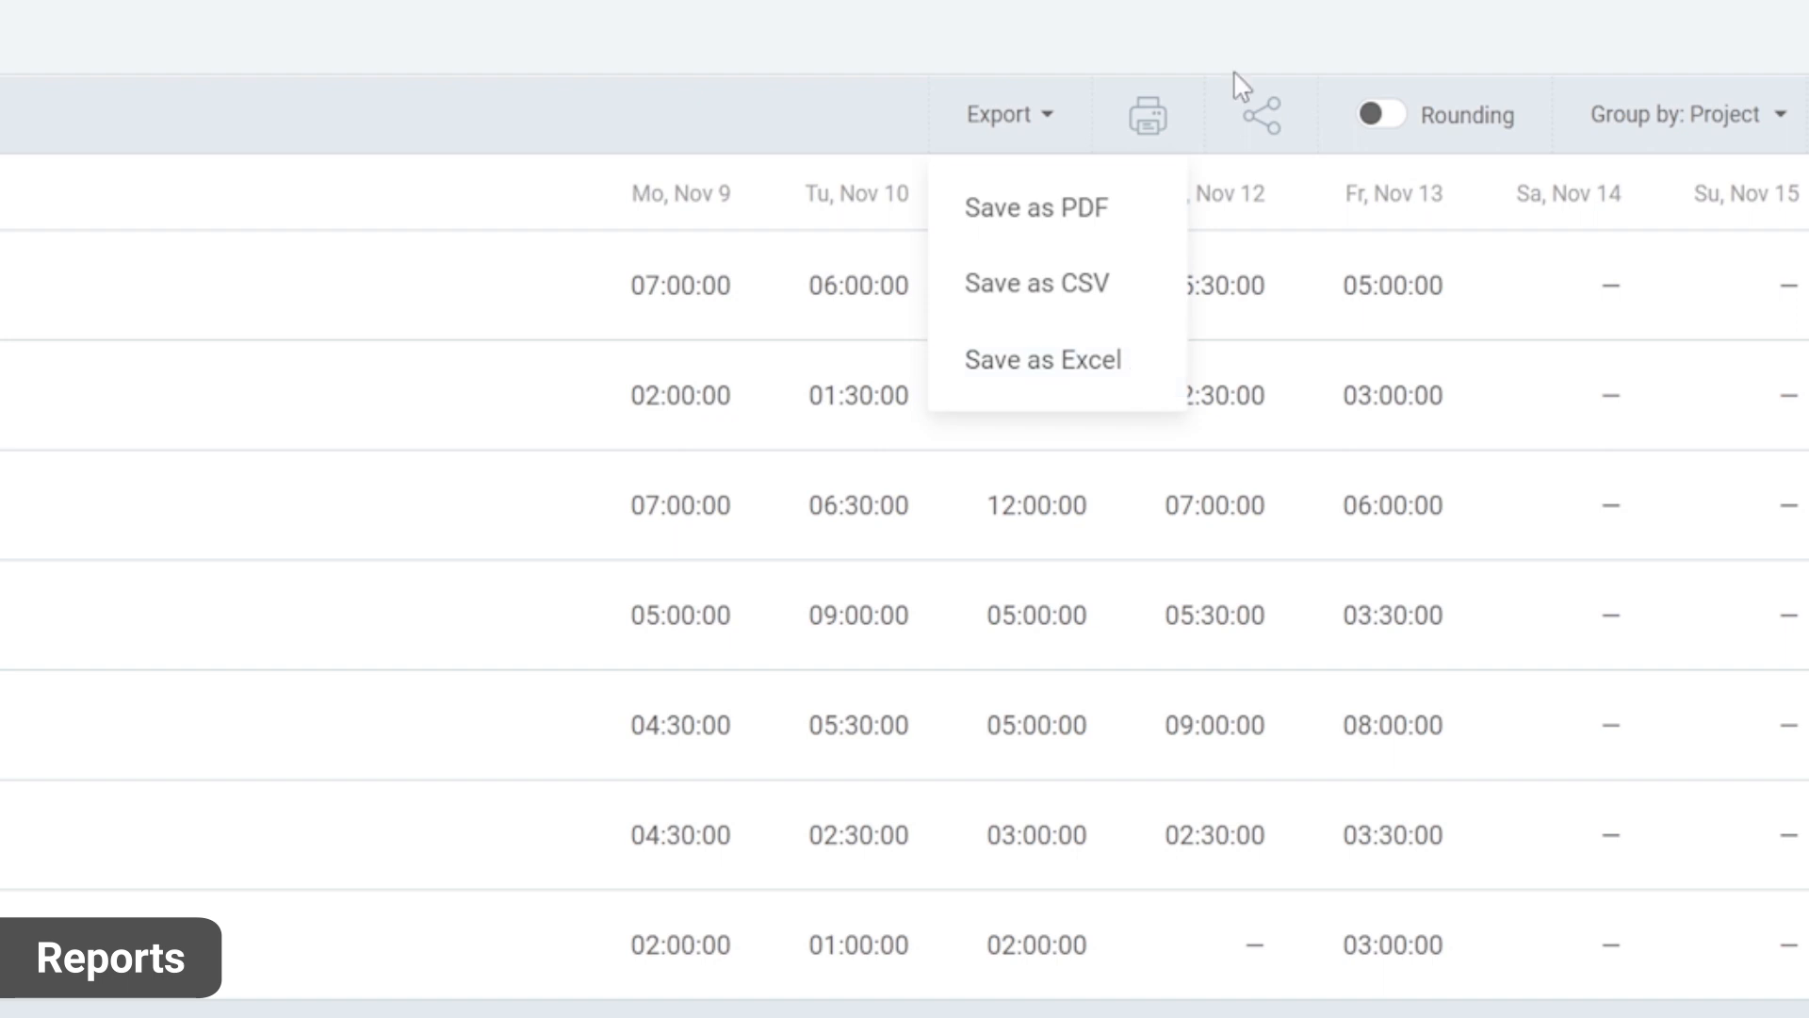
click(1257, 113)
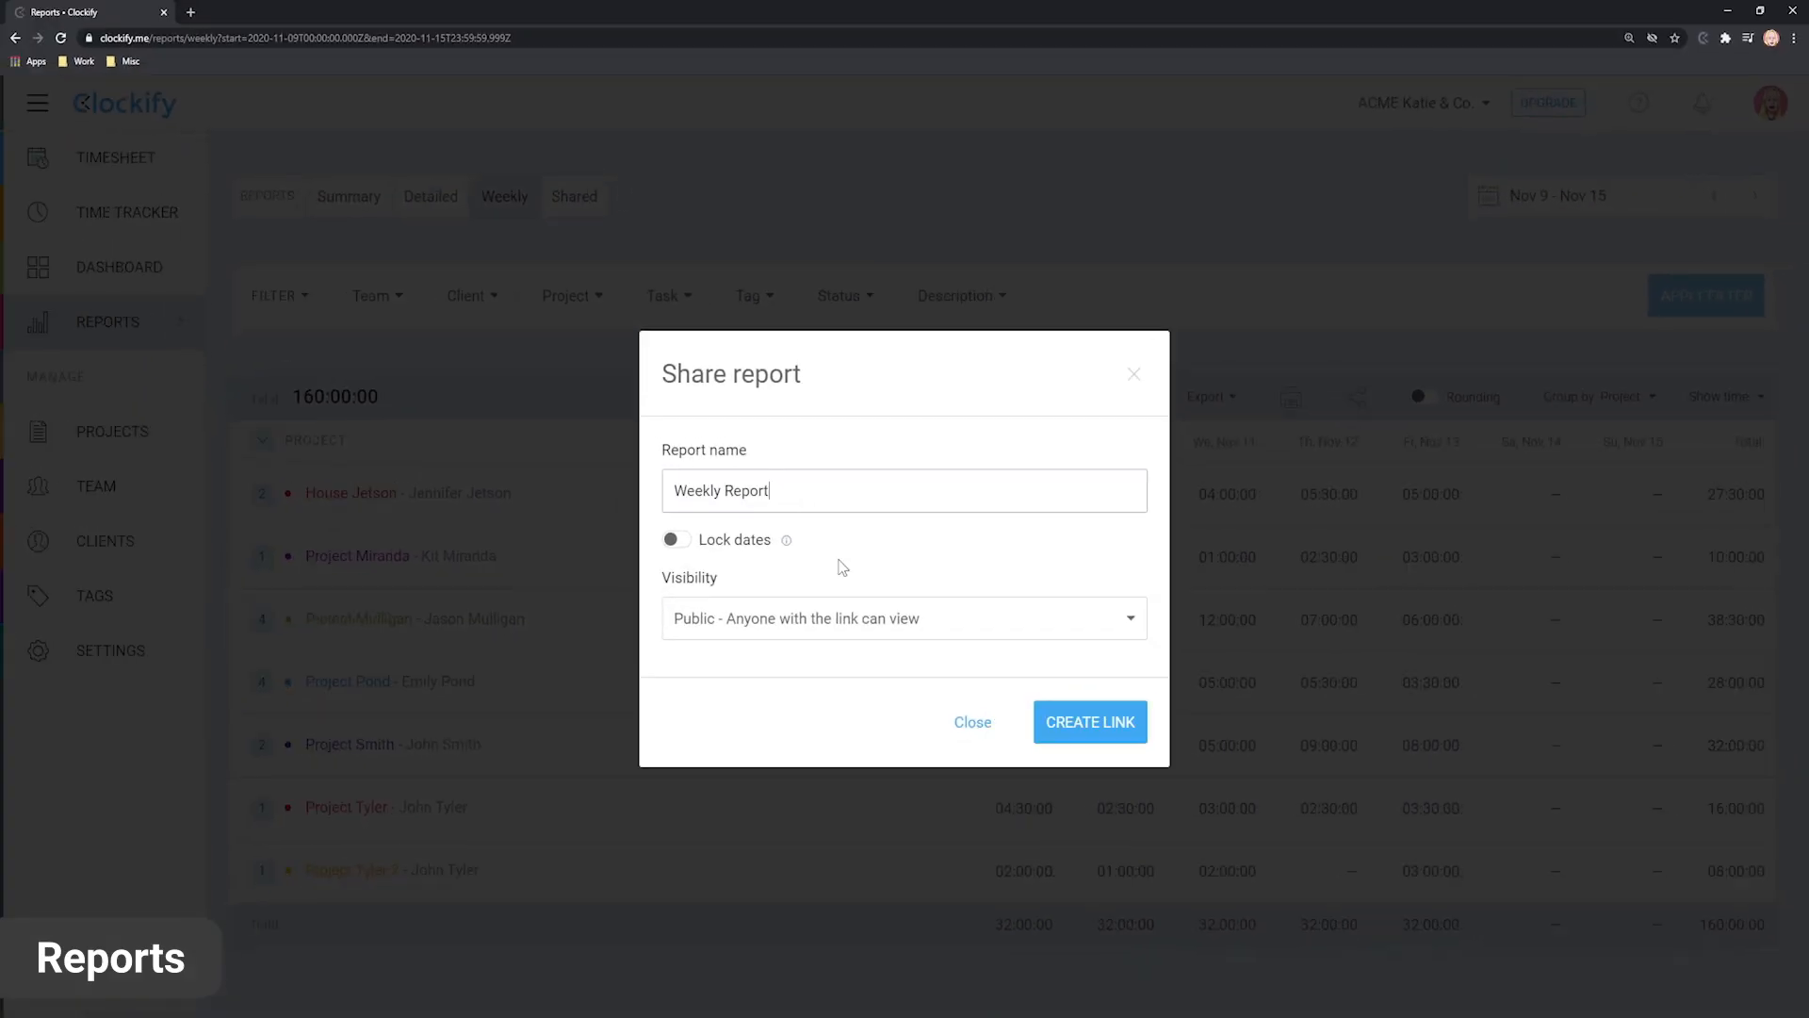
click(1087, 722)
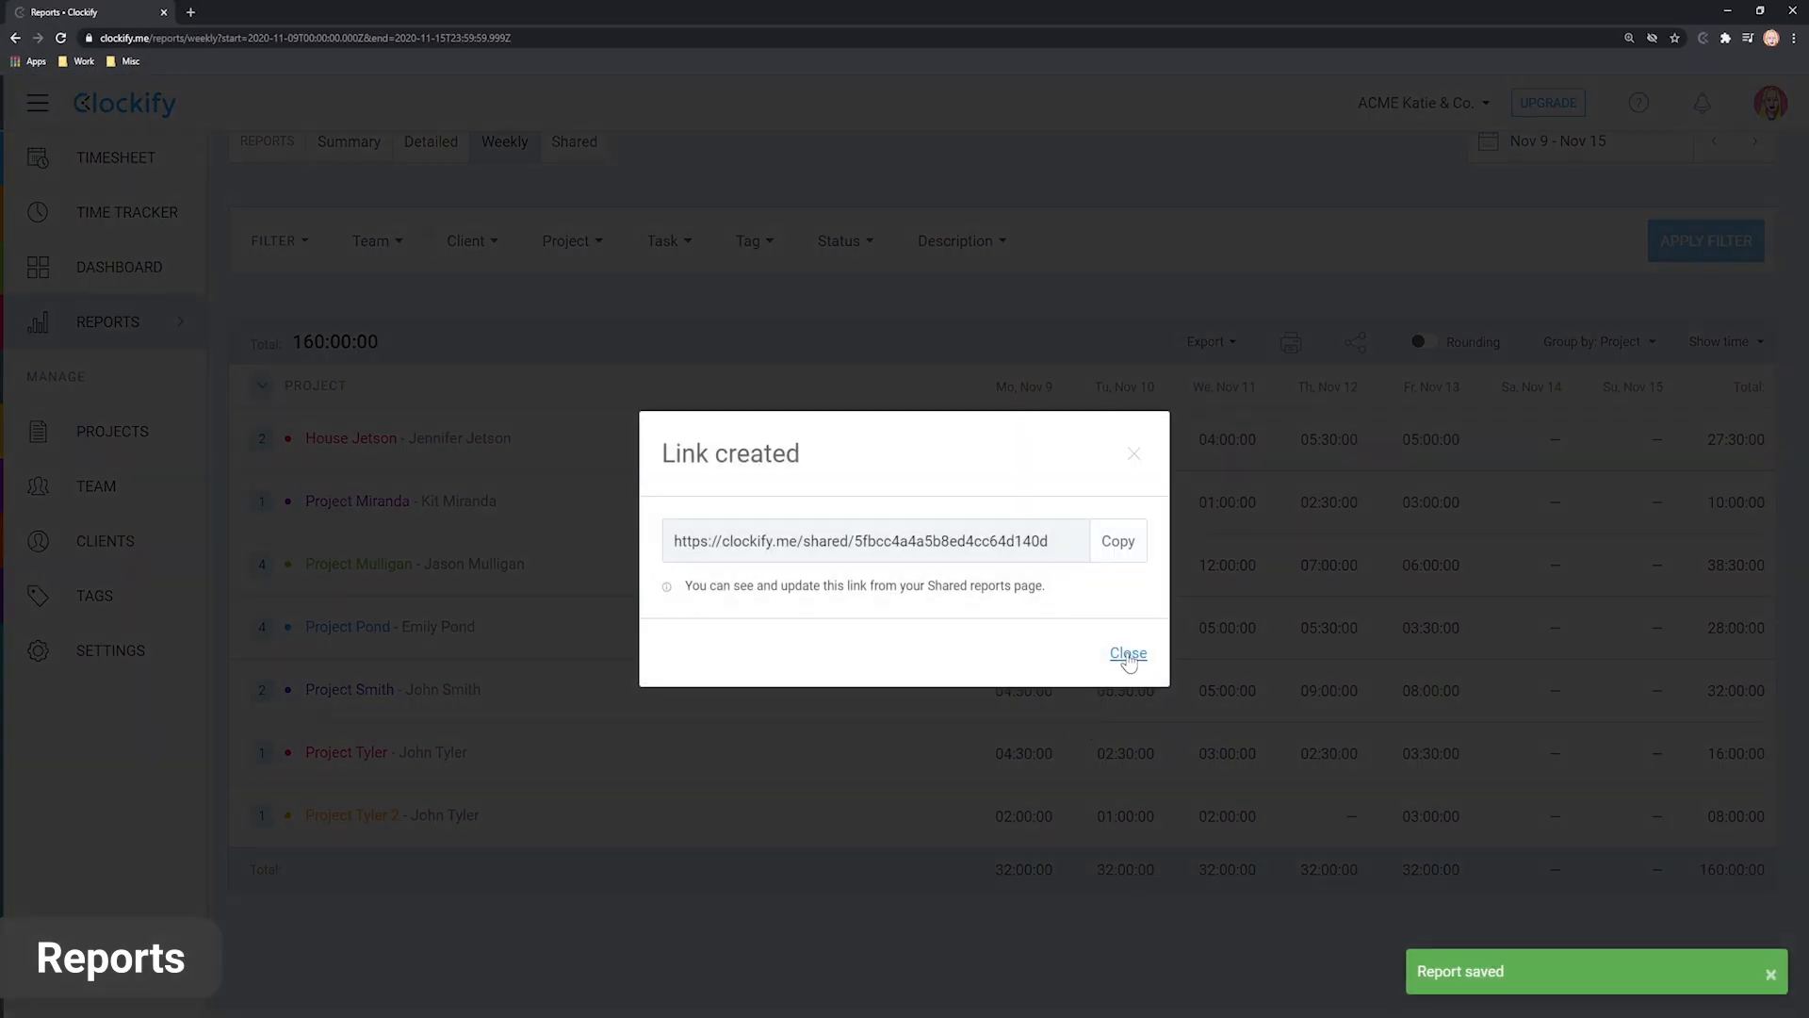
Archive Project Z from the Projects list and open the Jackson app project.
click(111, 432)
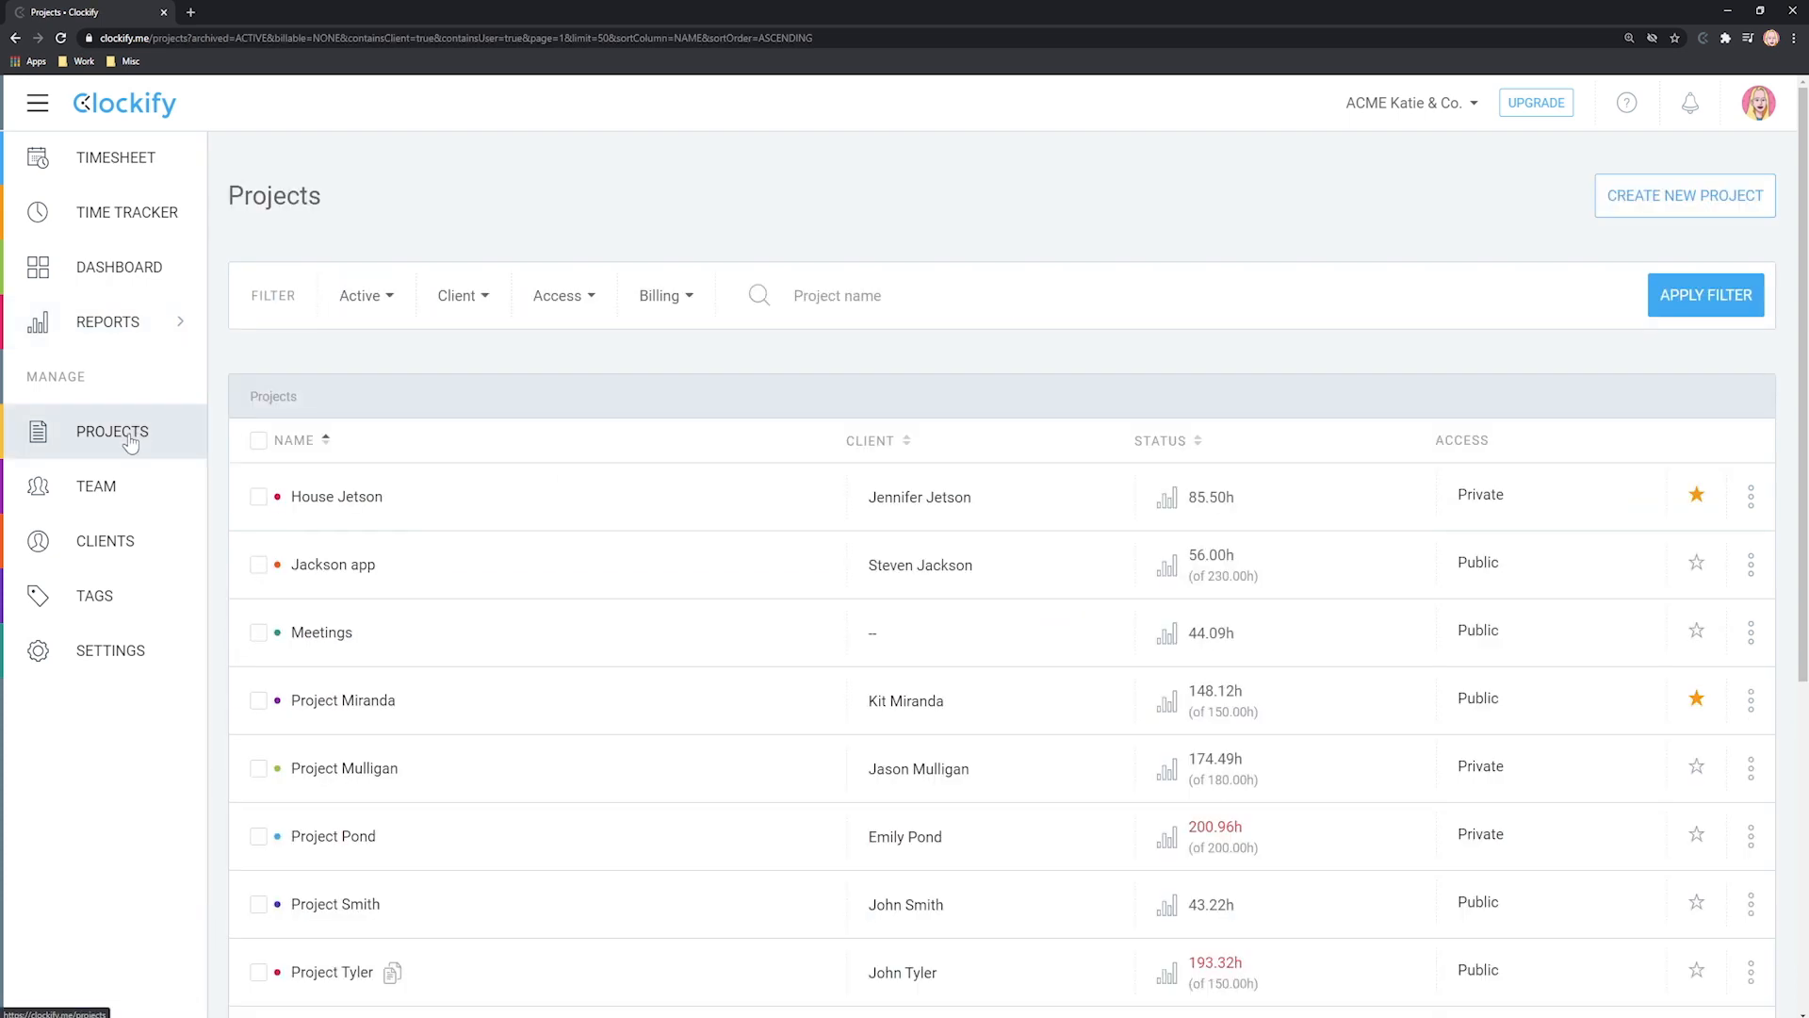
mouse_move(1685, 194)
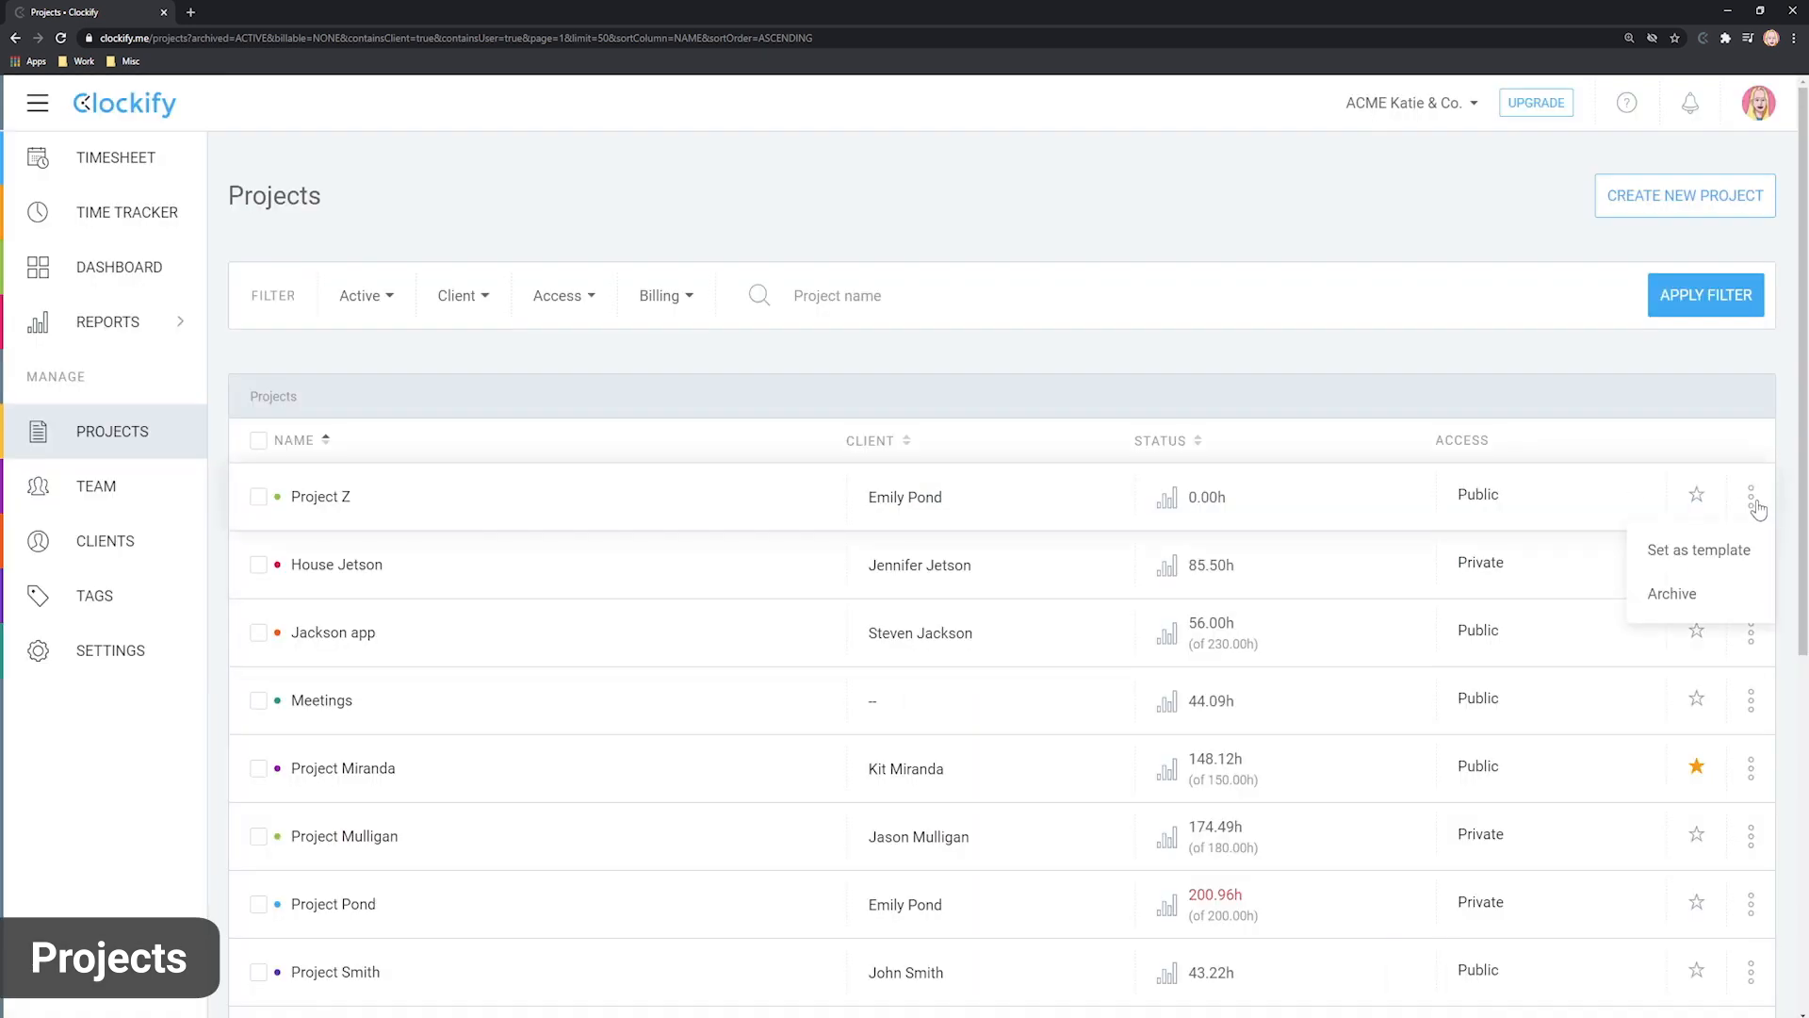
click(1696, 562)
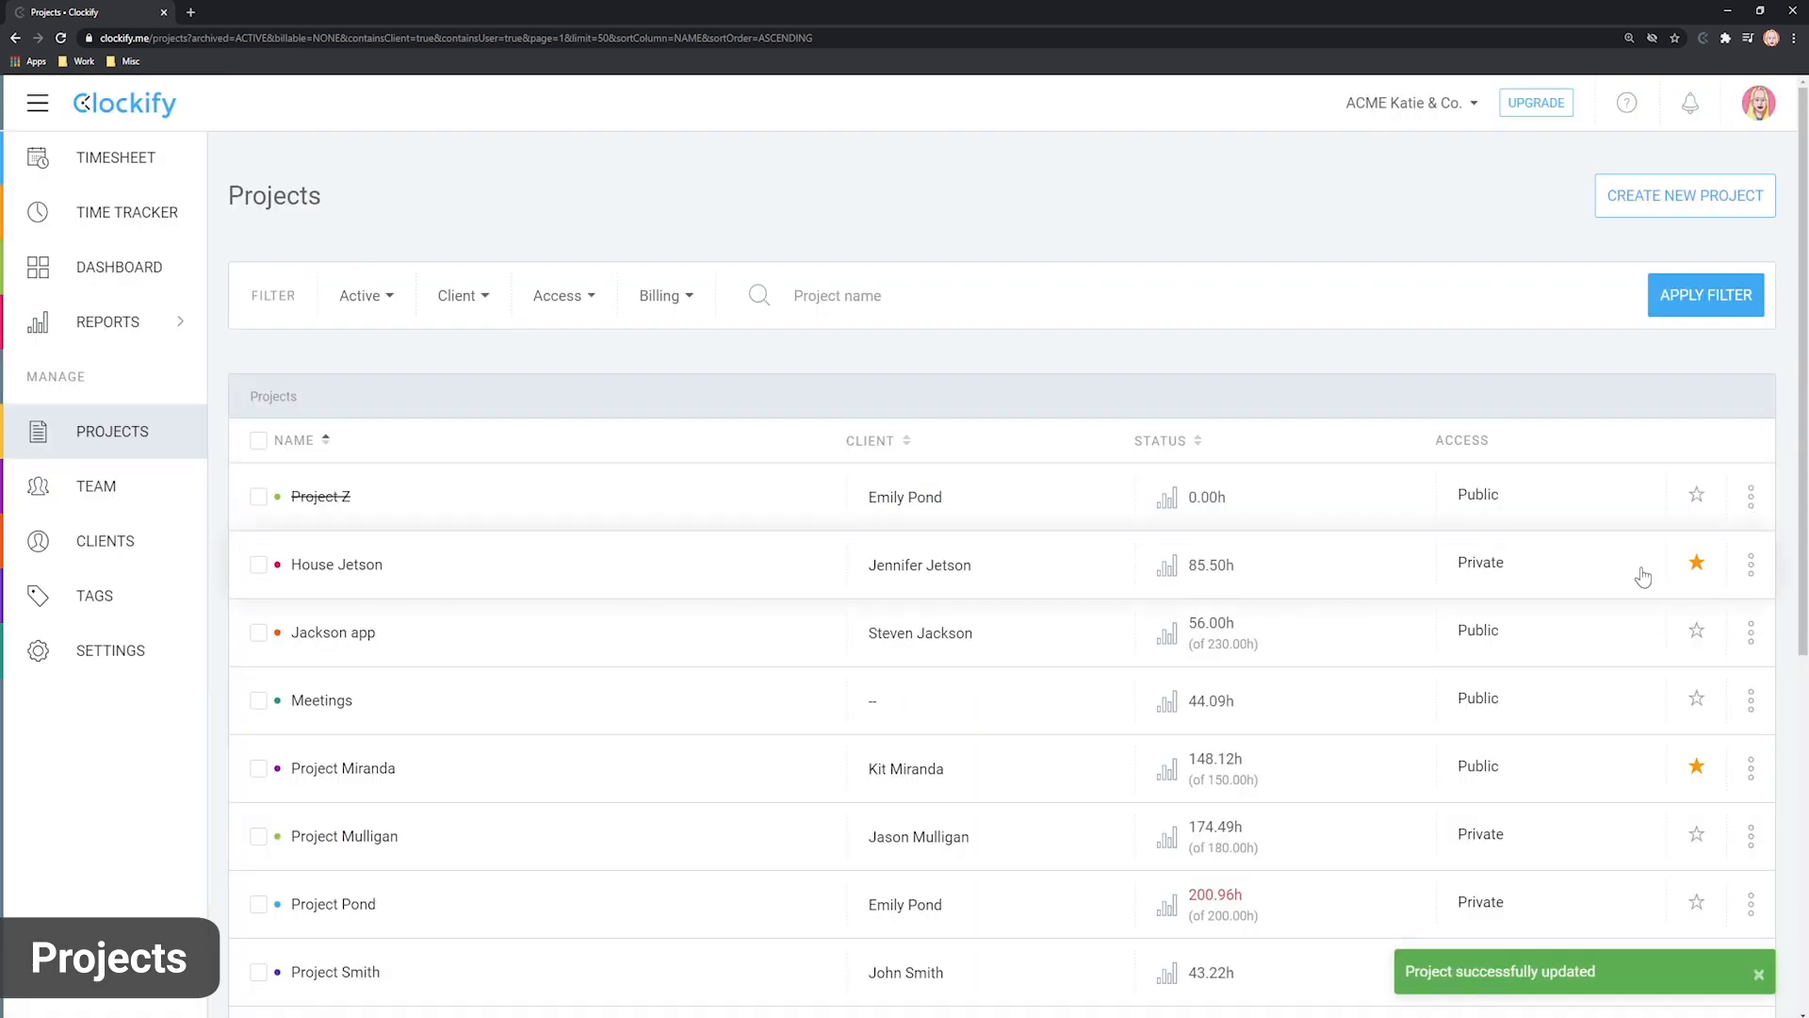
click(333, 633)
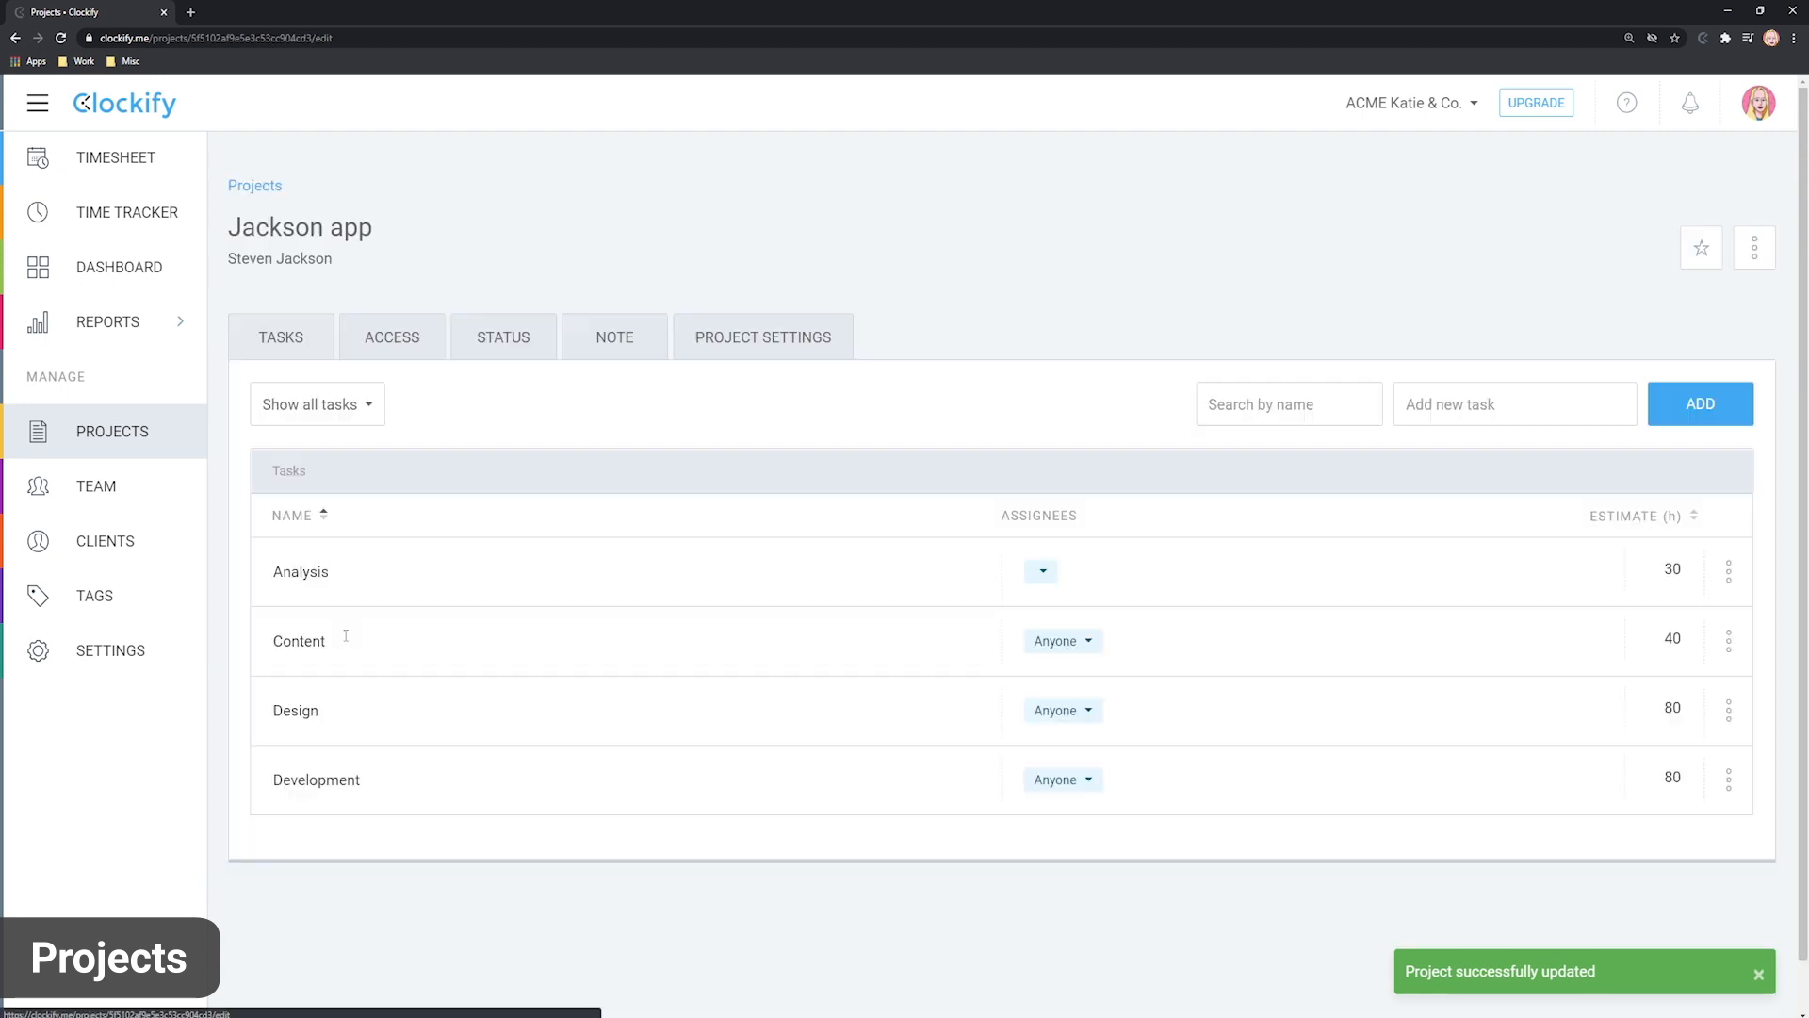
click(1042, 571)
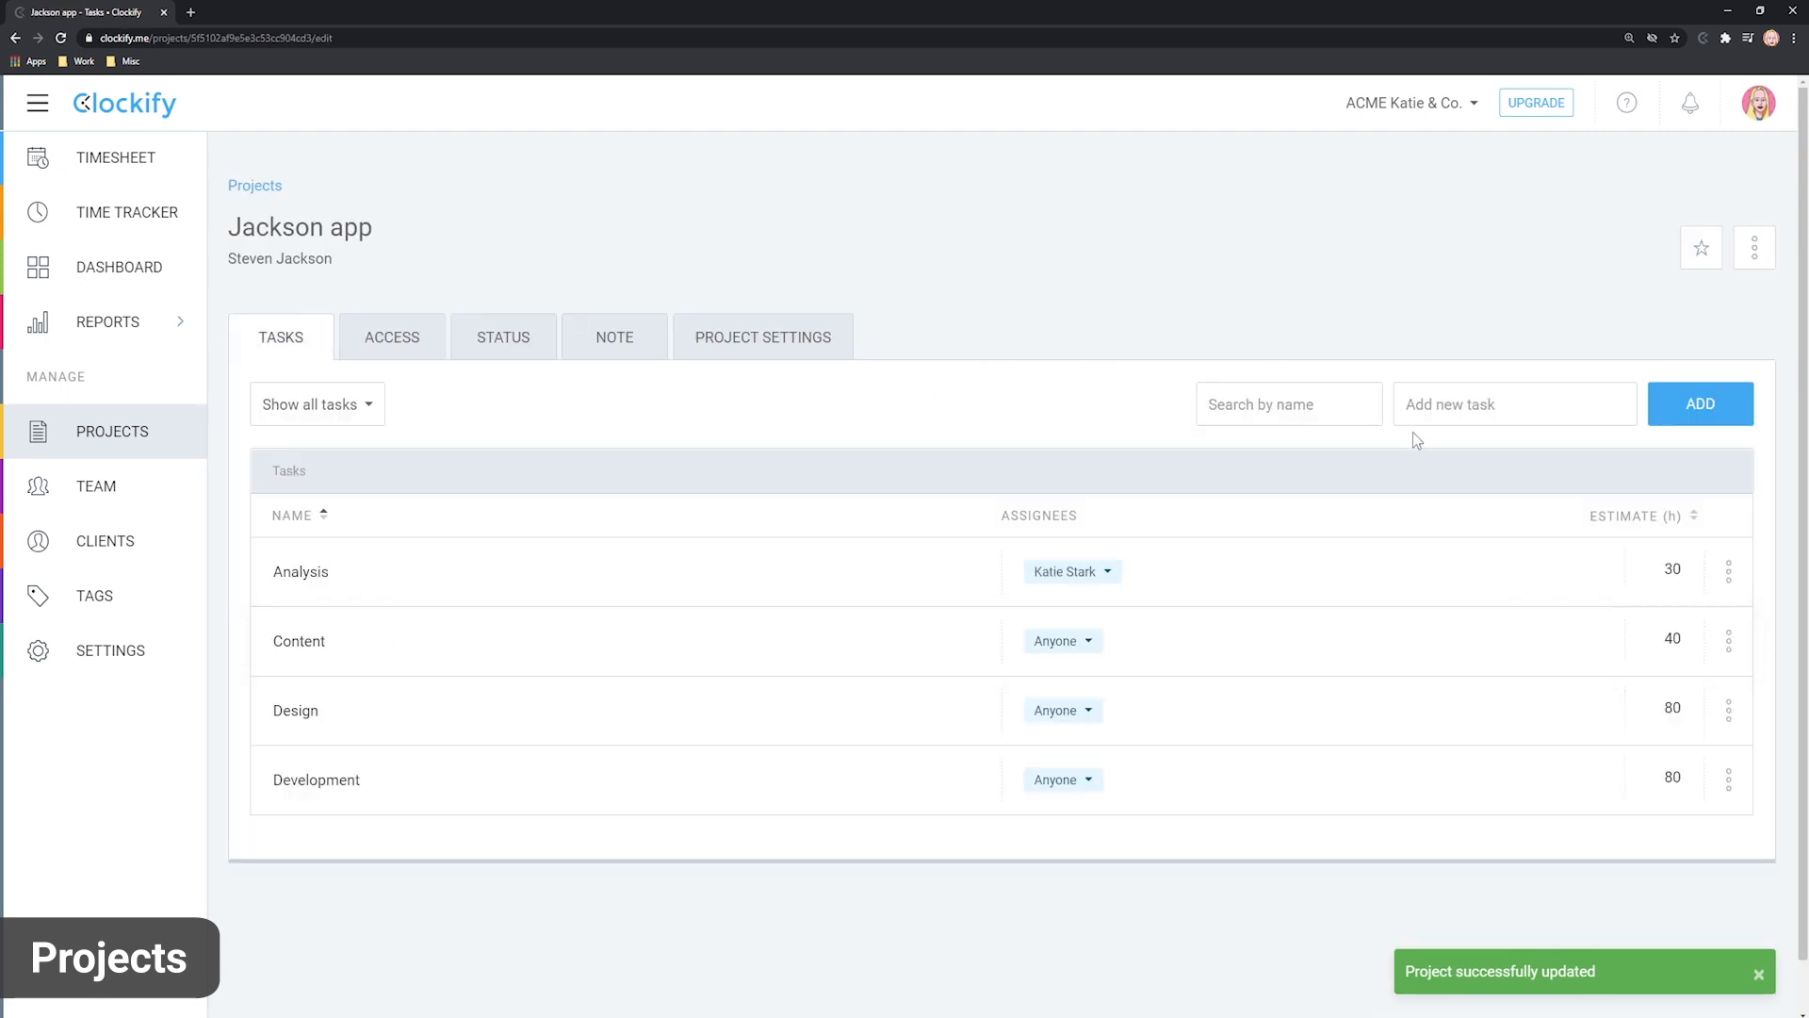
text(Mark)
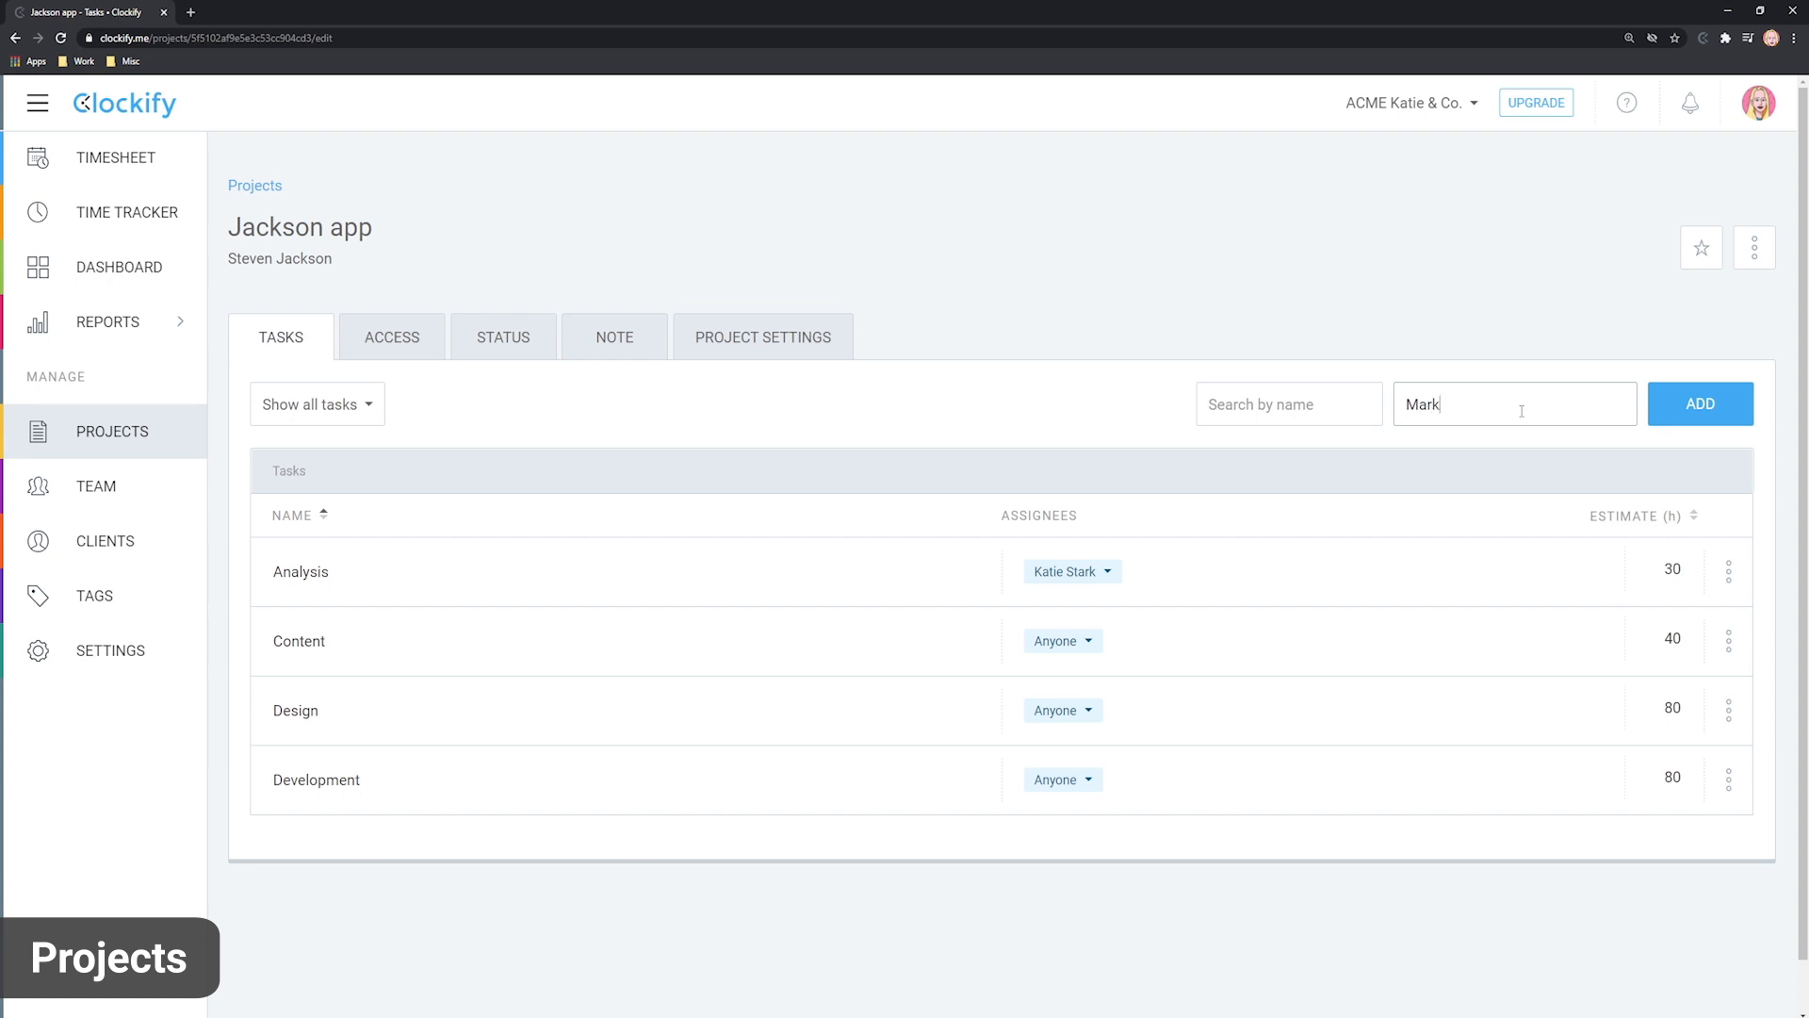
text(eting)
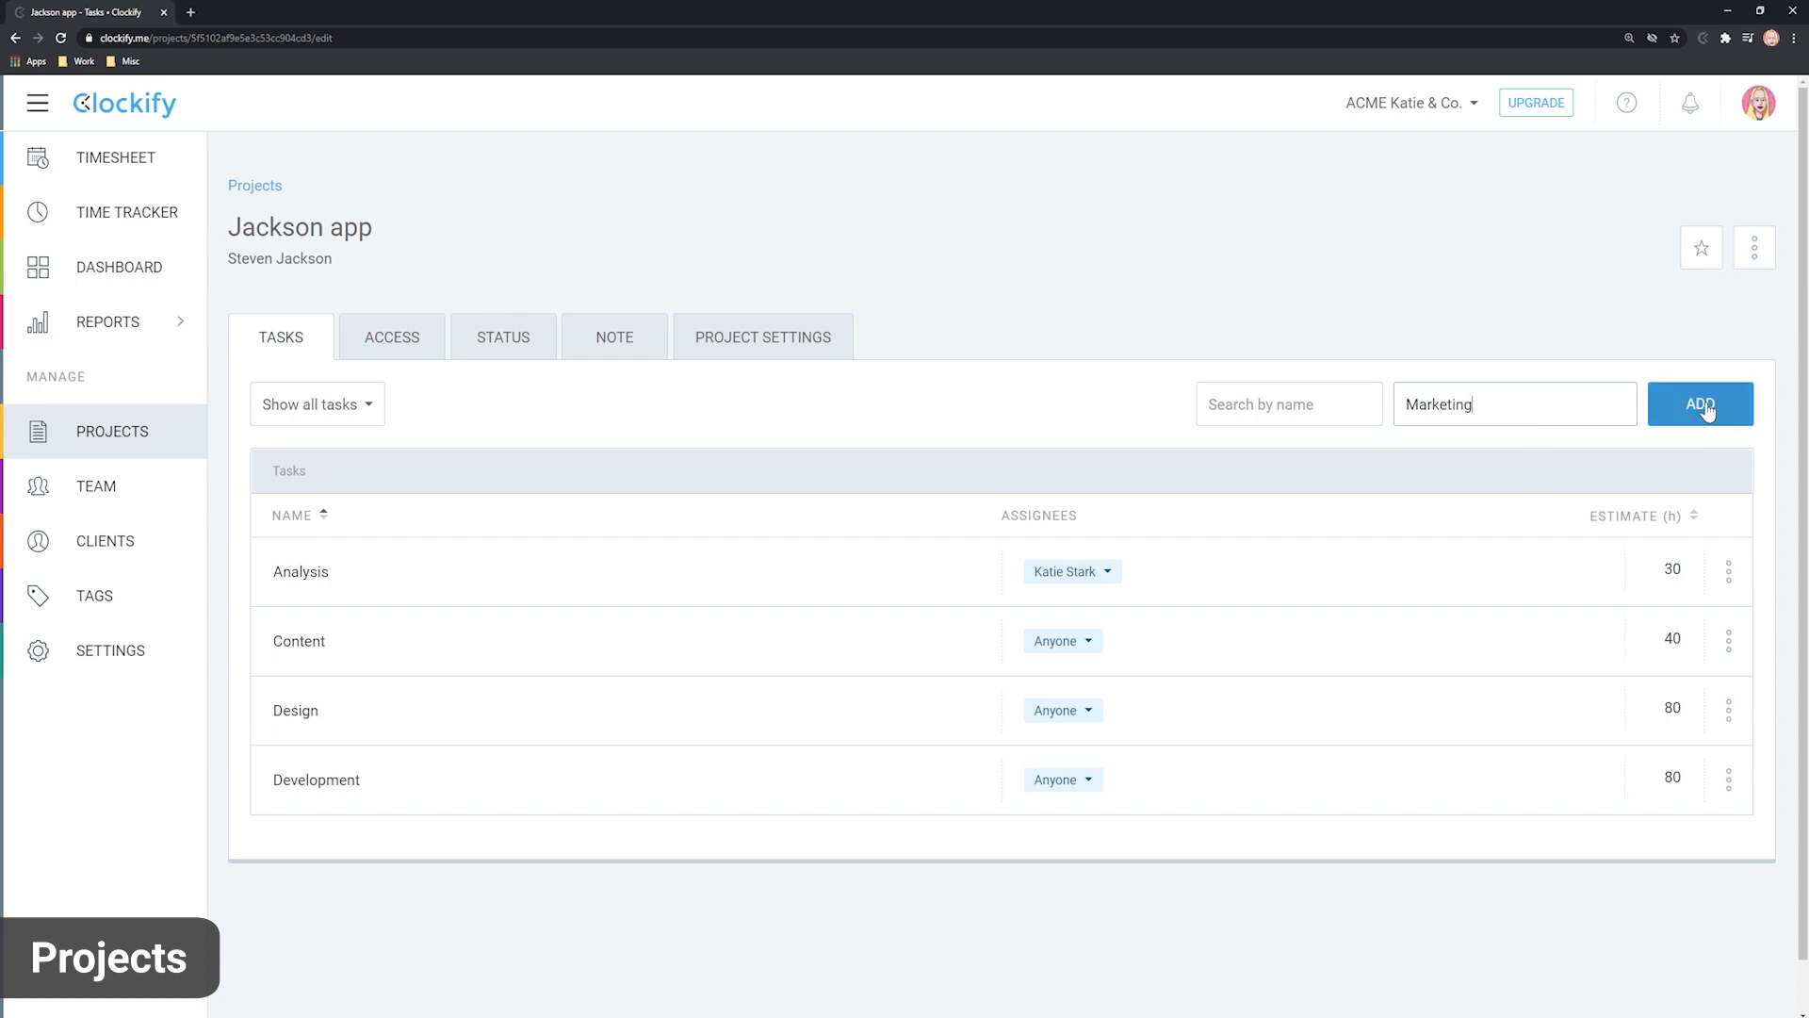
click(1700, 403)
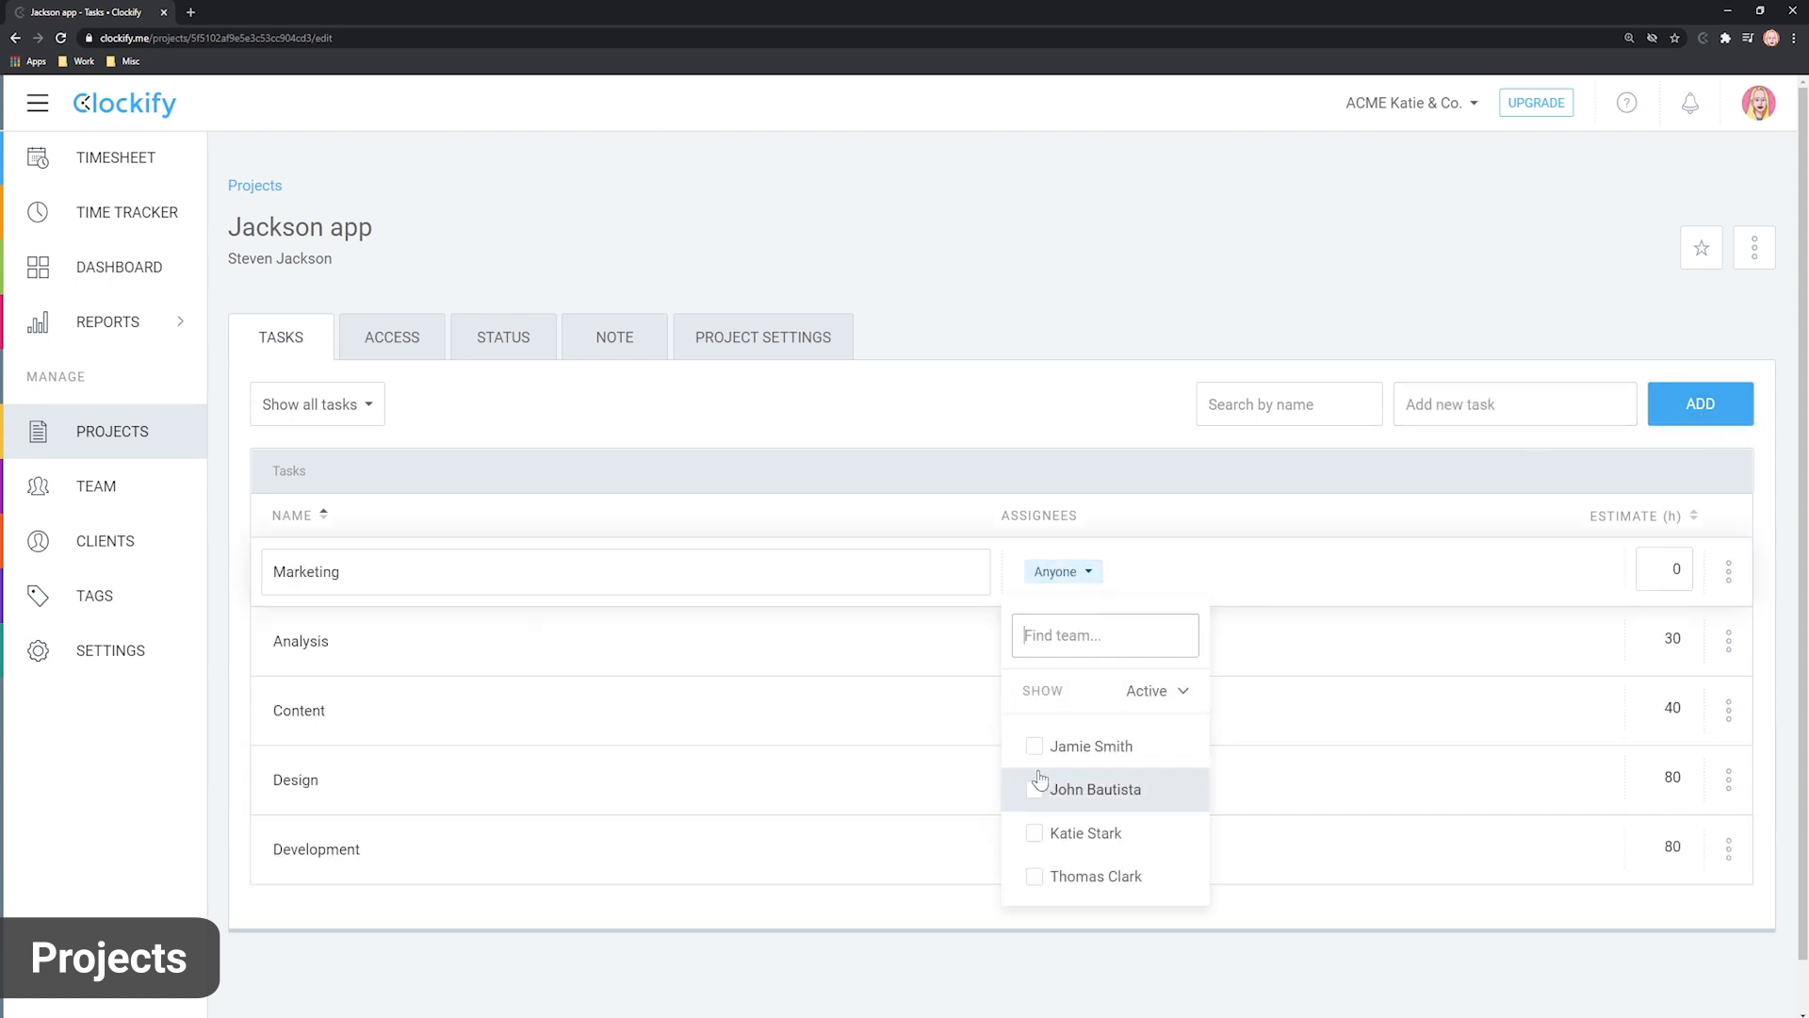
click(1034, 746)
text(15)
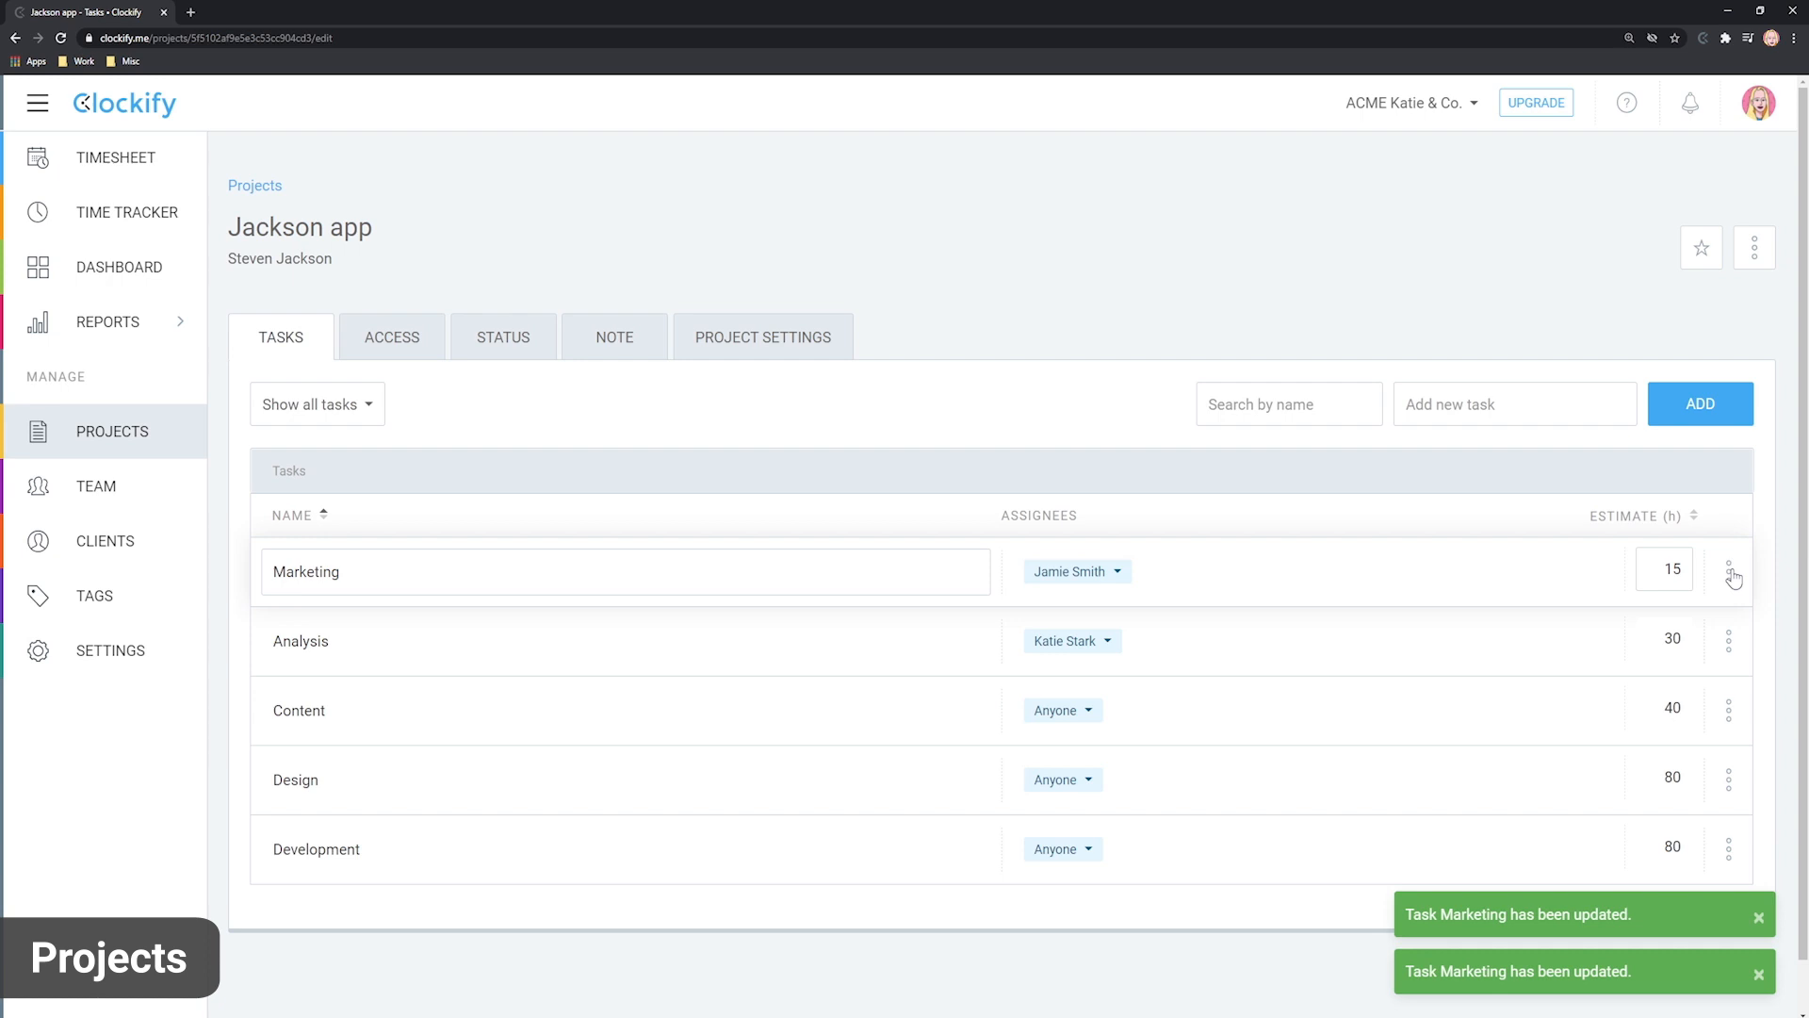
click(392, 335)
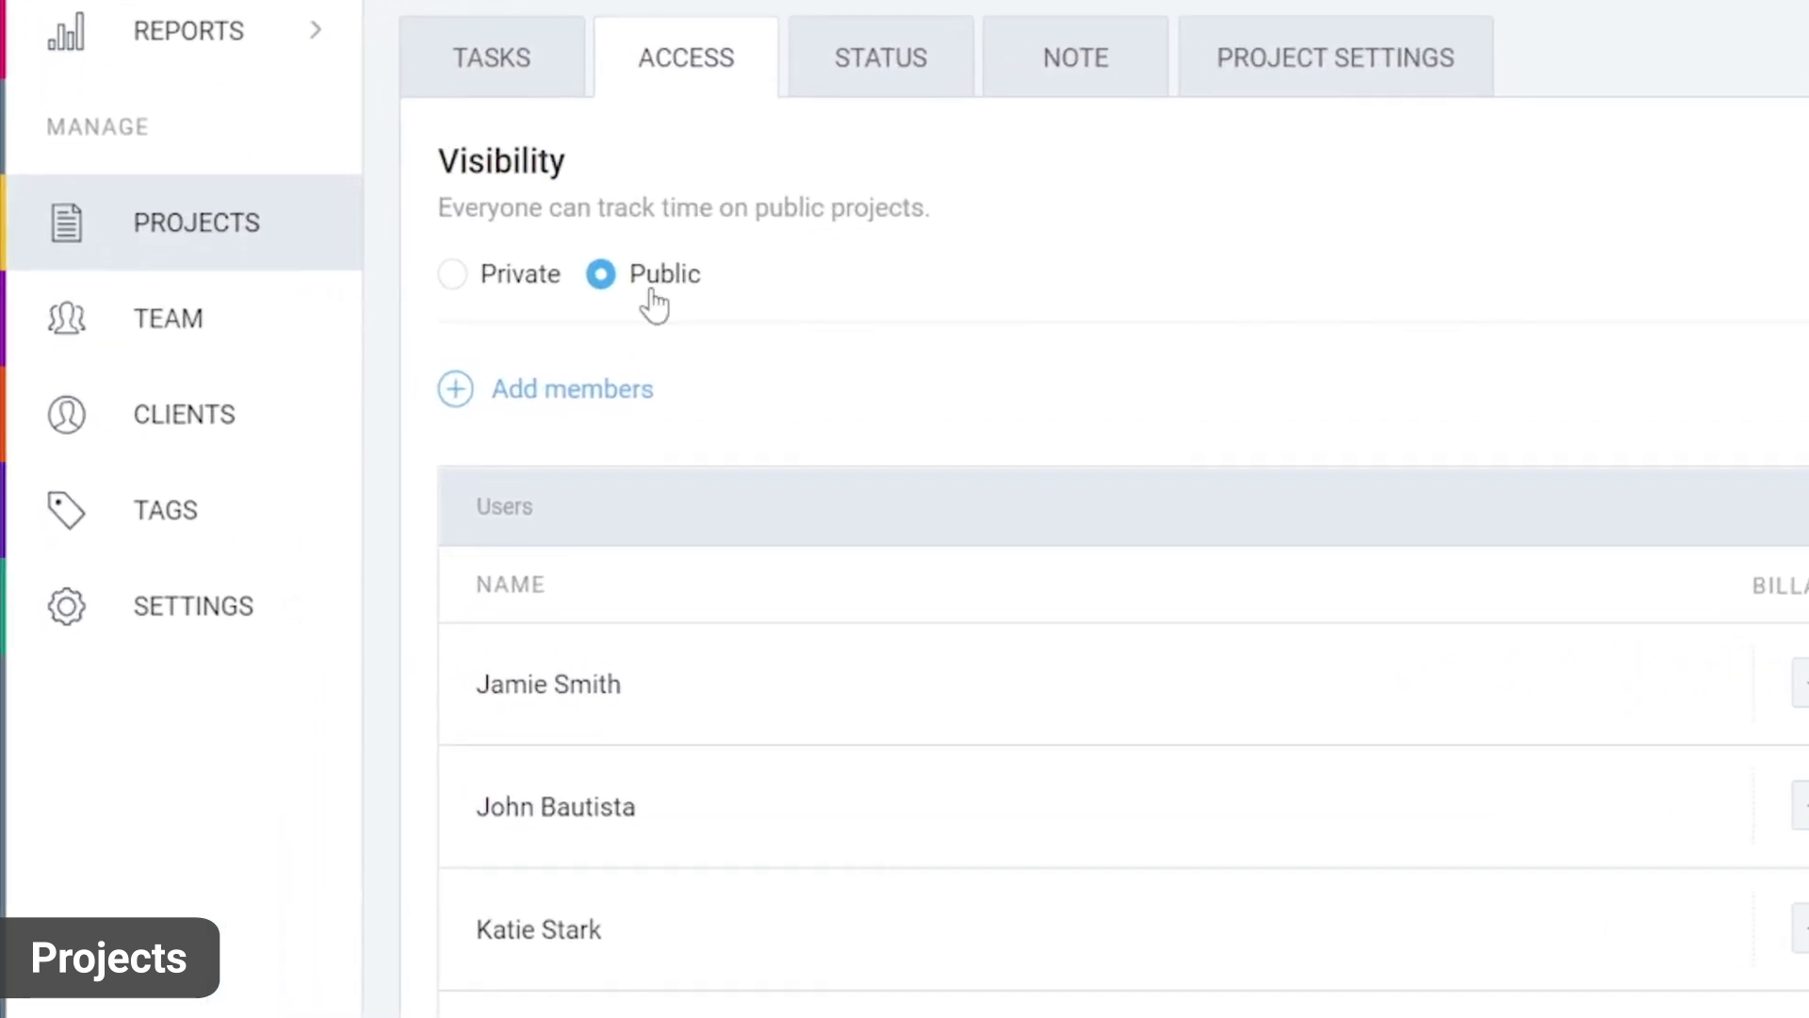
mouse_move(654, 321)
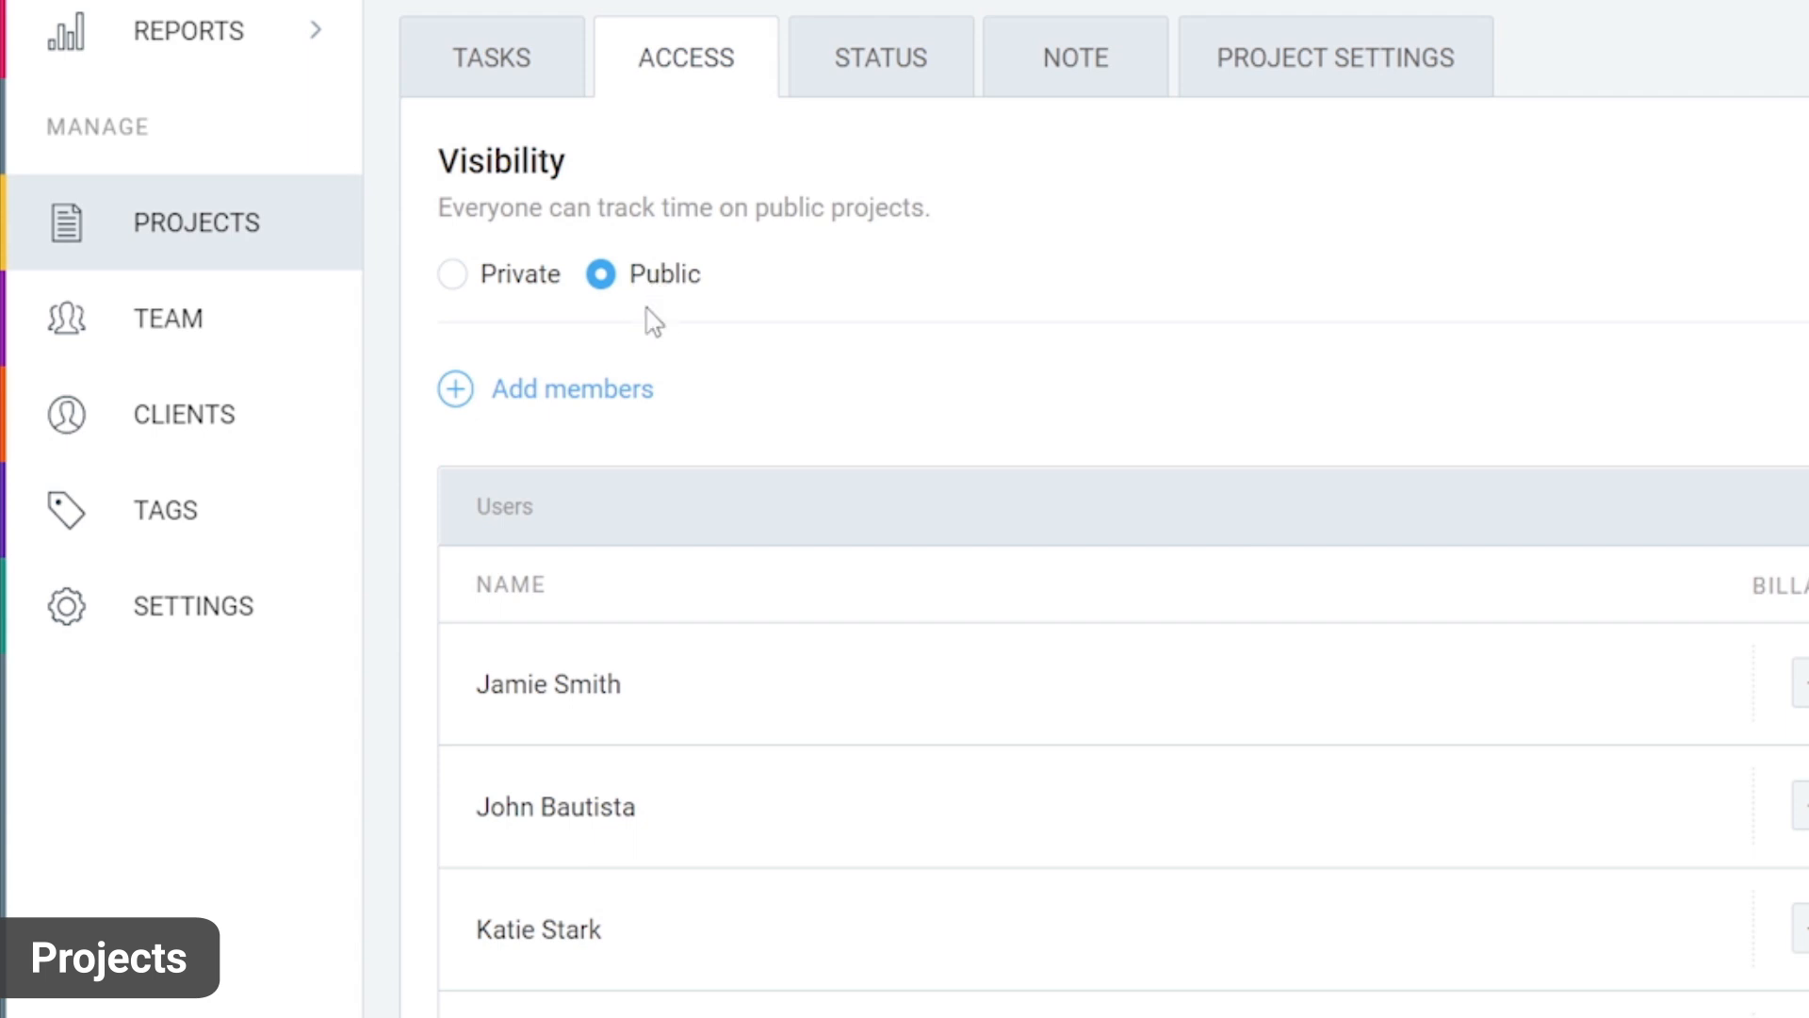
mouse_move(680, 321)
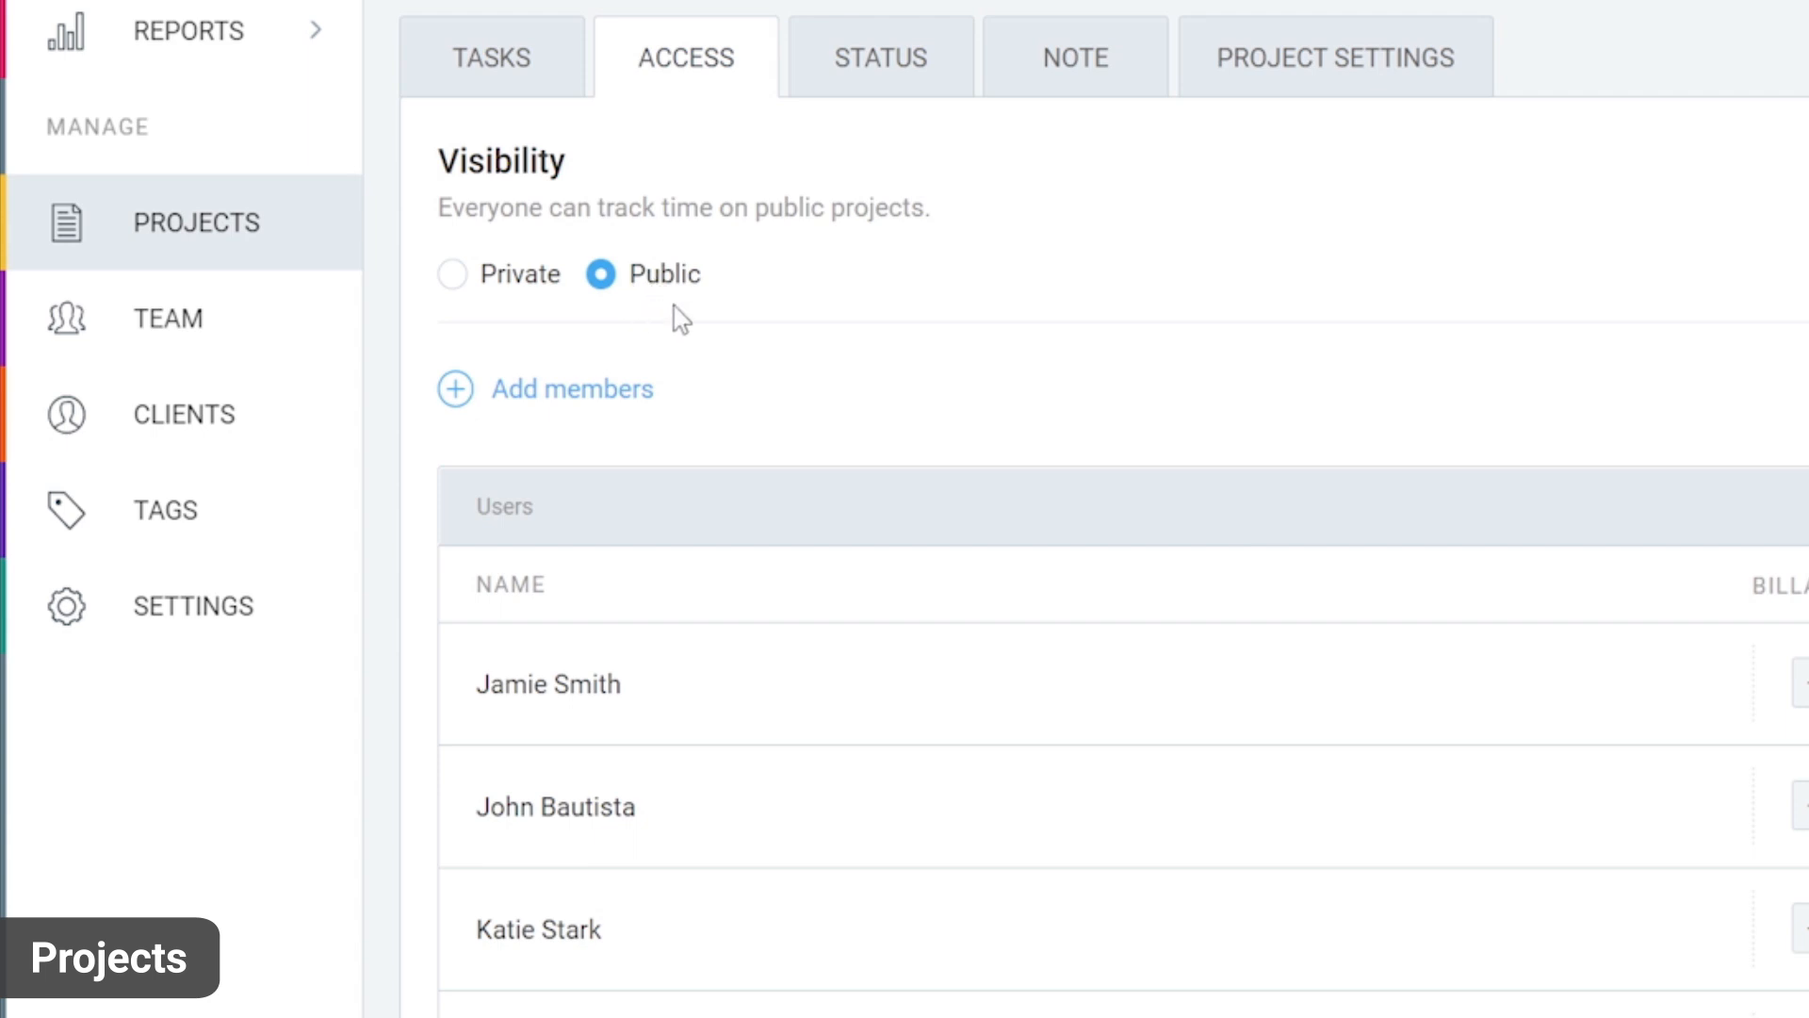
click(450, 274)
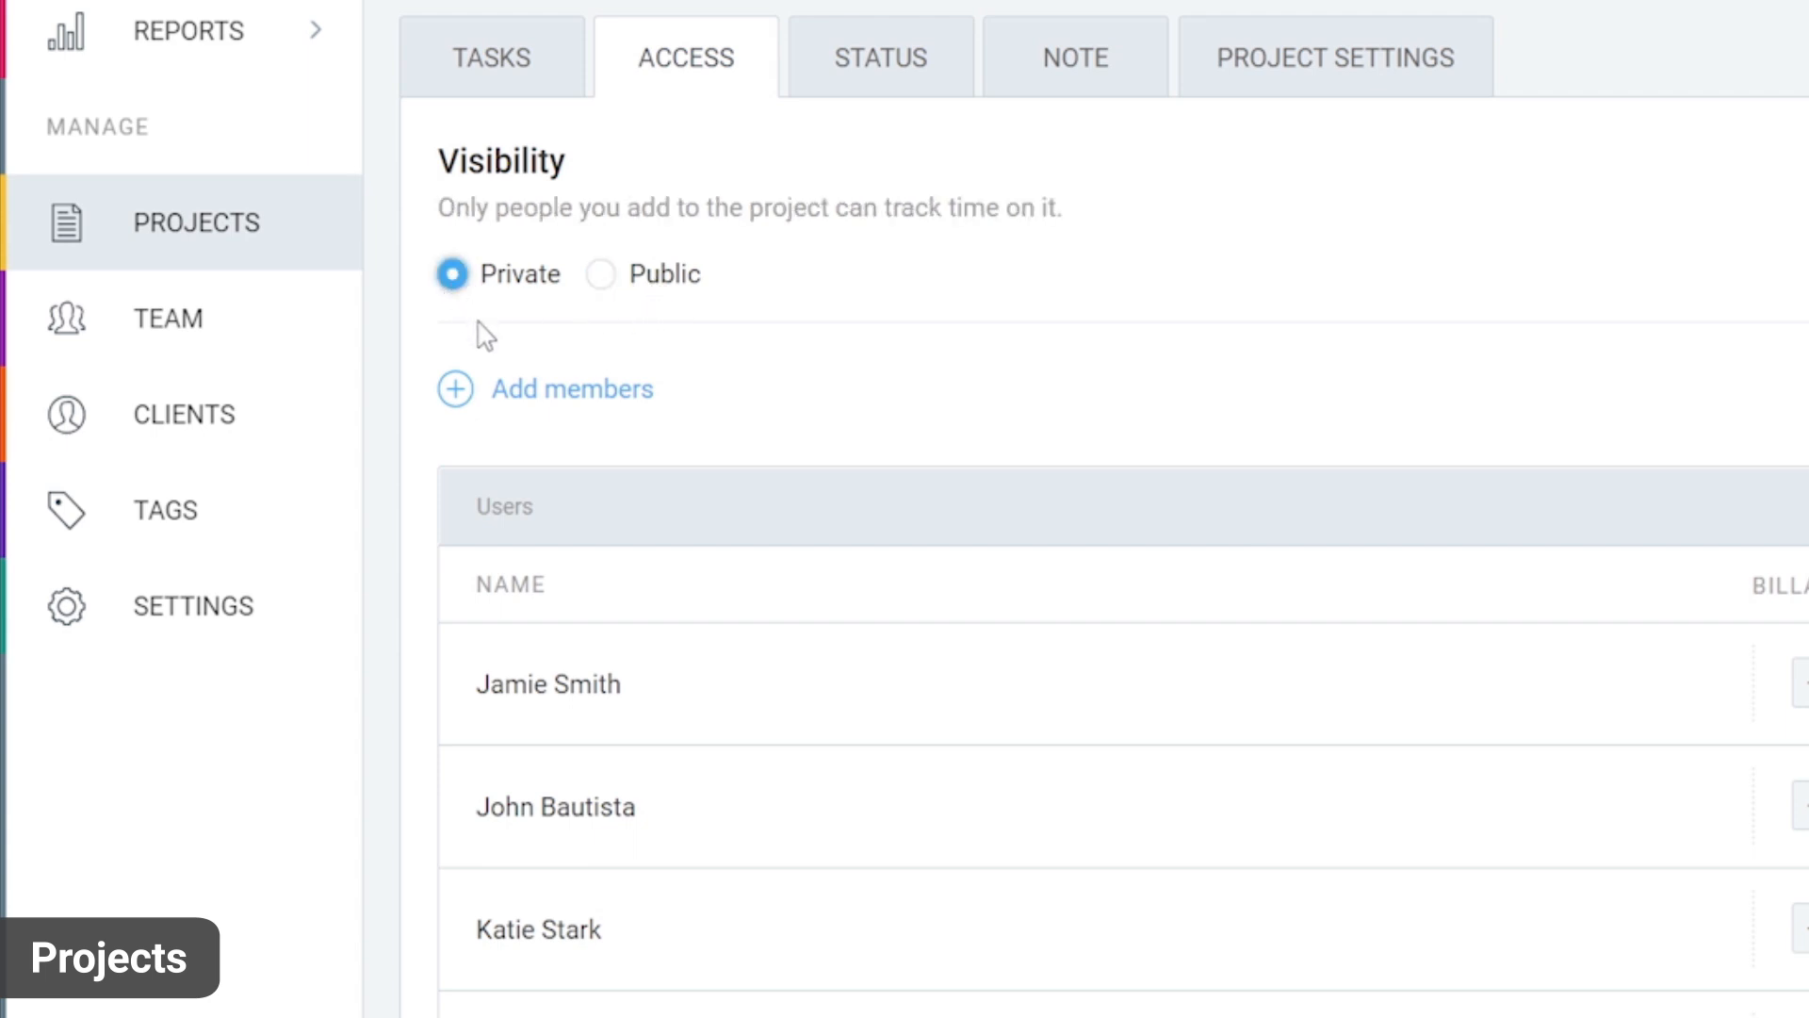
mouse_move(737, 318)
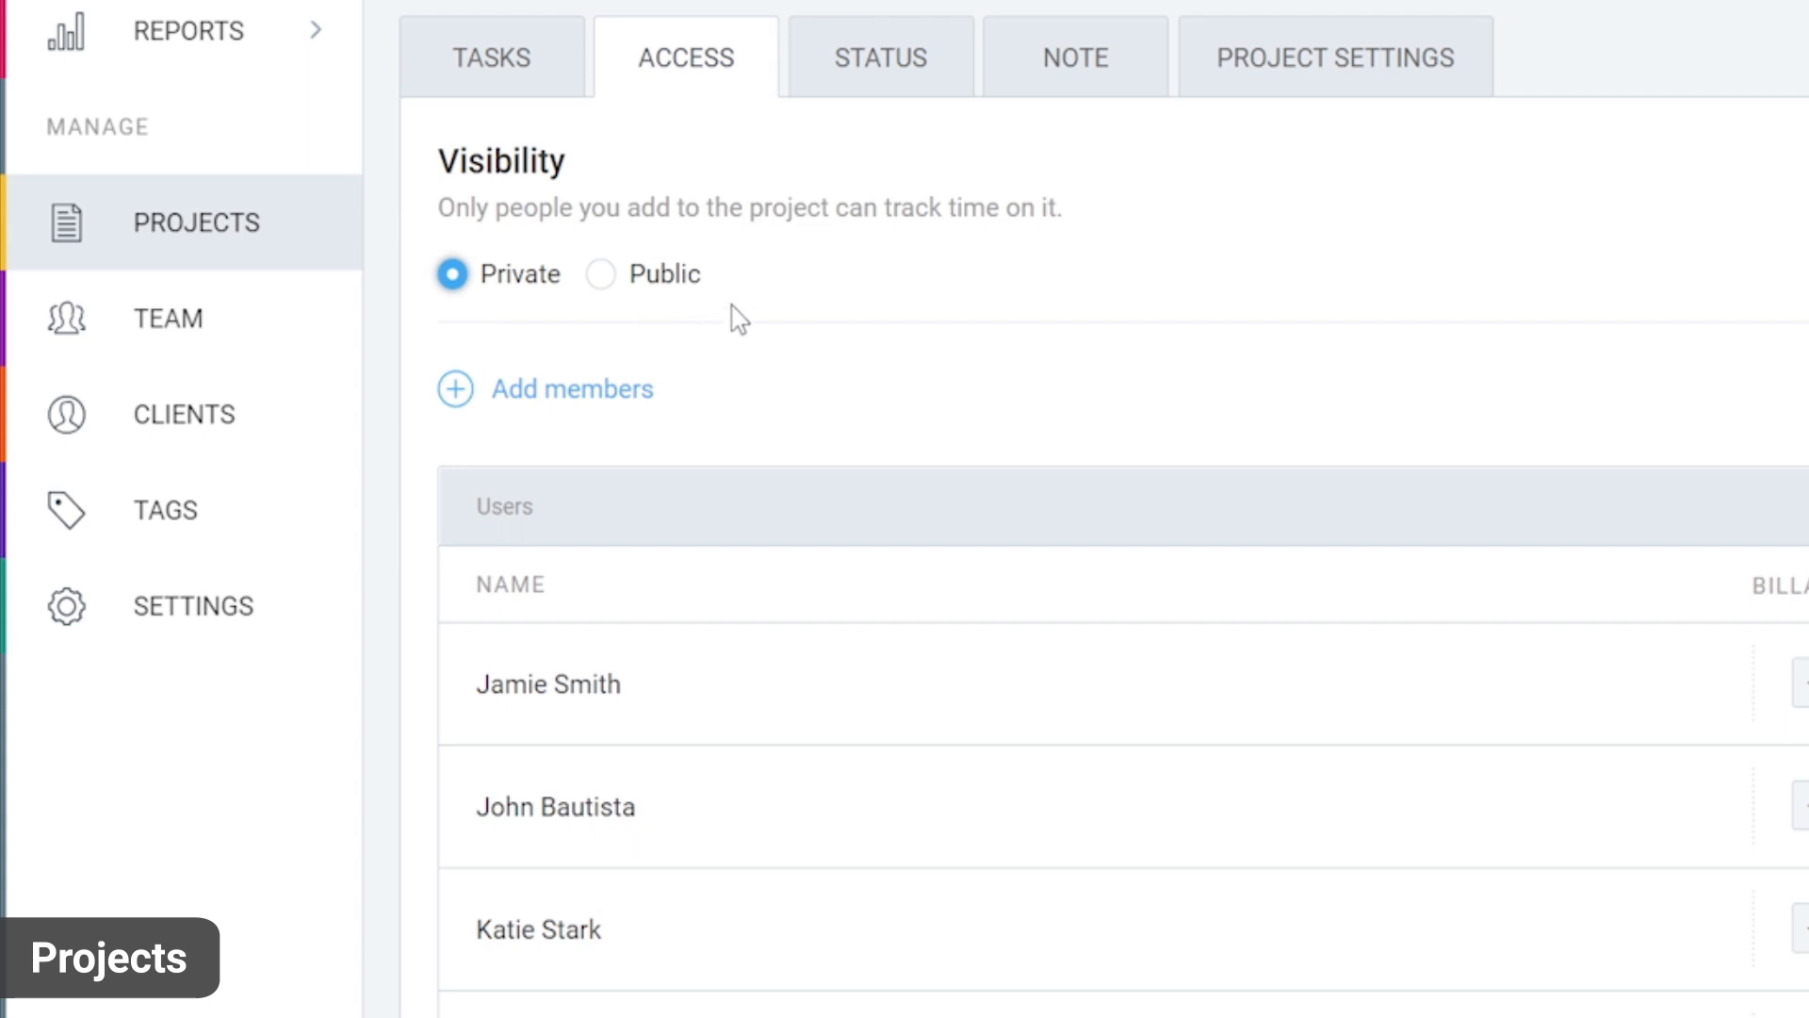
click(1728, 701)
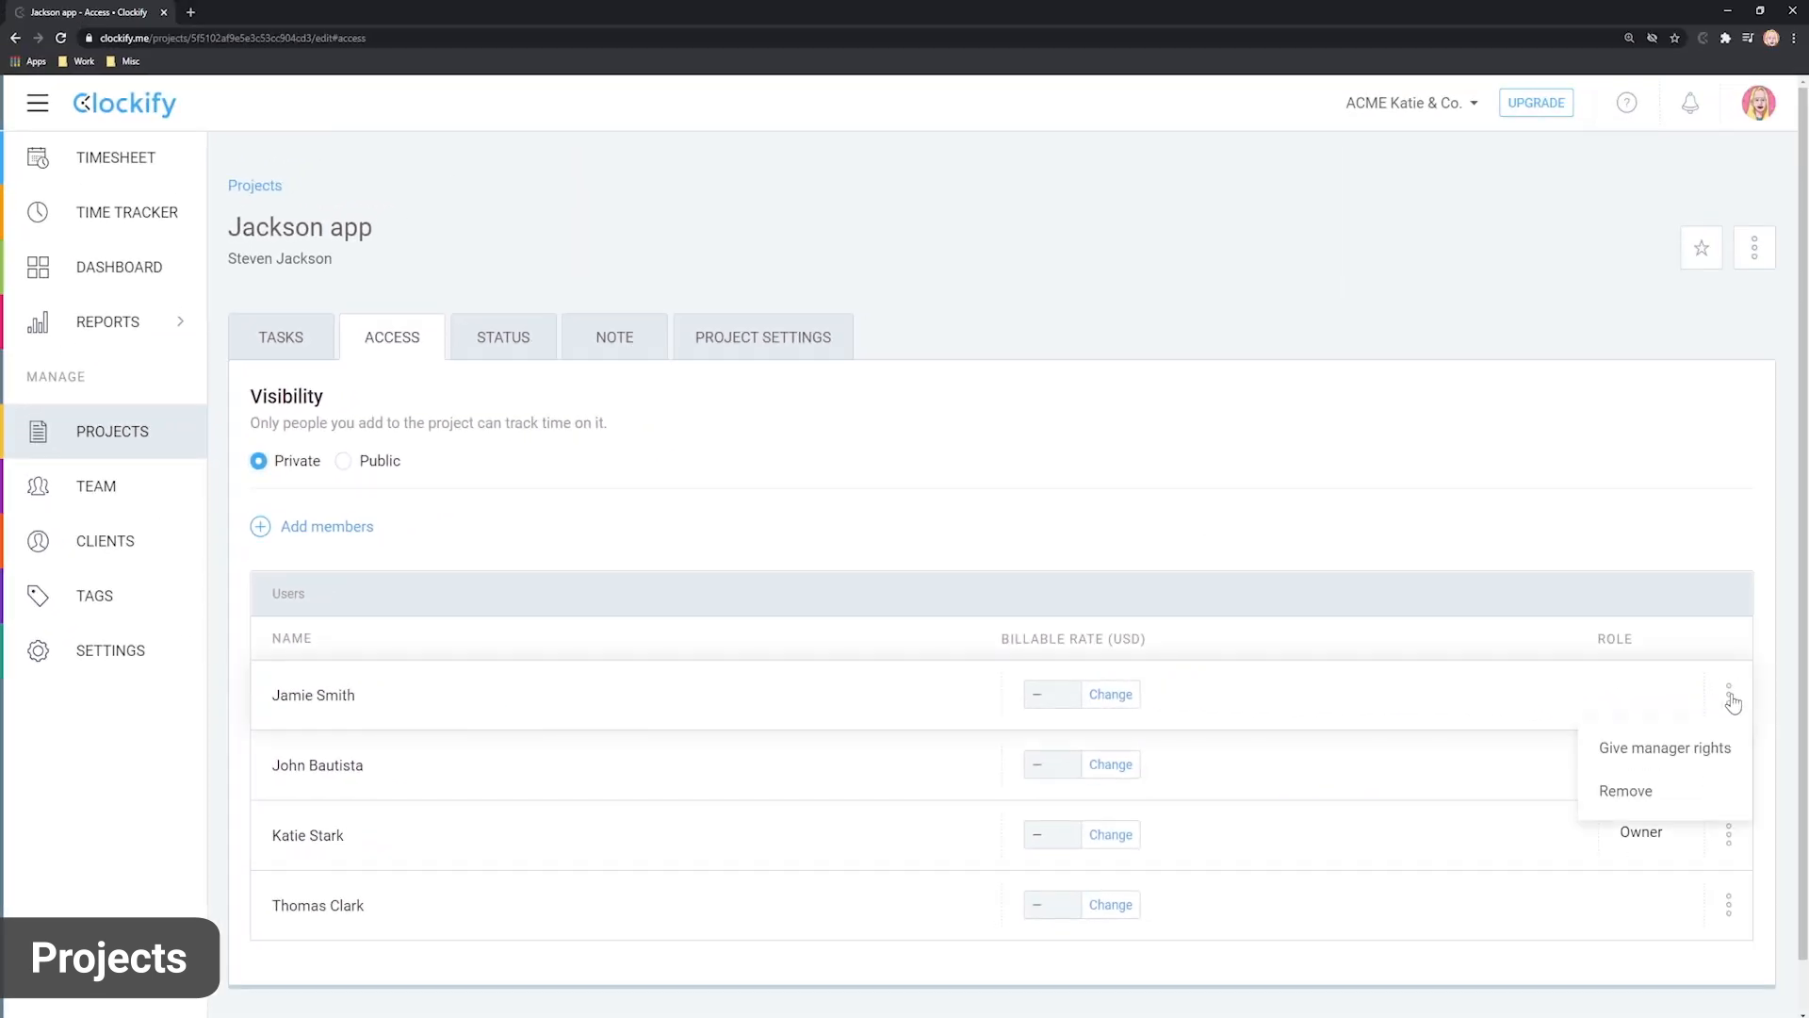
click(1664, 748)
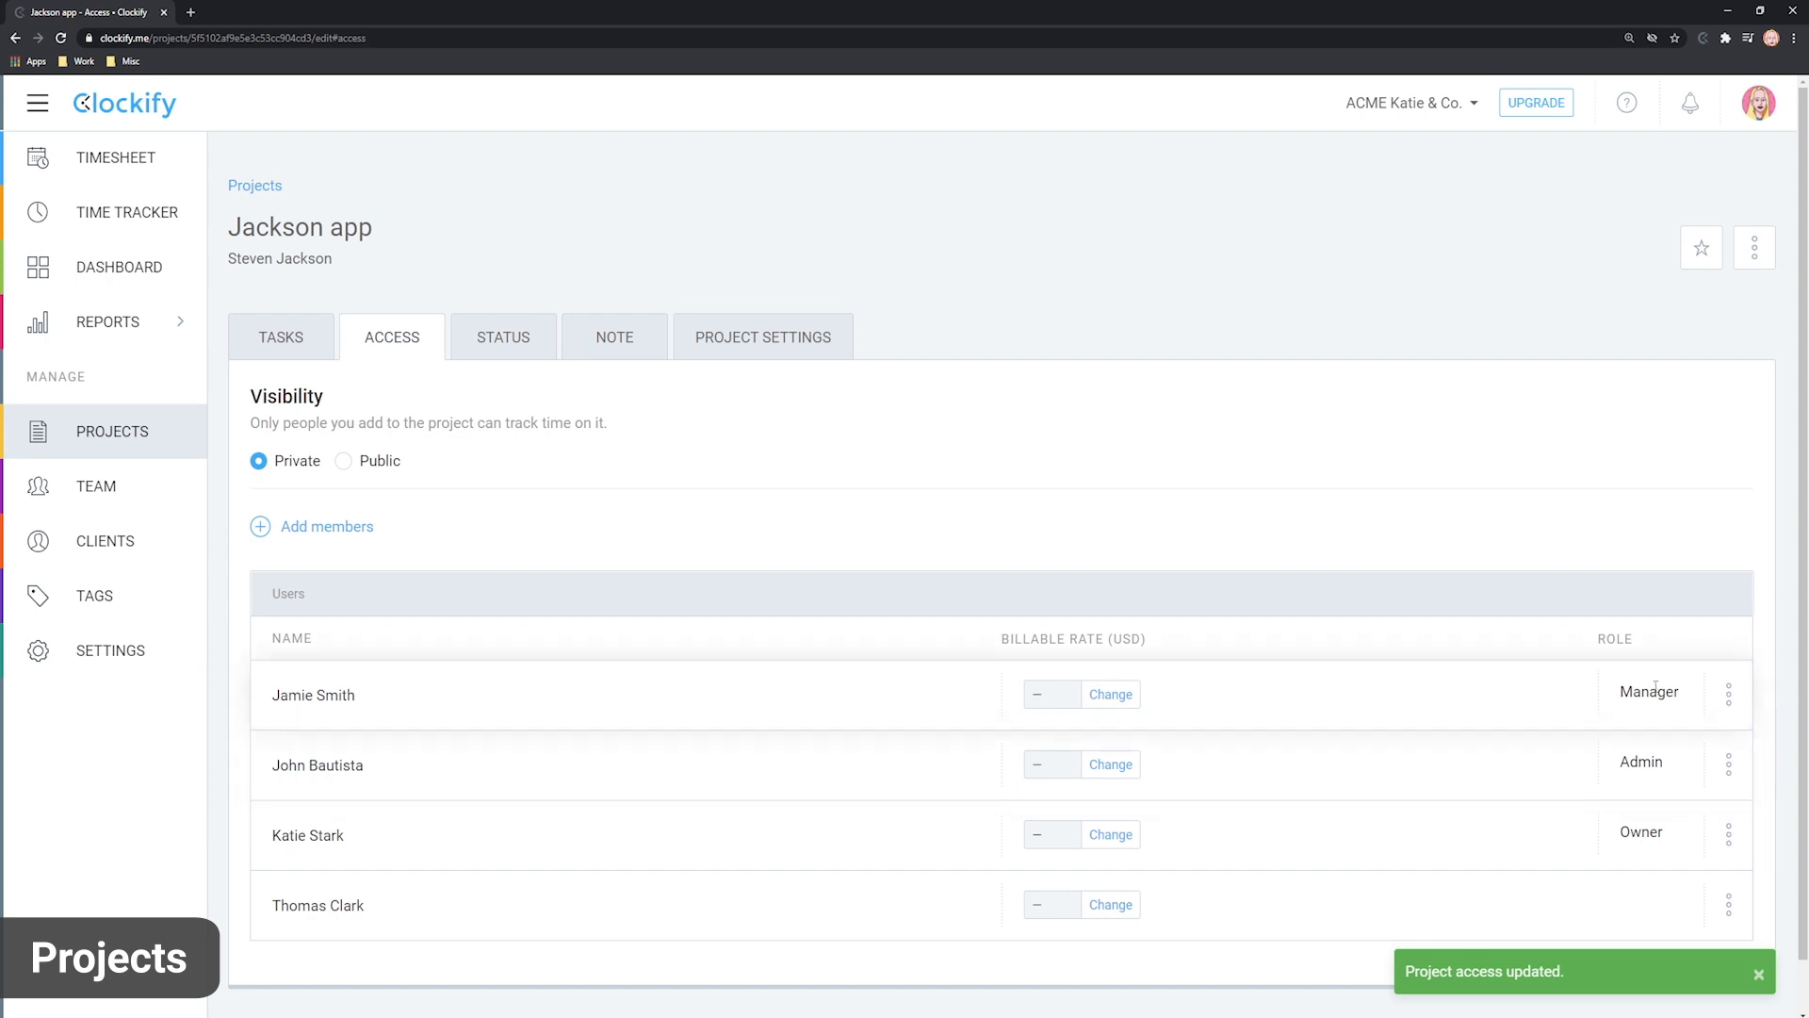
mouse_move(1664, 539)
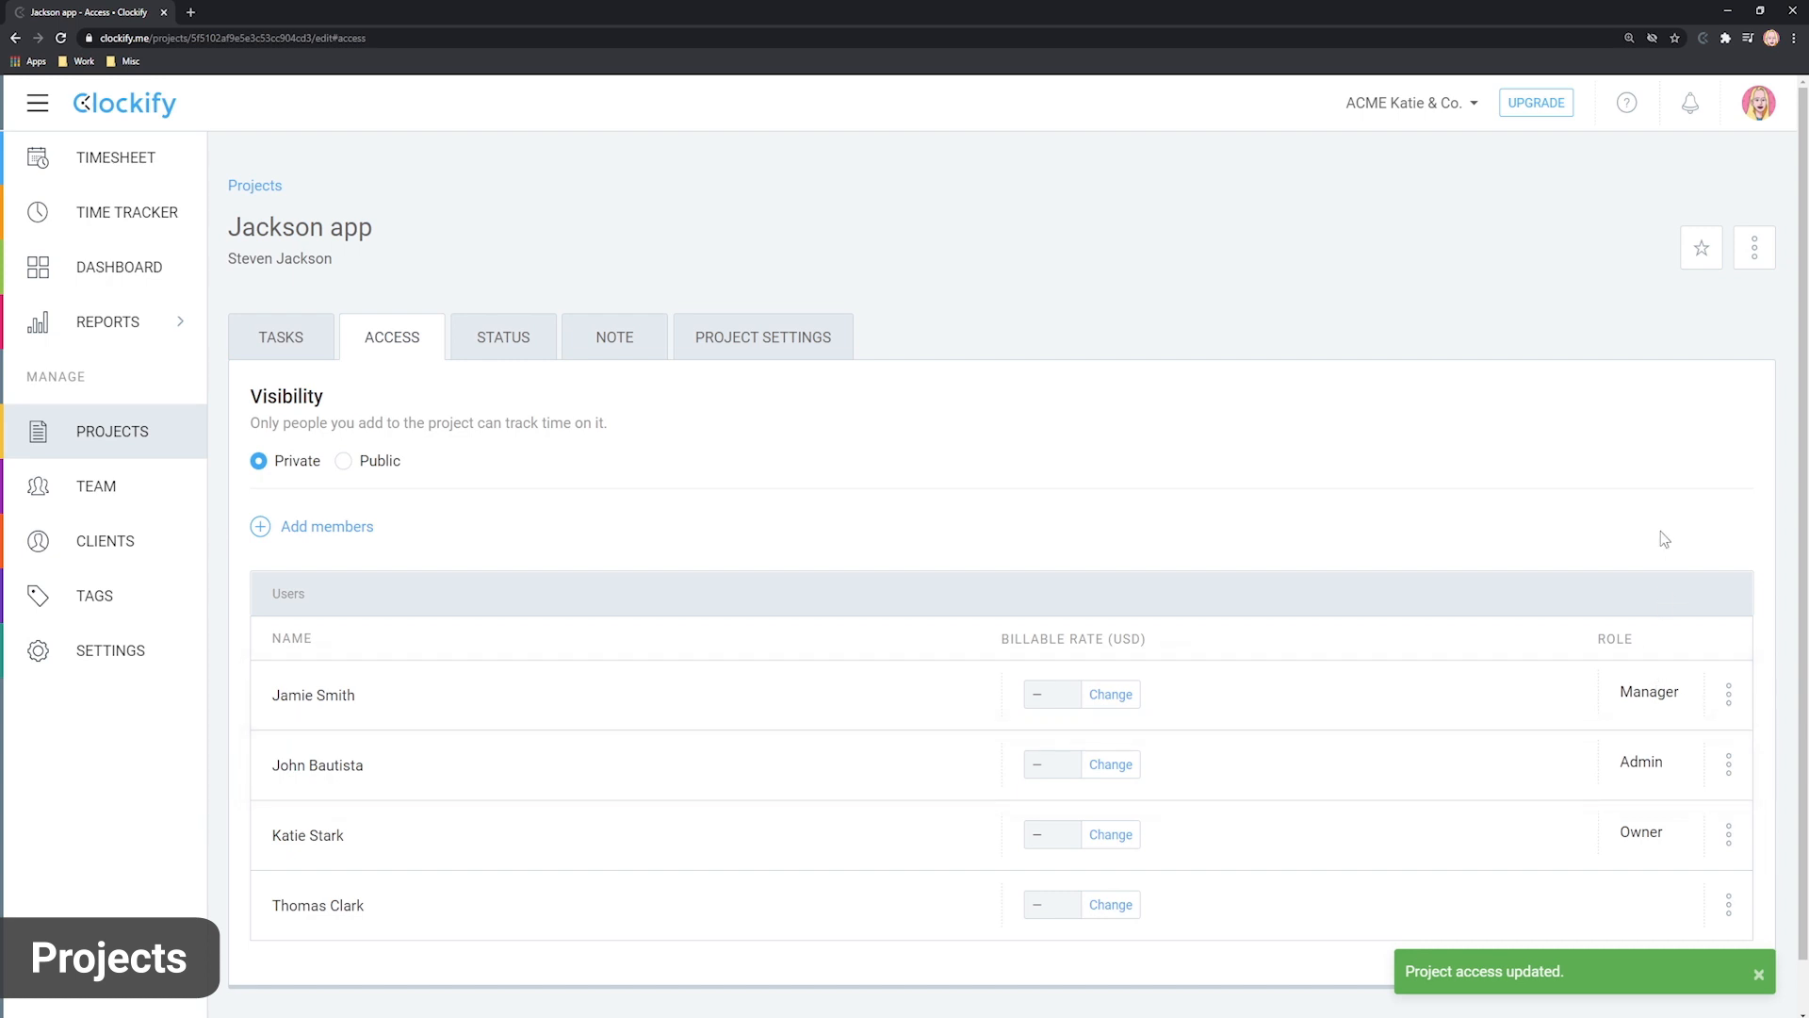
mouse_move(1663, 596)
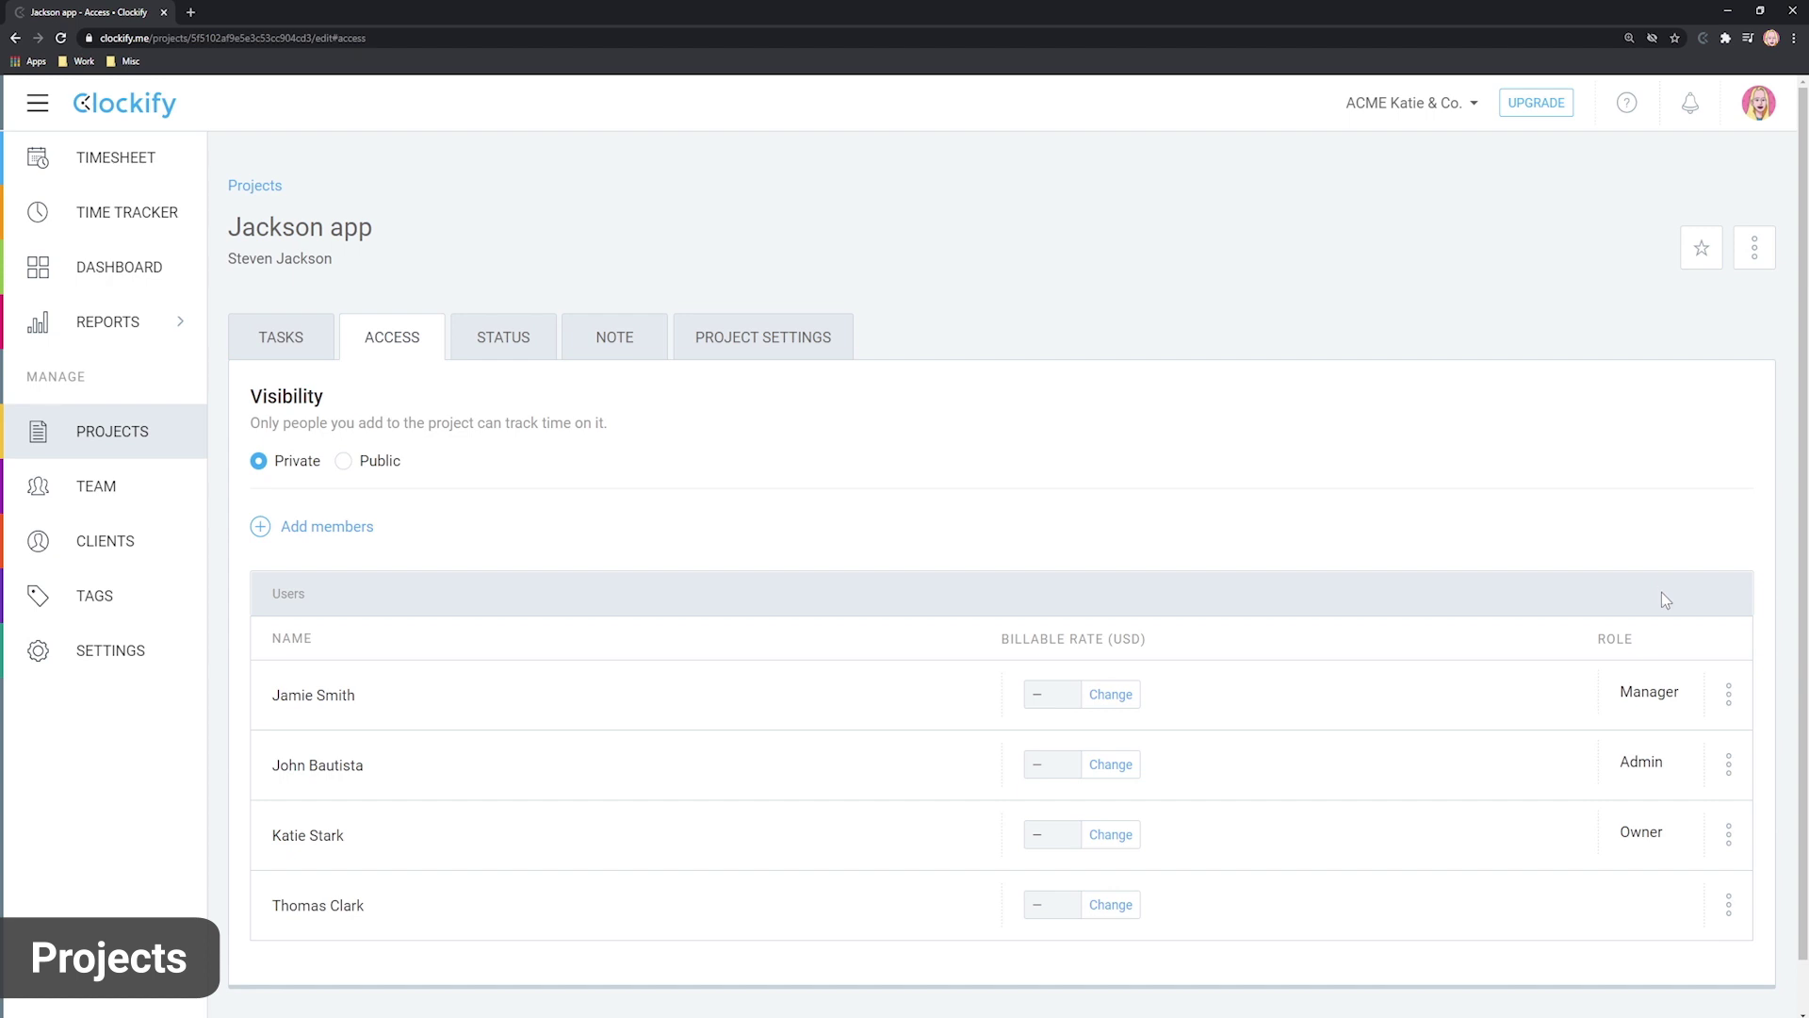
Review the project status (56 of 230 hours tracked) and view its note.
click(501, 338)
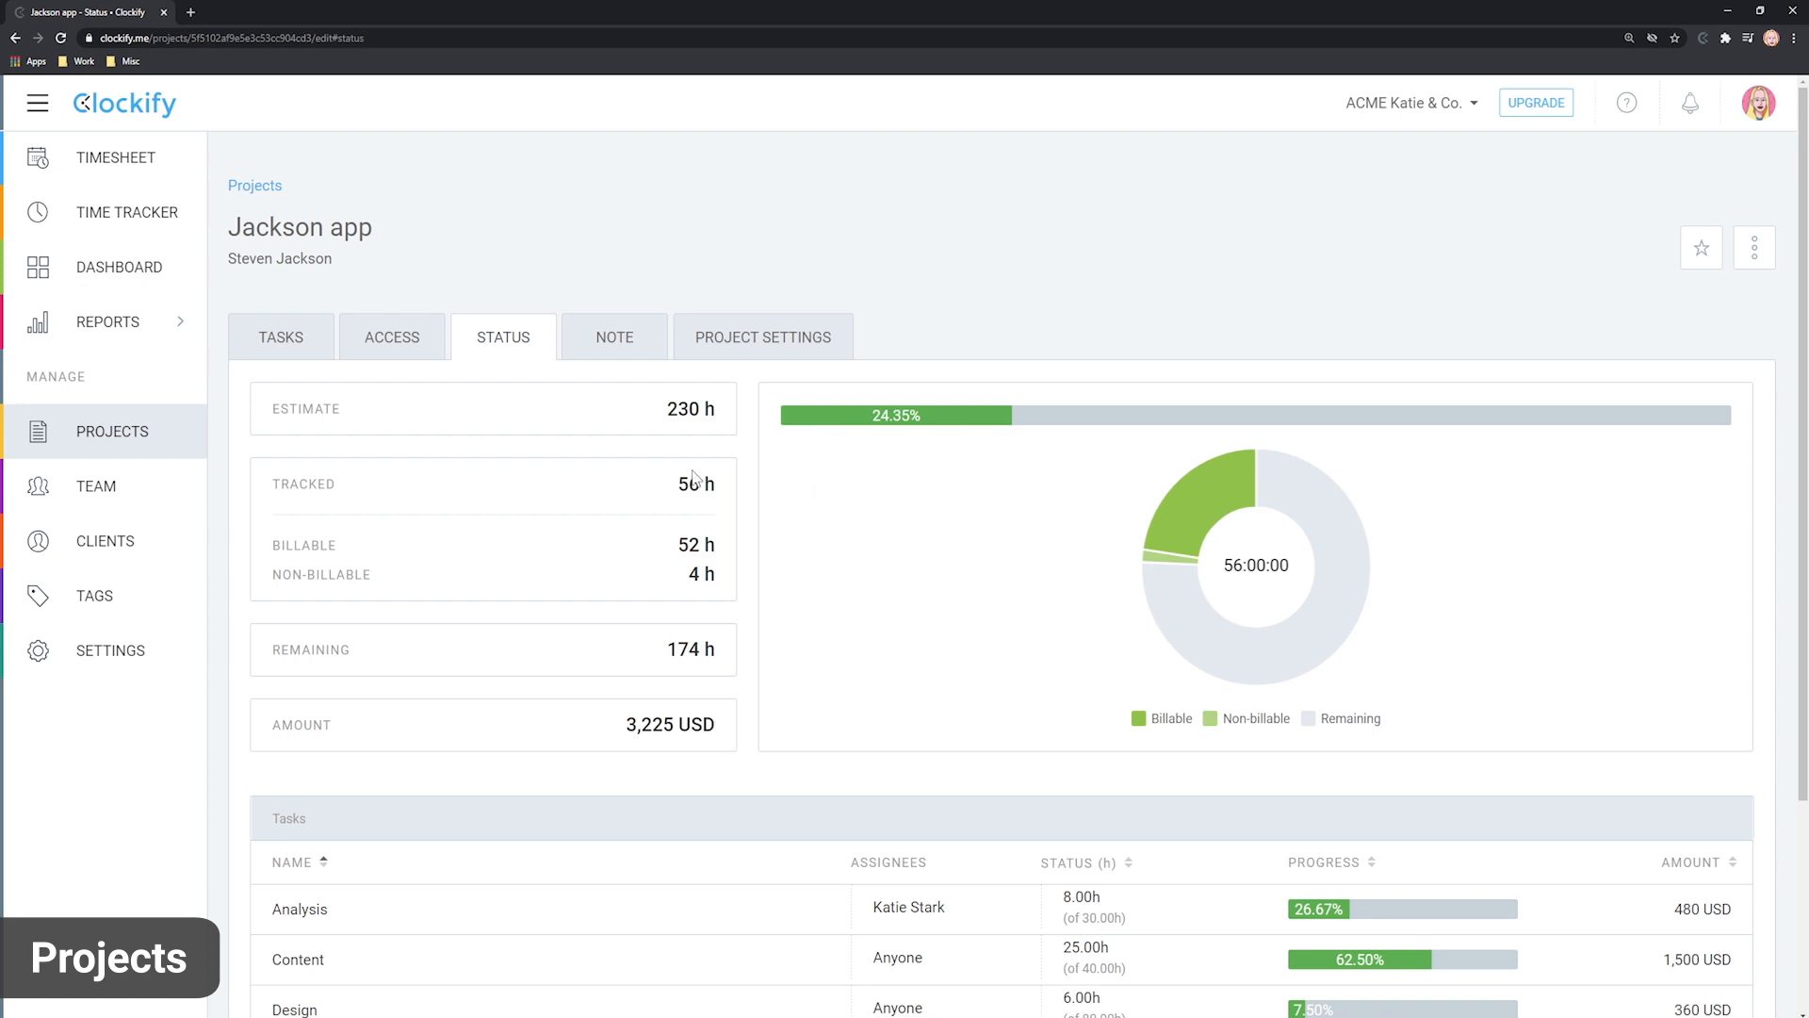
scroll(down, 3)
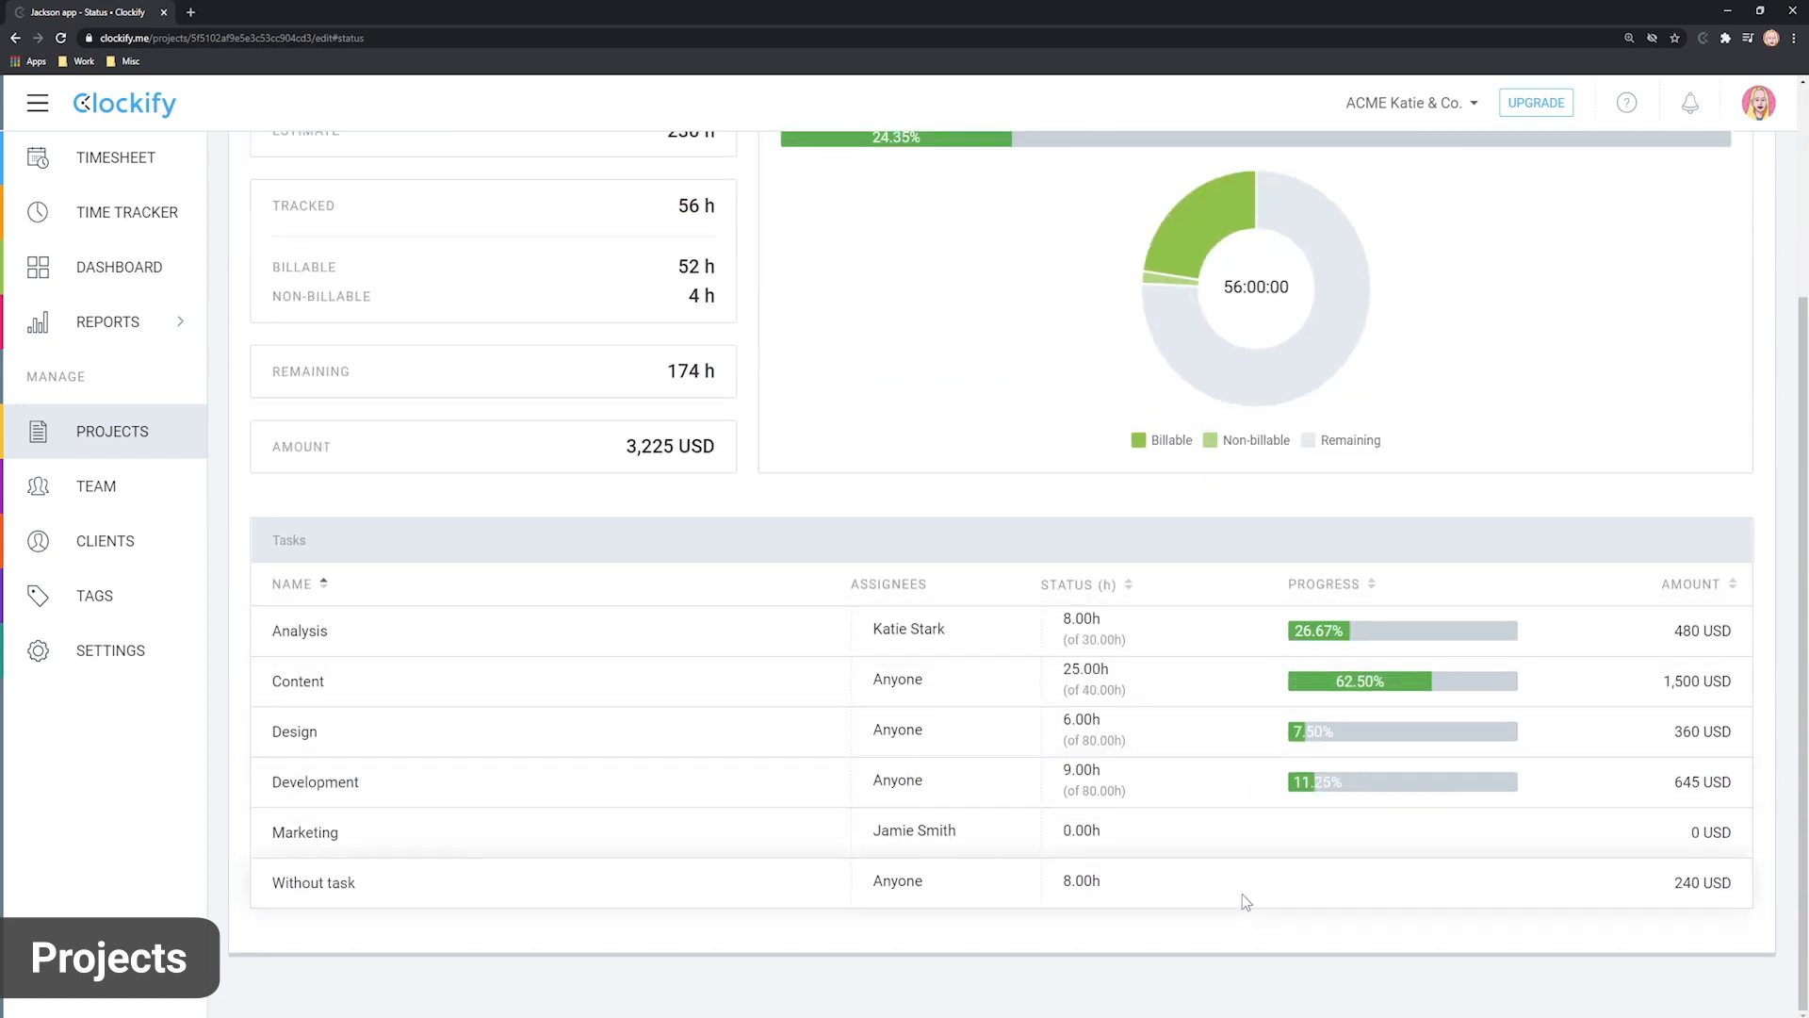
scroll(up, 3)
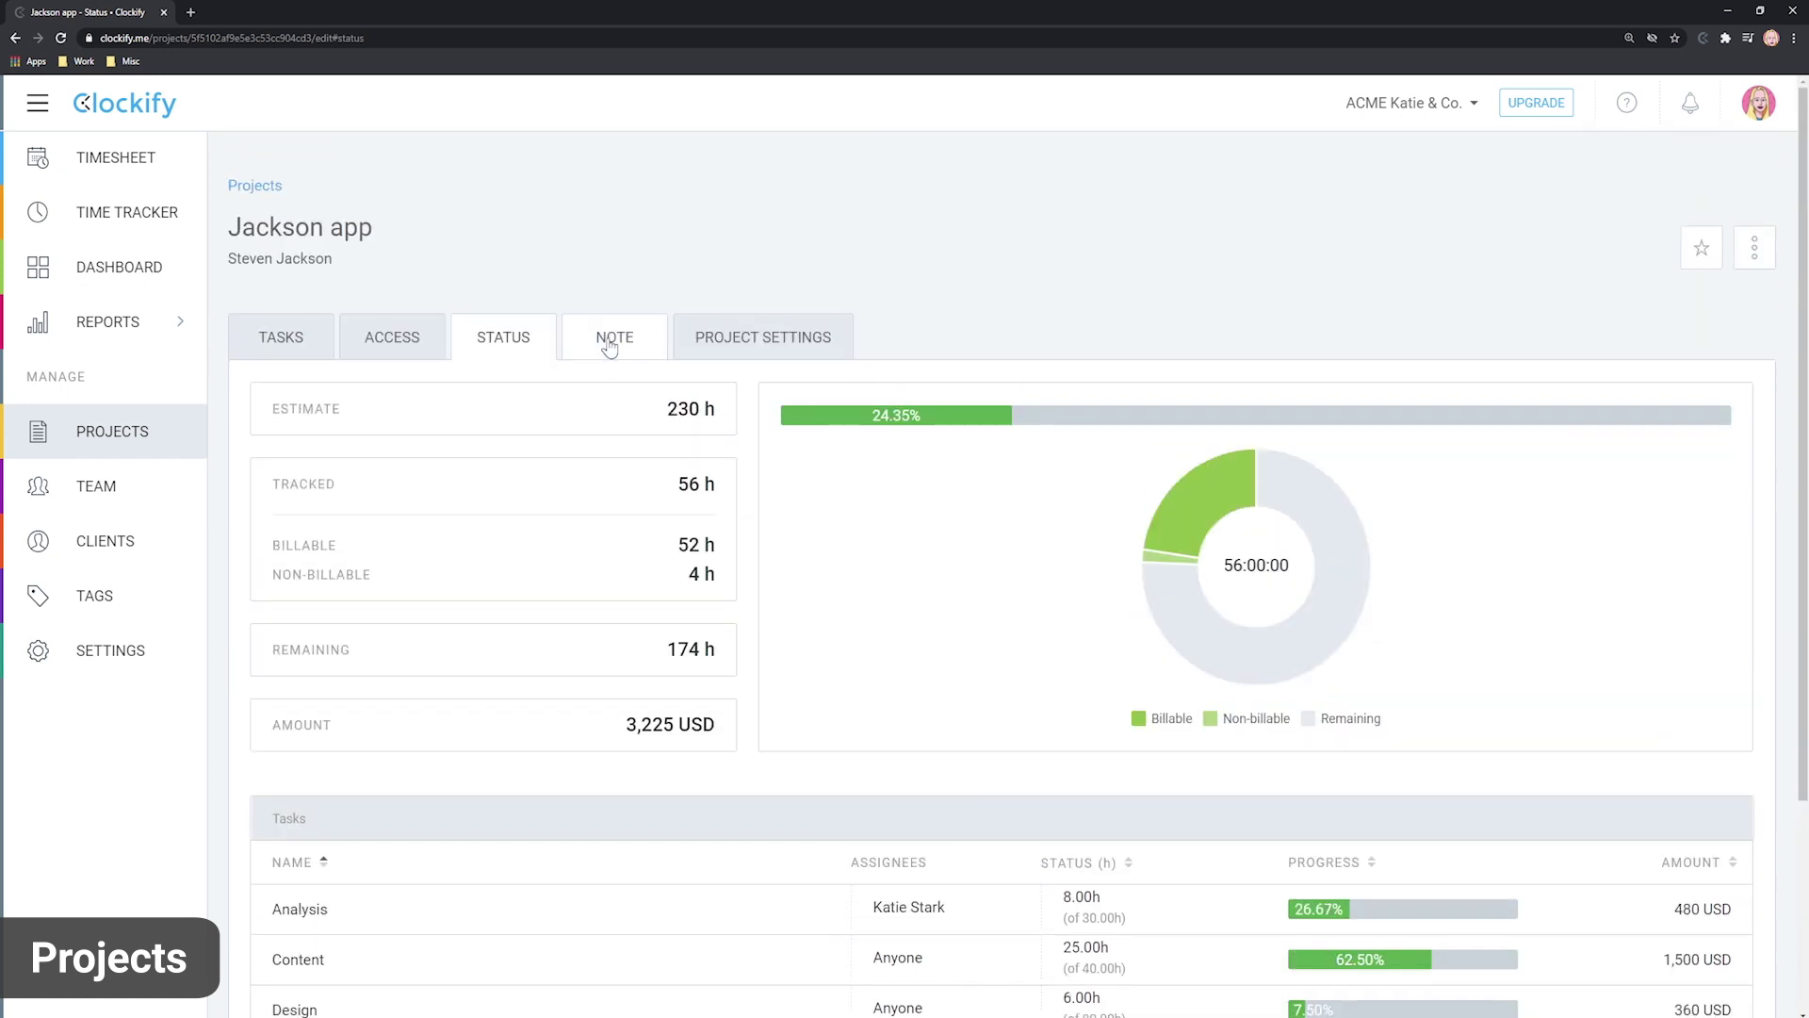
click(614, 337)
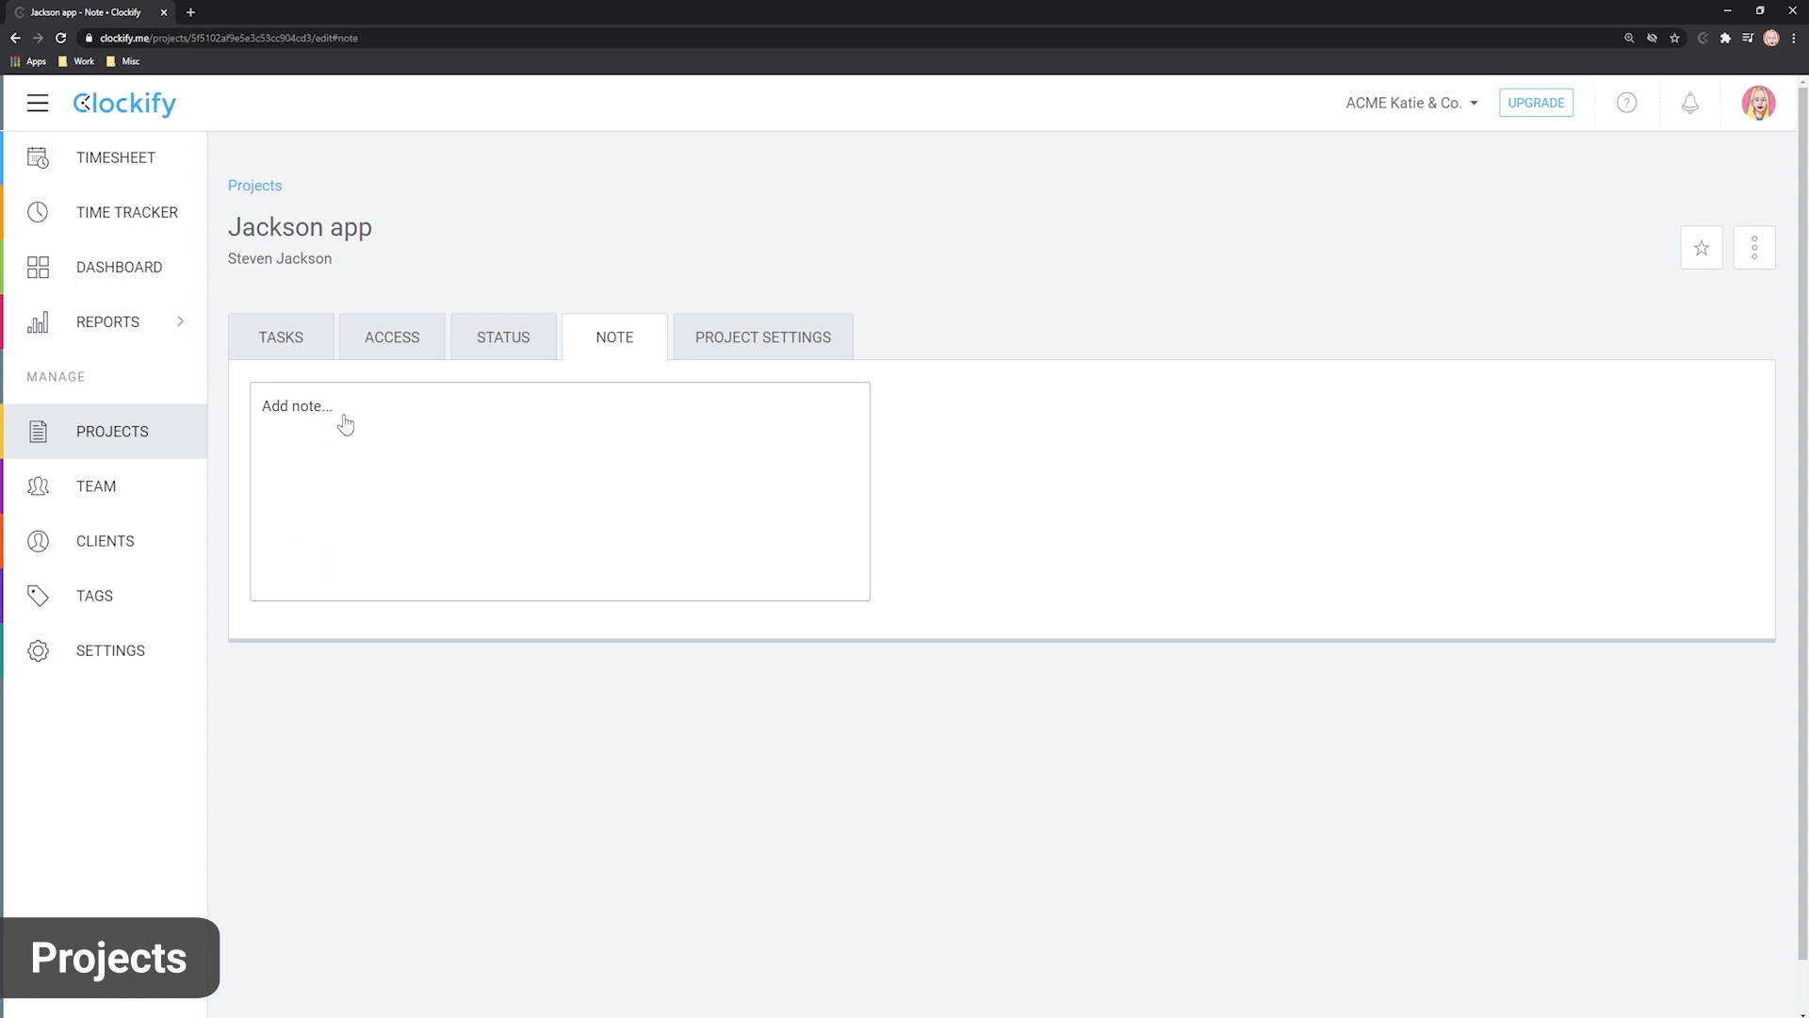
mouse_move(857, 400)
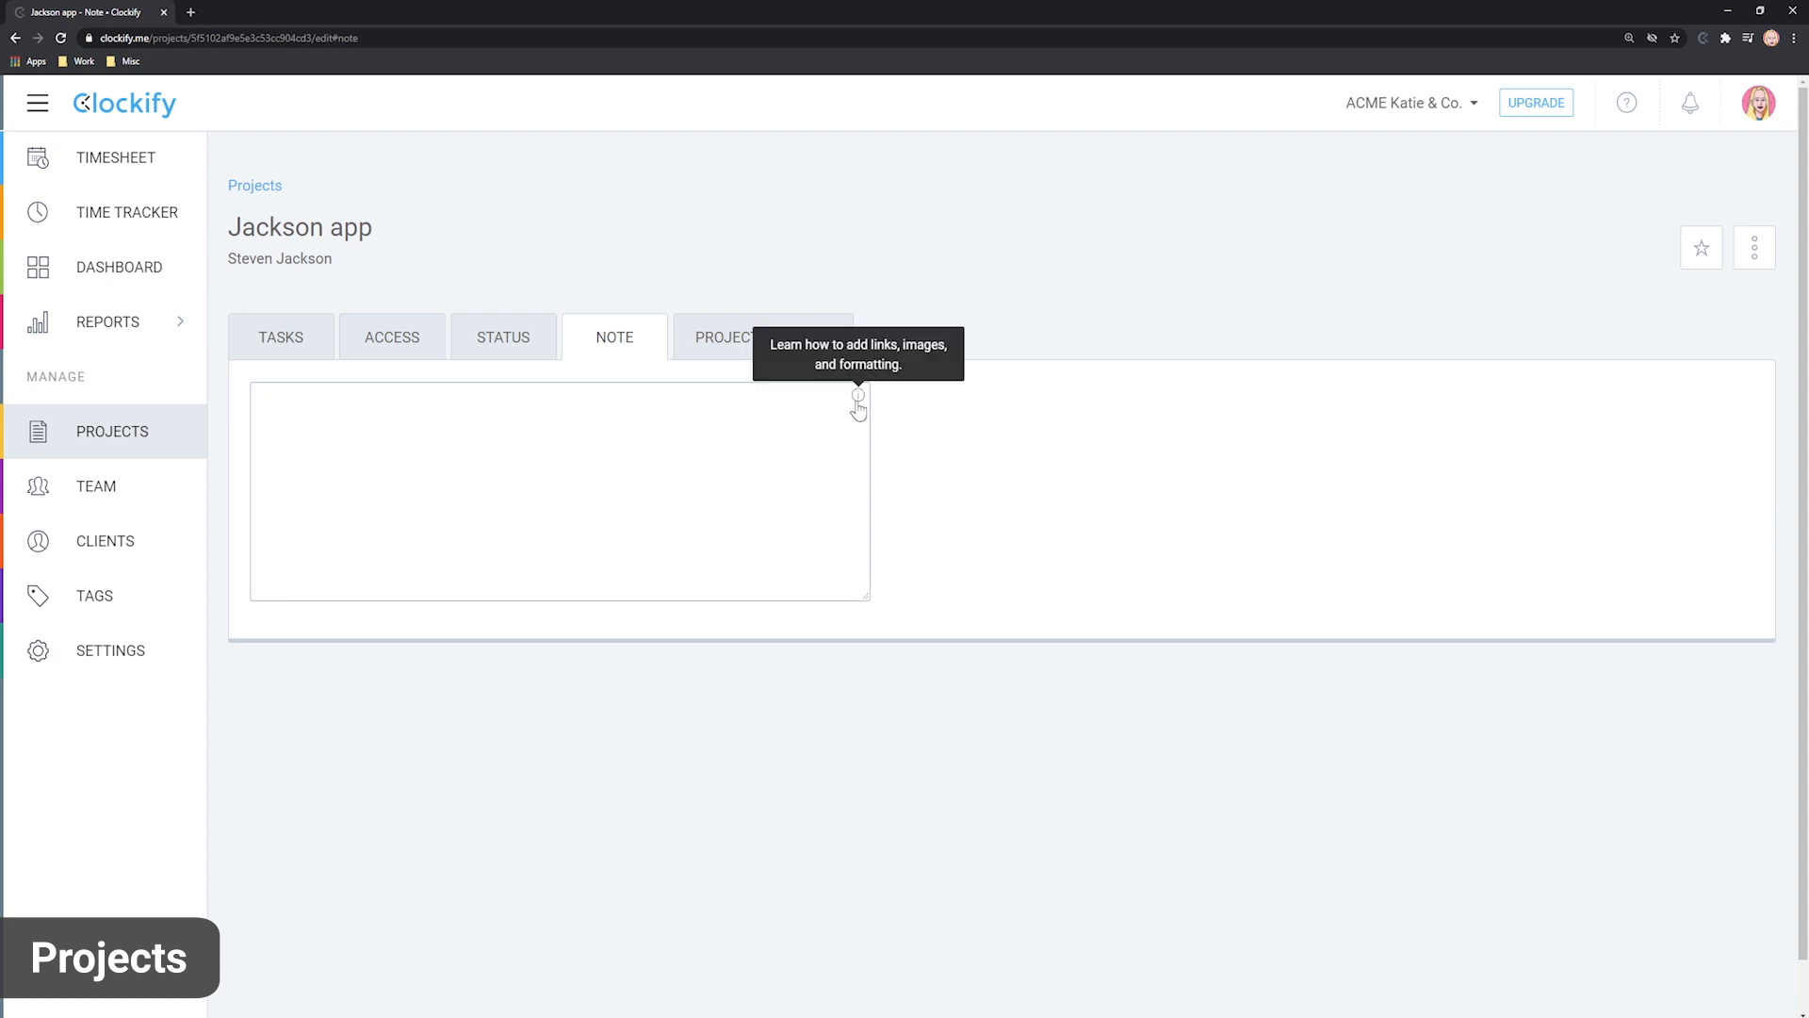
mouse_move(738, 344)
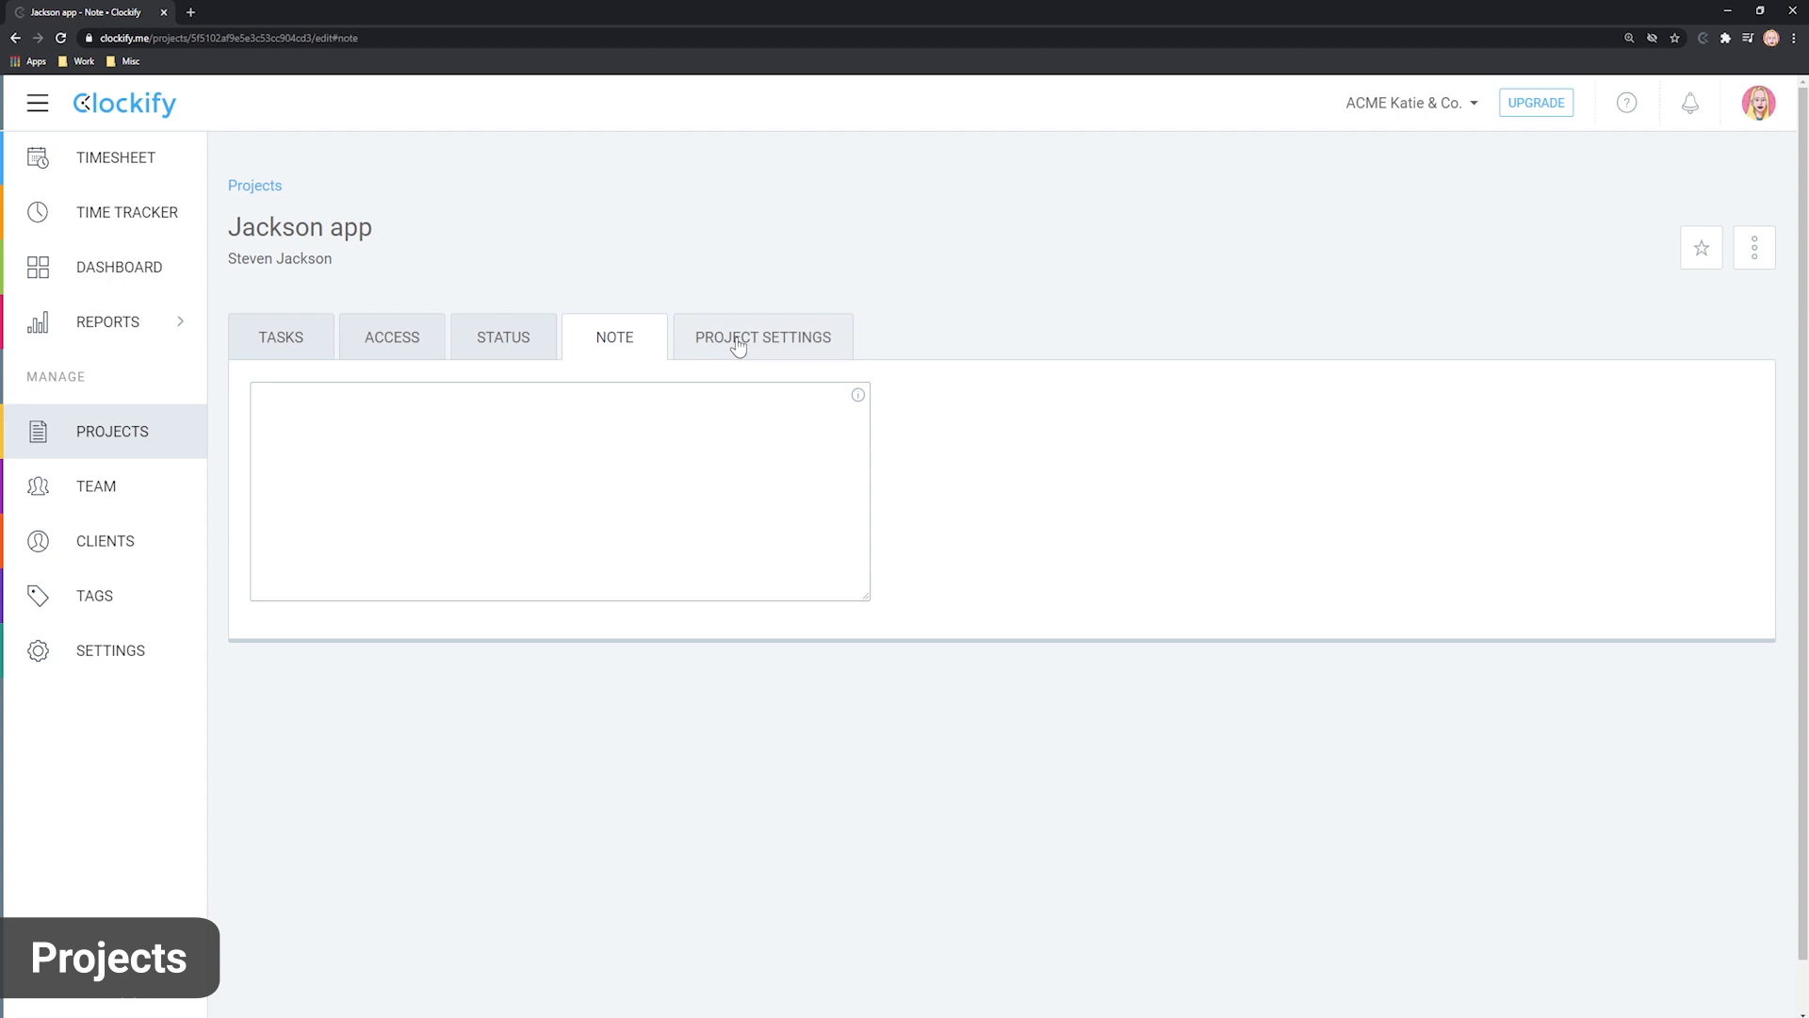
Set Jackson app's project colour to orange in Project Settings, then go to the Team page.
click(763, 338)
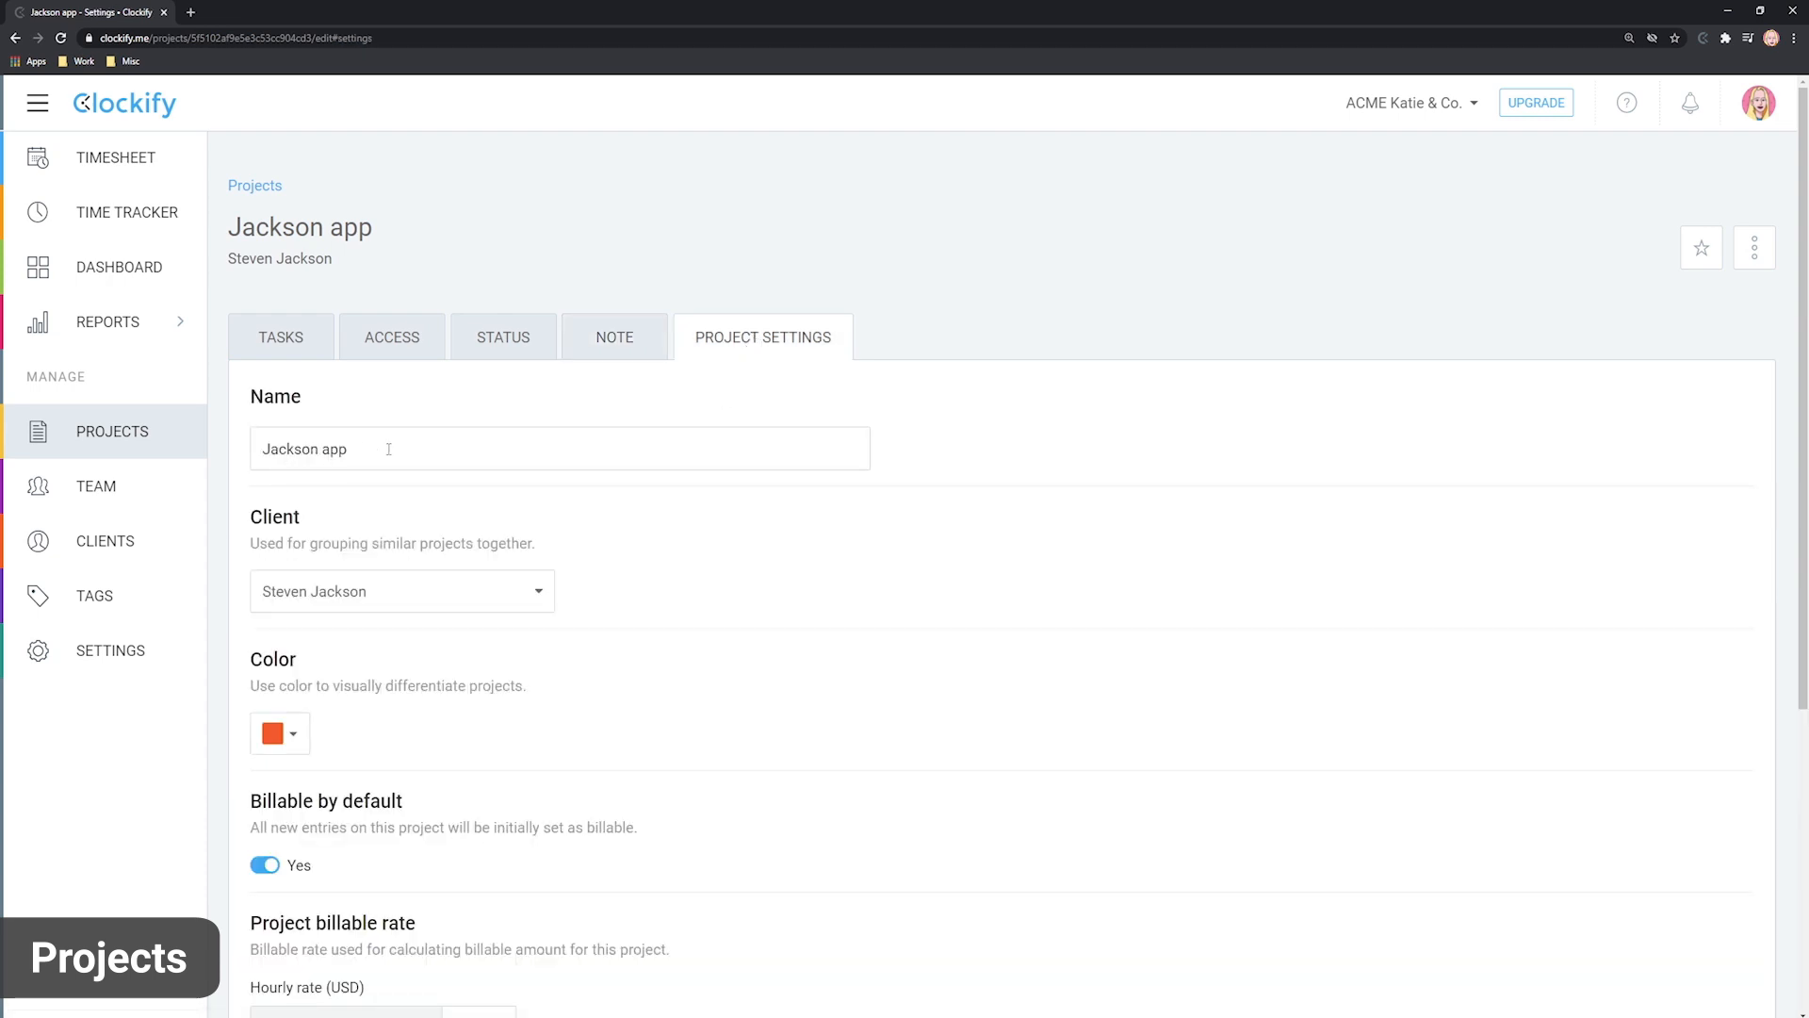
click(401, 590)
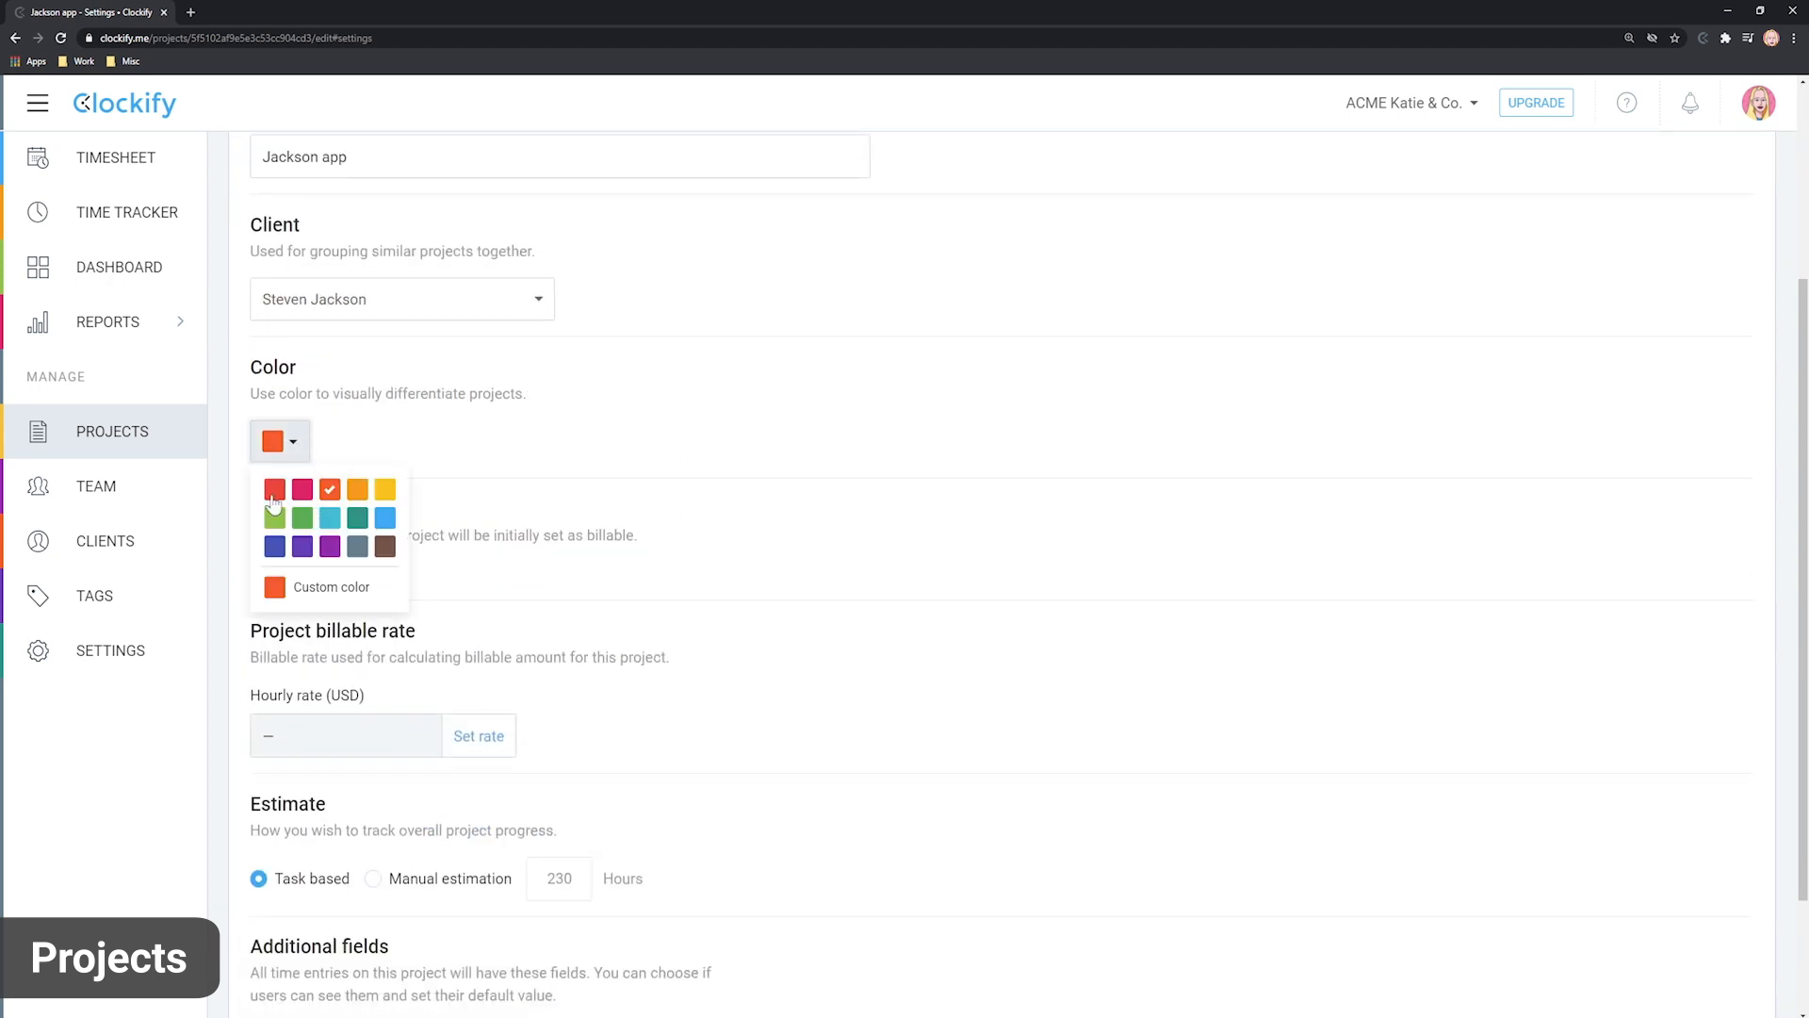
click(358, 488)
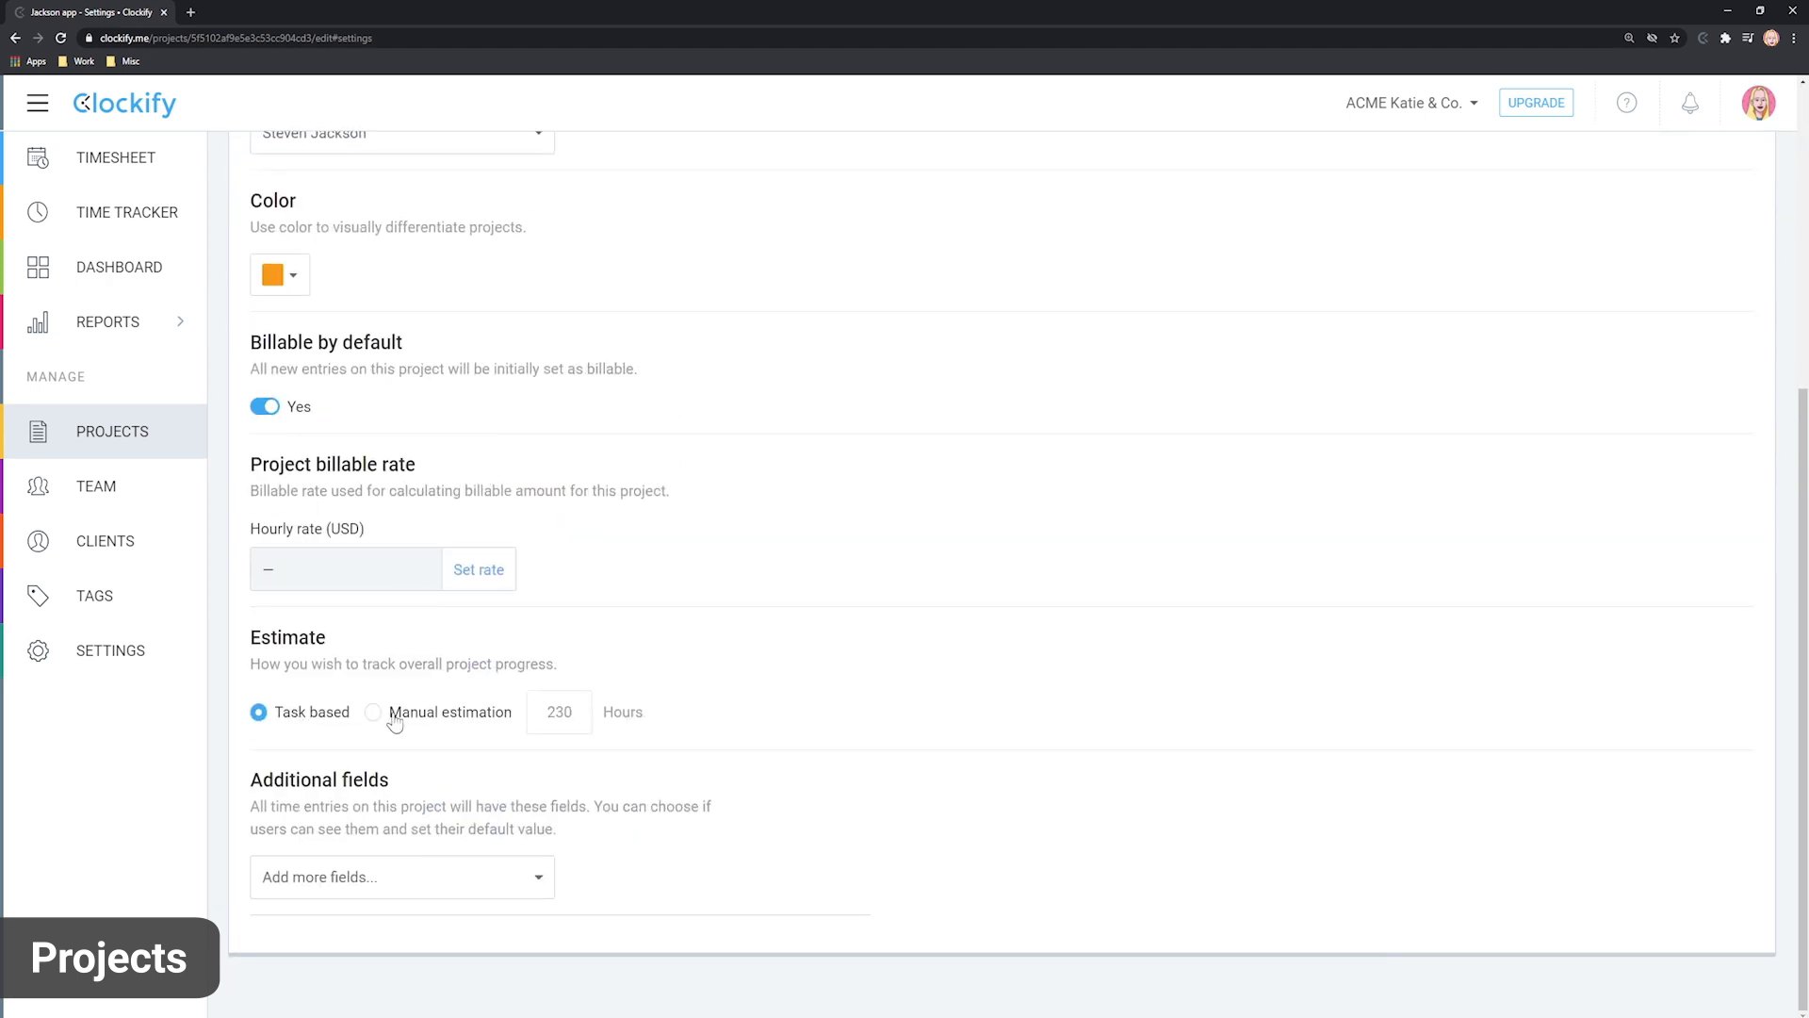
click(477, 569)
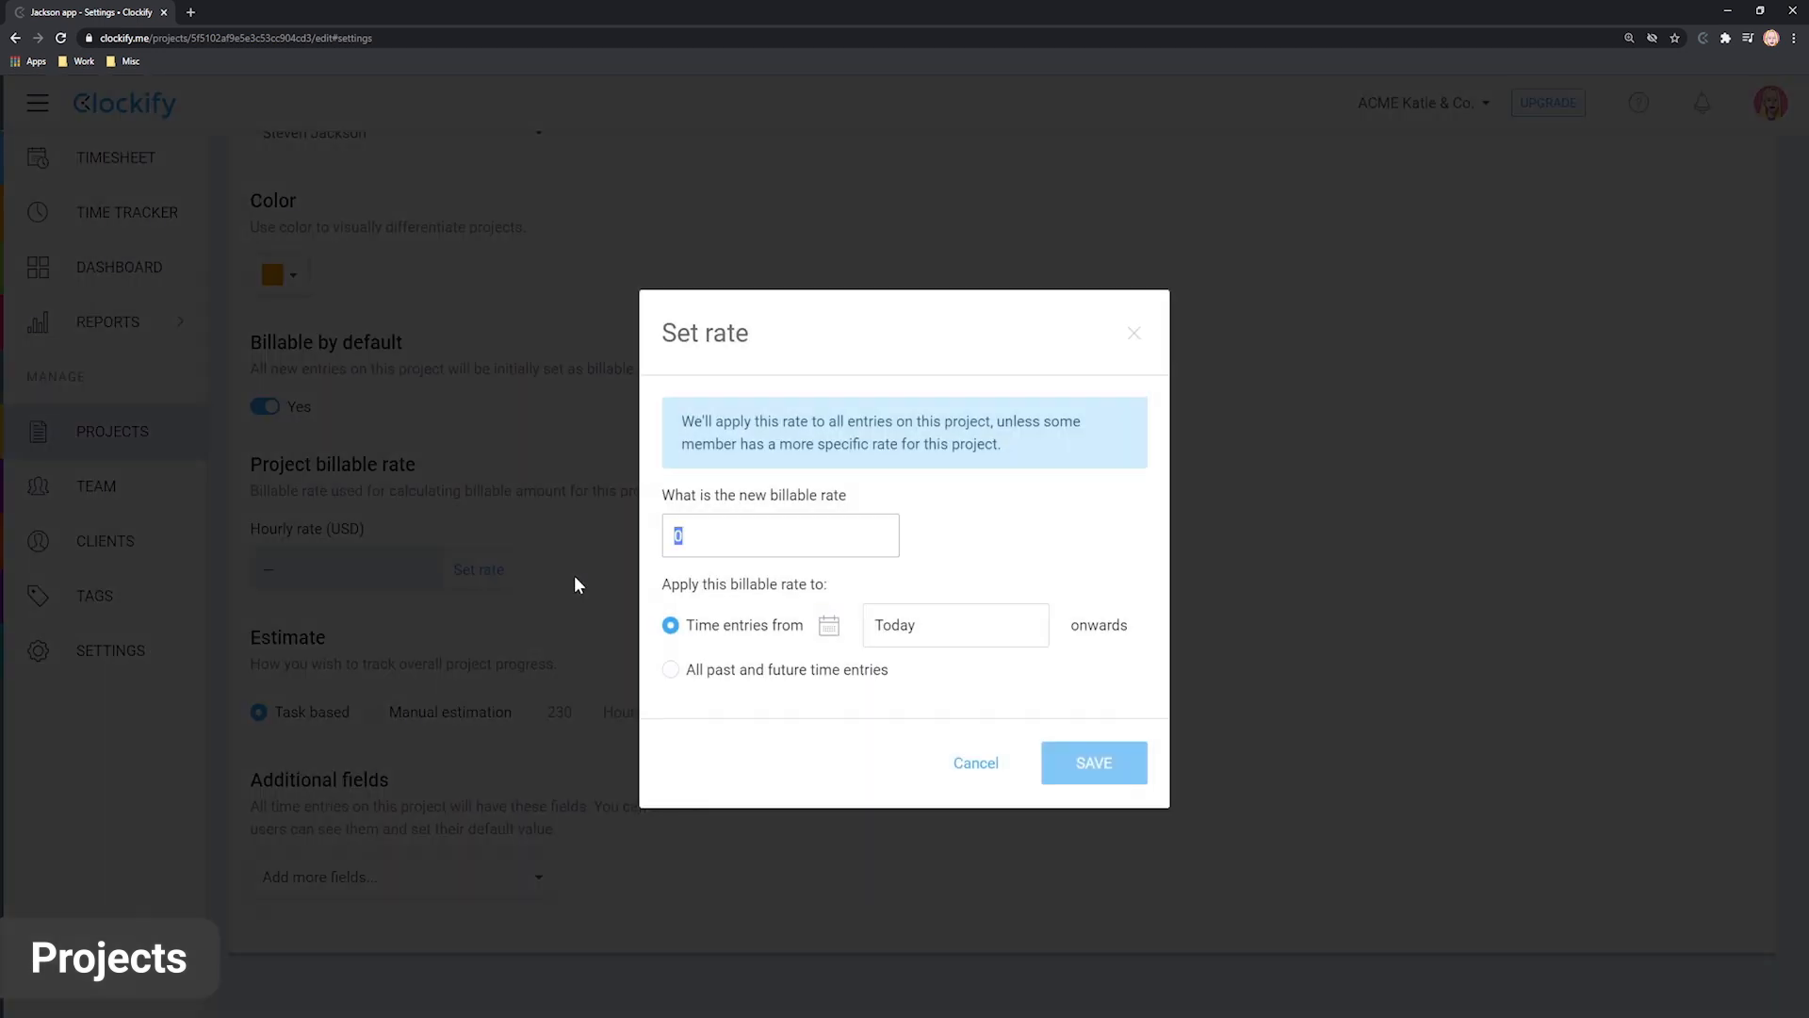
click(96, 487)
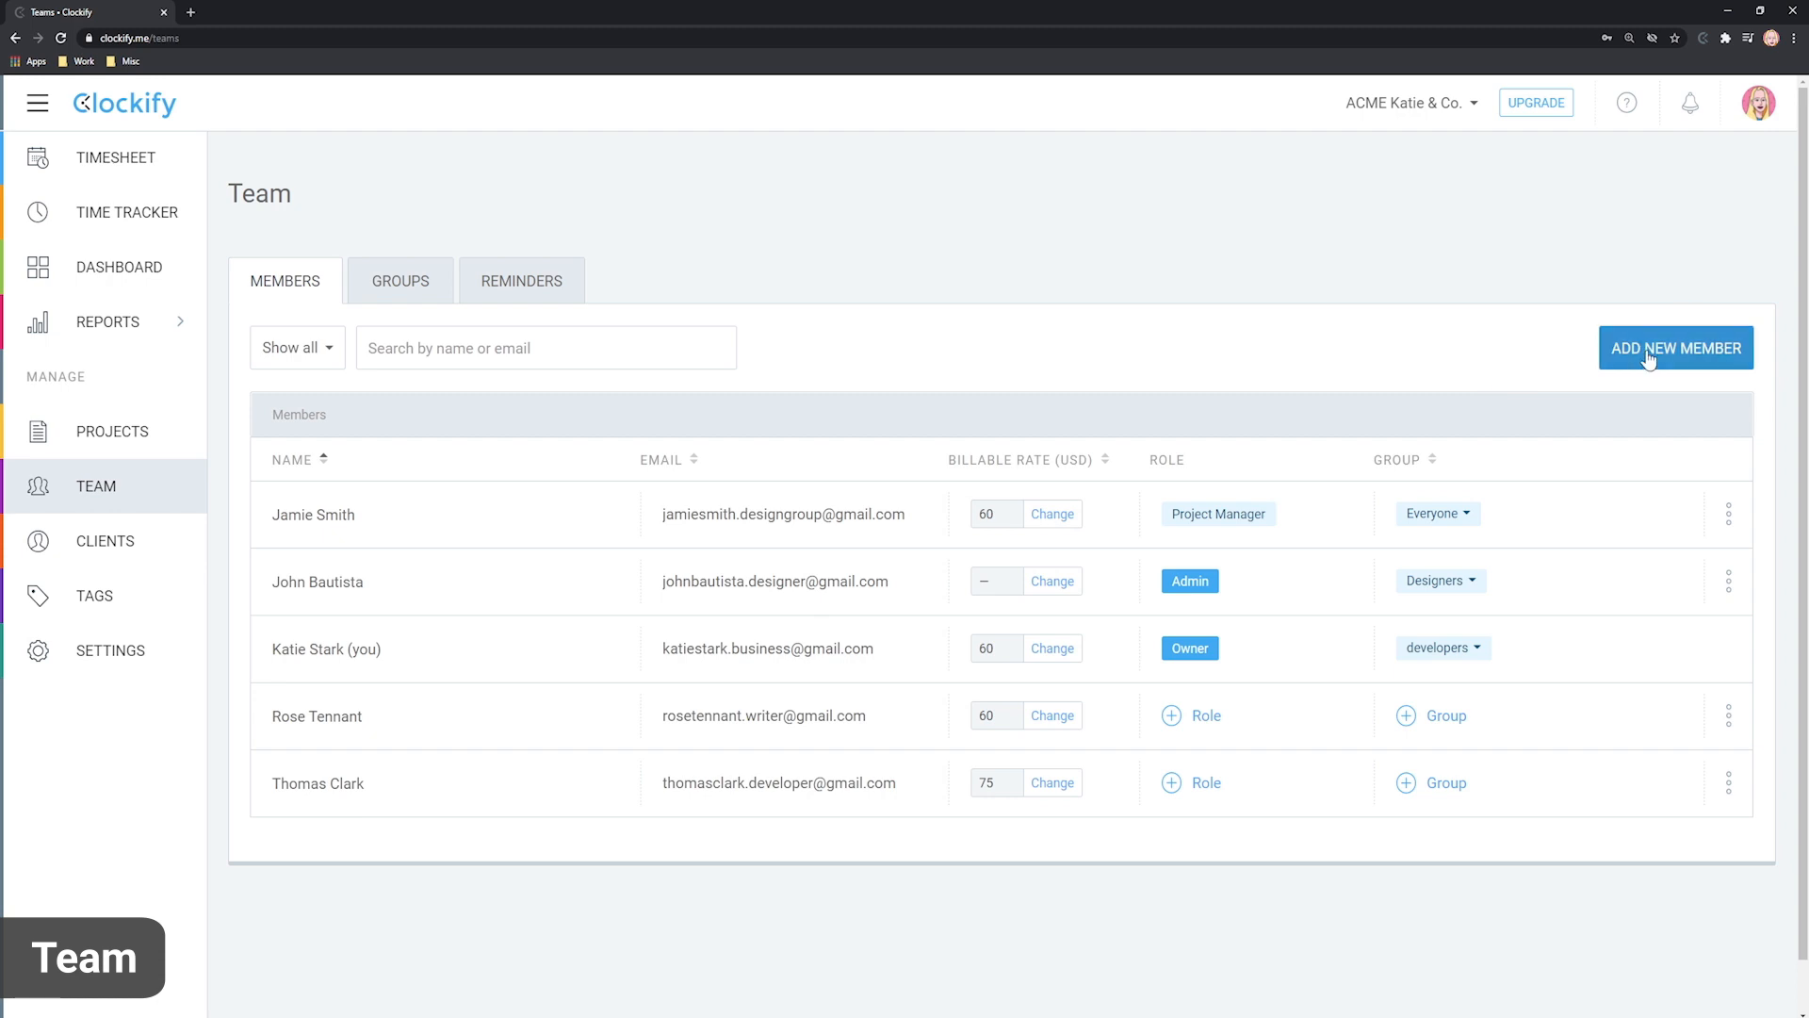
click(1675, 346)
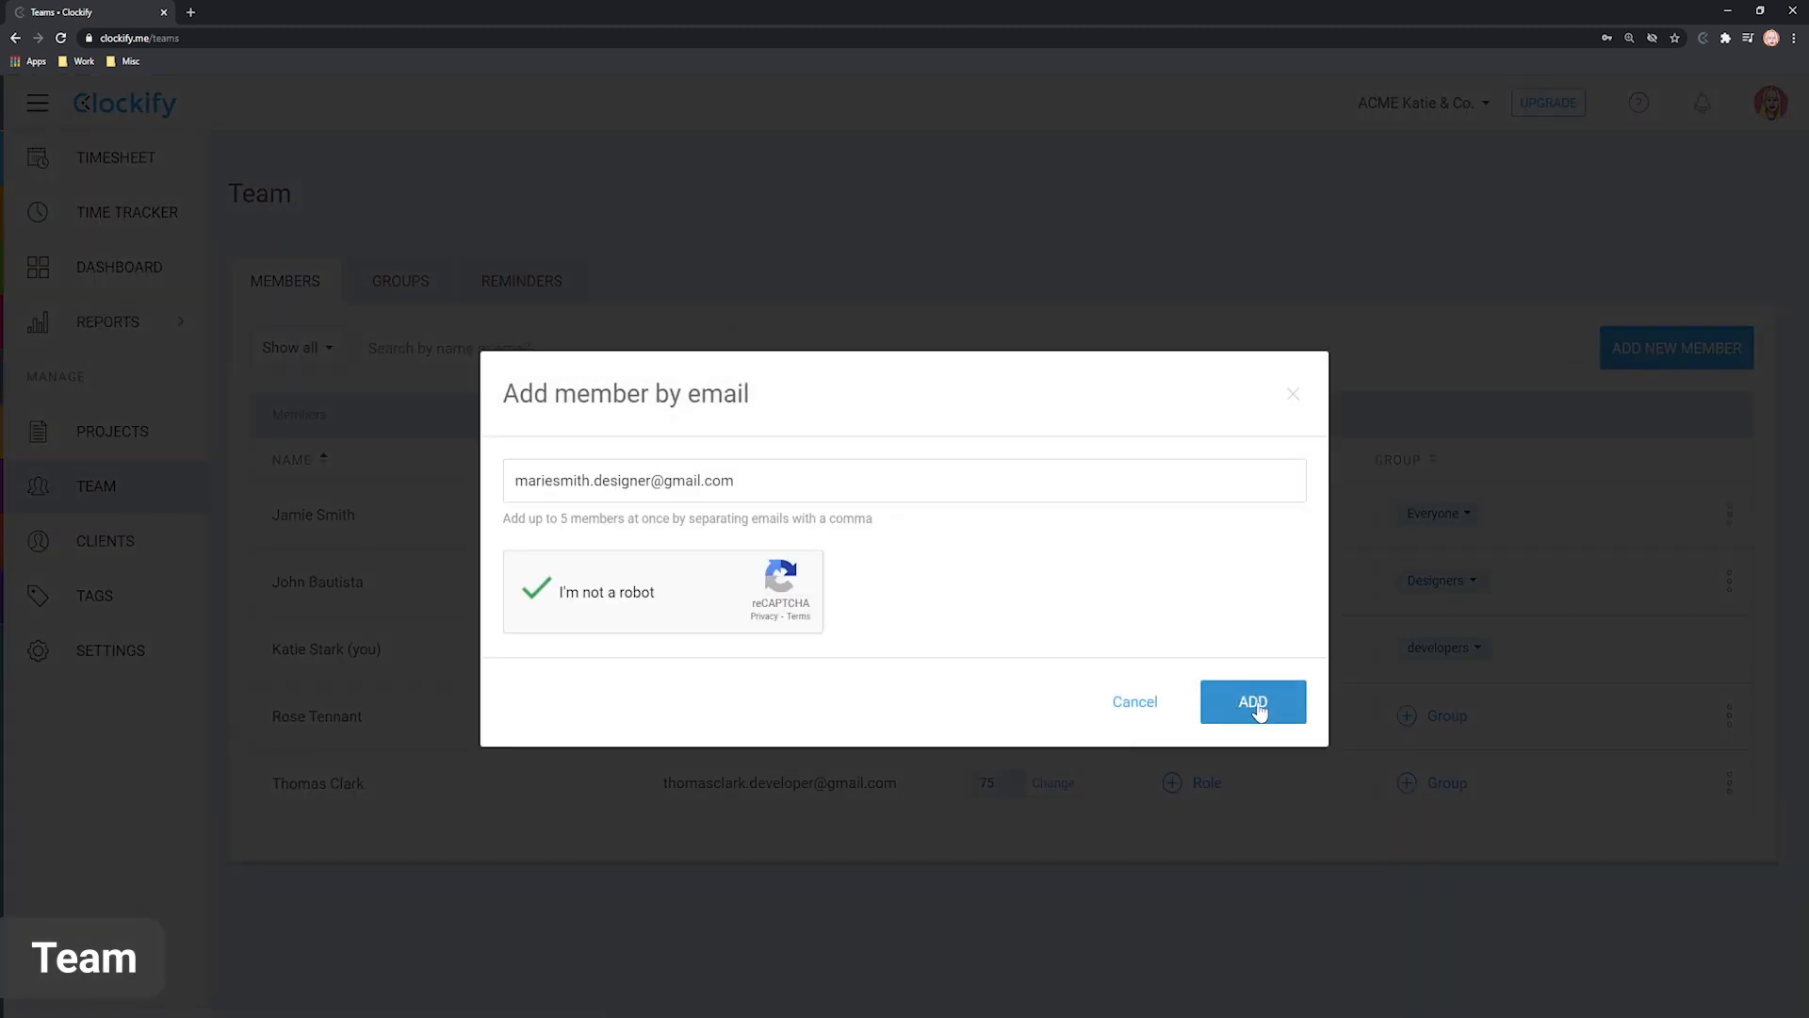
mouse_move(1253, 701)
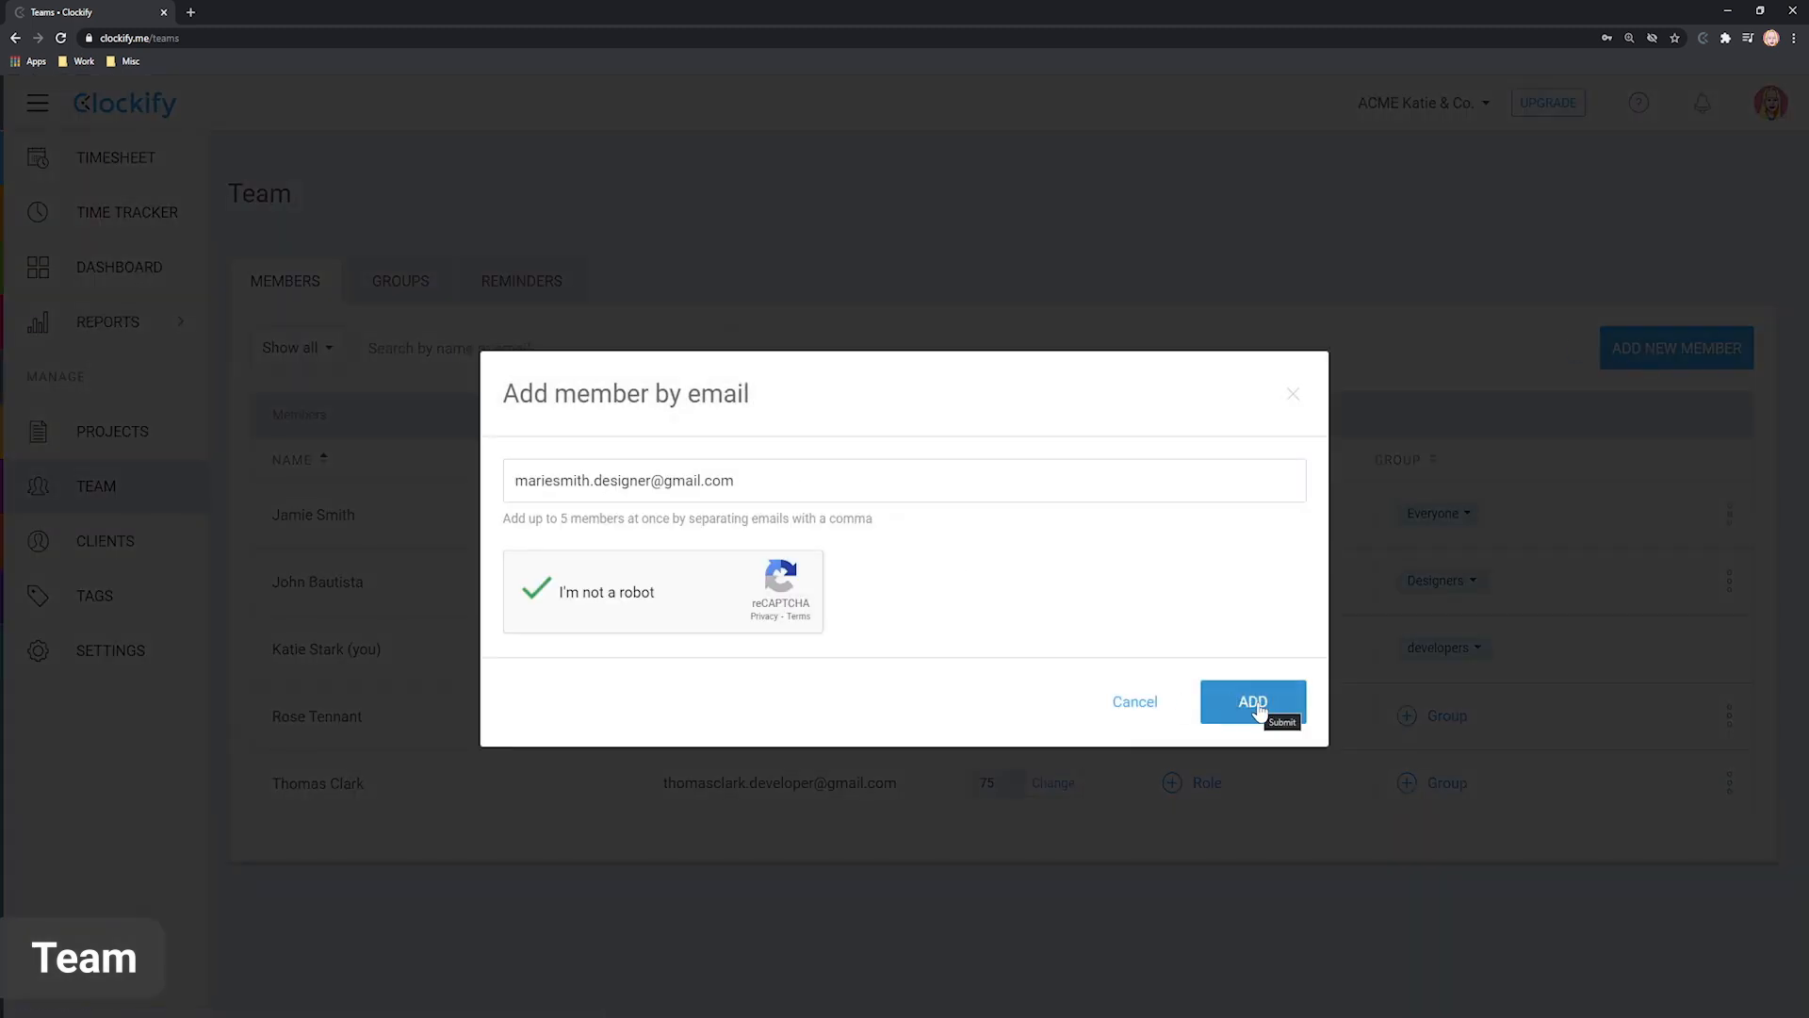
click(1253, 701)
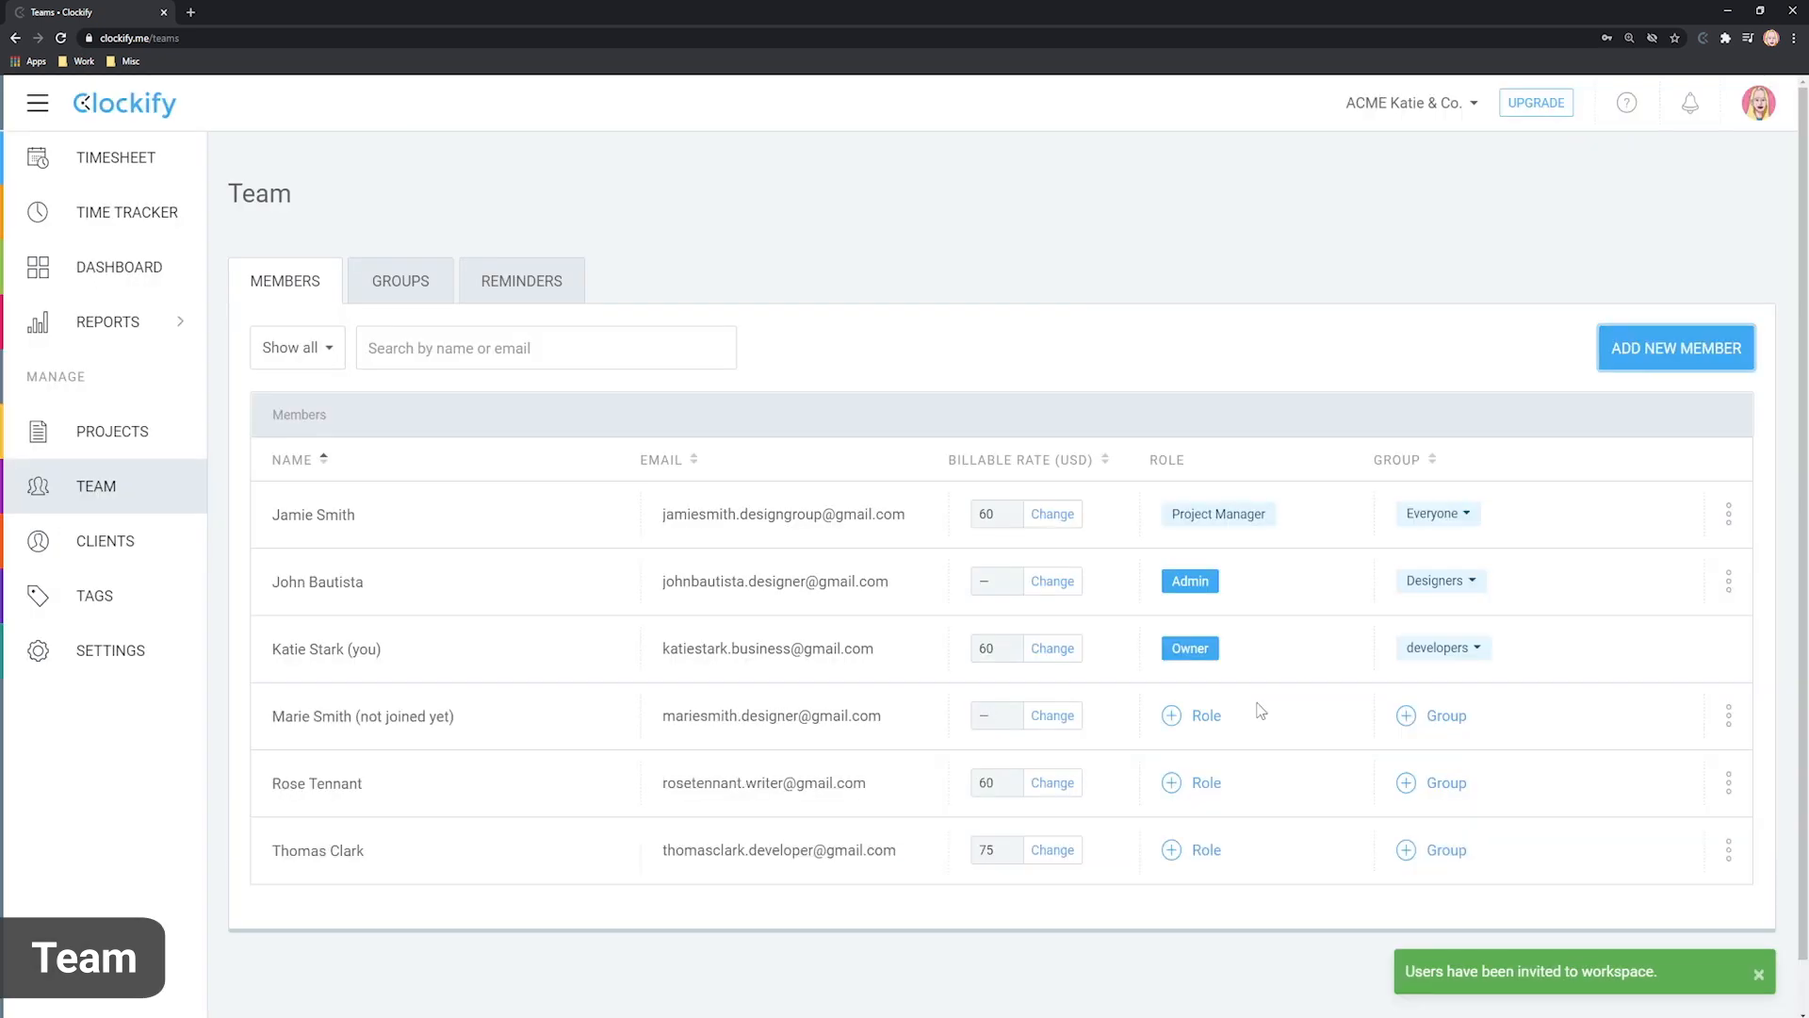
mouse_move(1353, 662)
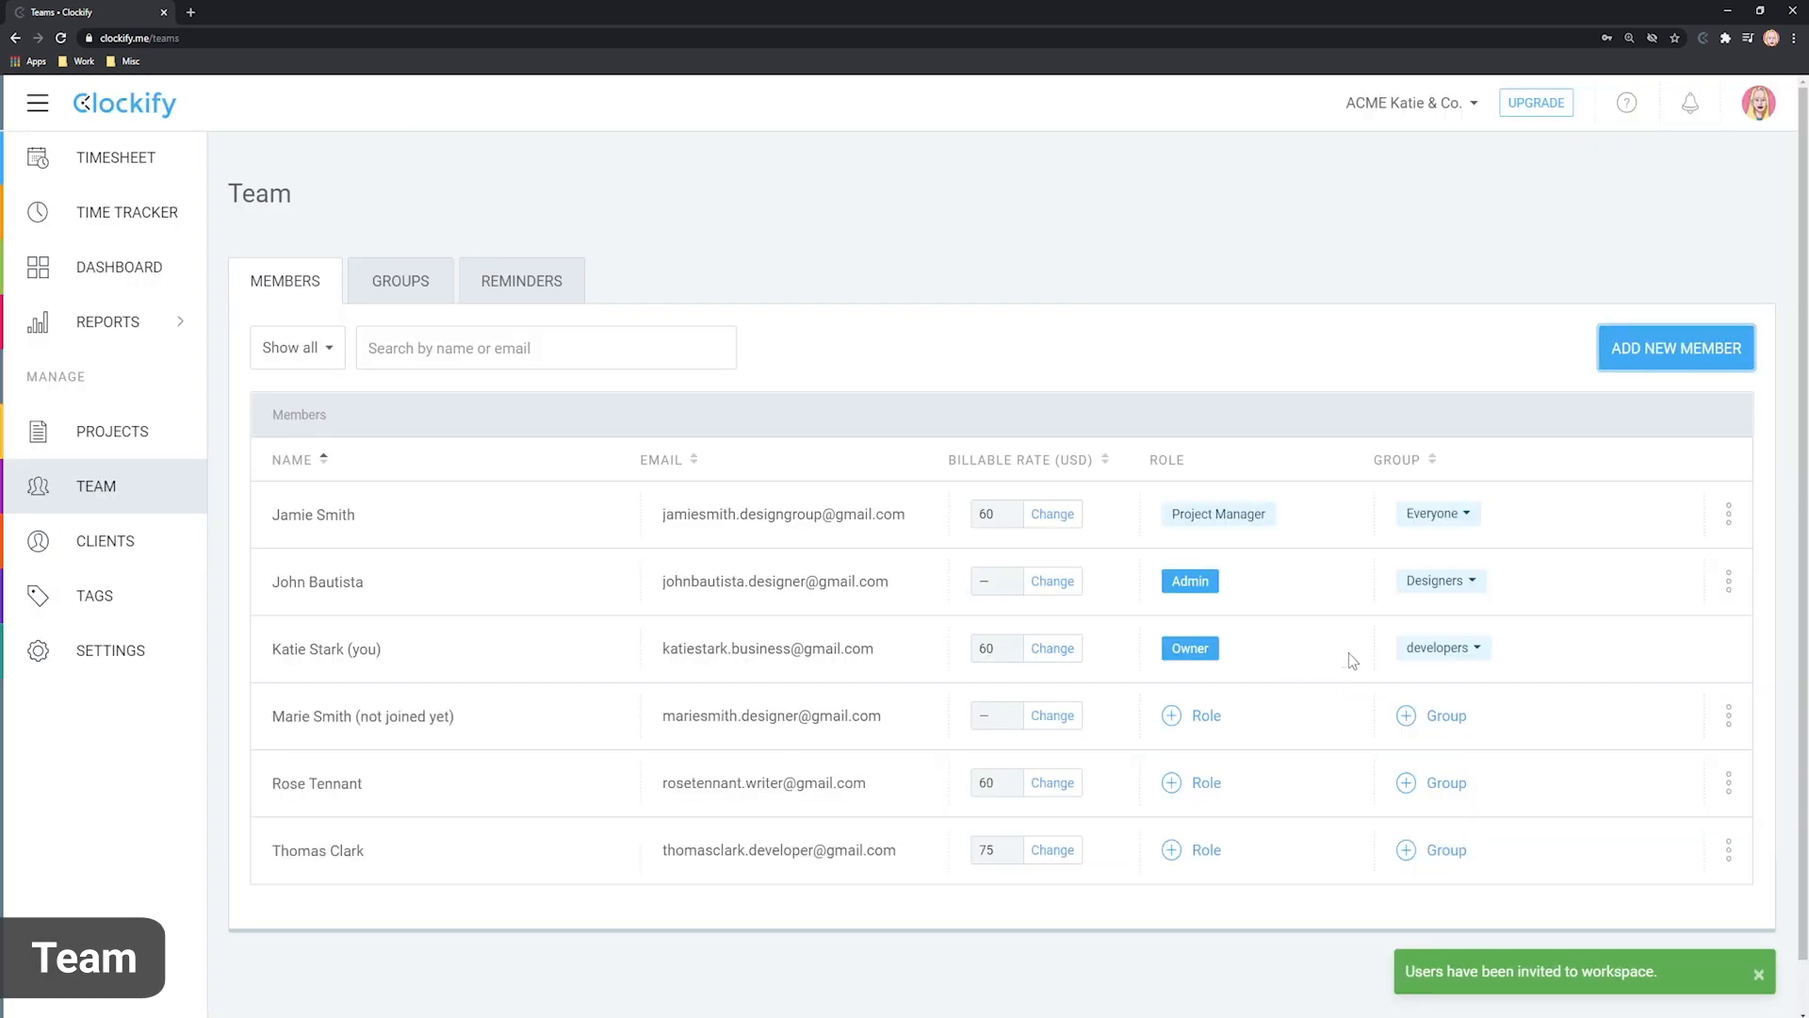
Give the pending member a billable rate of 15 USD and the Admin role.
click(1051, 716)
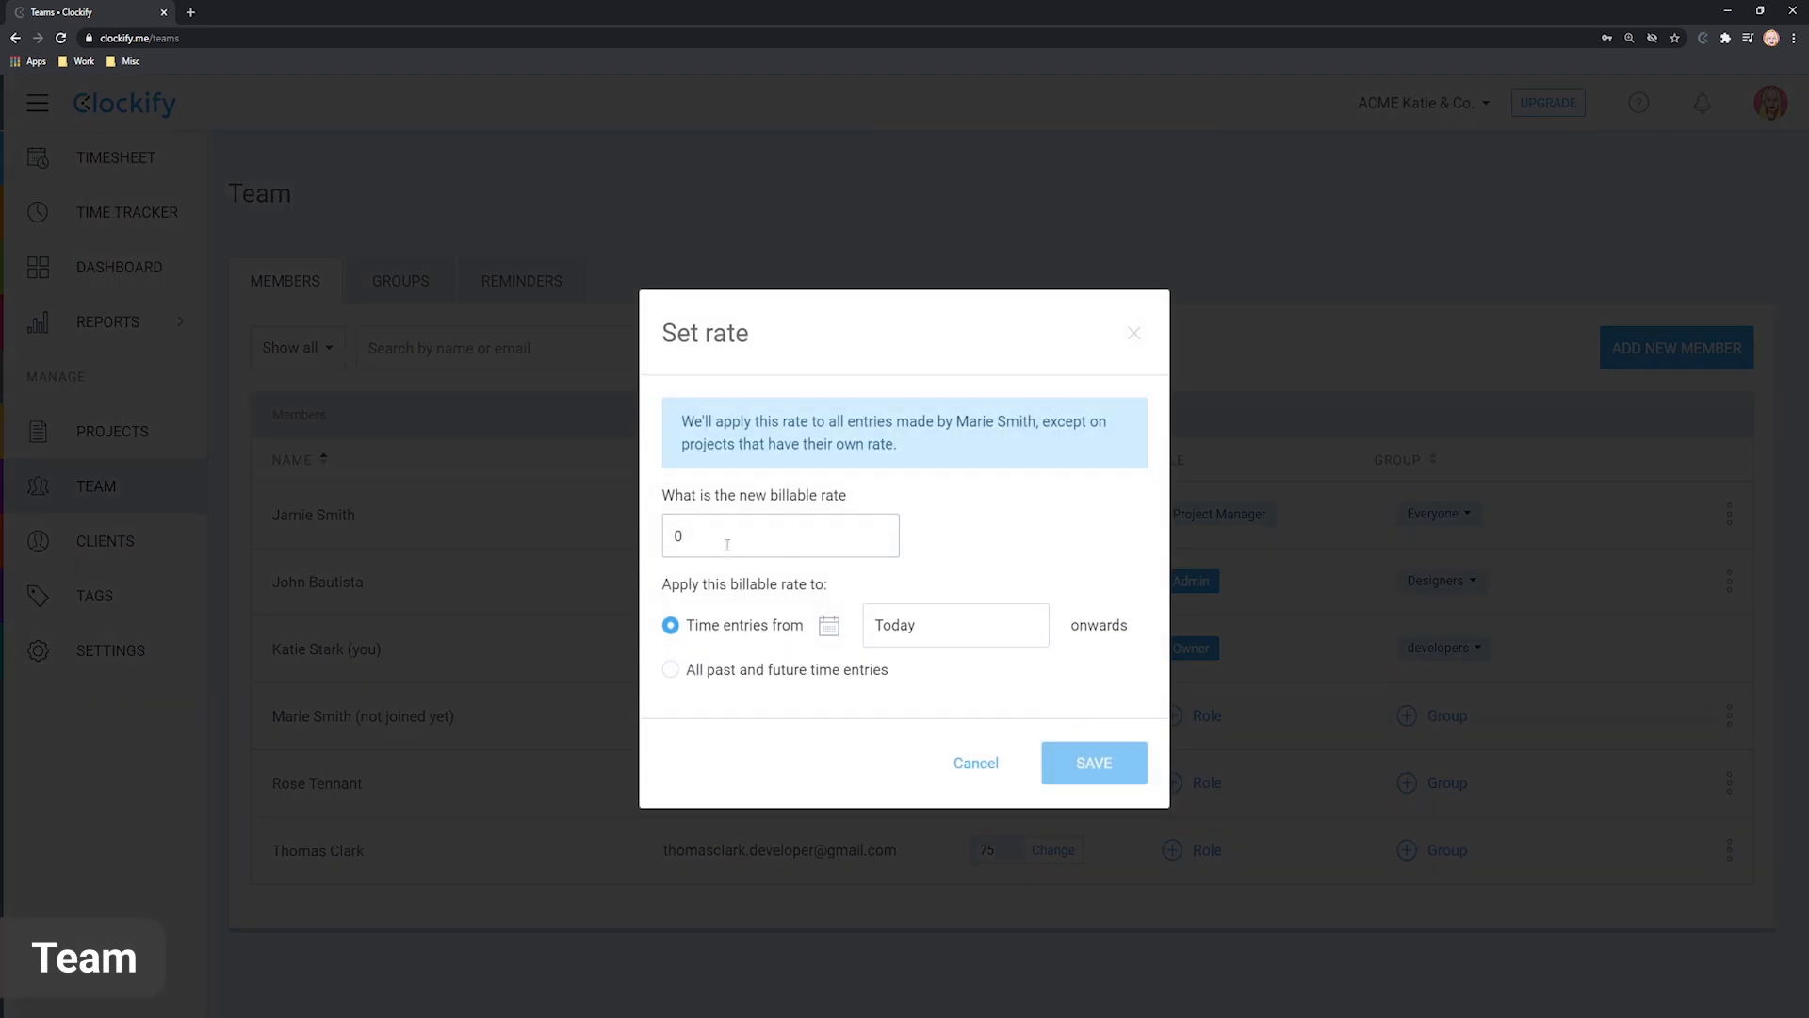
click(1091, 763)
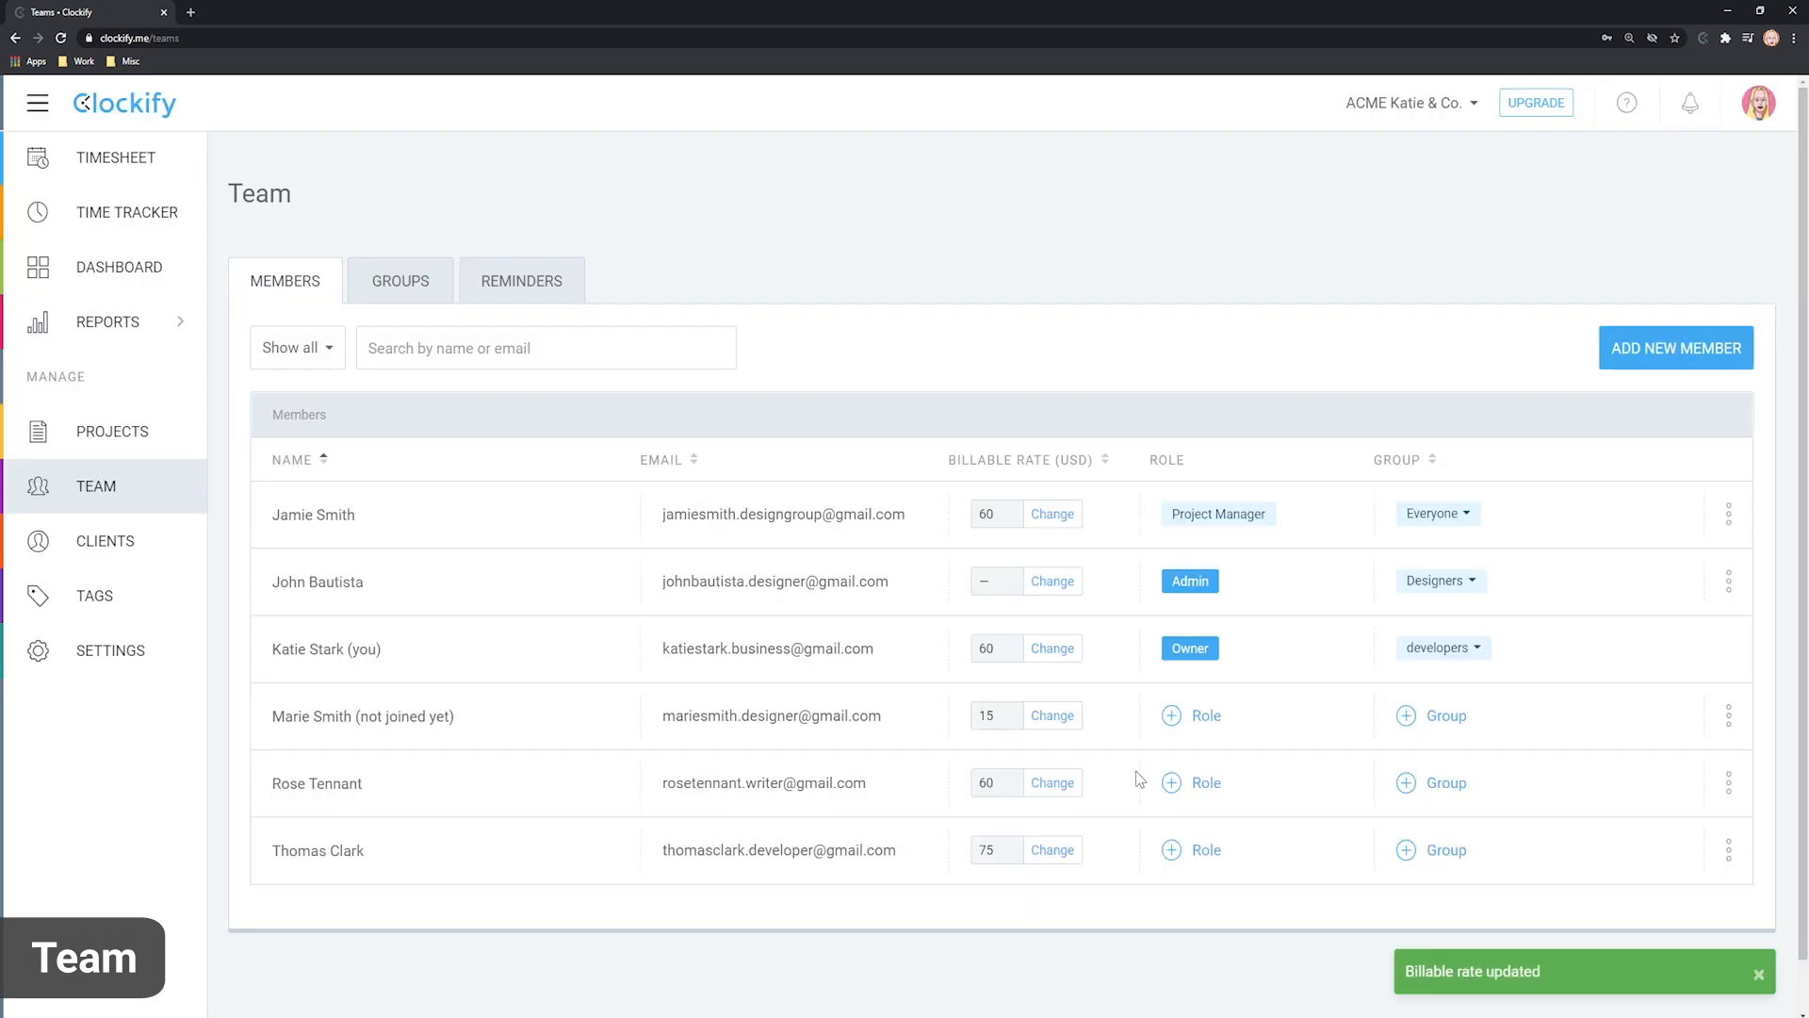
click(1191, 716)
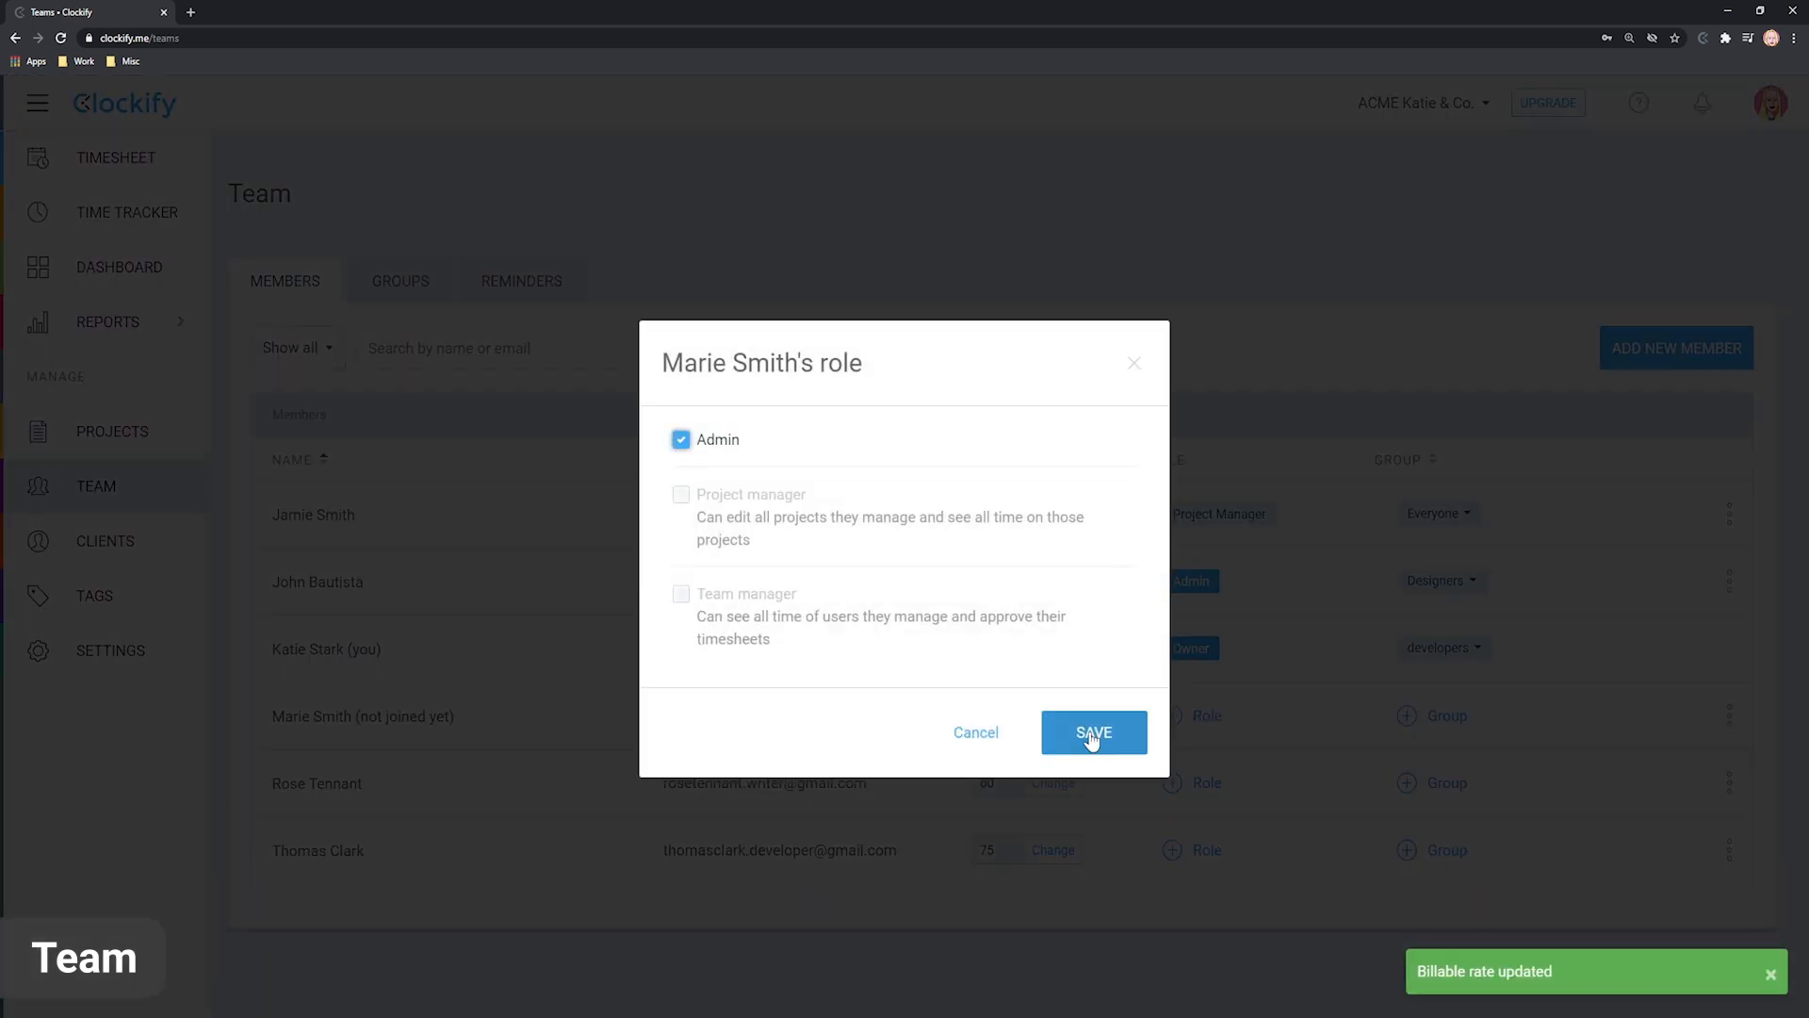
click(1091, 731)
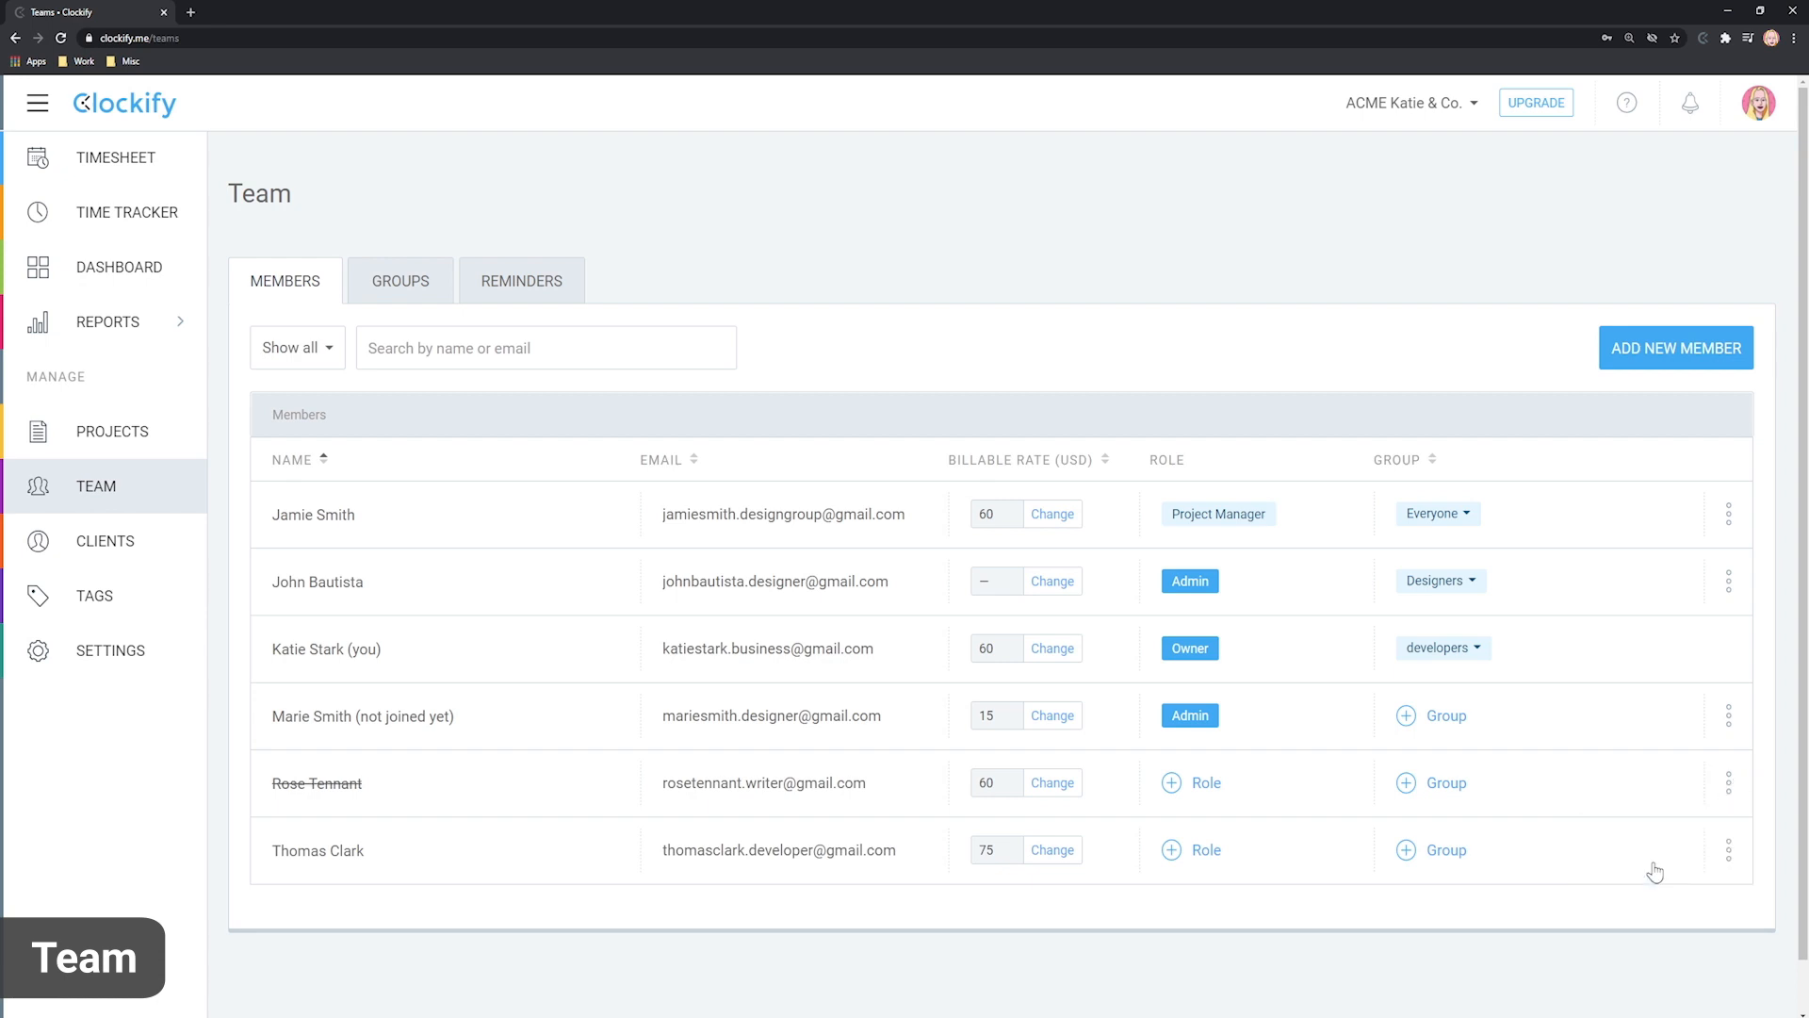
click(400, 281)
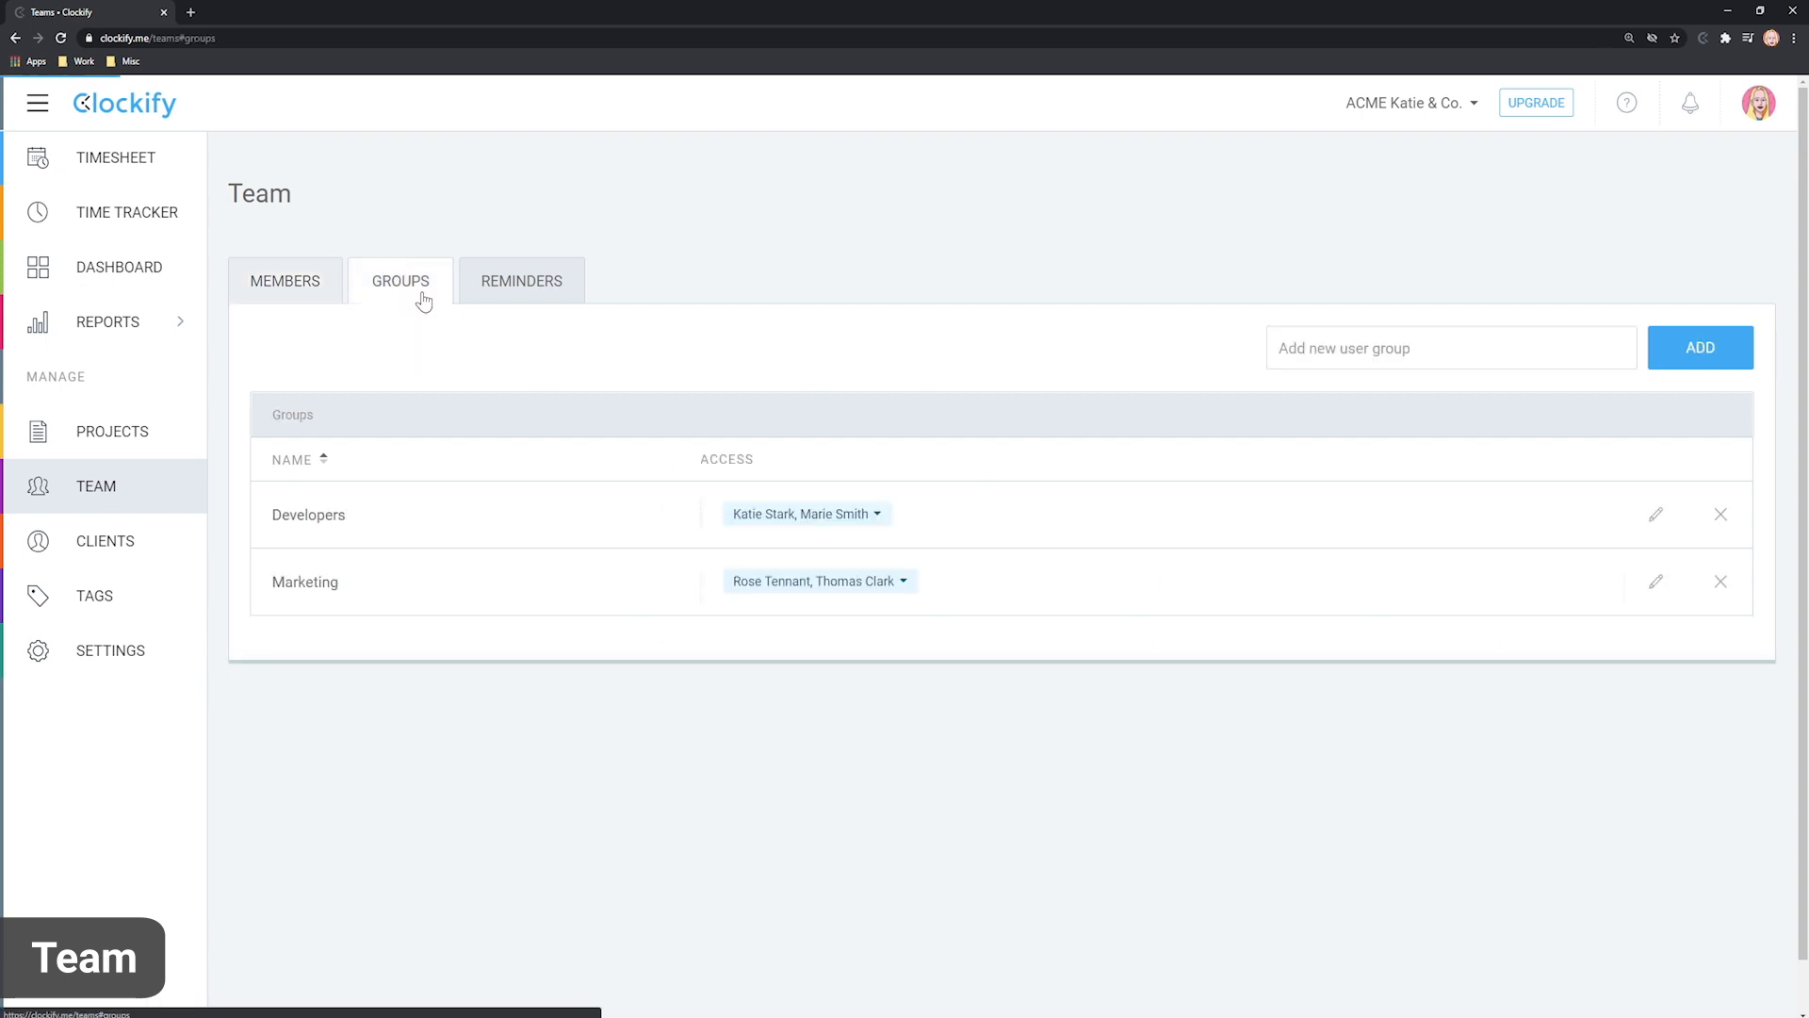
text(Designers)
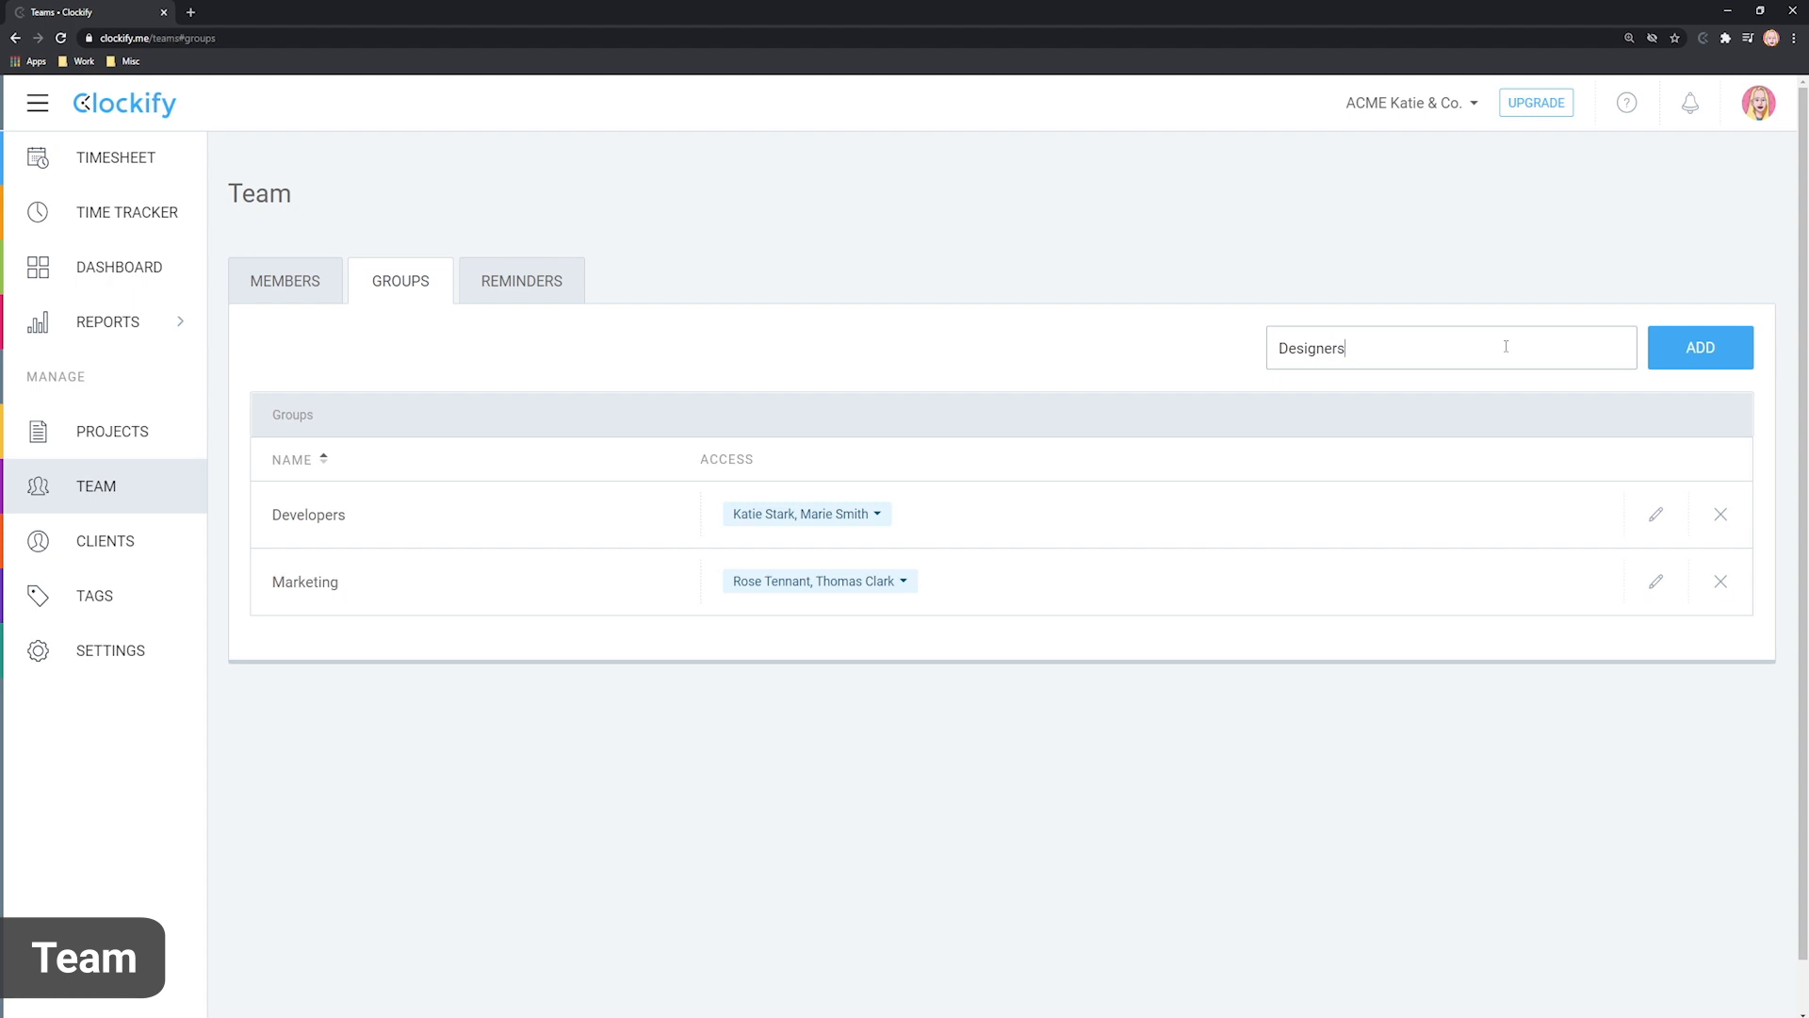
click(1699, 346)
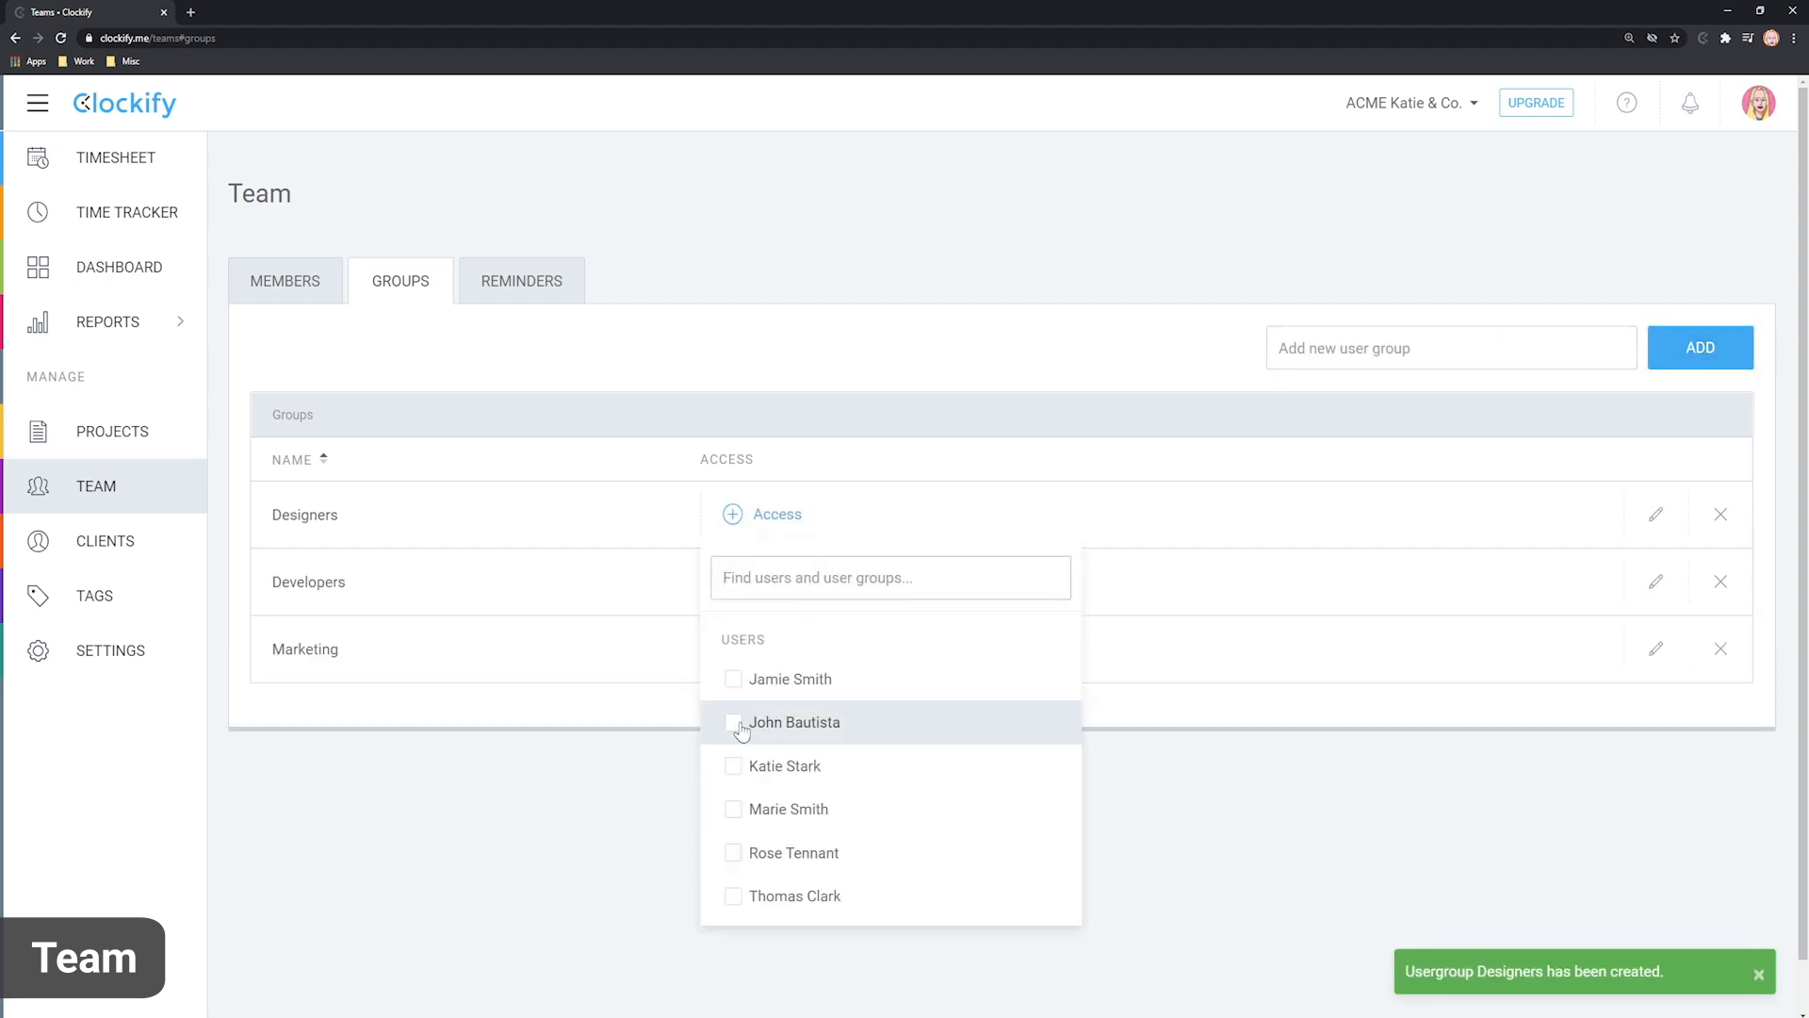
click(733, 722)
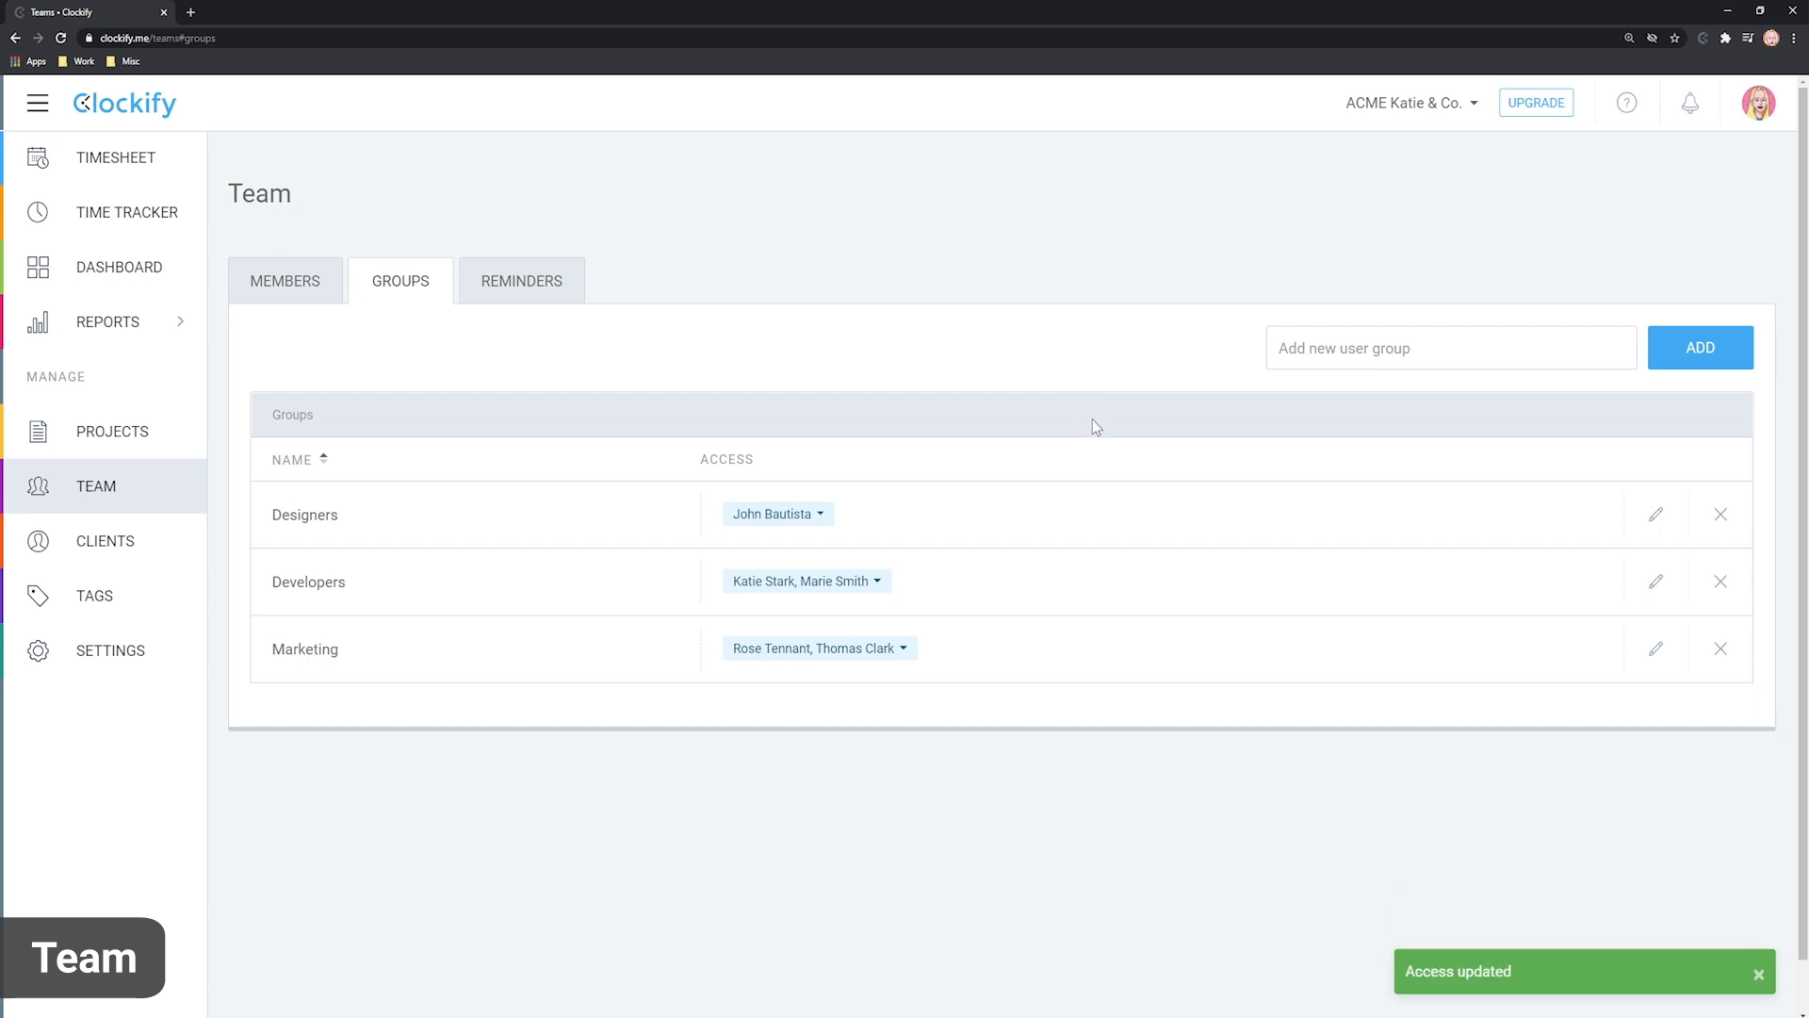
Activate the weekly timesheet in workspace settings and select the currency value.
click(109, 651)
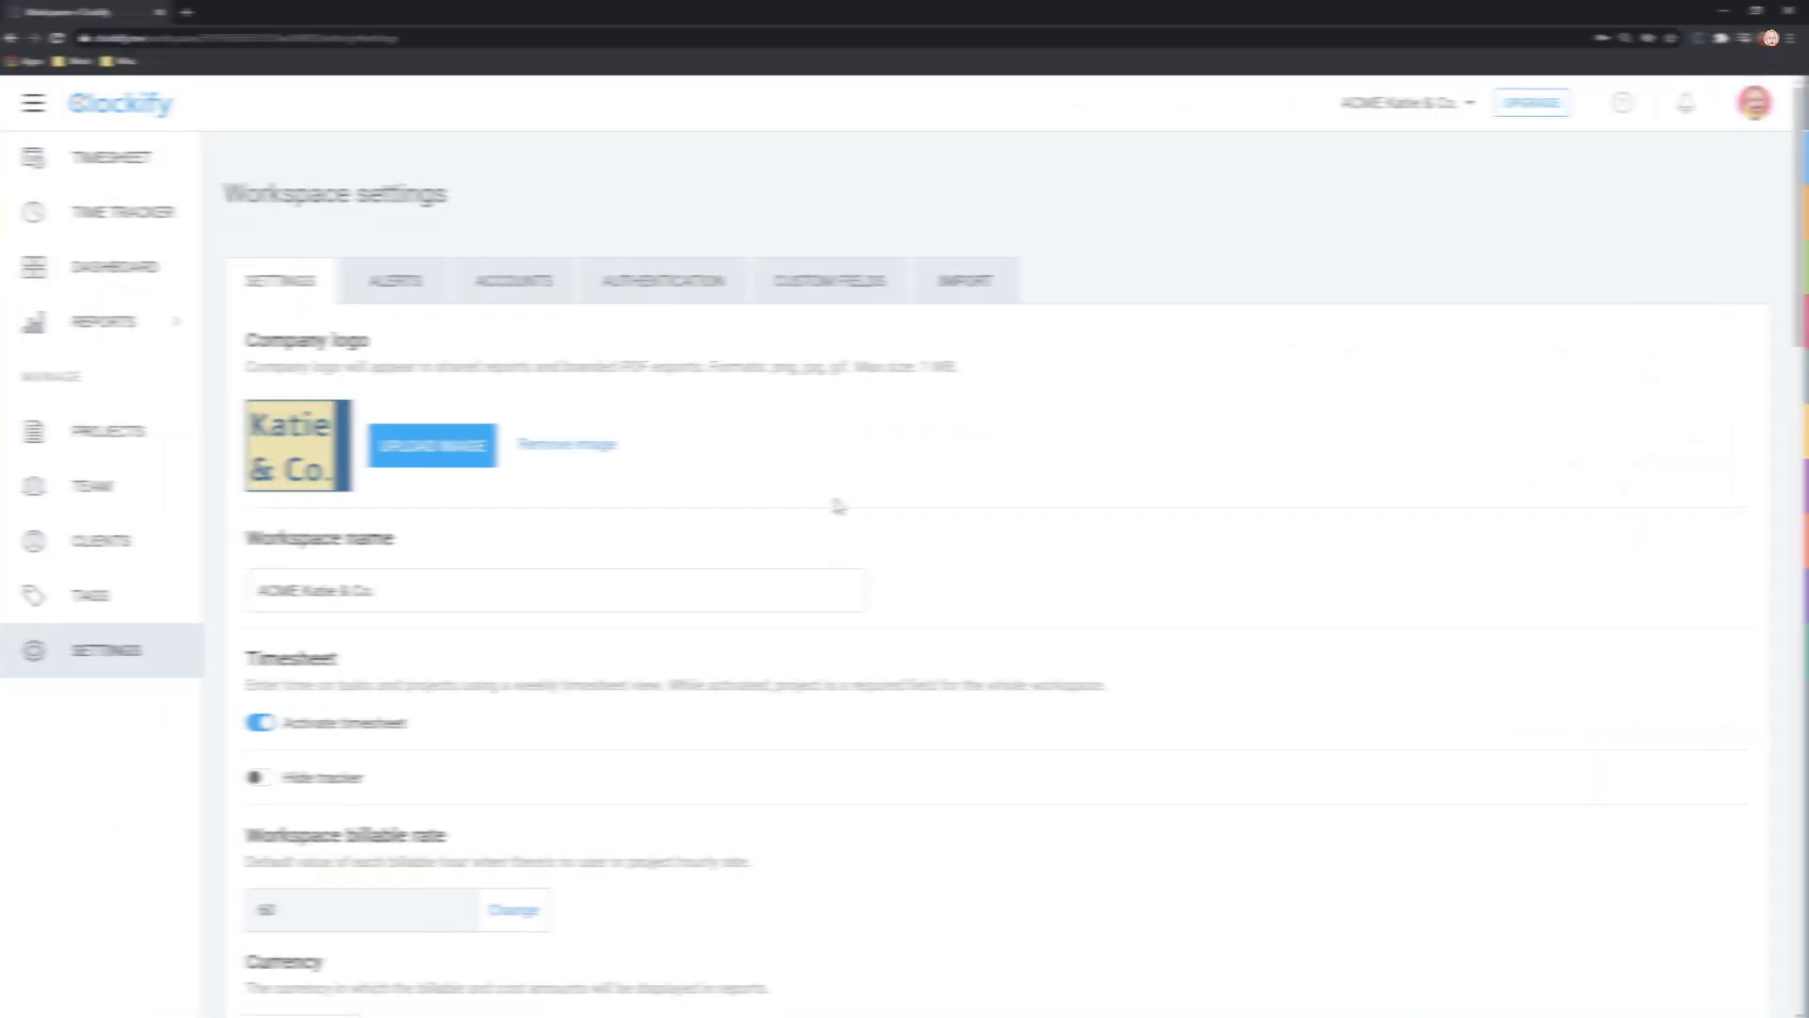
click(258, 722)
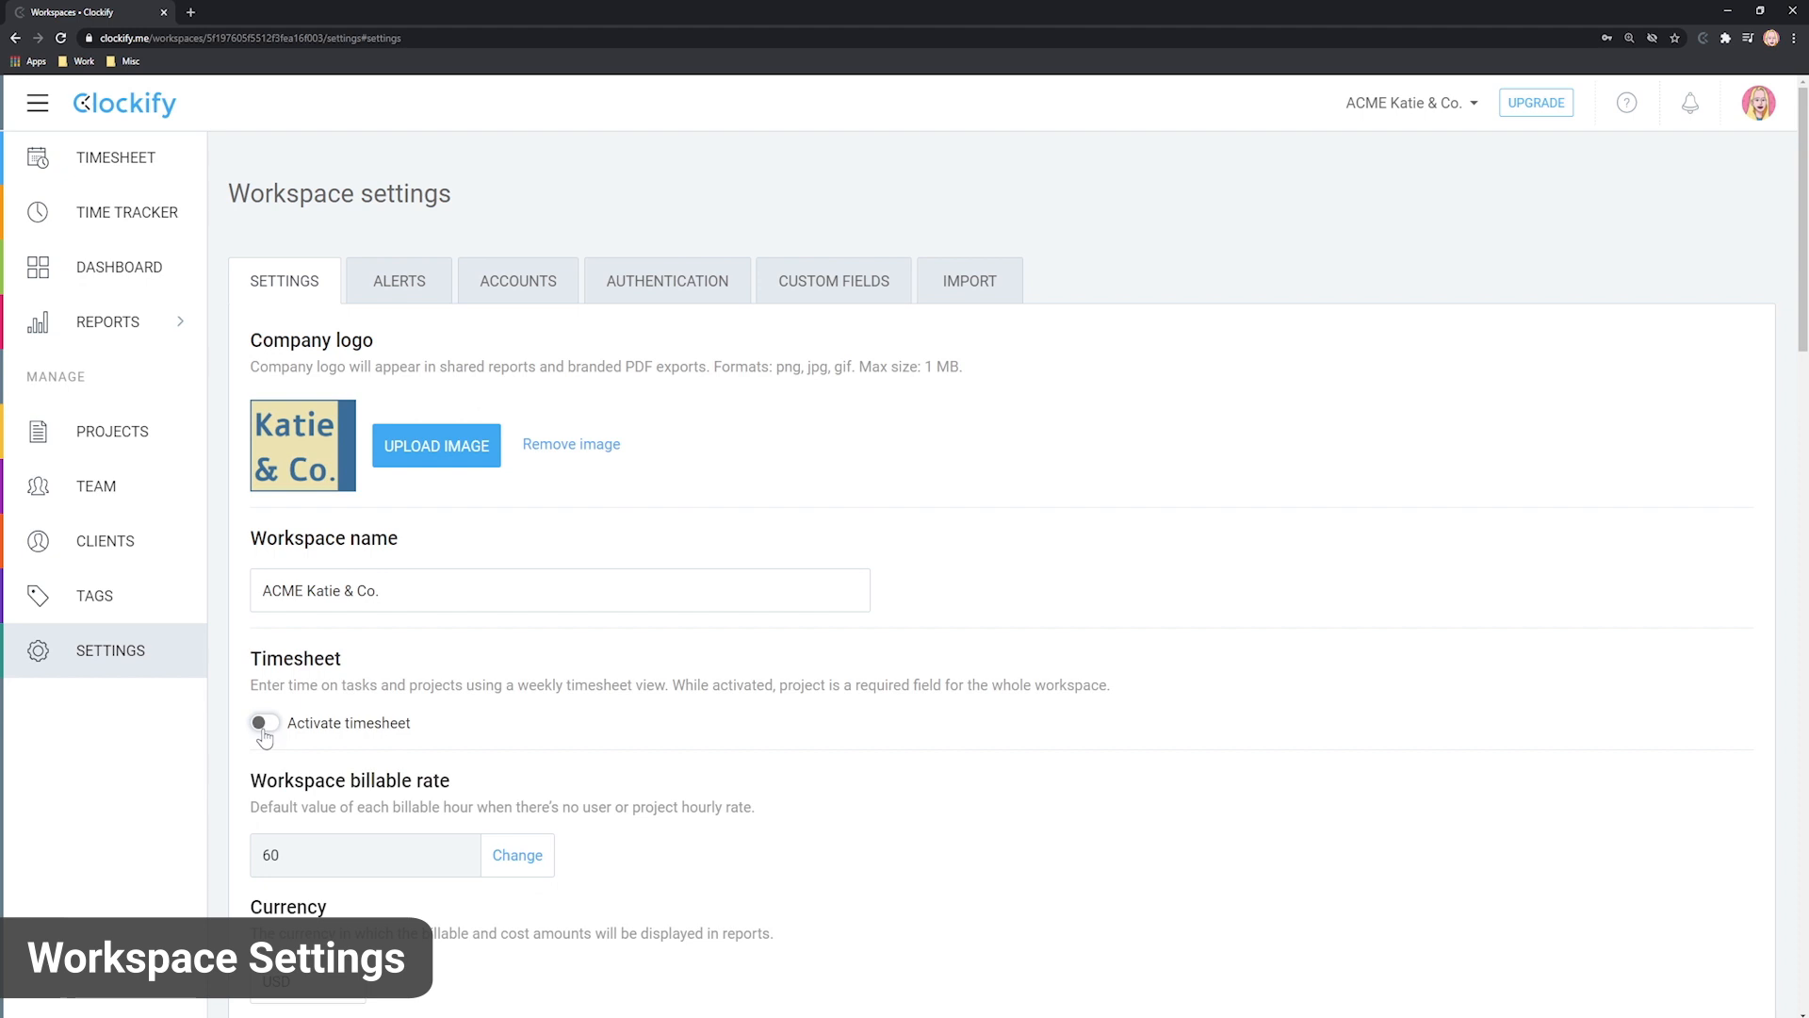
click(264, 722)
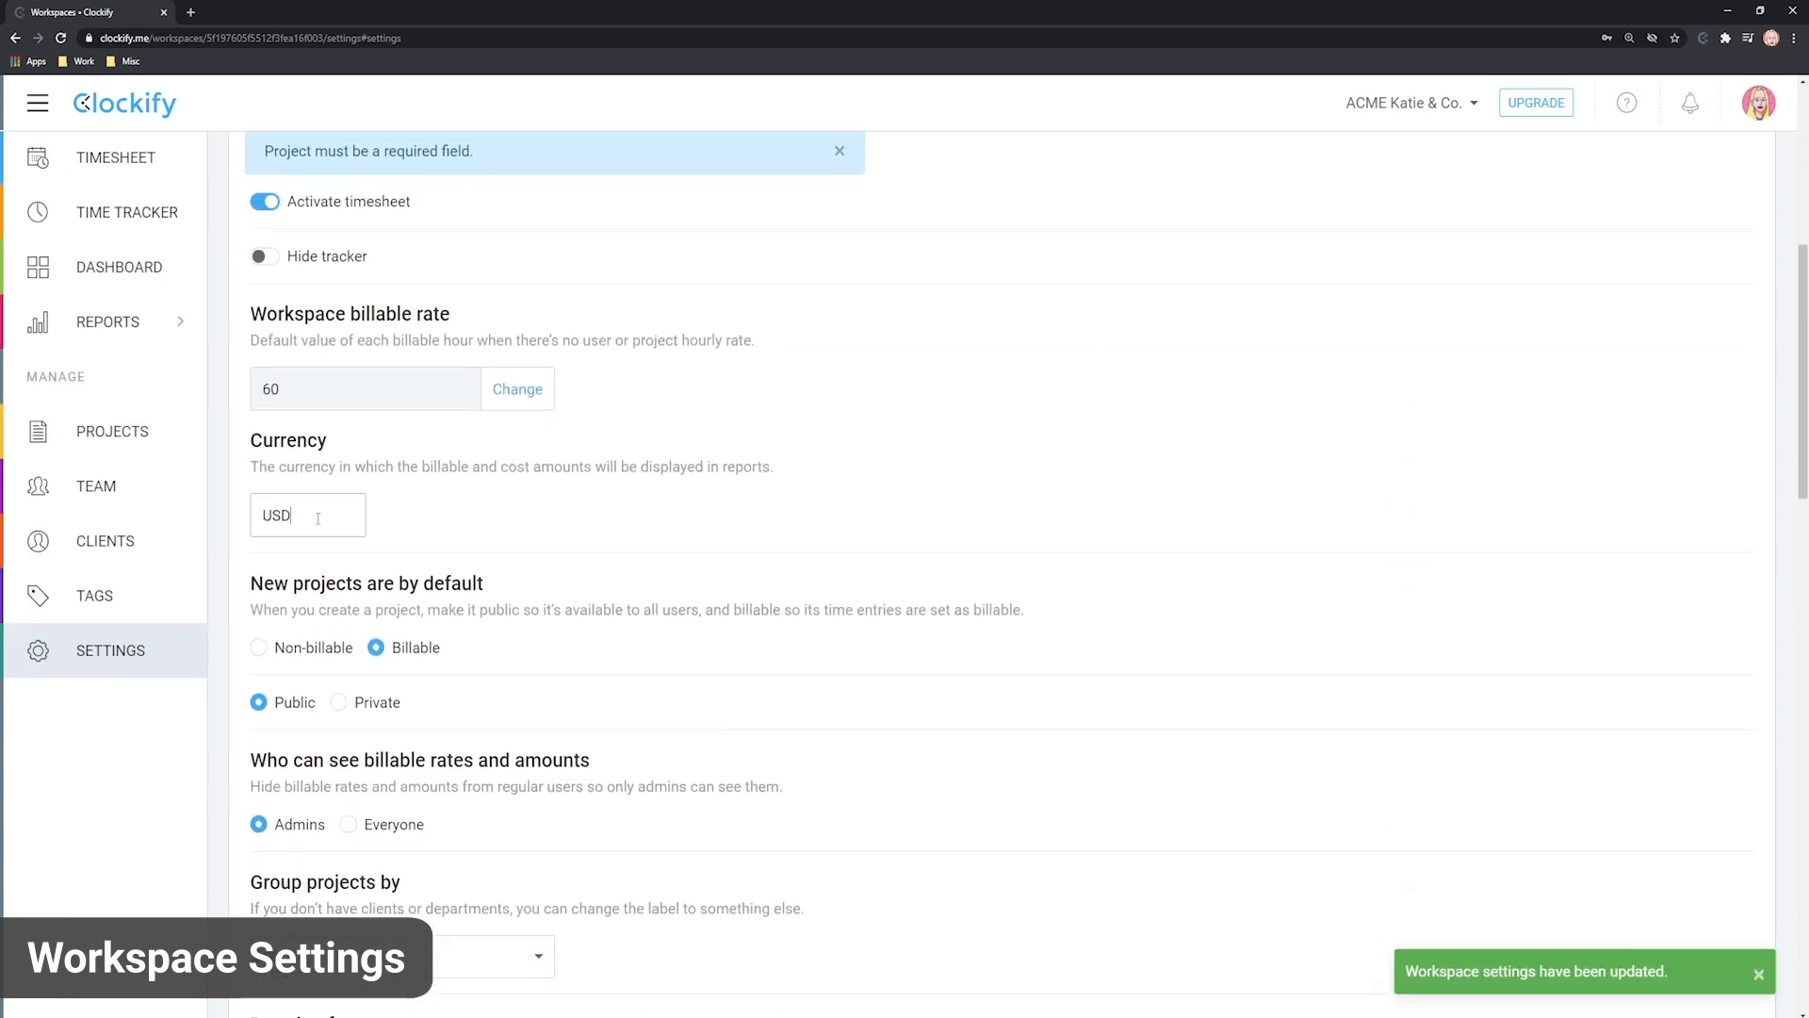
triple_click(277, 515)
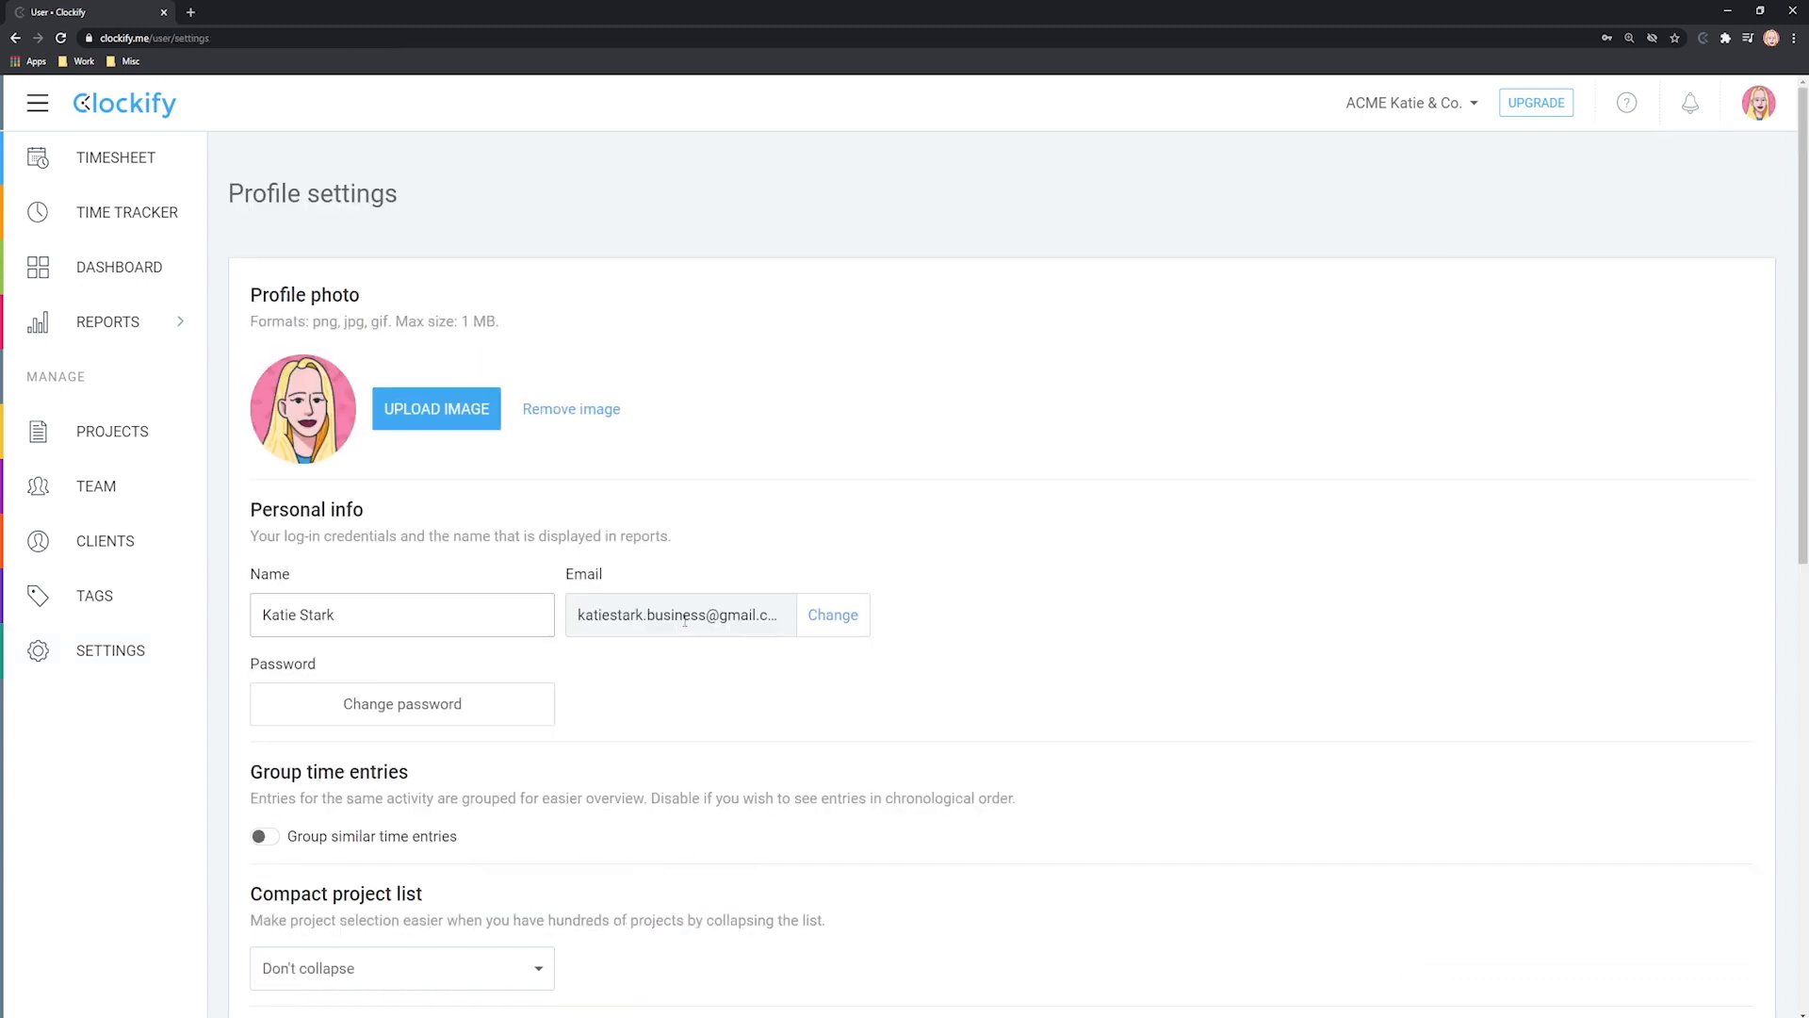
Enable grouping of similar time entries in profile settings, keeping the 12-hour time format.
click(831, 614)
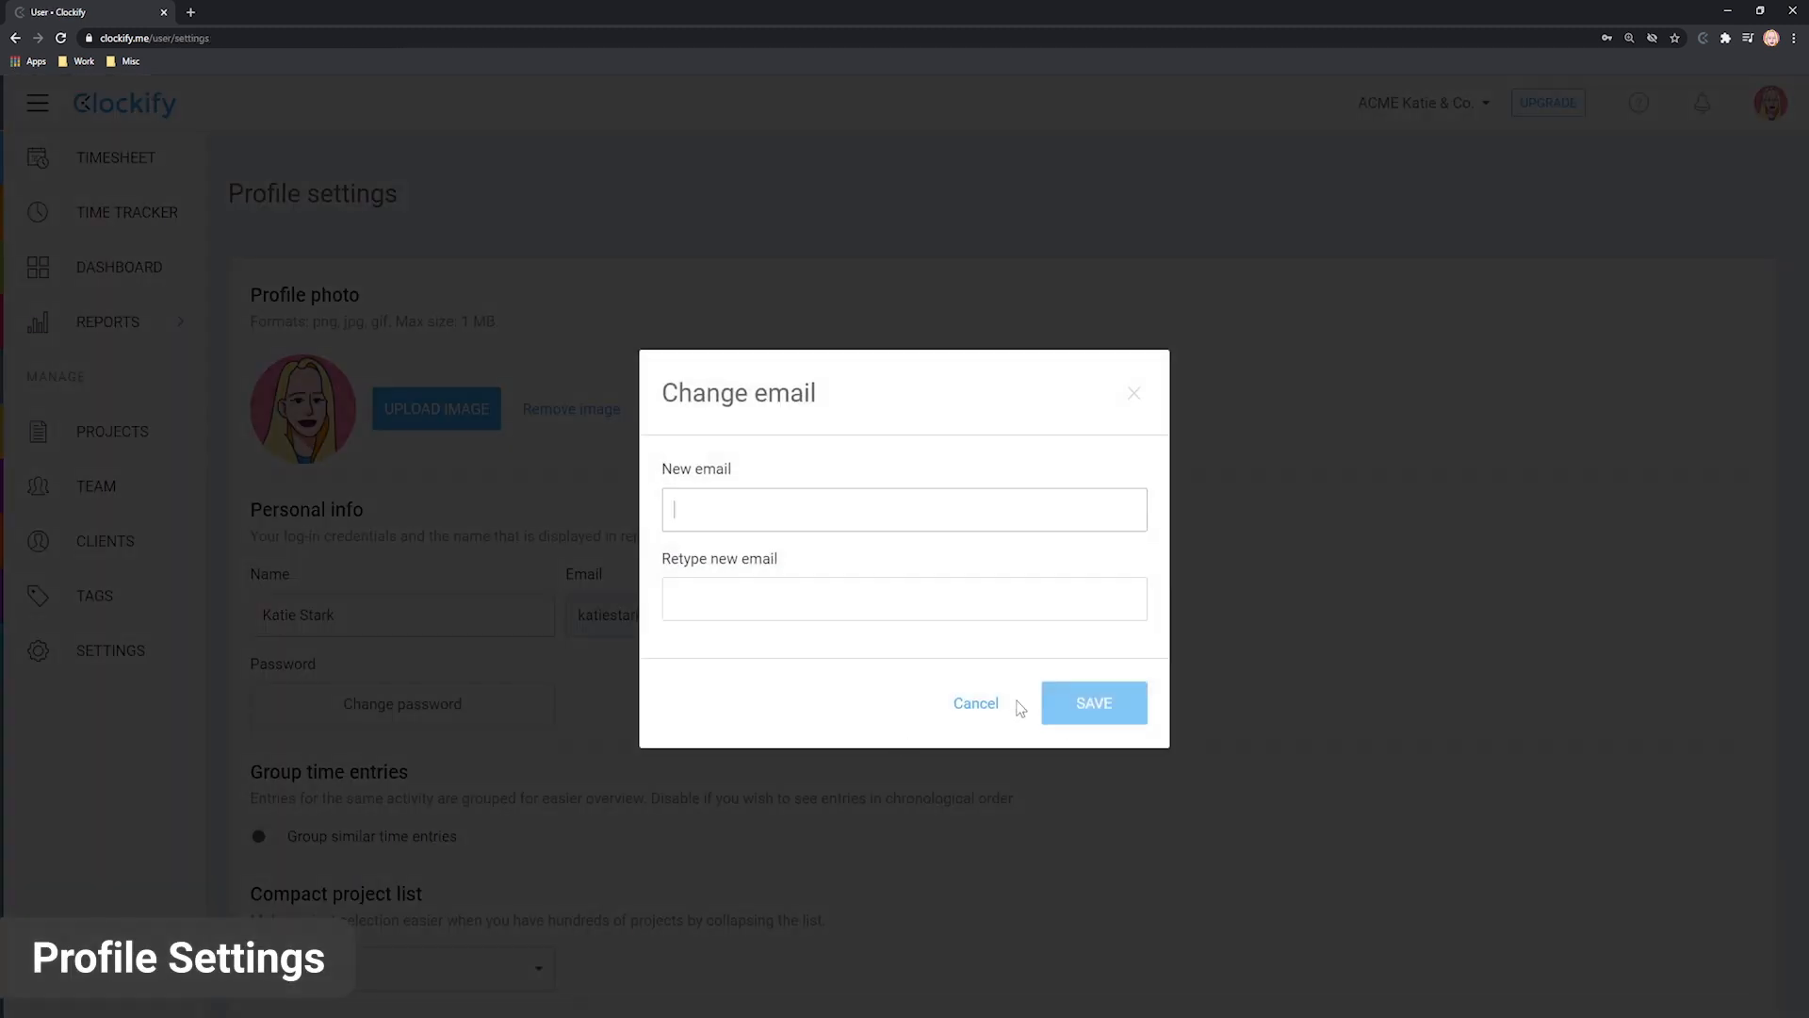
click(975, 703)
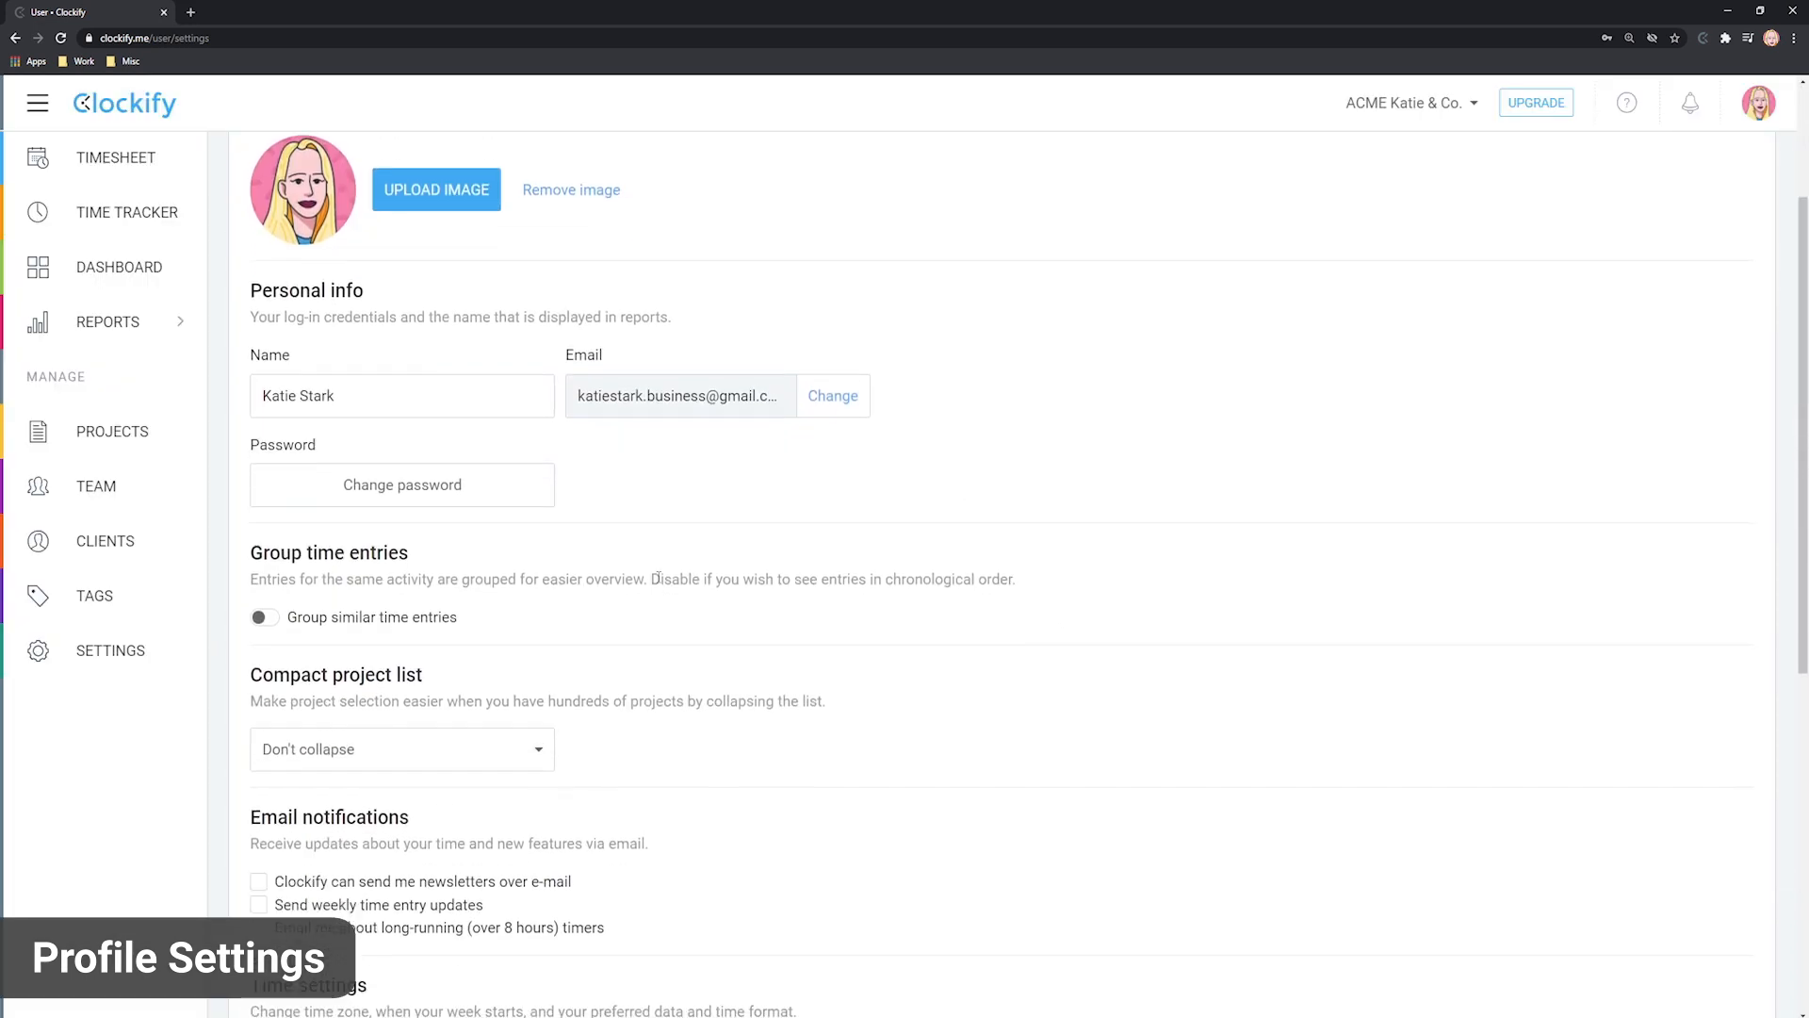
click(264, 616)
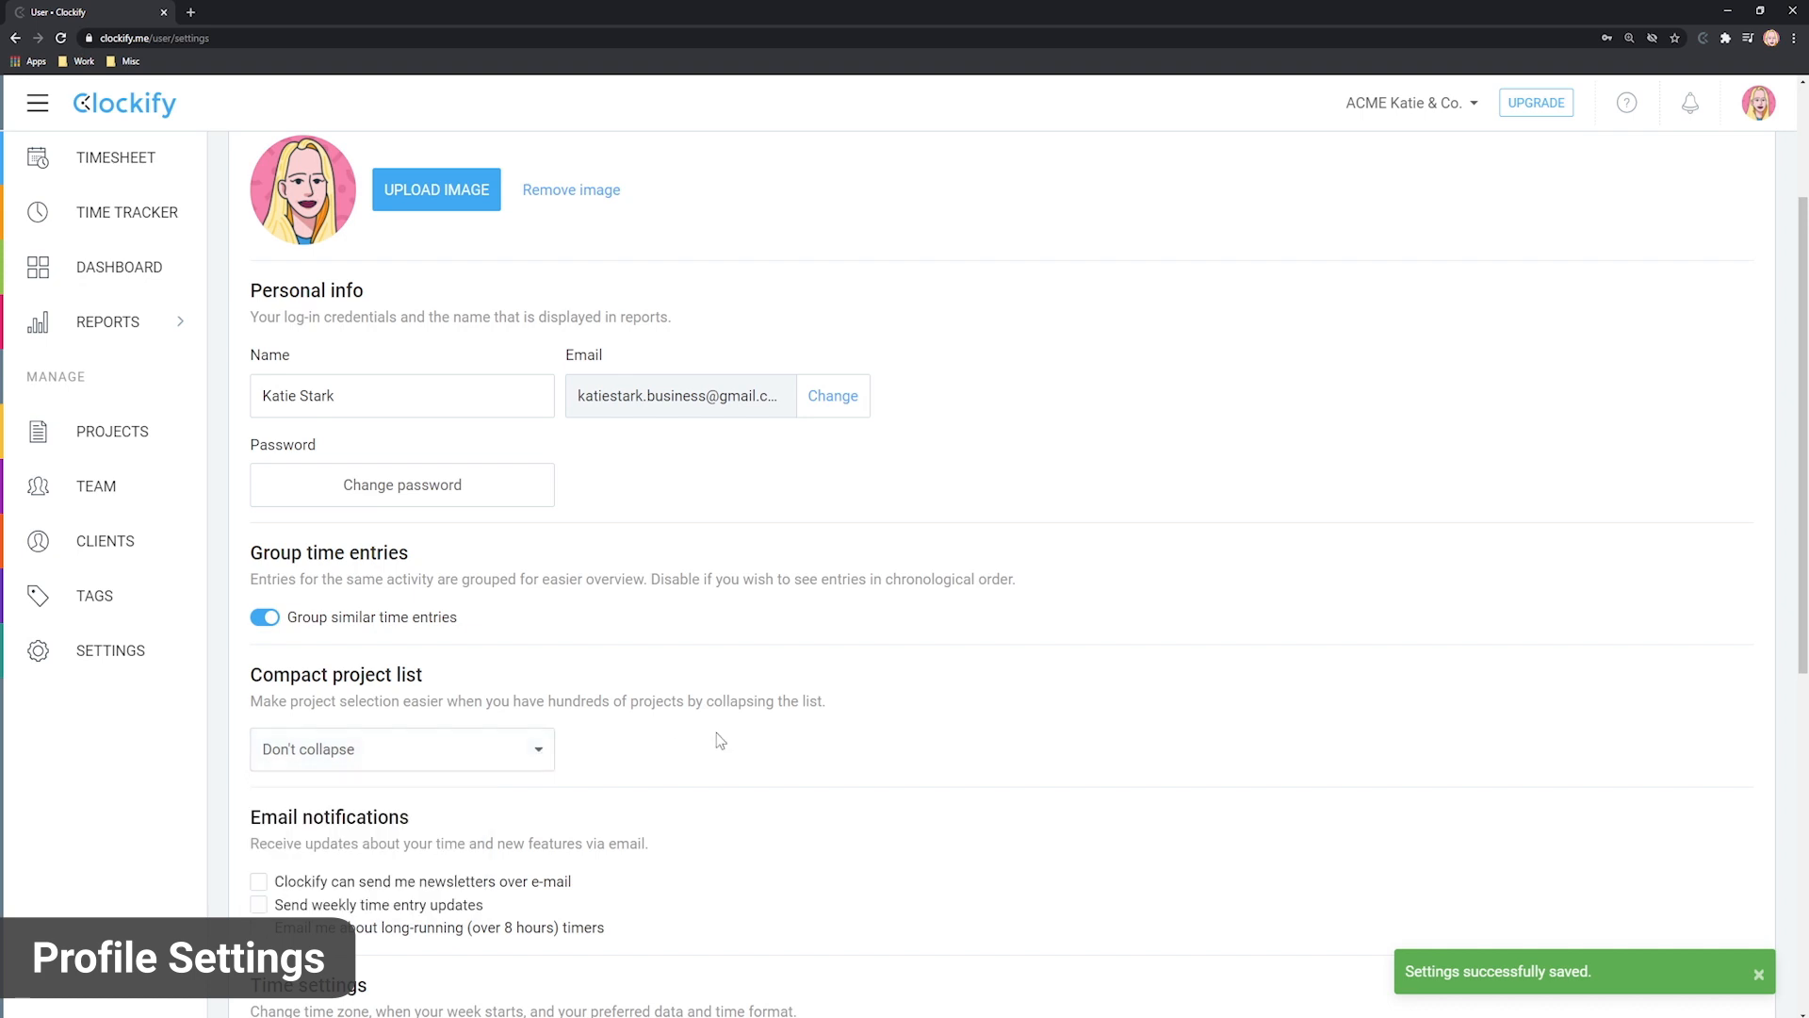
click(716, 593)
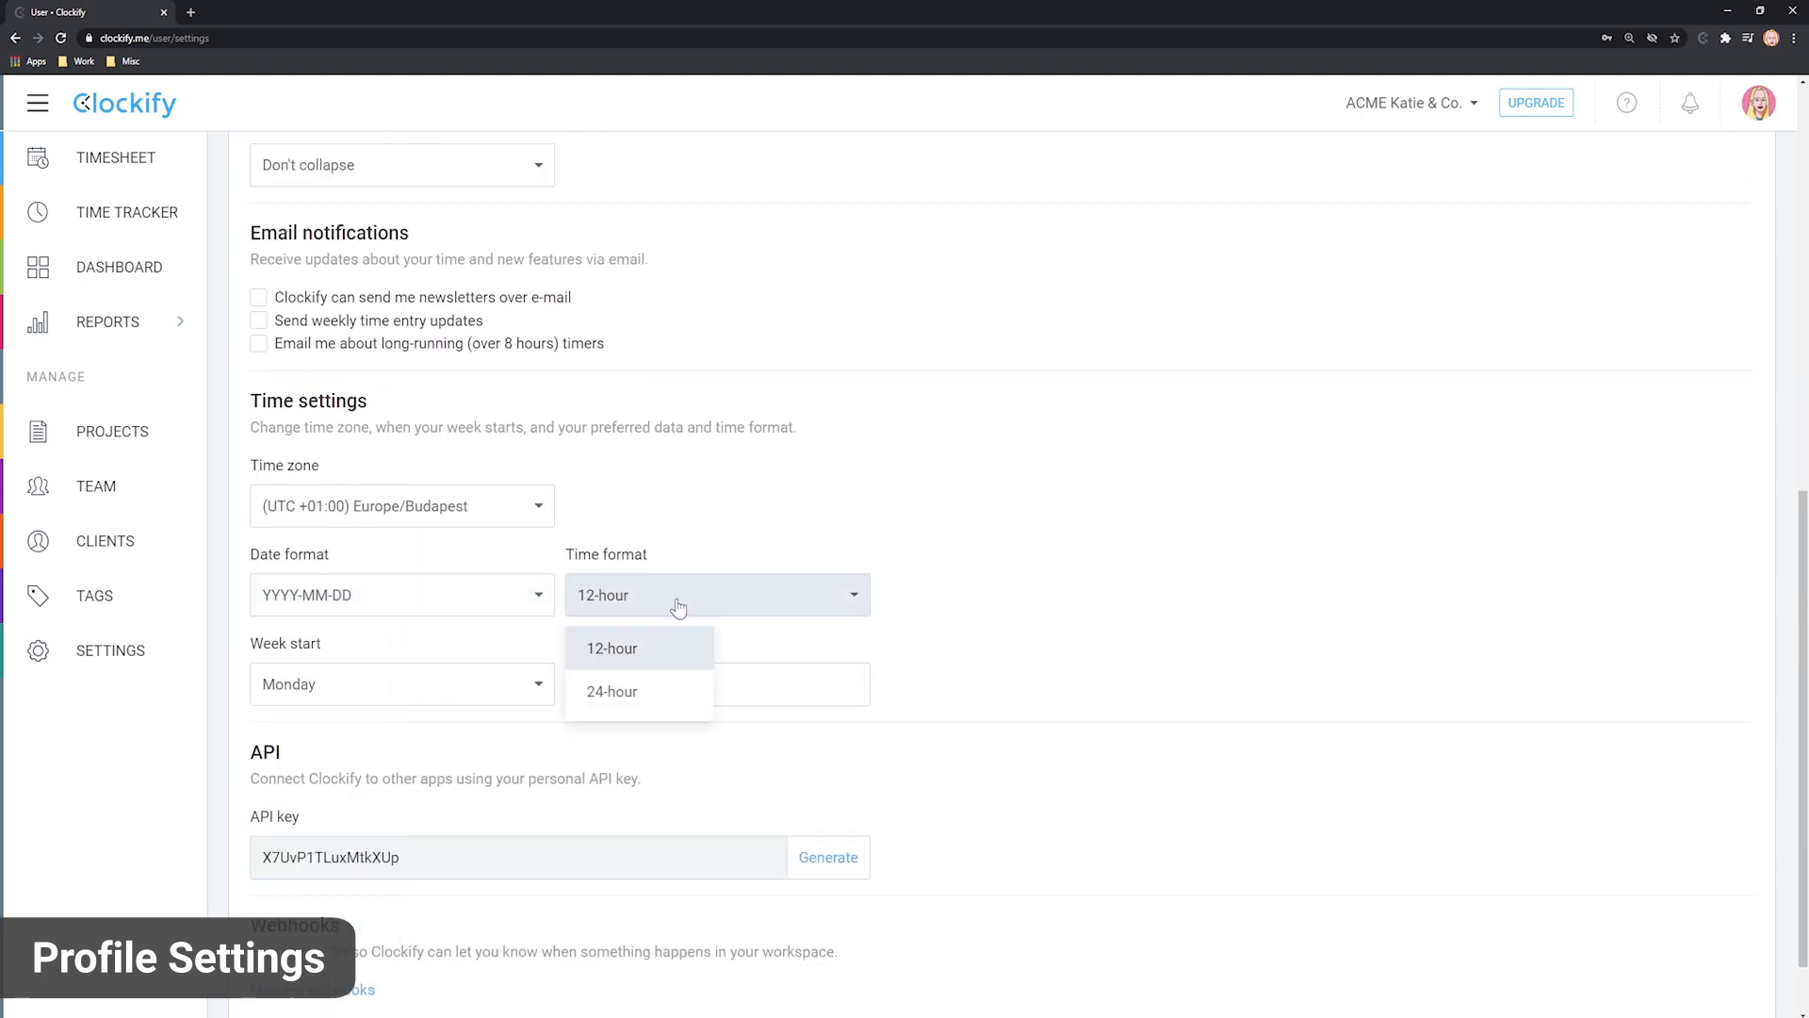
click(612, 646)
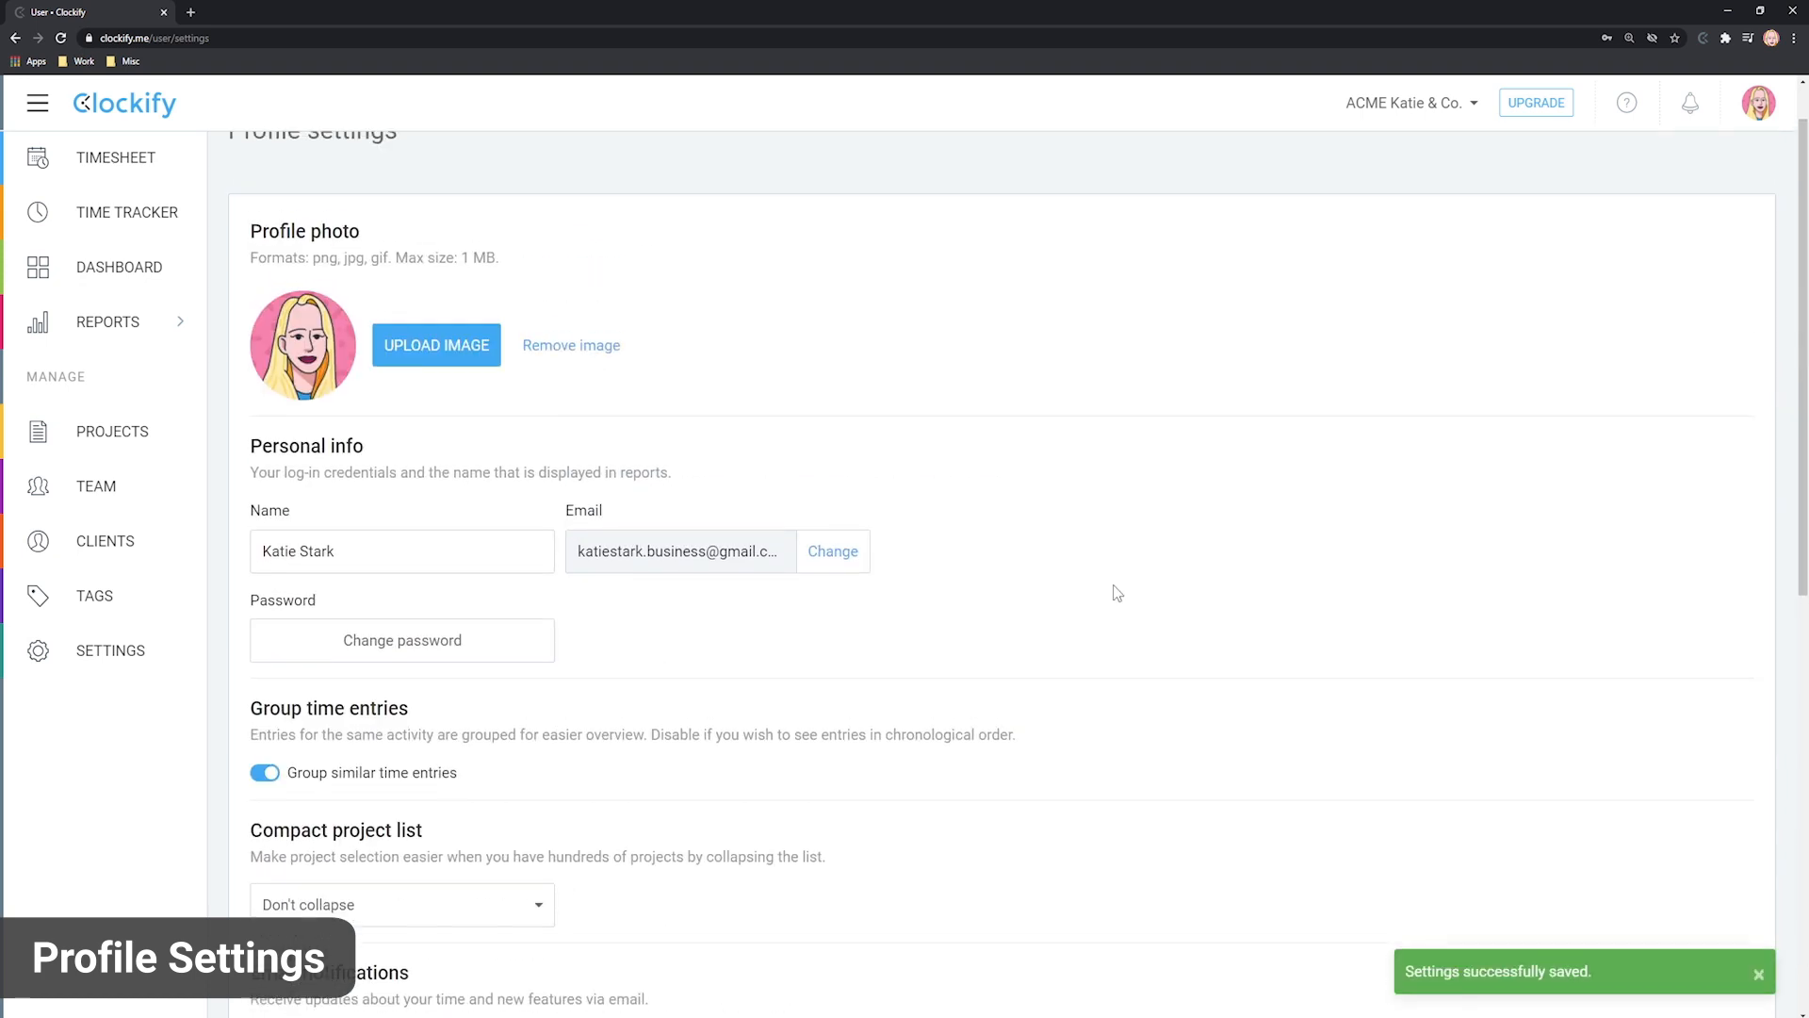
View the workspace list and the account options menu.
click(1405, 102)
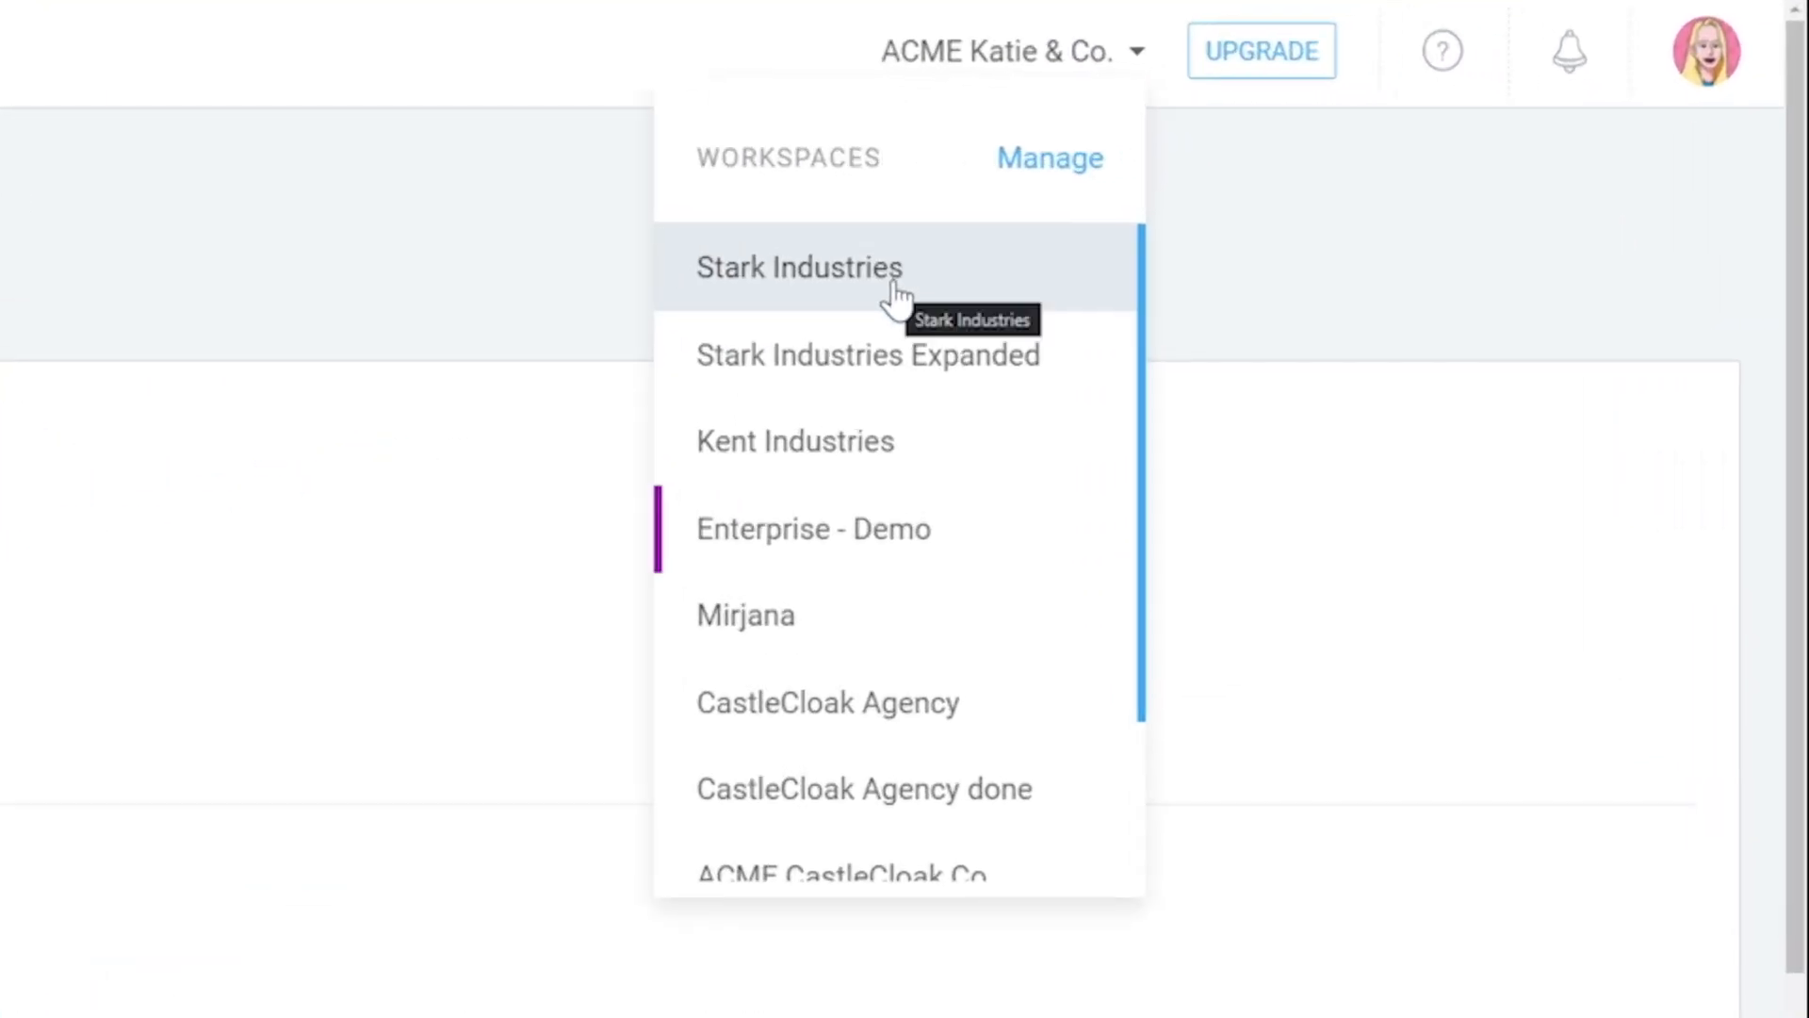
mouse_move(880, 643)
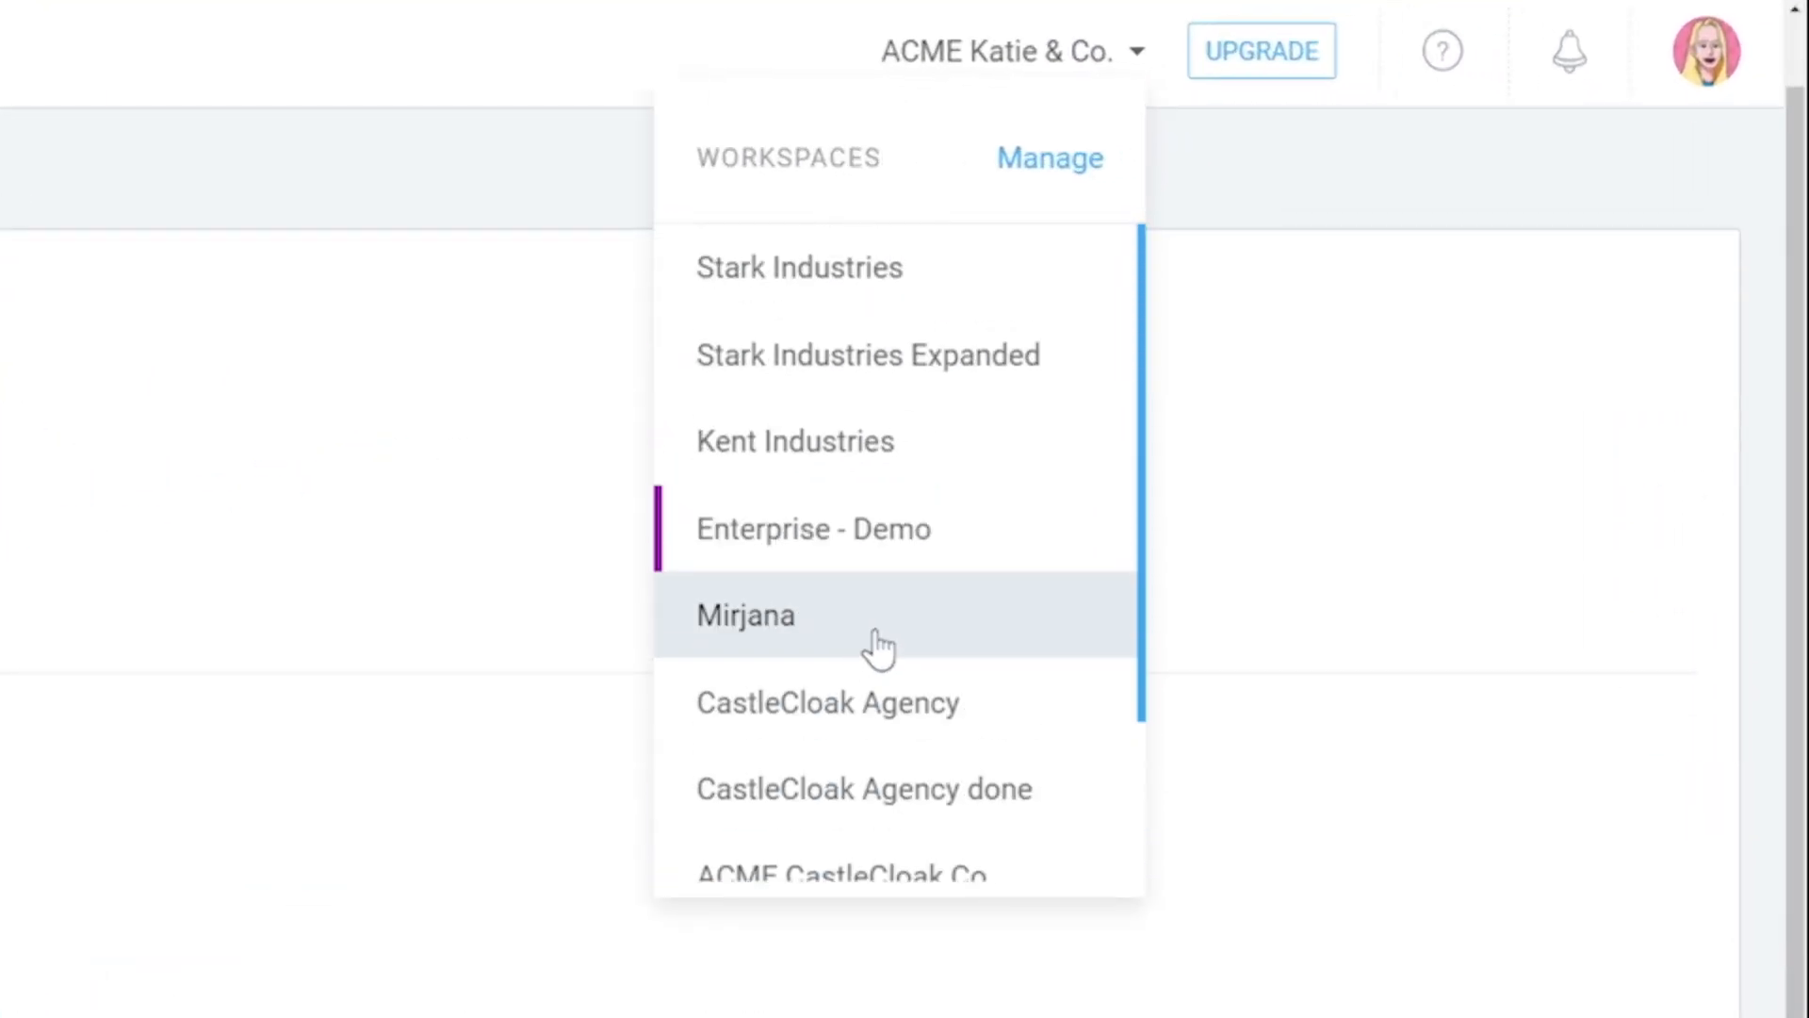
click(1703, 51)
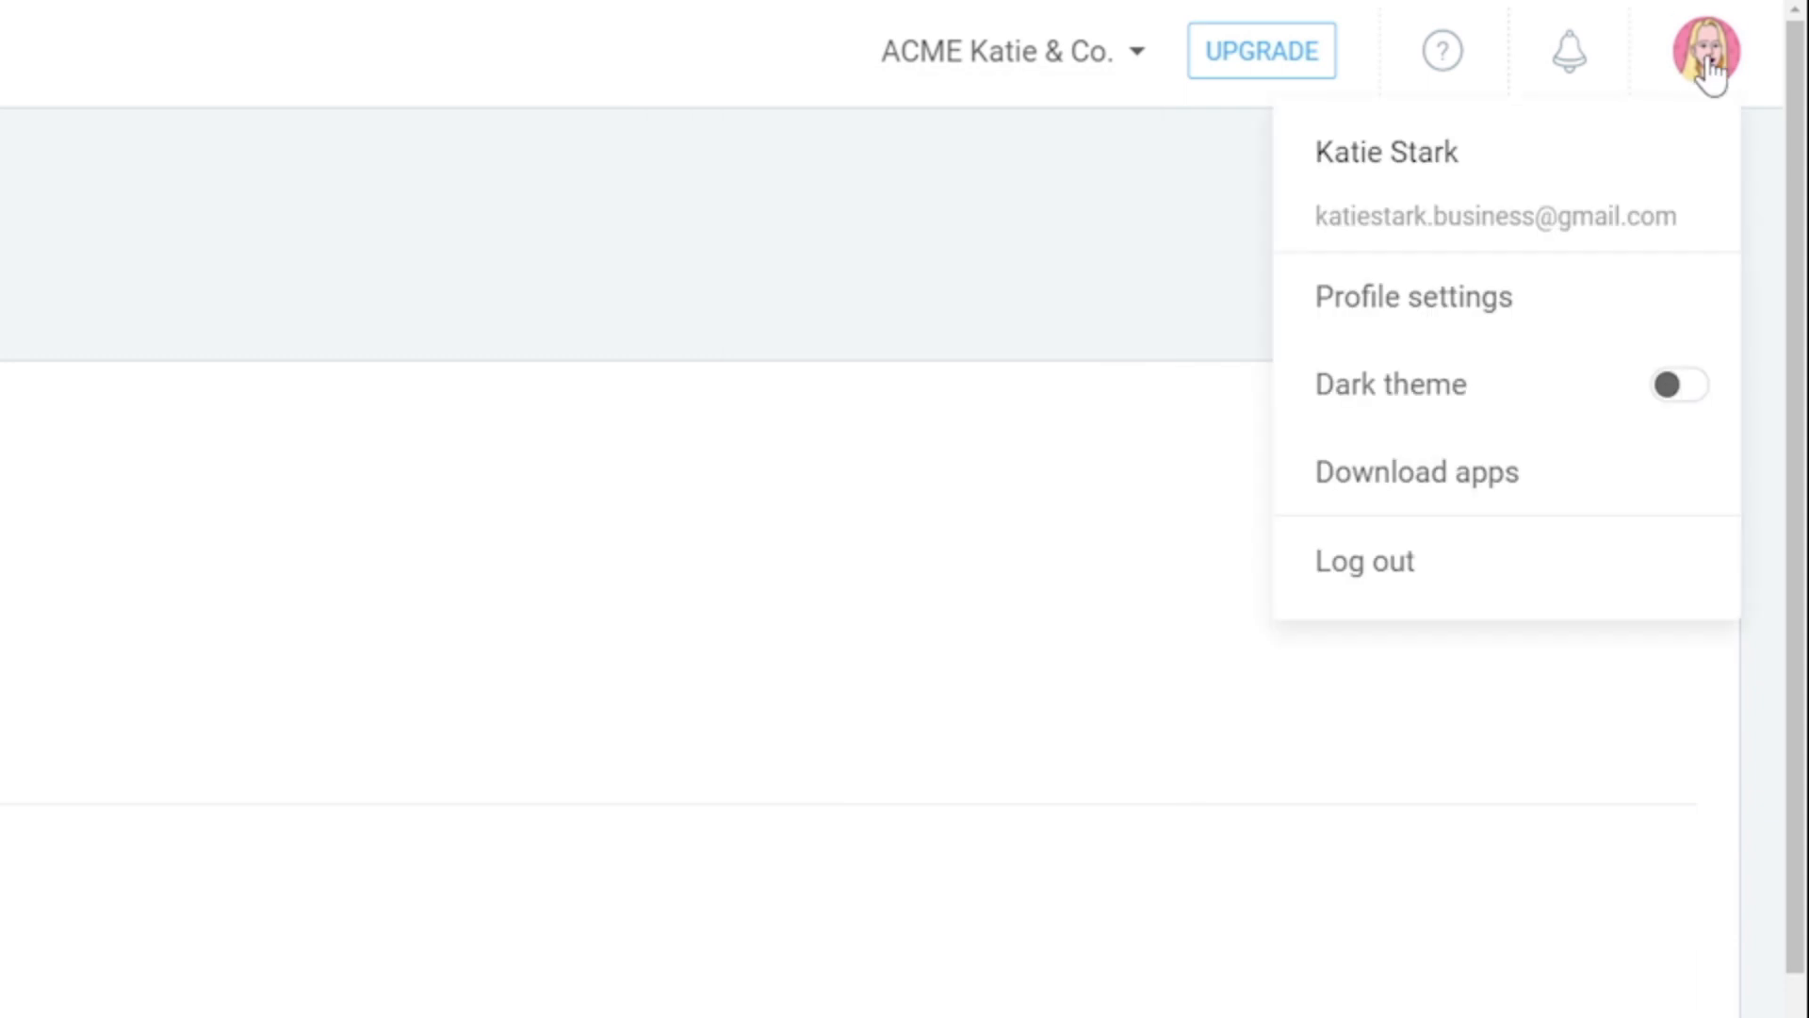
Review the Basic, Standard, Pro and Enterprise upgrade plans, then go to the Help Center.
click(1261, 51)
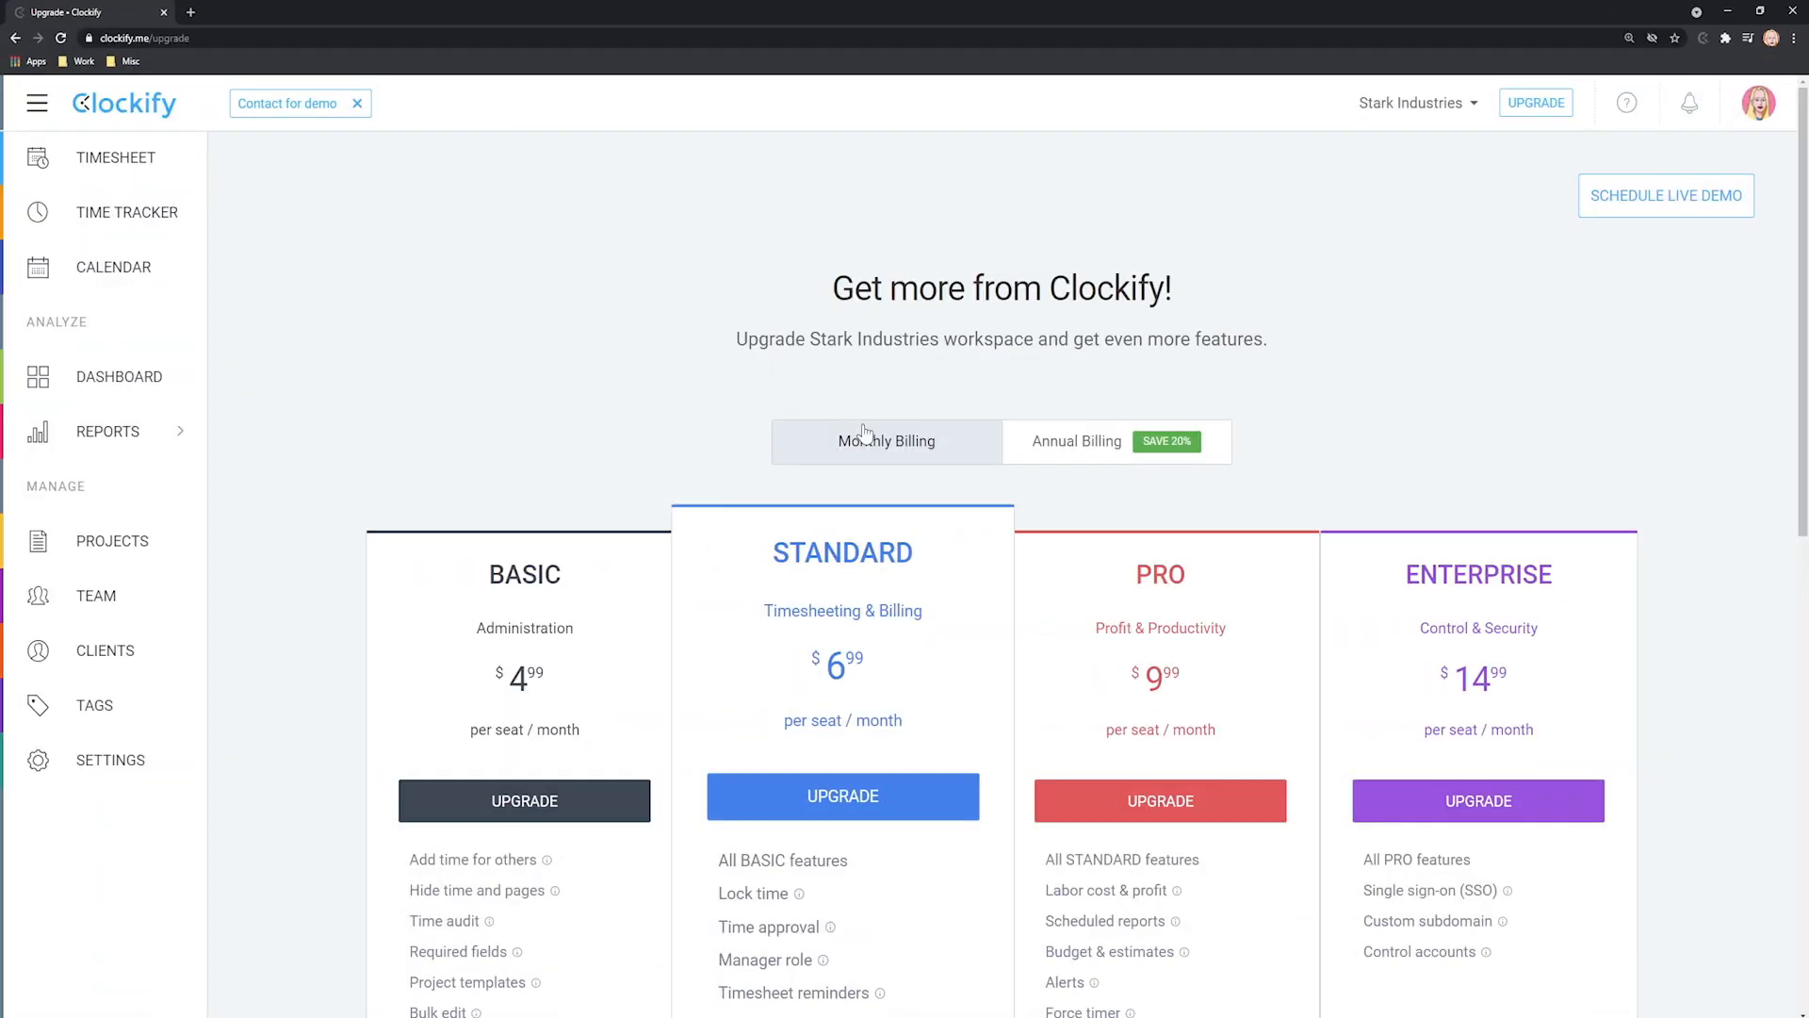
mouse_move(888, 444)
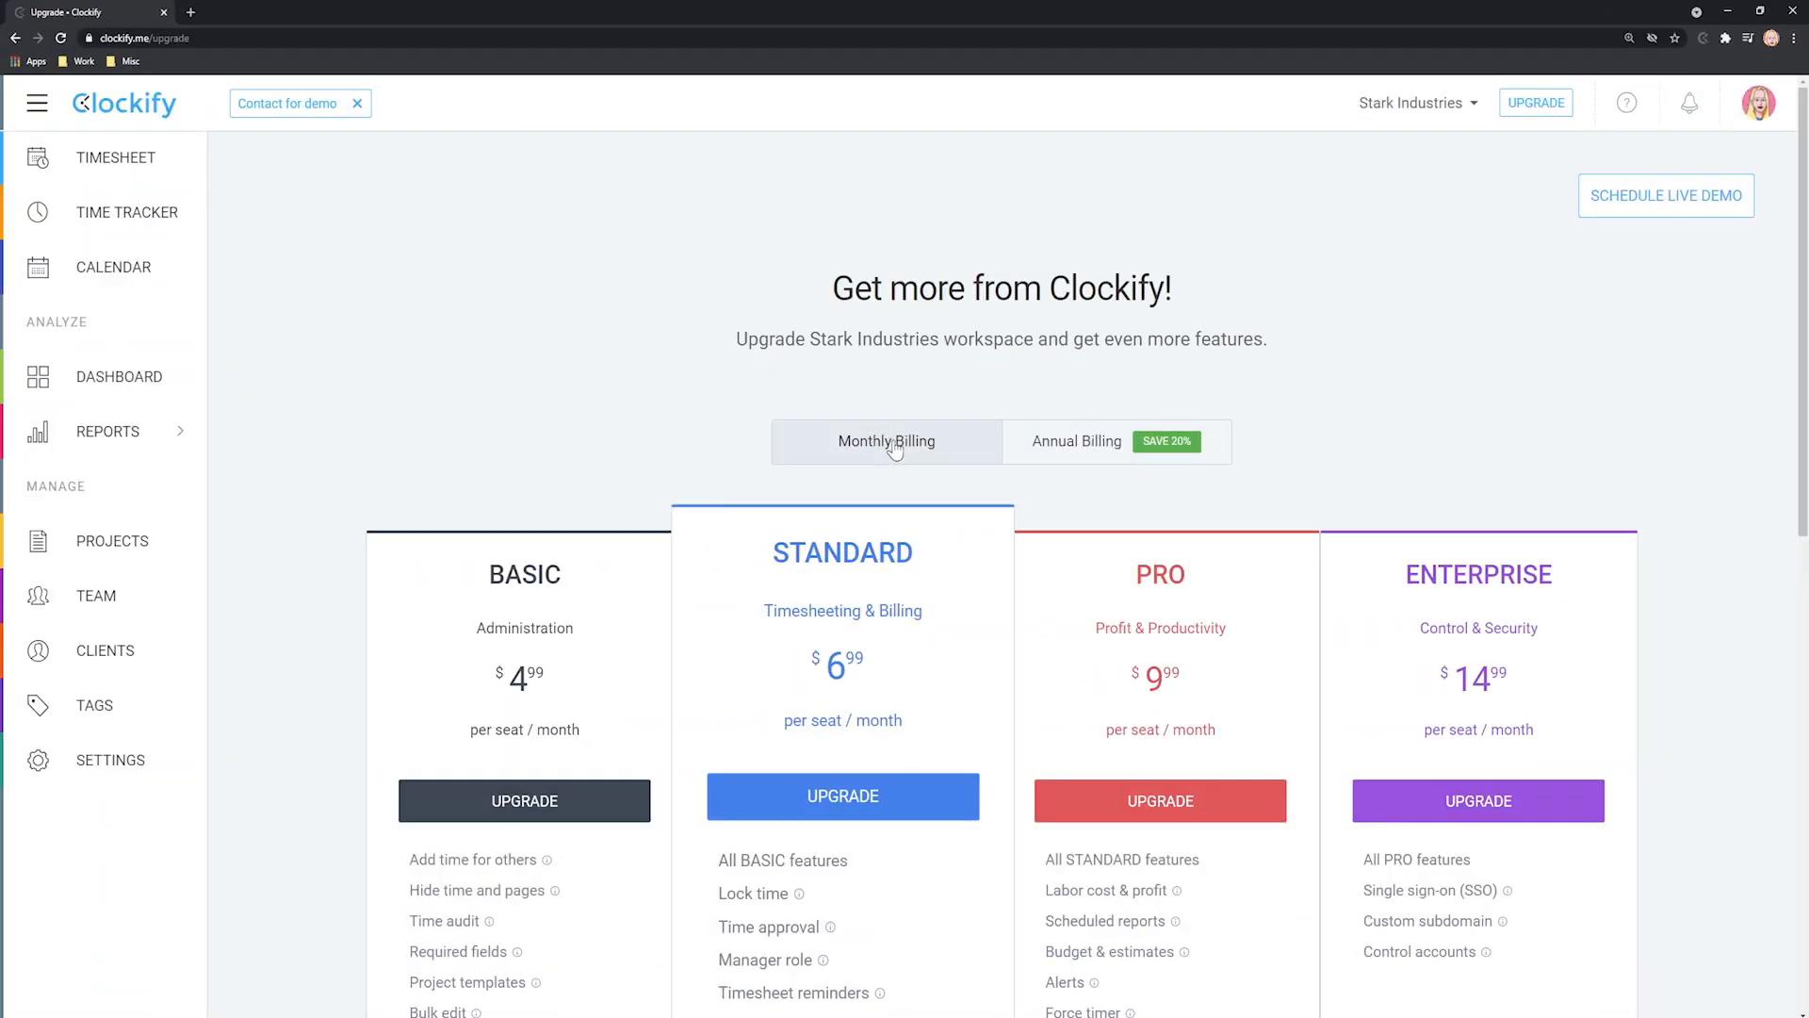
scroll(down, 3)
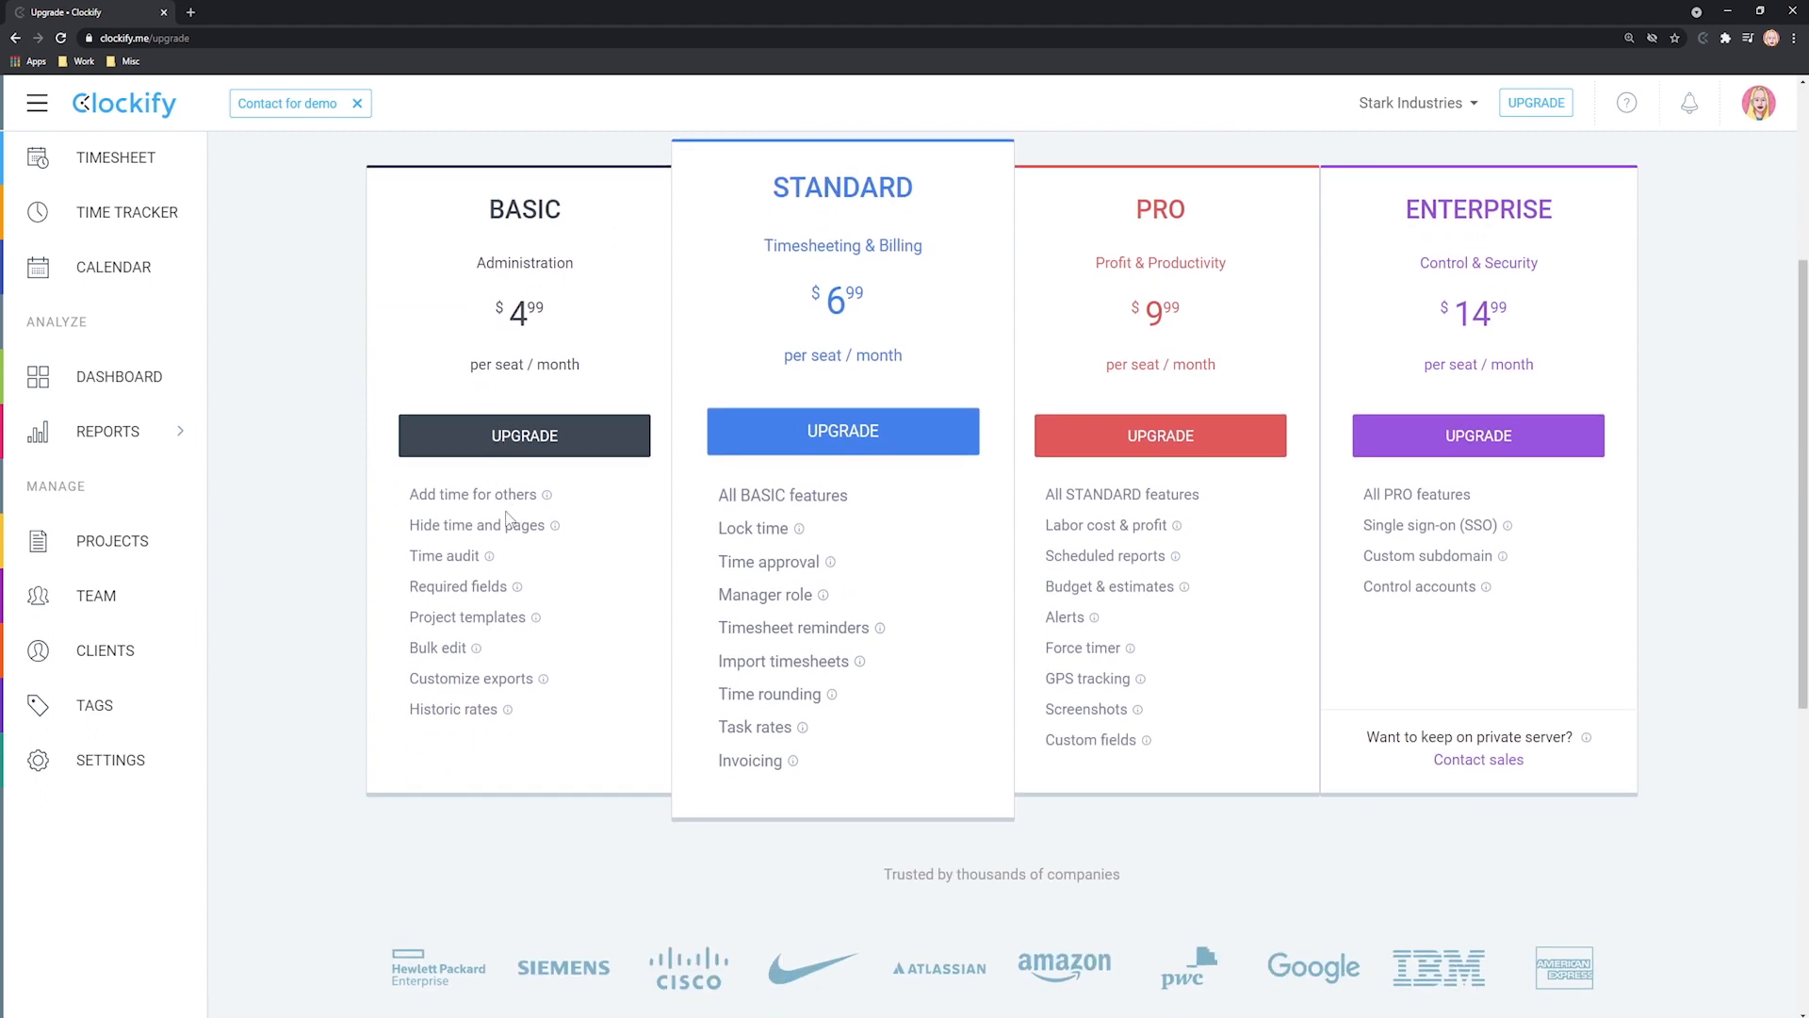
mouse_move(509, 519)
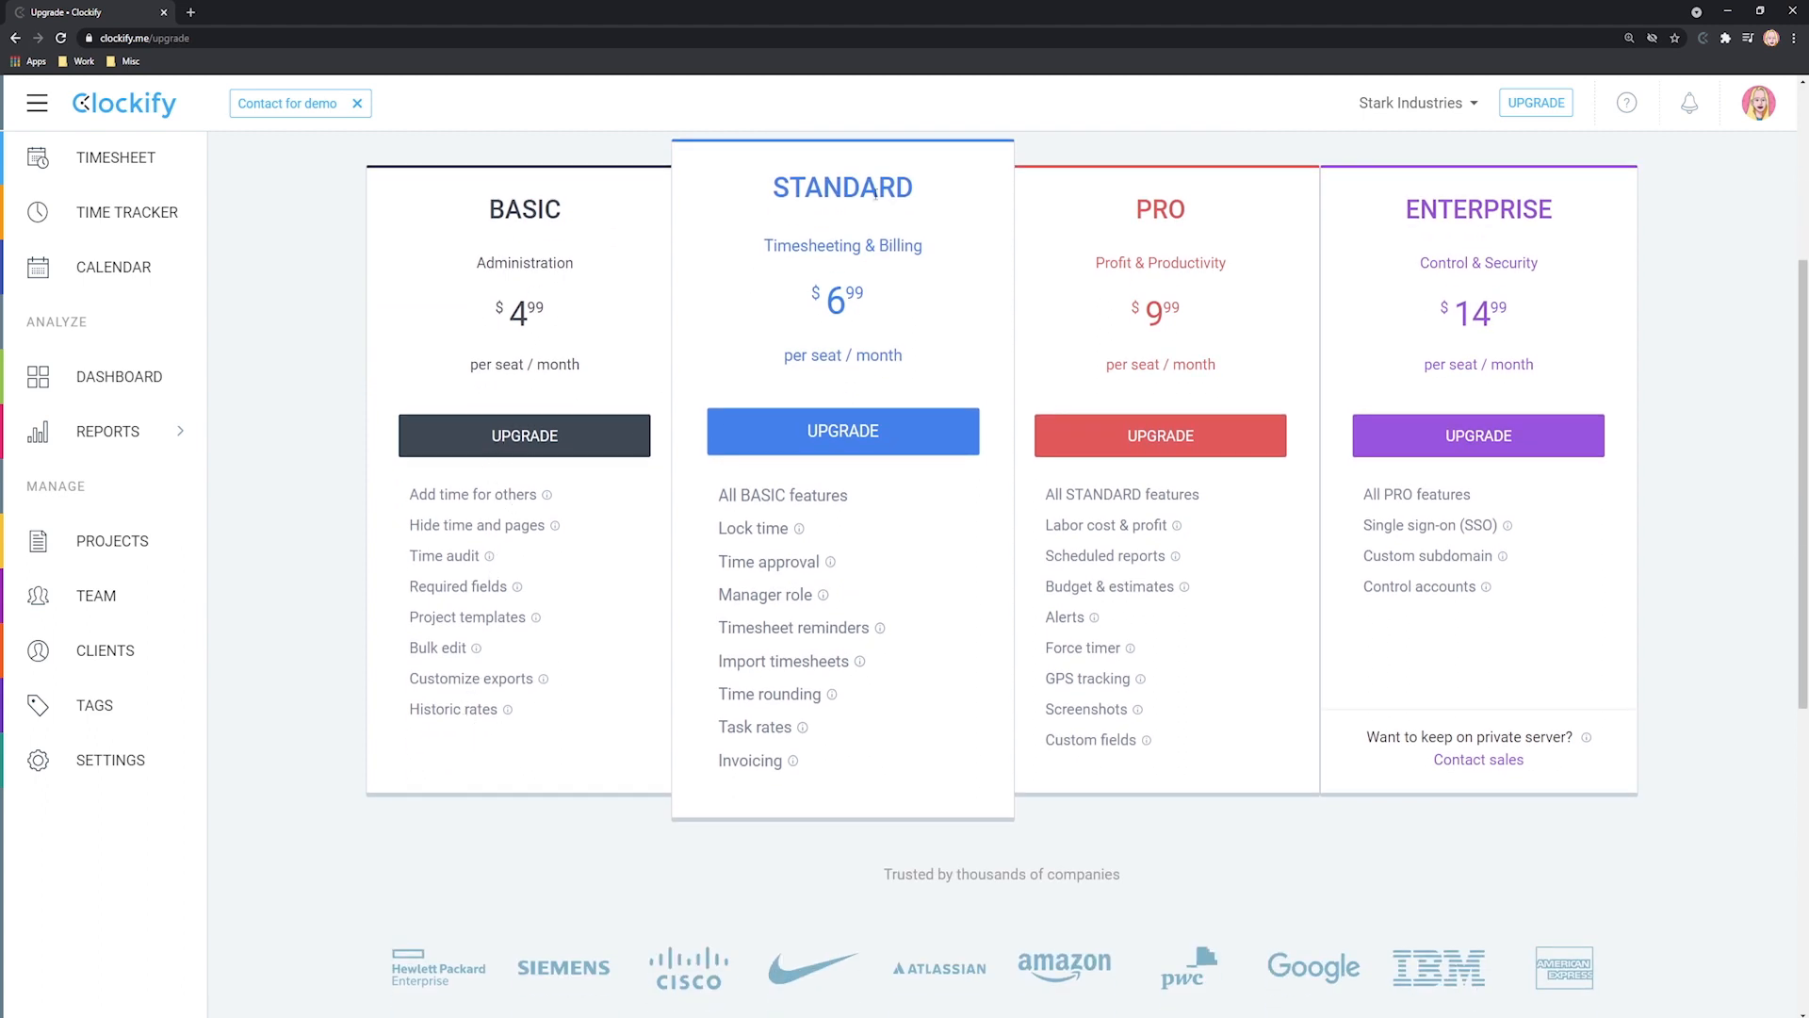
mouse_move(794, 735)
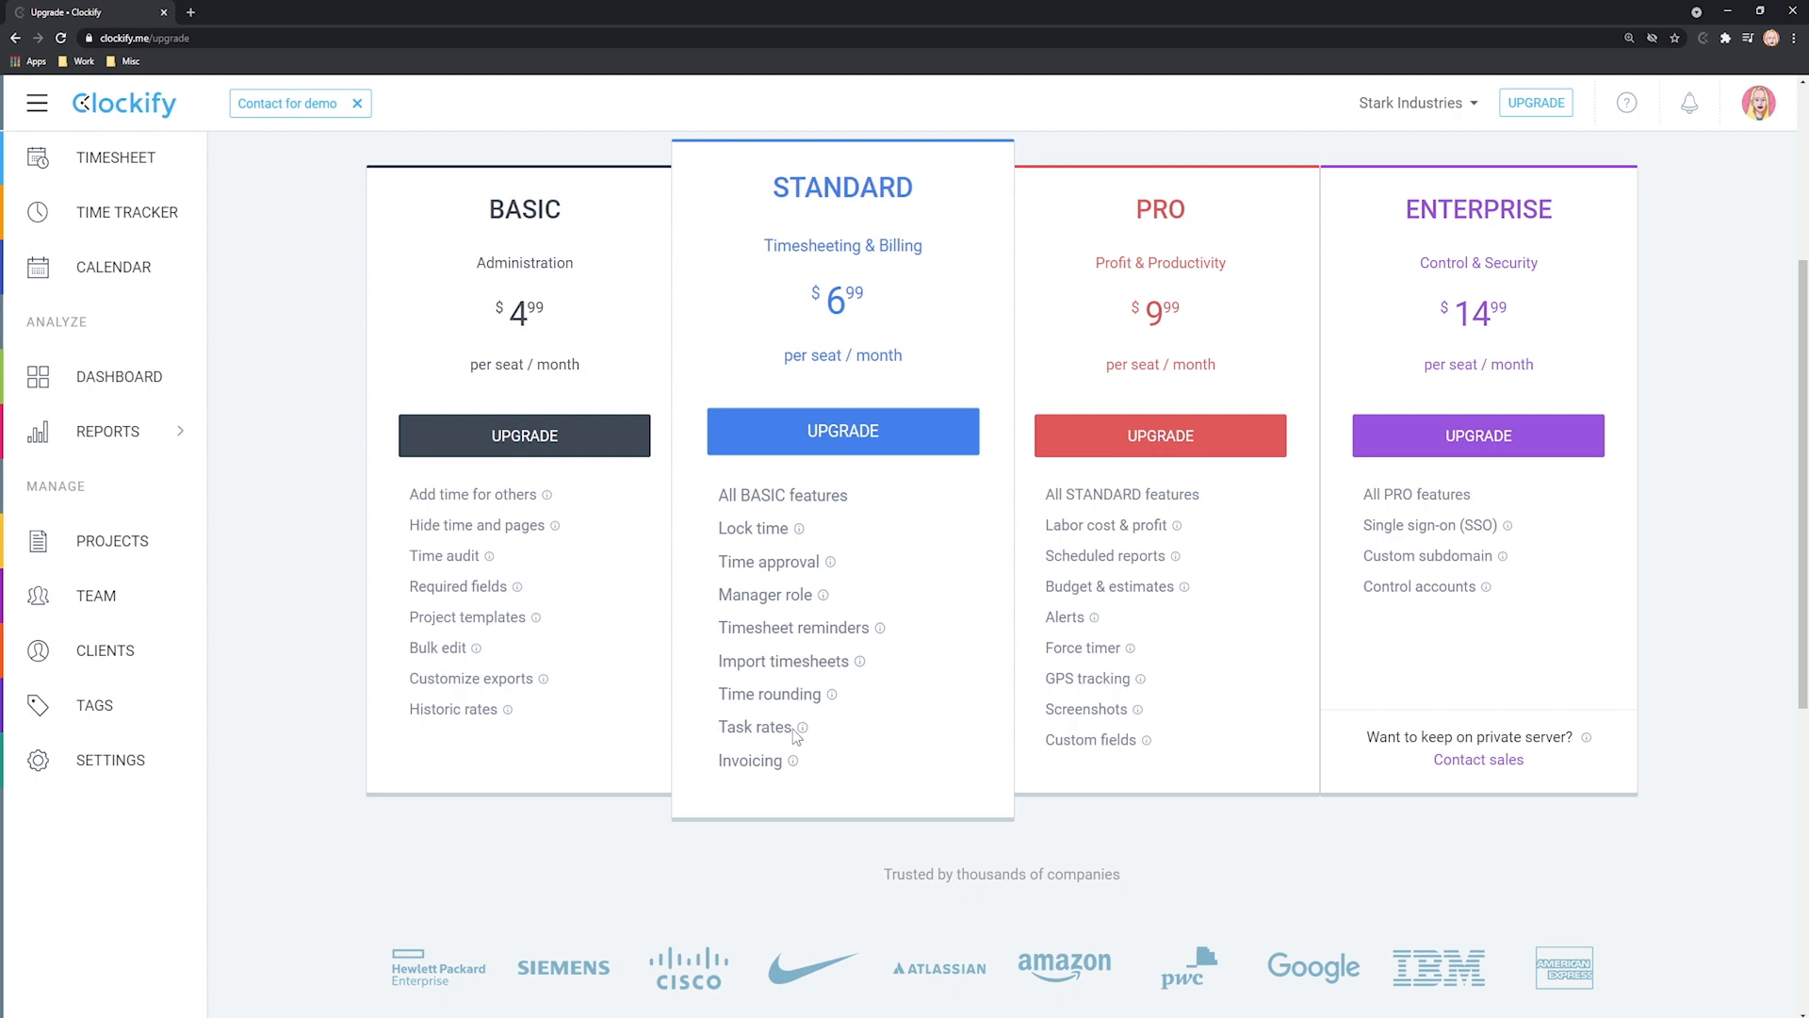
mouse_move(1125, 513)
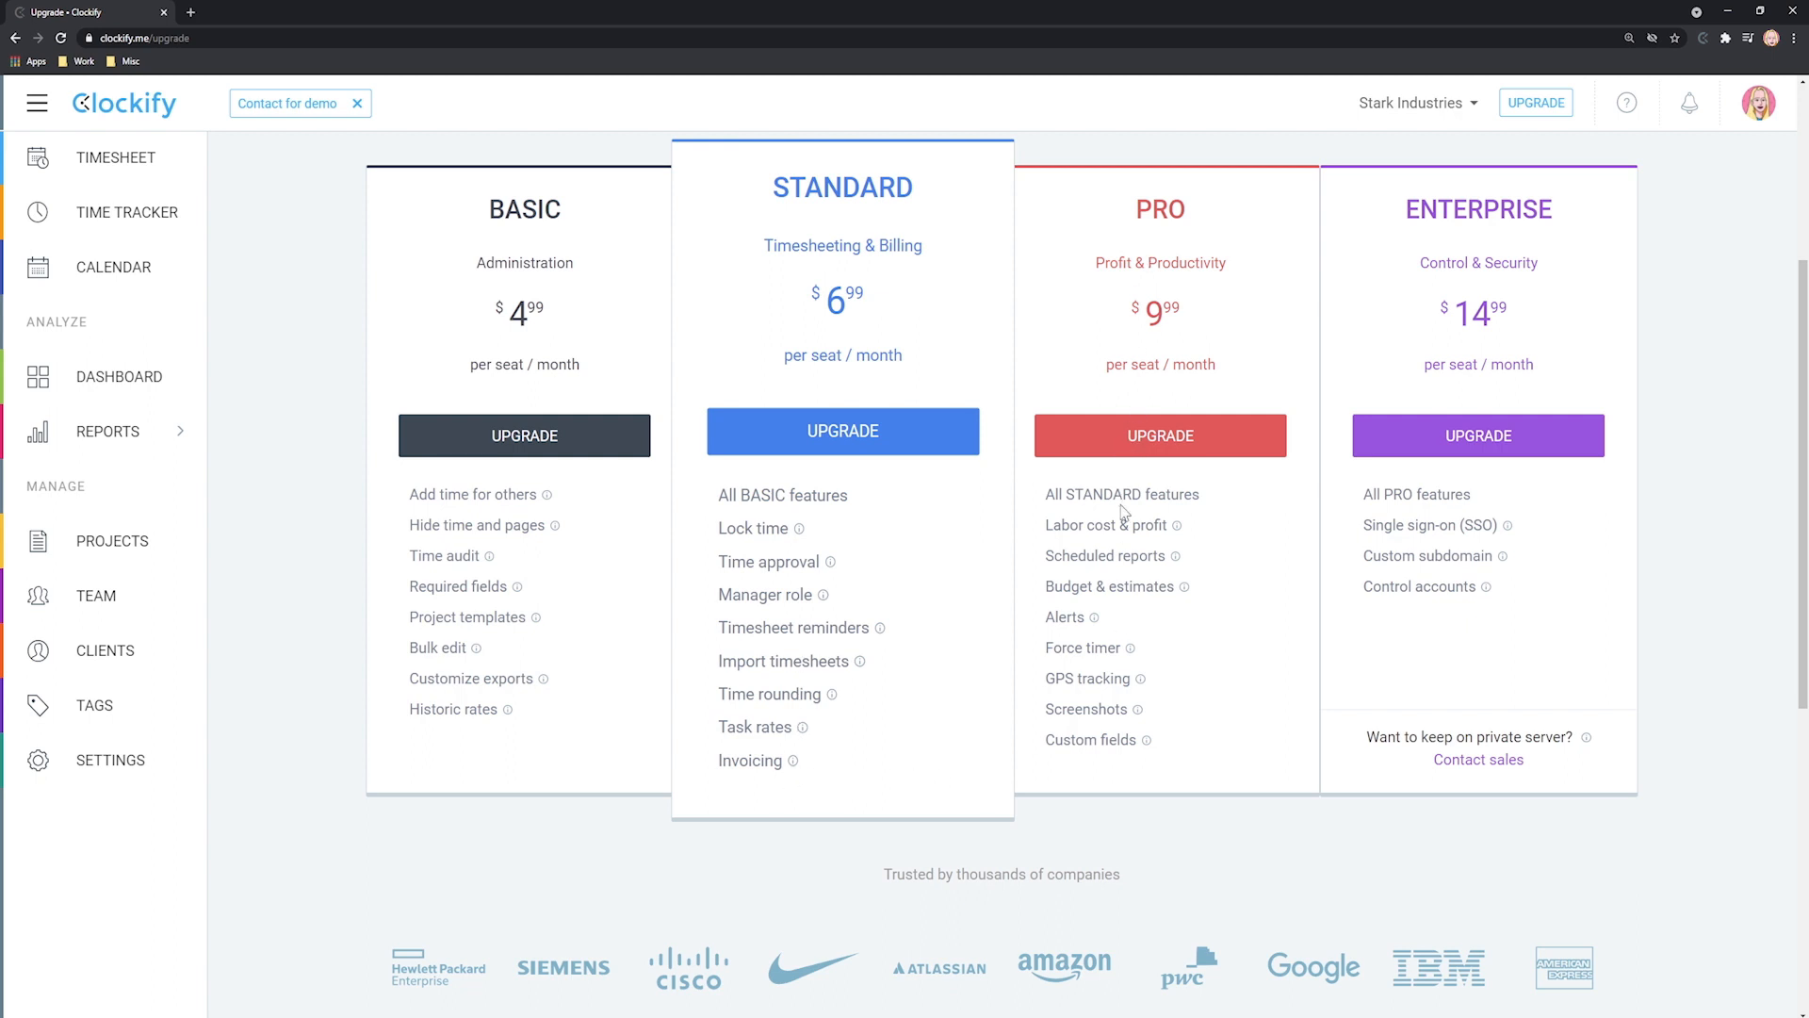
mouse_move(1409, 286)
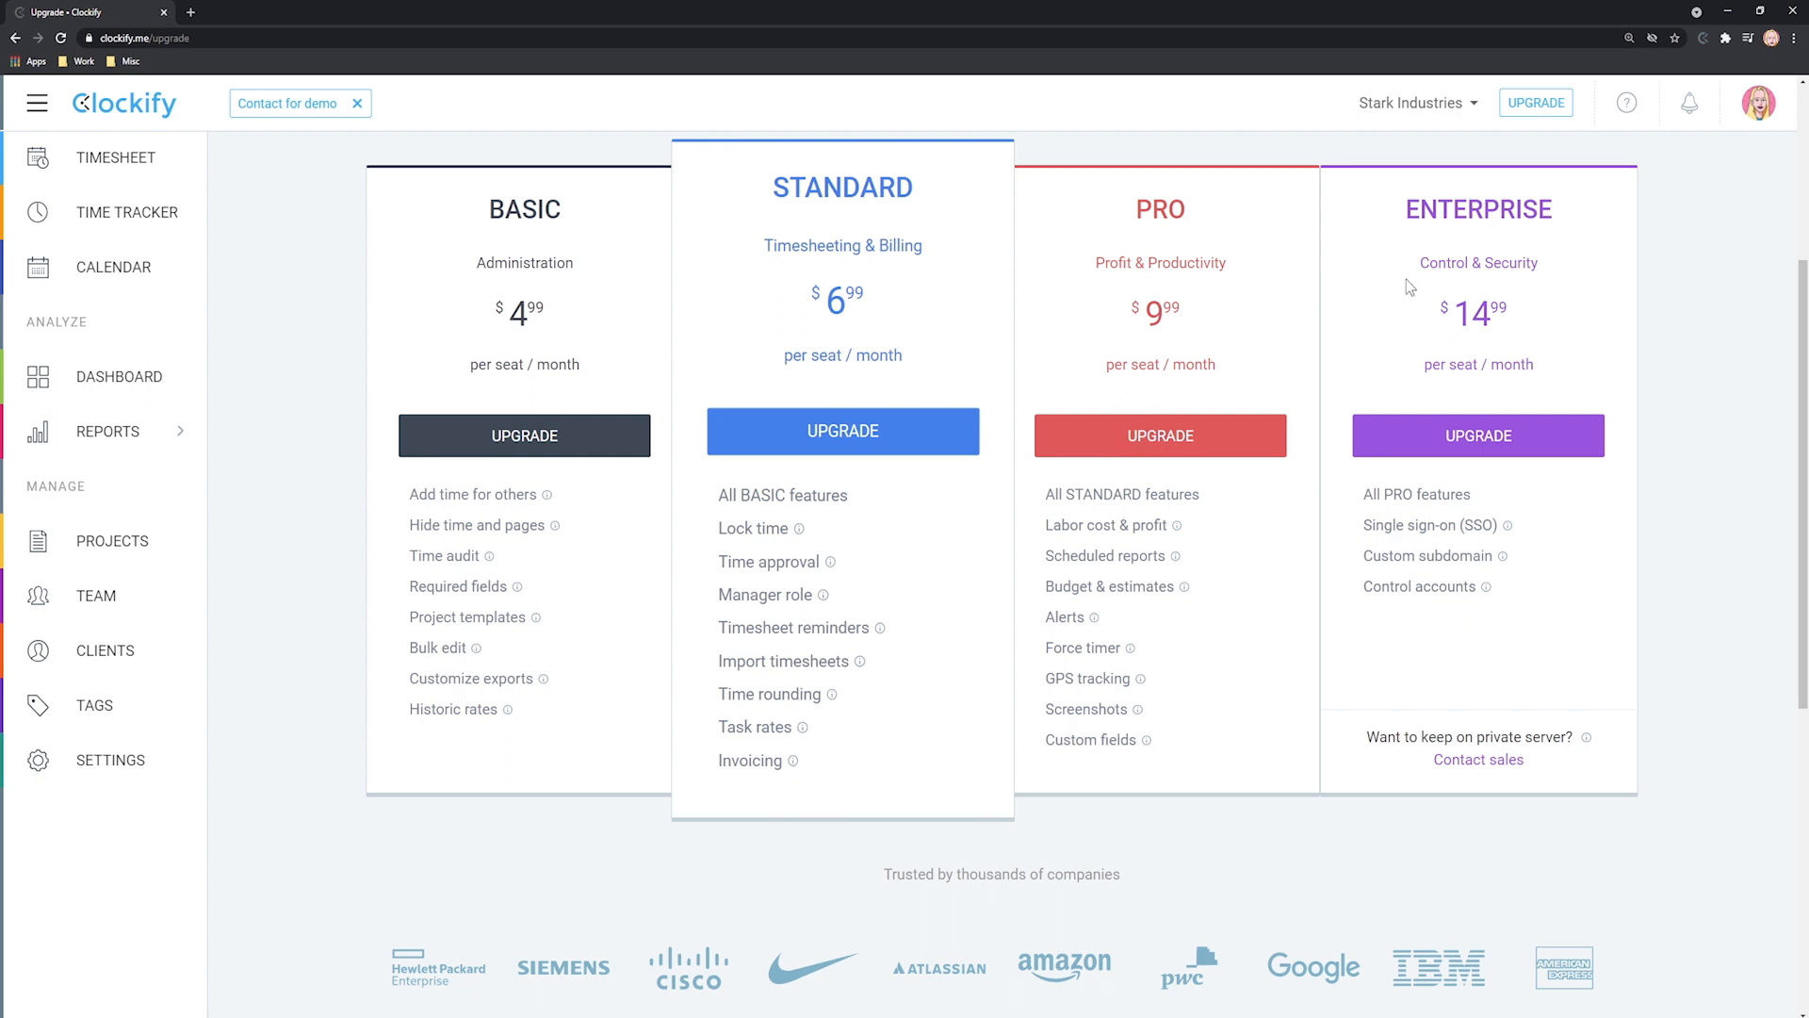
mouse_move(1430, 497)
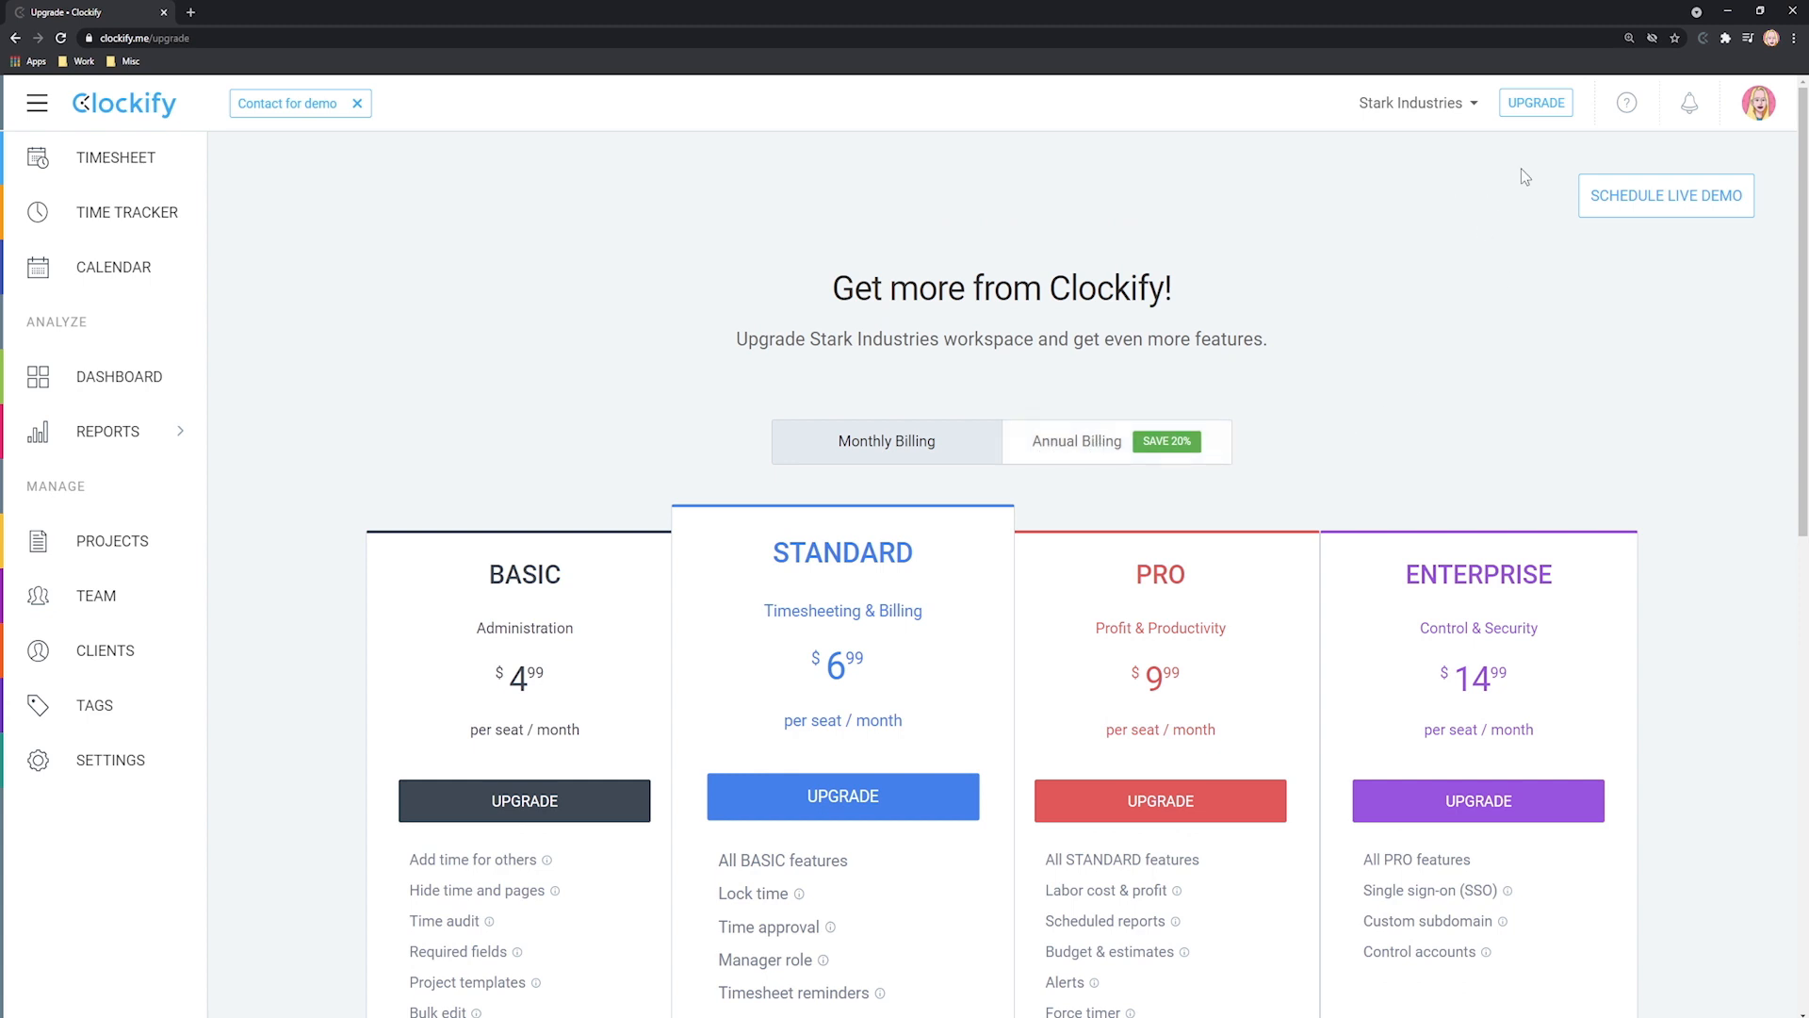
click(1626, 102)
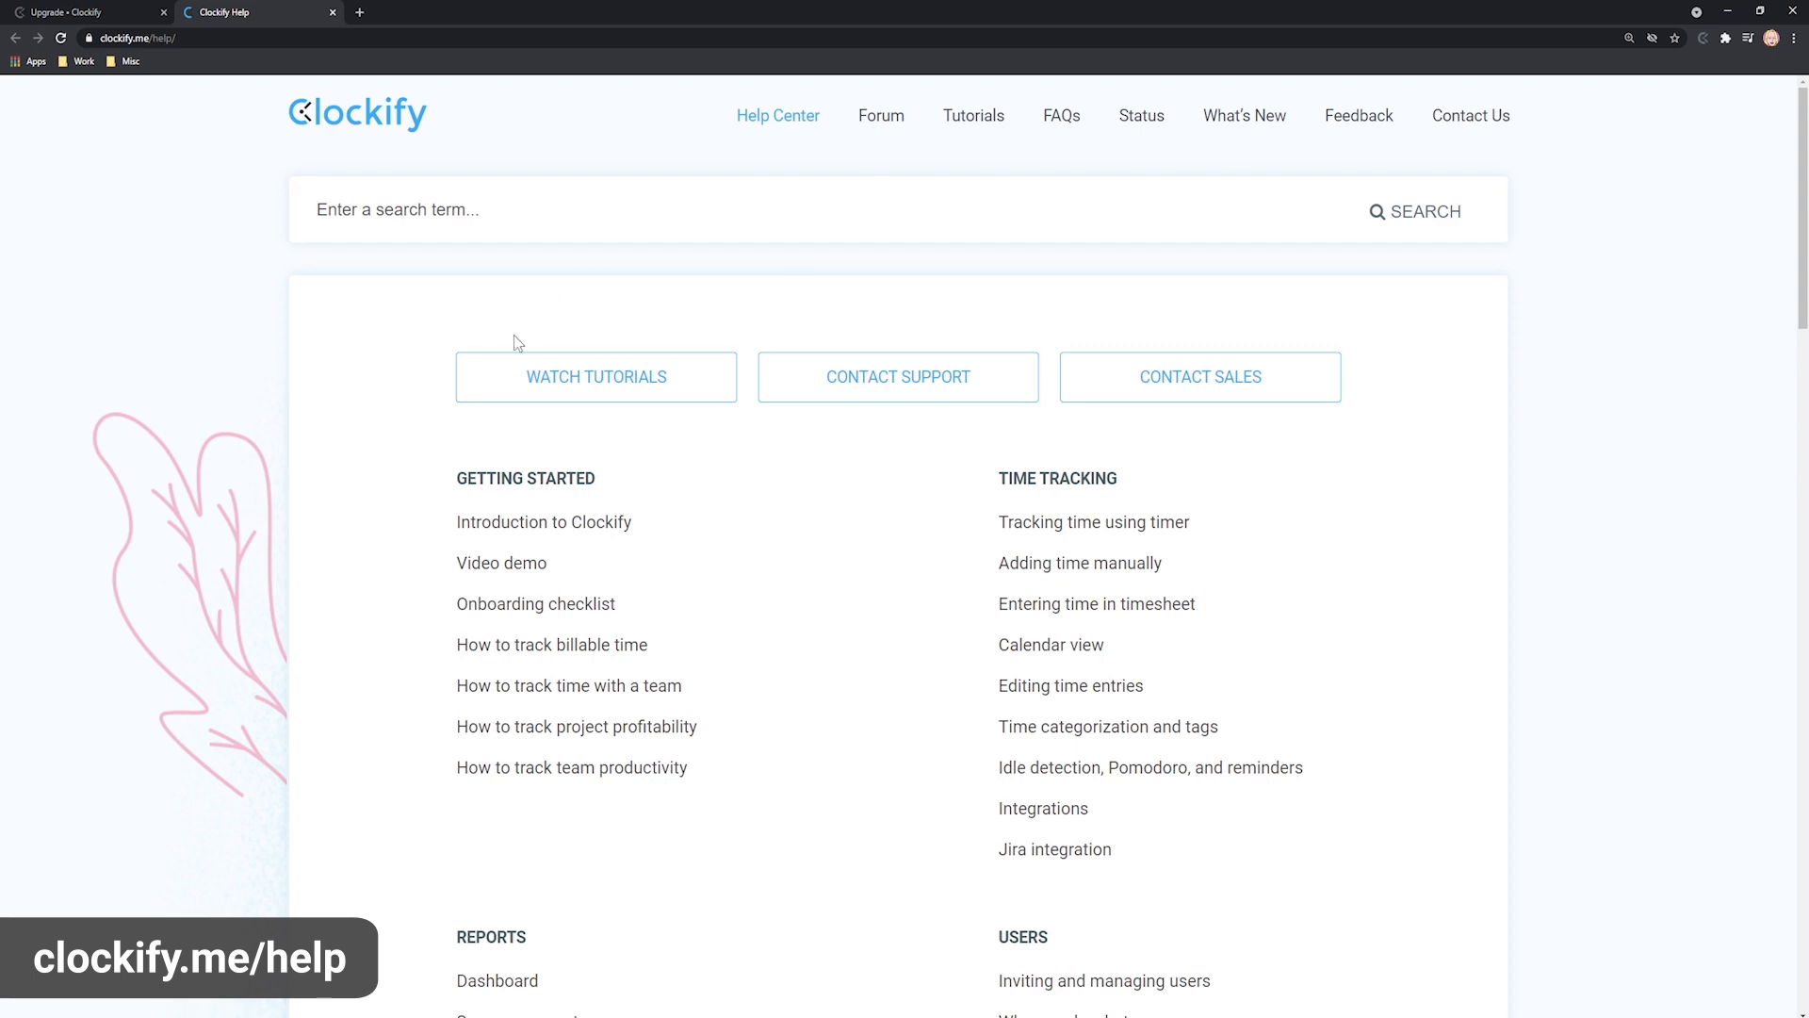
mouse_move(597, 377)
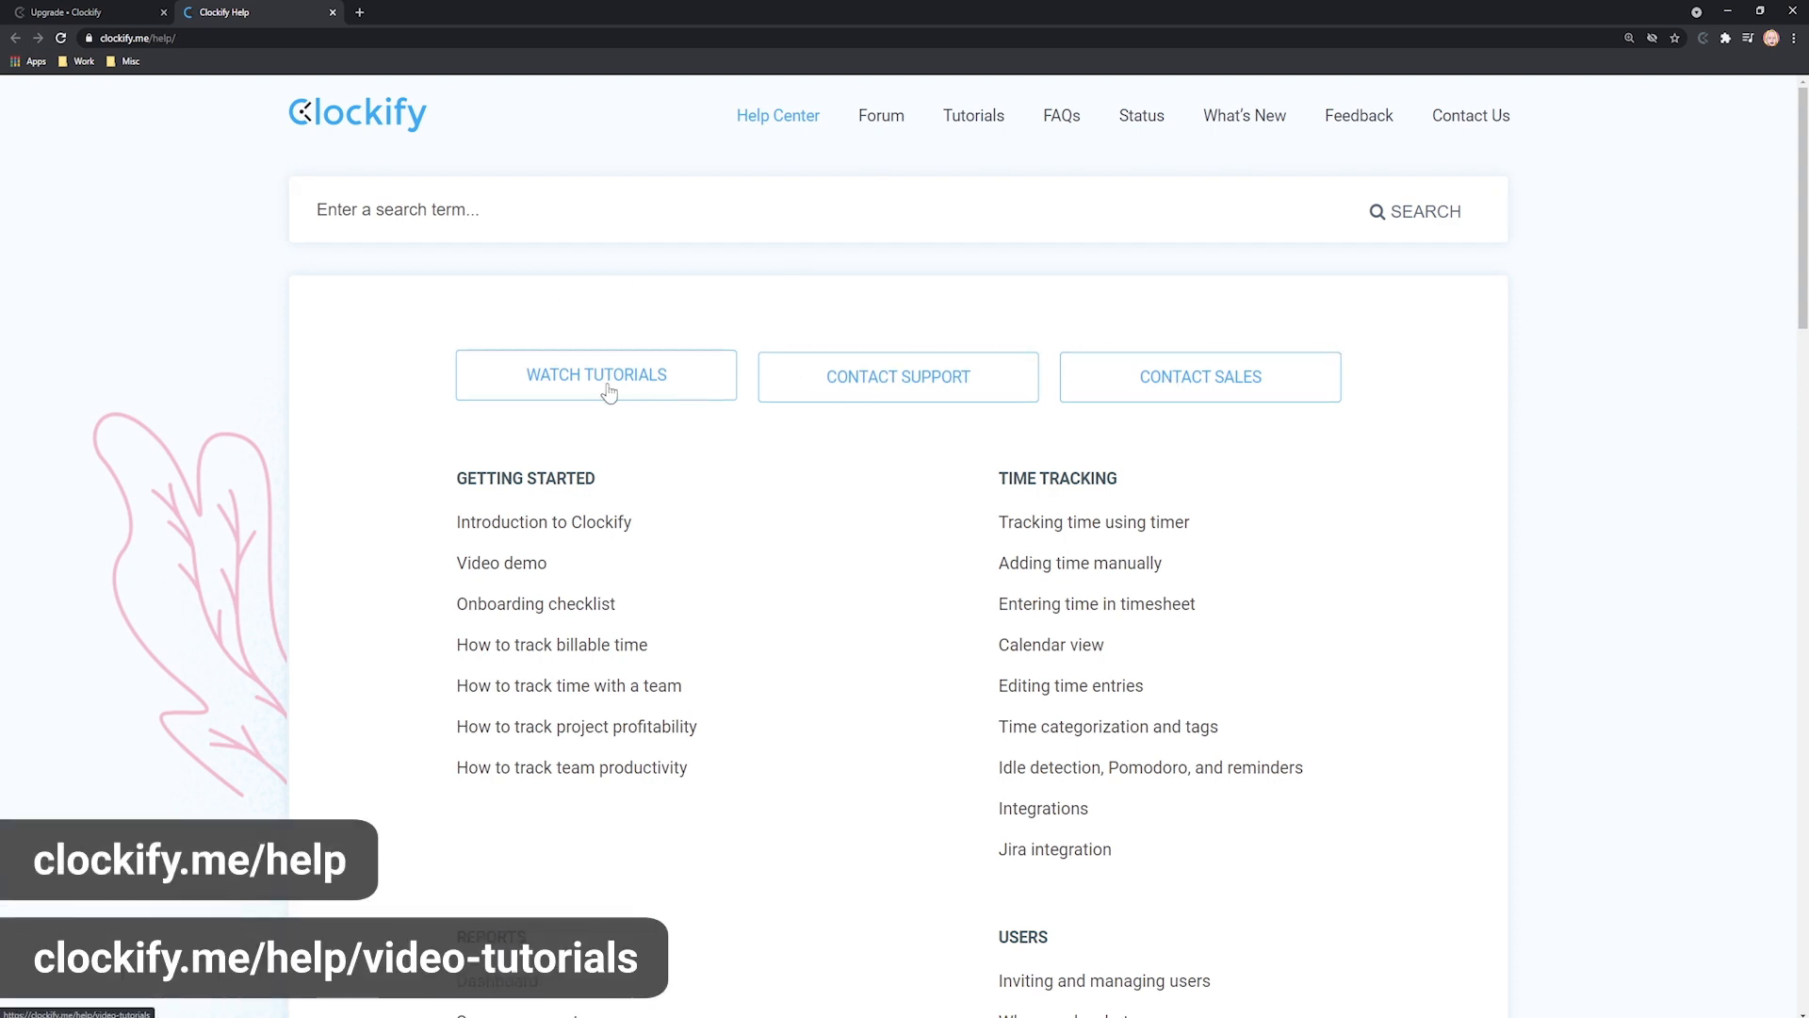
Go to the Video Tutorials page via Watch Tutorials in the Help Center.
click(596, 373)
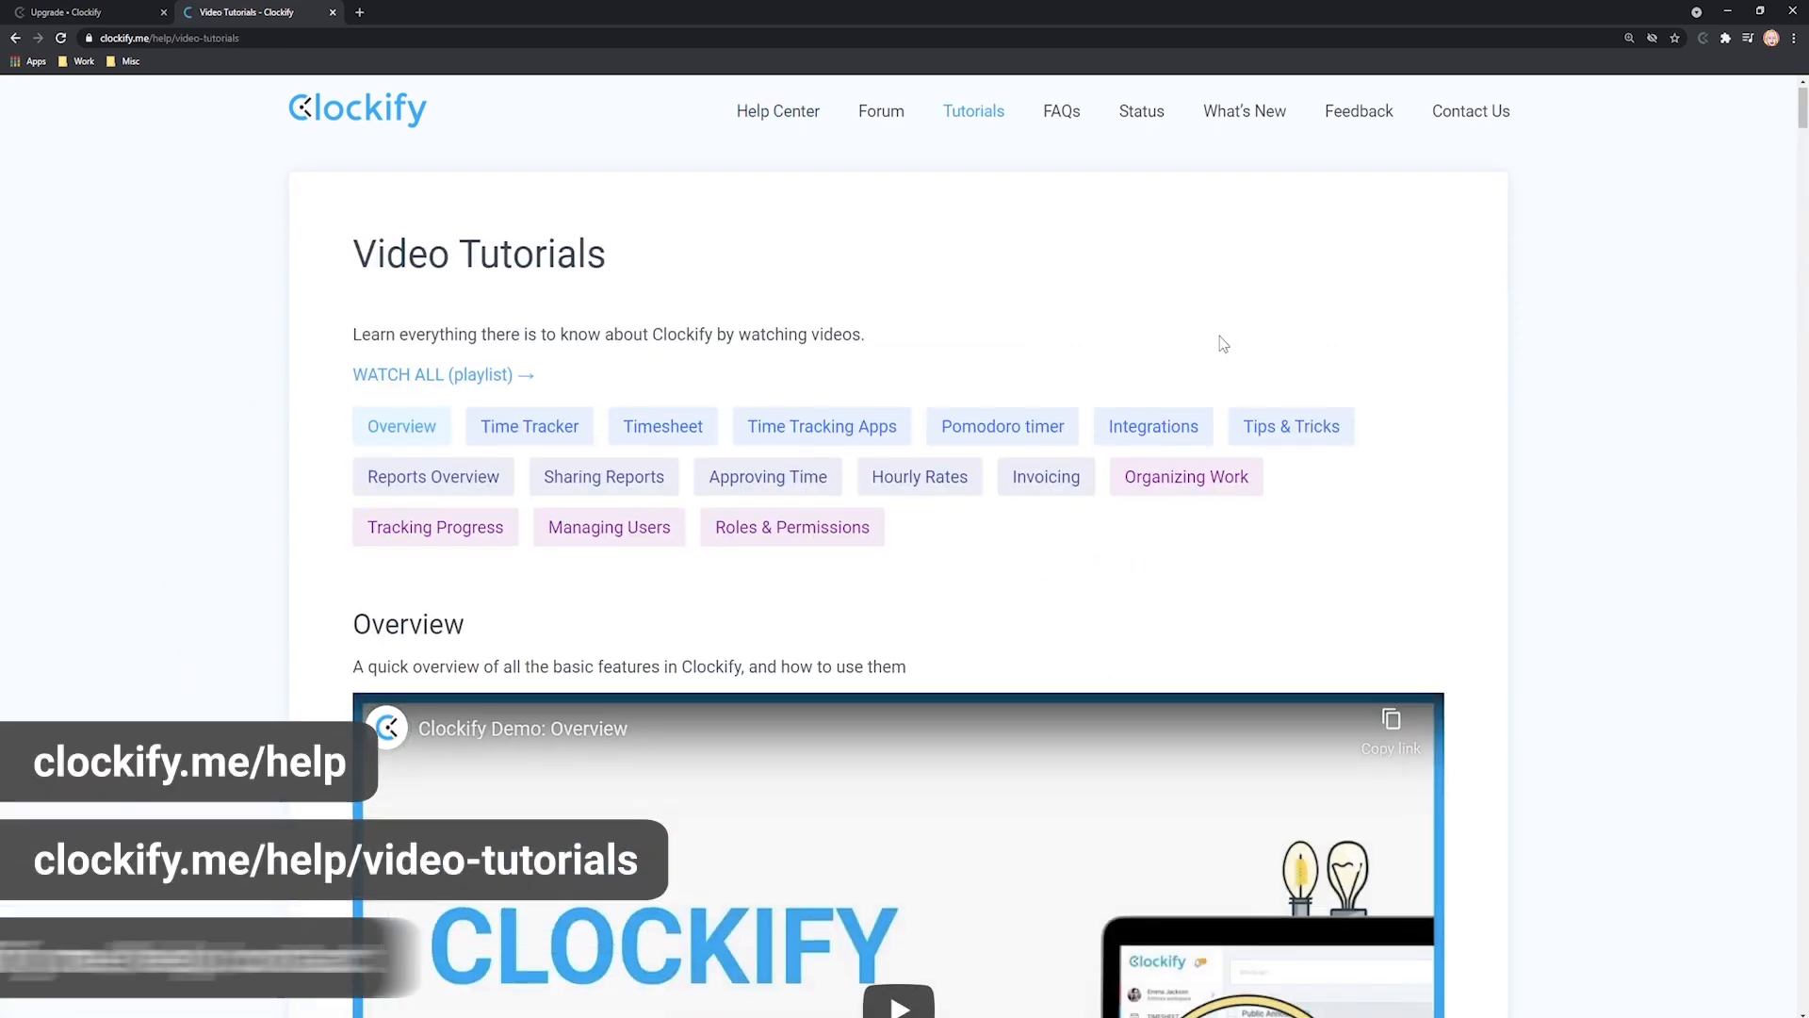